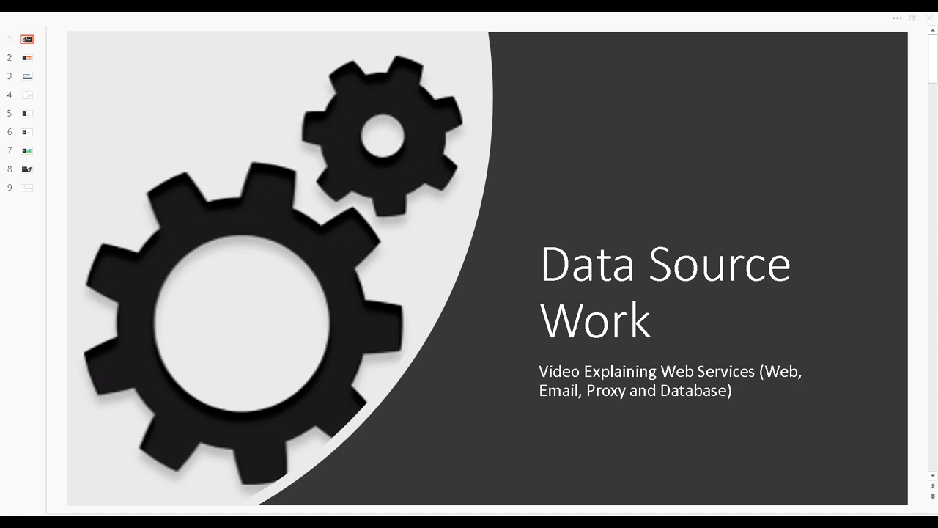
{"action": "mouse_move", "coordinate": [862, 307]}
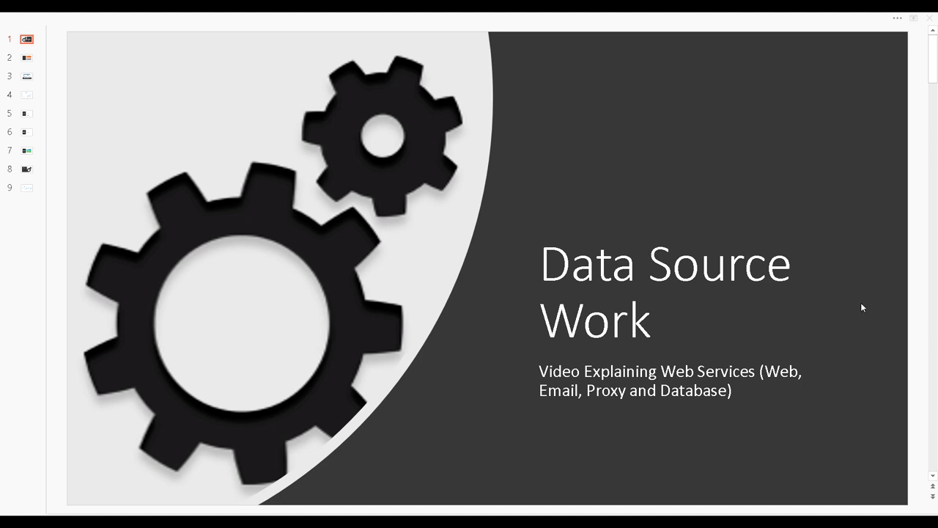
Step: Advance the slideshow to slide 2, 'Overview on Web Services'
{"action": "left_click", "coordinate": [27, 57]}
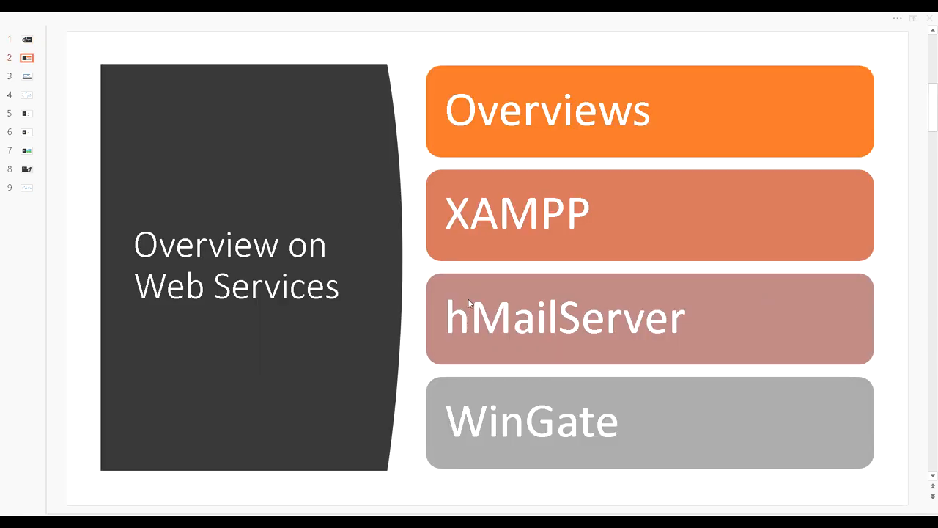
{"action": "mouse_move", "coordinate": [364, 256]}
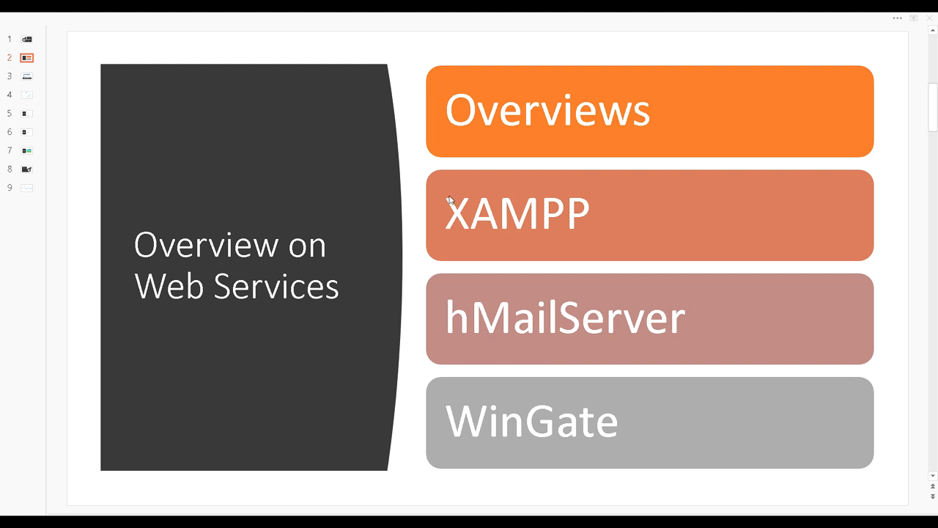
{"action": "mouse_move", "coordinate": [509, 170]}
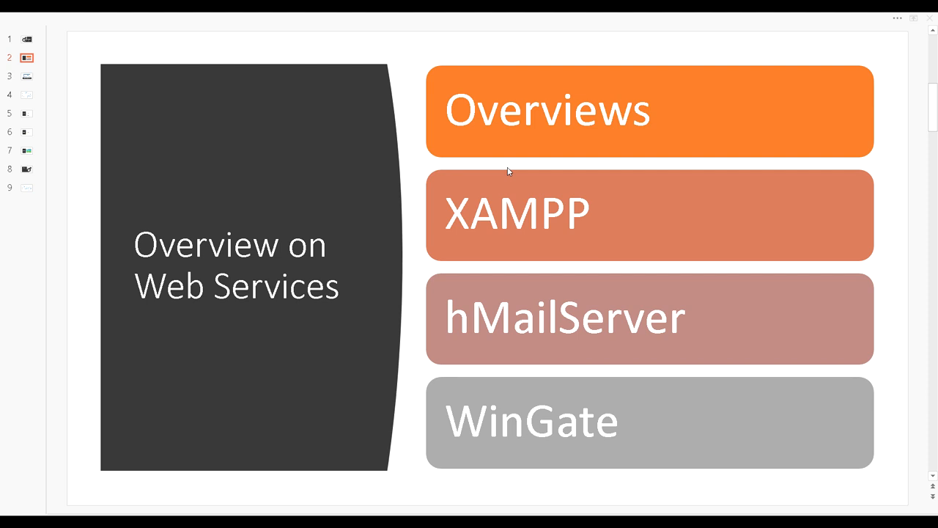
{"action": "mouse_move", "coordinate": [480, 199]}
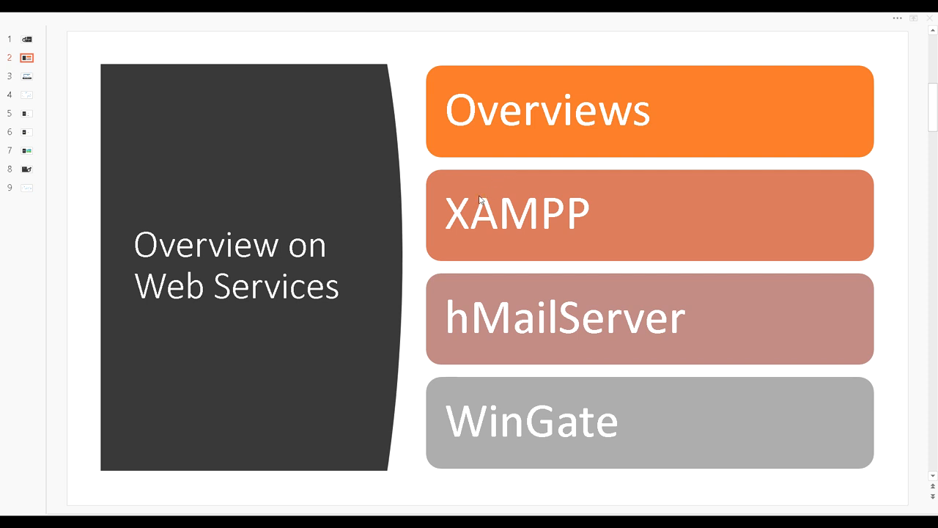
{"action": "mouse_move", "coordinate": [419, 227]}
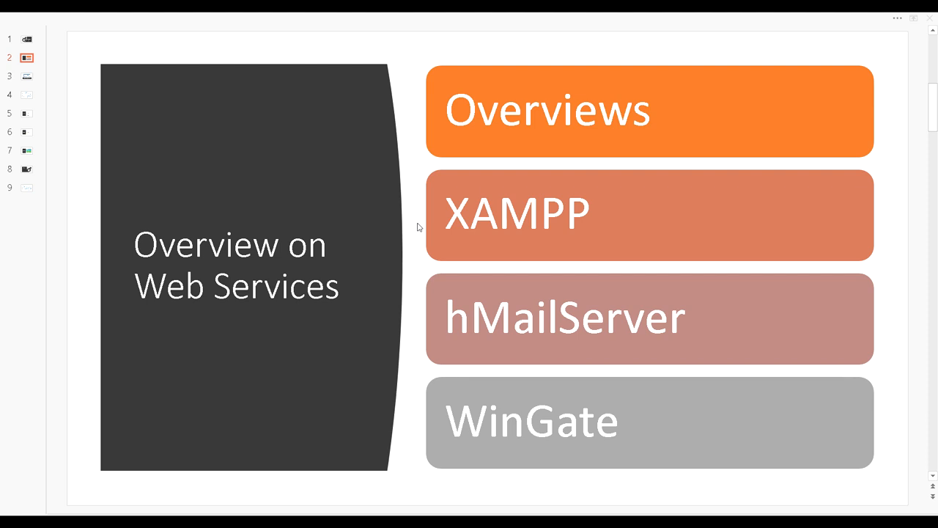
{"action": "mouse_move", "coordinate": [445, 427]}
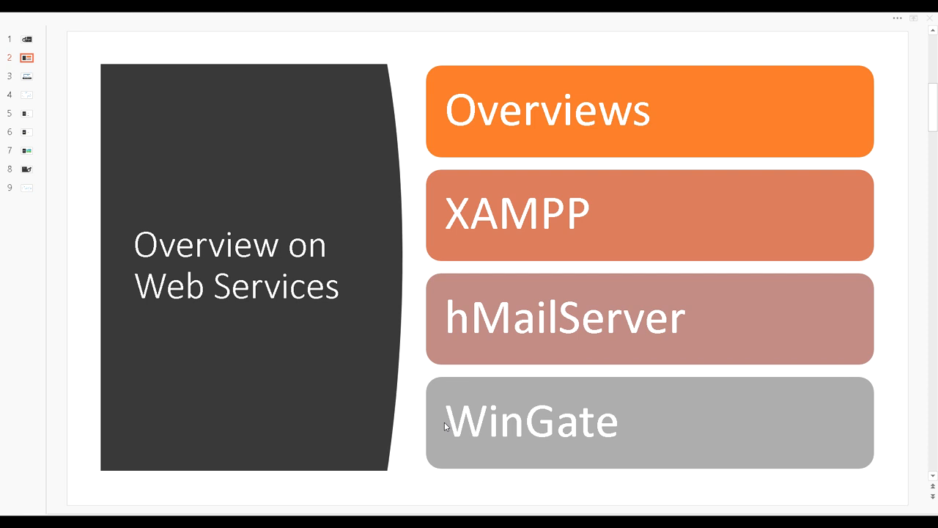
Step: Advance to slide 3, 'Overview of ML Workflow', with its training workflow diagram
{"action": "left_click", "coordinate": [26, 75]}
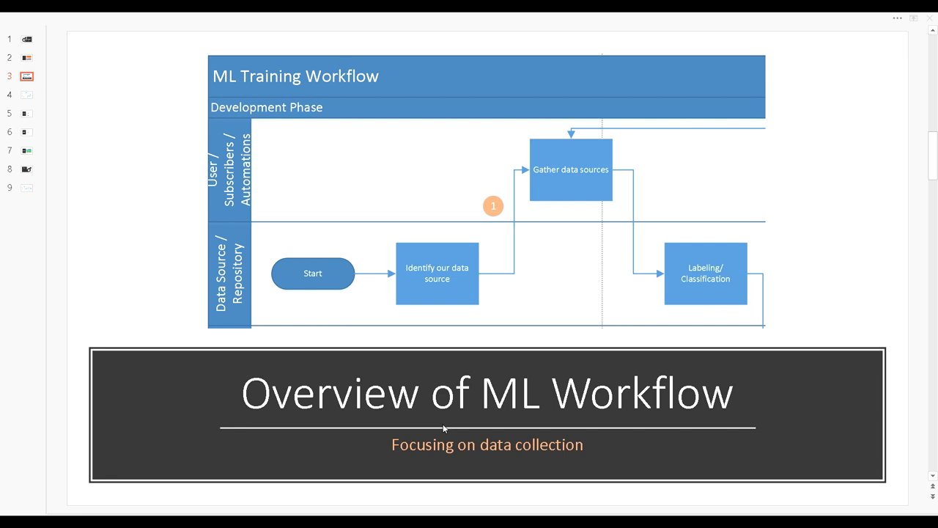
{"action": "mouse_move", "coordinate": [504, 291]}
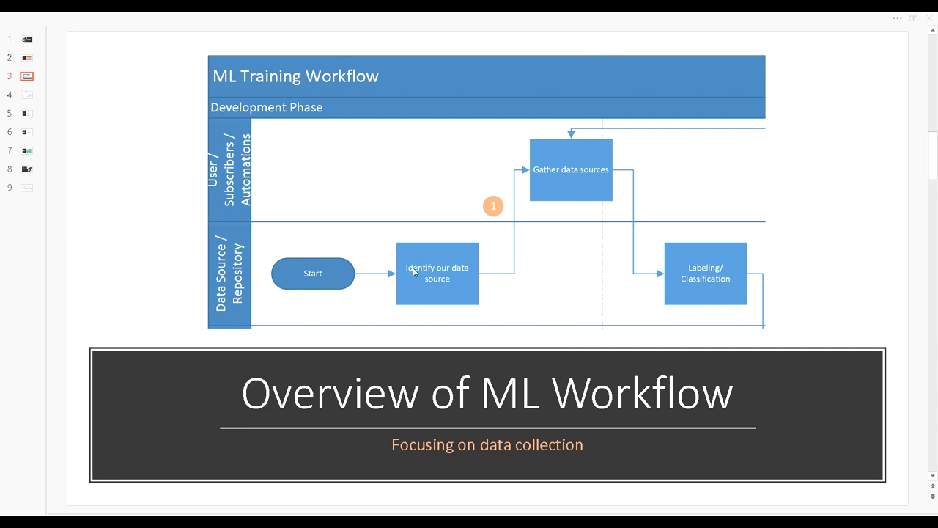
{"action": "mouse_move", "coordinate": [571, 216]}
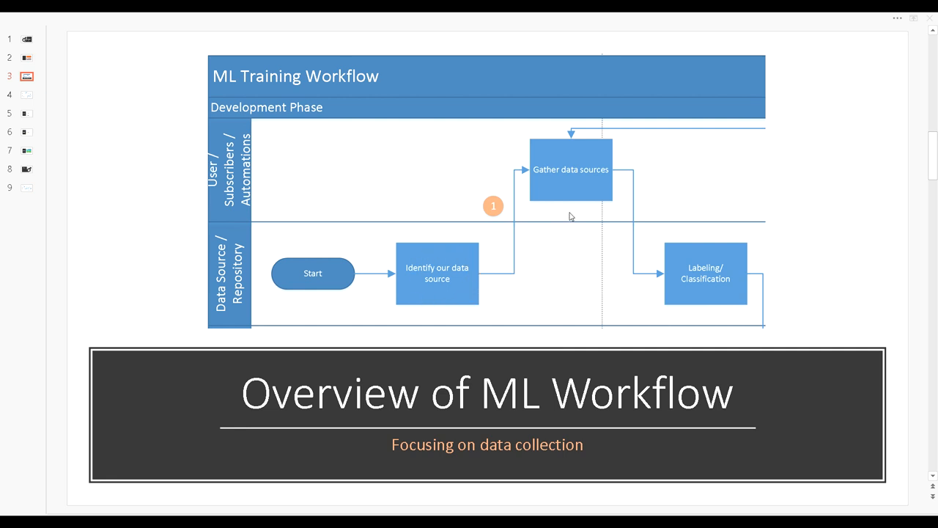
{"action": "mouse_move", "coordinate": [533, 178]}
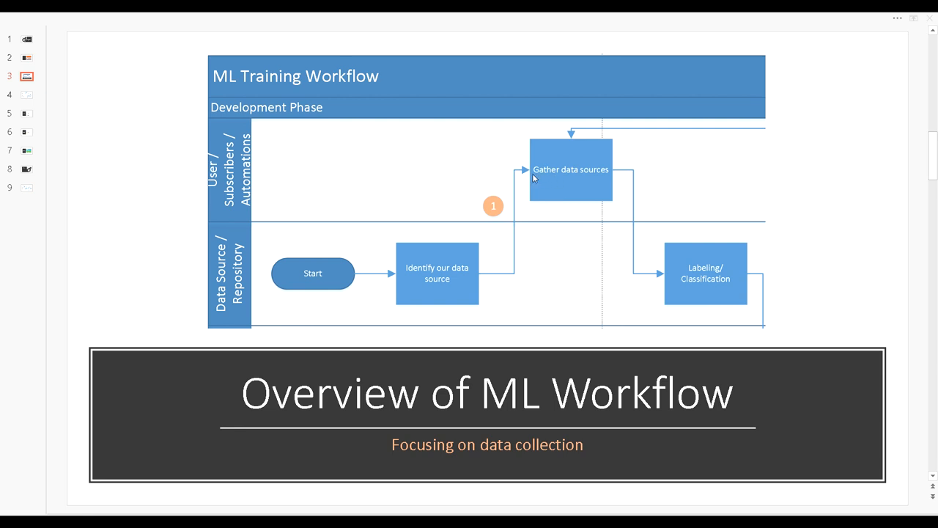
{"action": "mouse_move", "coordinate": [594, 209]}
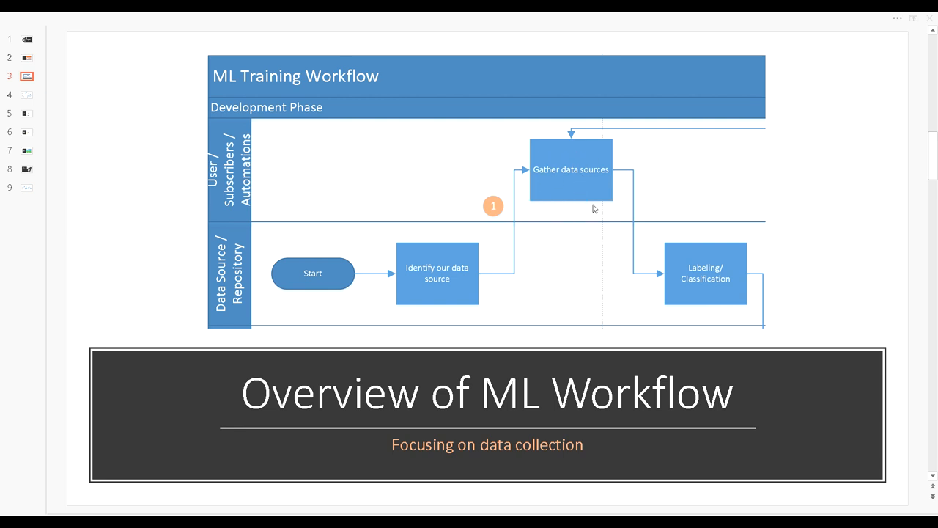
{"action": "mouse_move", "coordinate": [572, 194]}
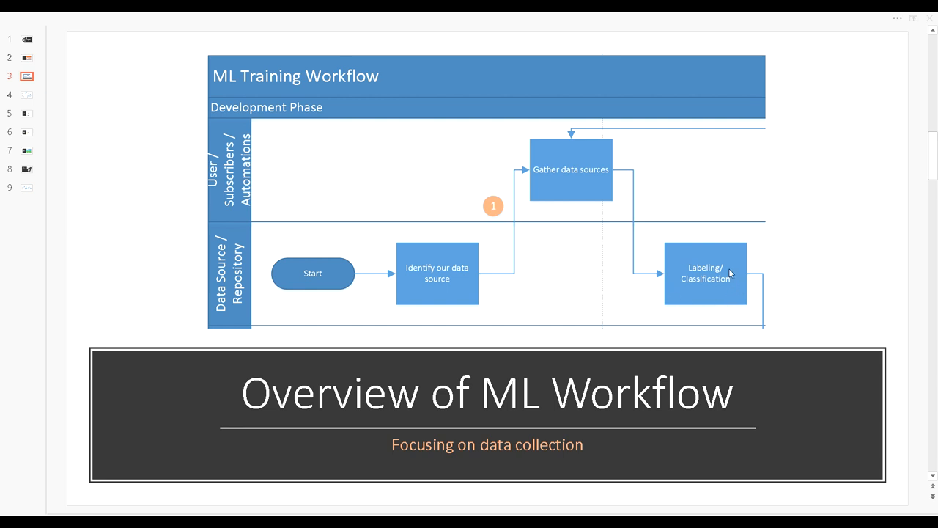
{"action": "mouse_move", "coordinate": [708, 267]}
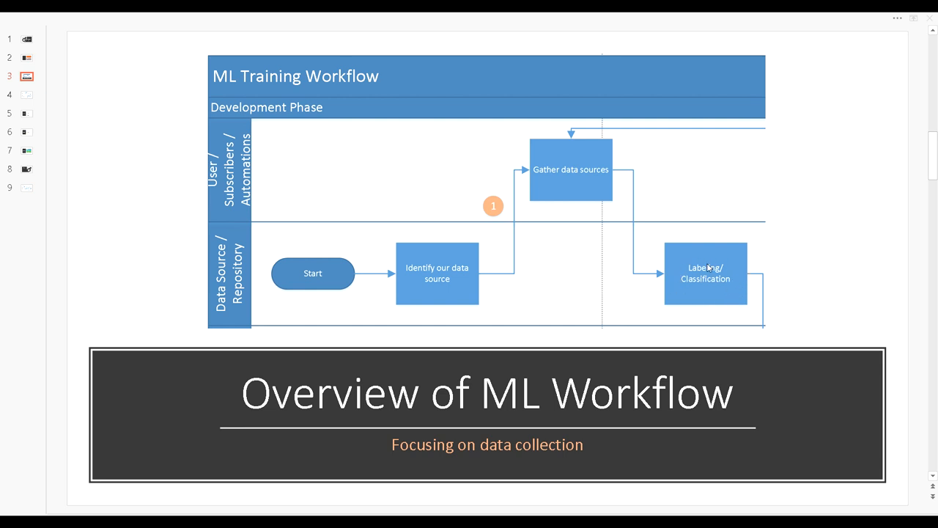
{"action": "mouse_move", "coordinate": [573, 274]}
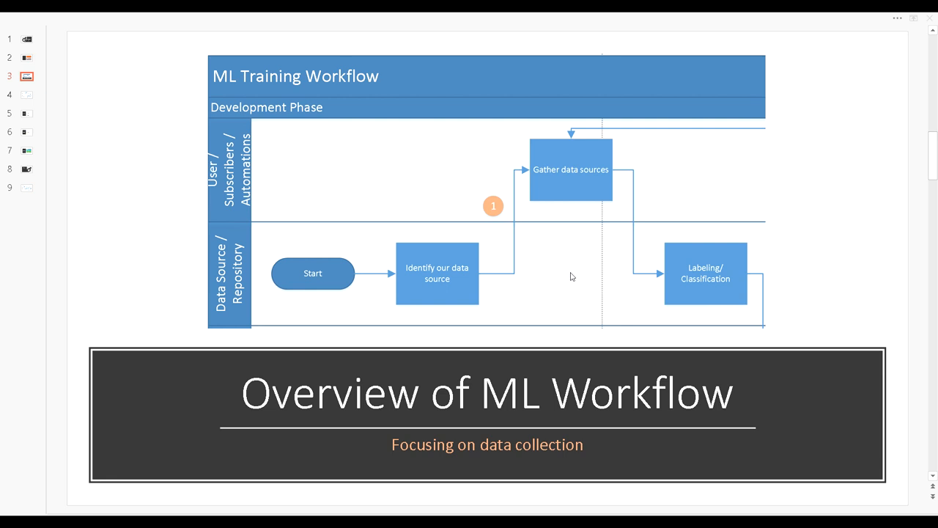
Step: Advance to slide 4, 'Overview of Network Layout', with device table and network diagram
{"action": "left_click", "coordinate": [27, 95]}
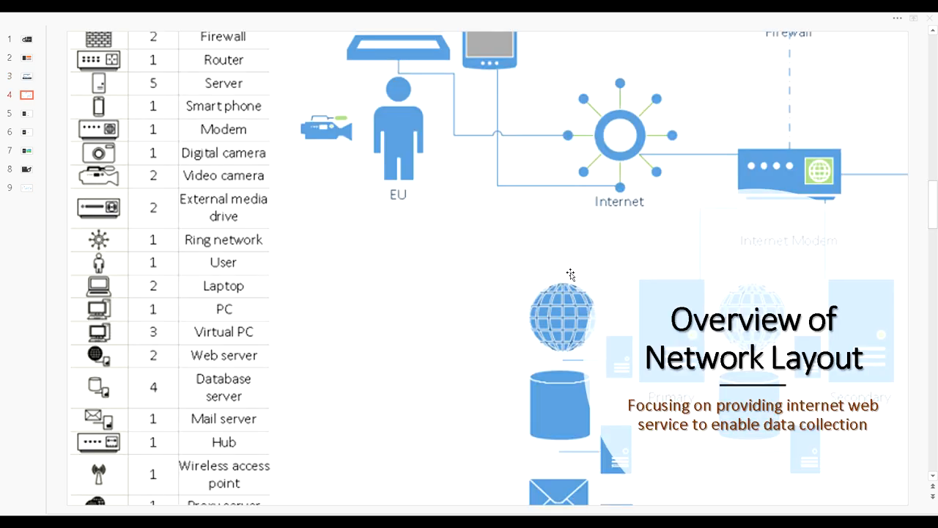
{"action": "mouse_move", "coordinate": [528, 252]}
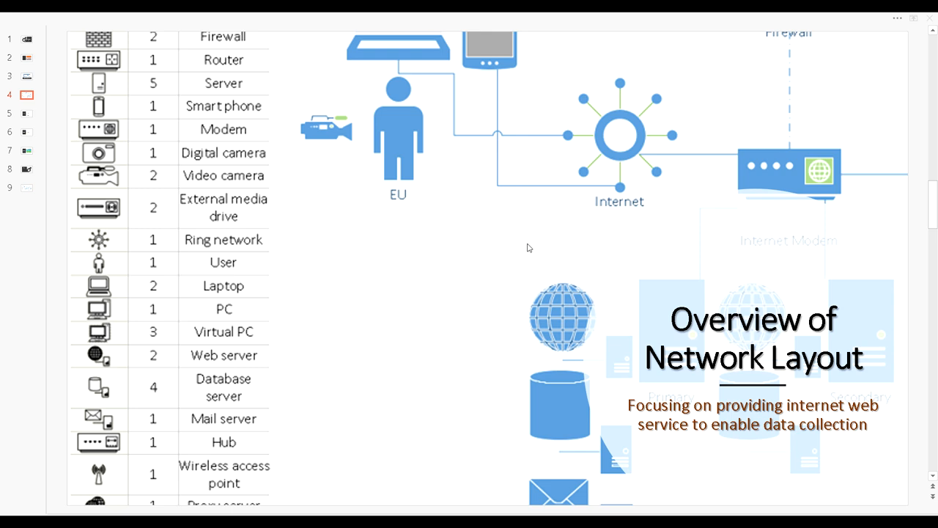
{"action": "mouse_move", "coordinate": [531, 245]}
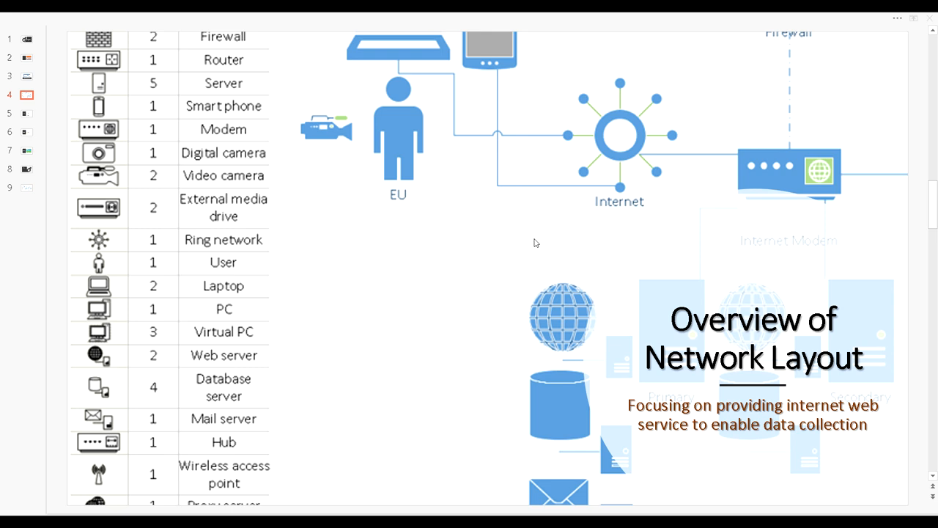
{"action": "mouse_move", "coordinate": [921, 192]}
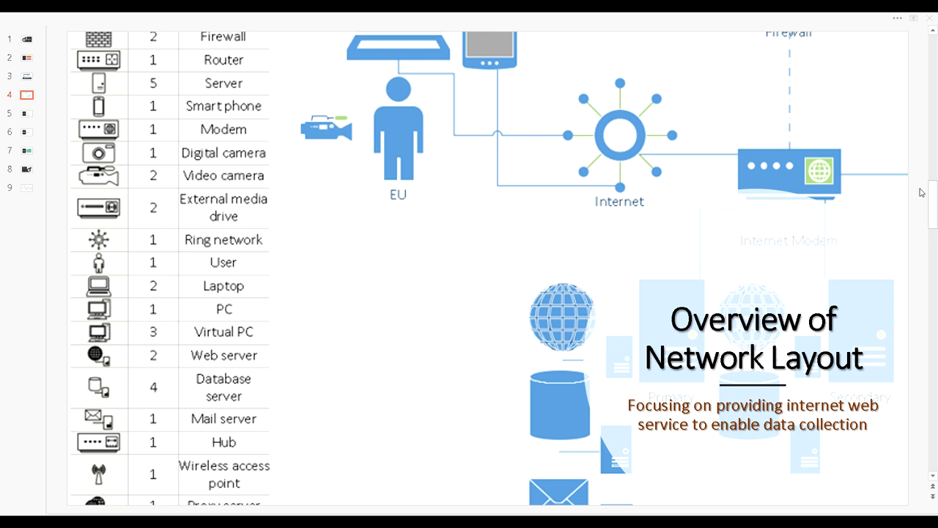
{"action": "mouse_move", "coordinate": [815, 158]}
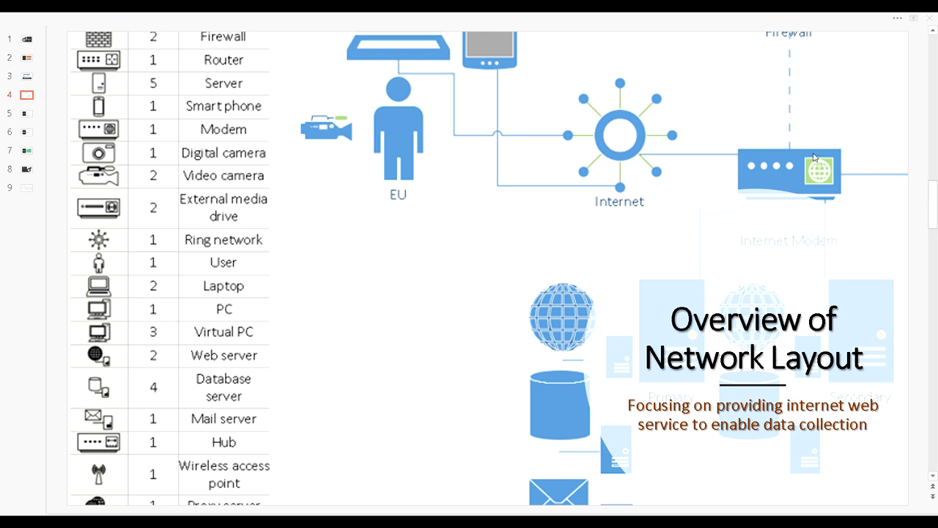
{"action": "mouse_move", "coordinate": [656, 117]}
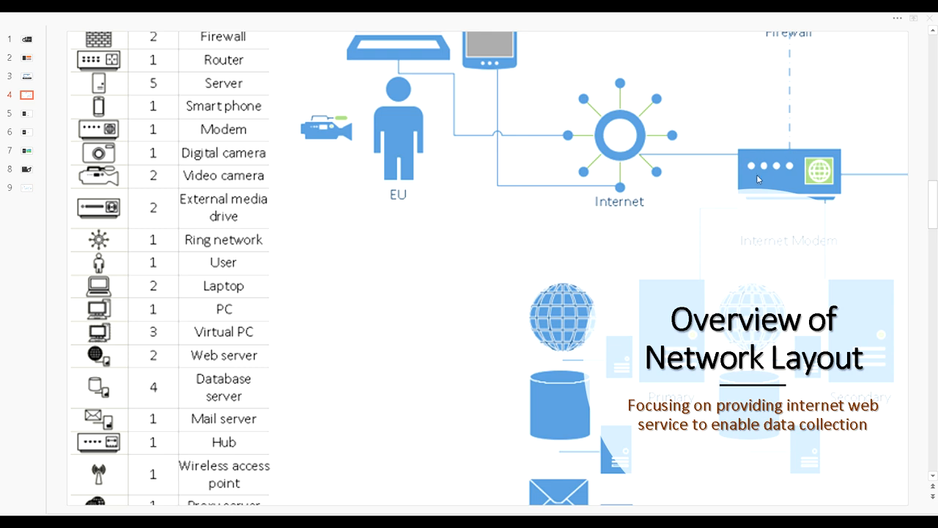
{"action": "mouse_move", "coordinate": [634, 136]}
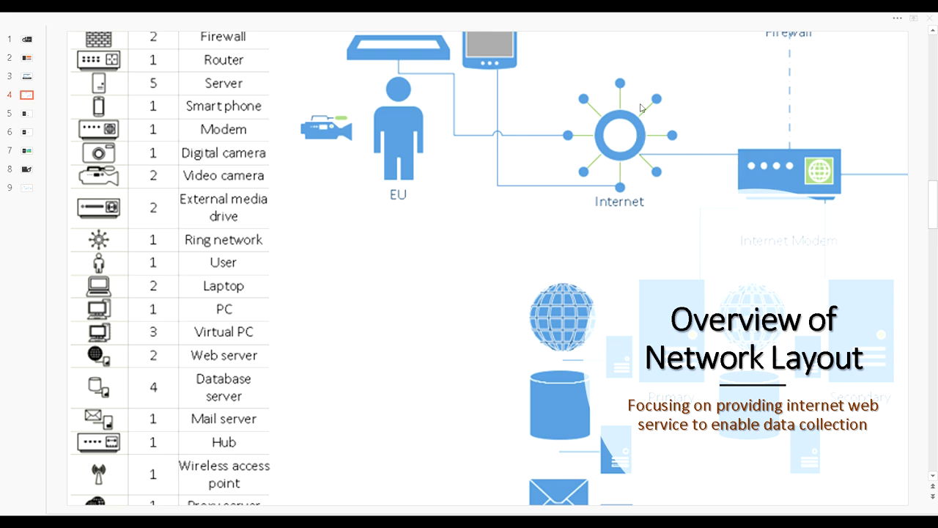
{"action": "mouse_move", "coordinate": [528, 133]}
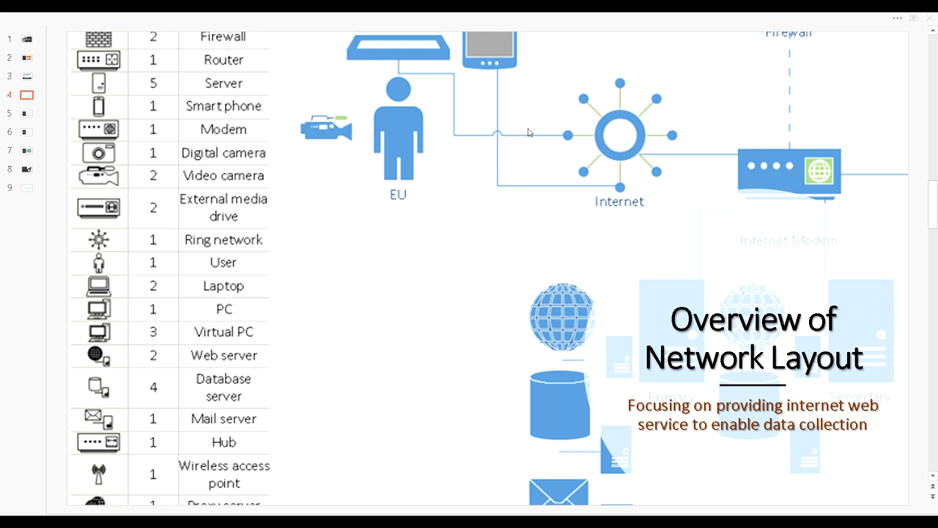
{"action": "mouse_move", "coordinate": [596, 99]}
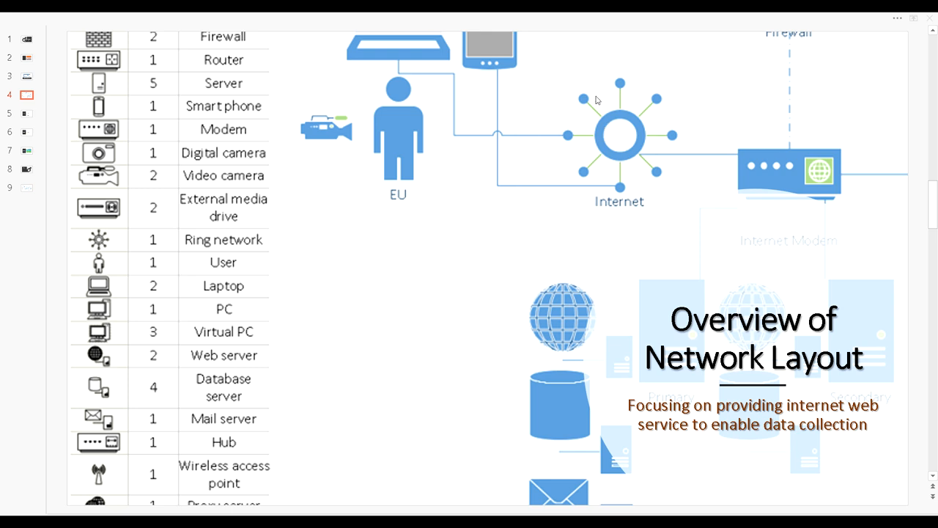
{"action": "mouse_move", "coordinate": [463, 73]}
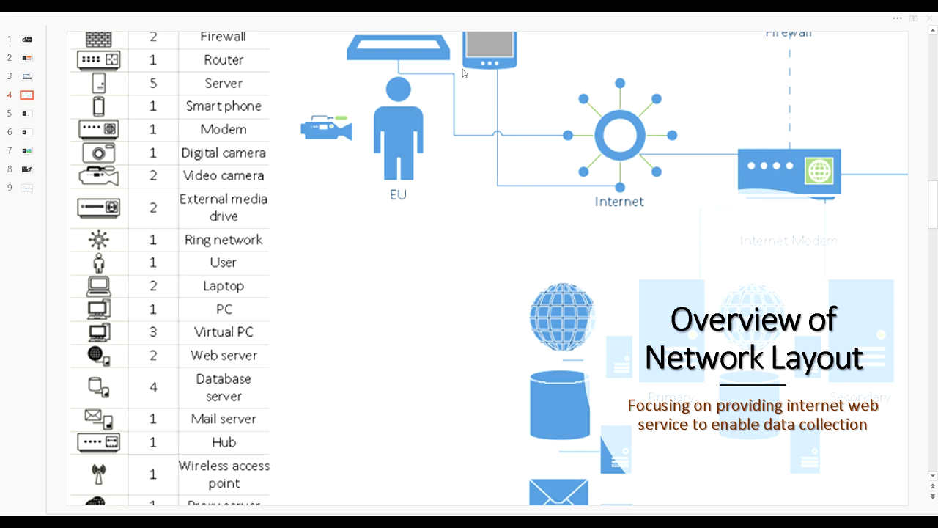
{"action": "mouse_move", "coordinate": [471, 73]}
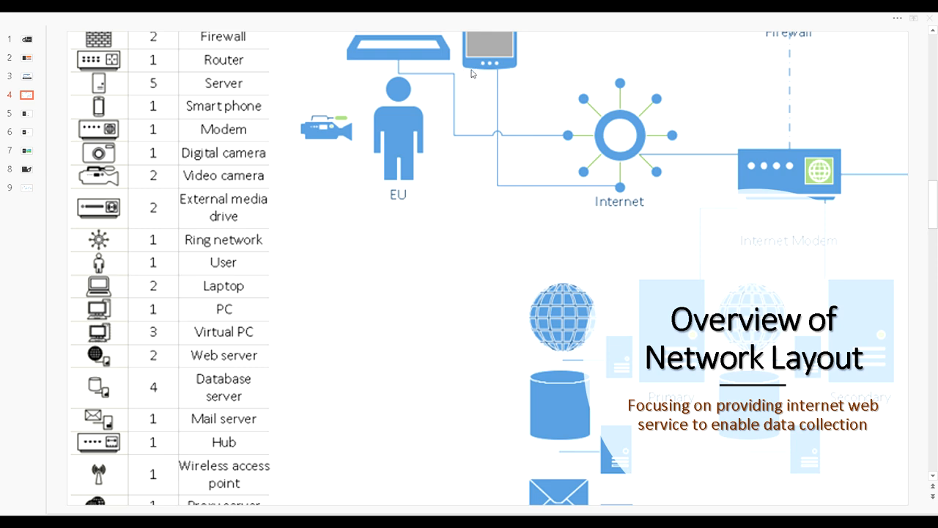
{"action": "mouse_move", "coordinate": [322, 137]}
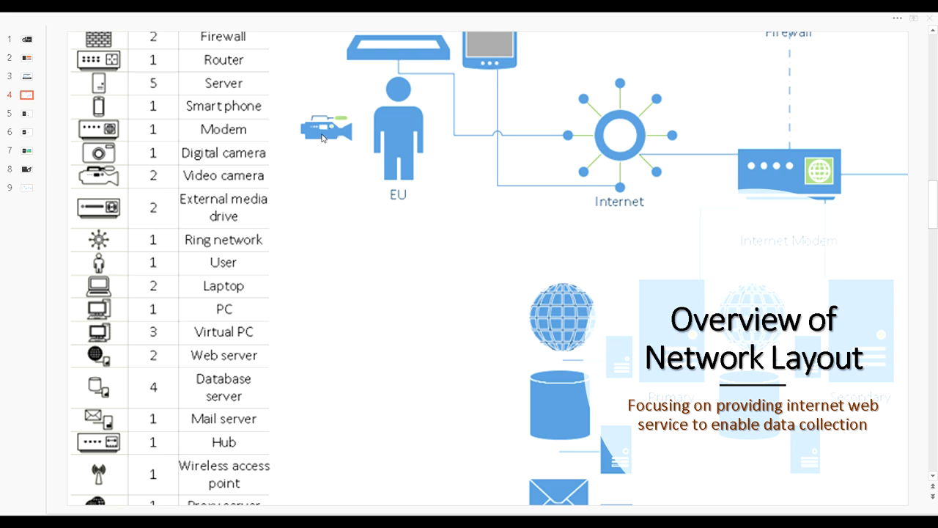
{"action": "mouse_move", "coordinate": [482, 96]}
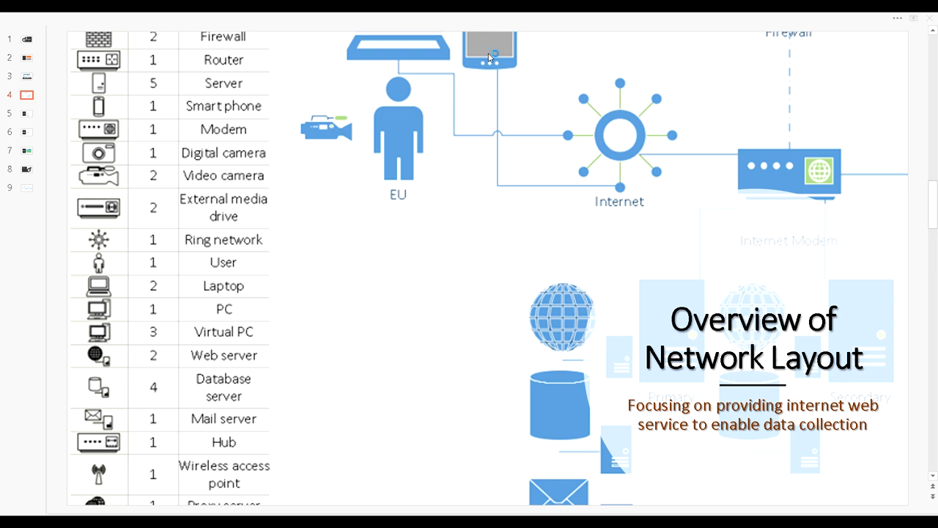
{"action": "mouse_move", "coordinate": [513, 170]}
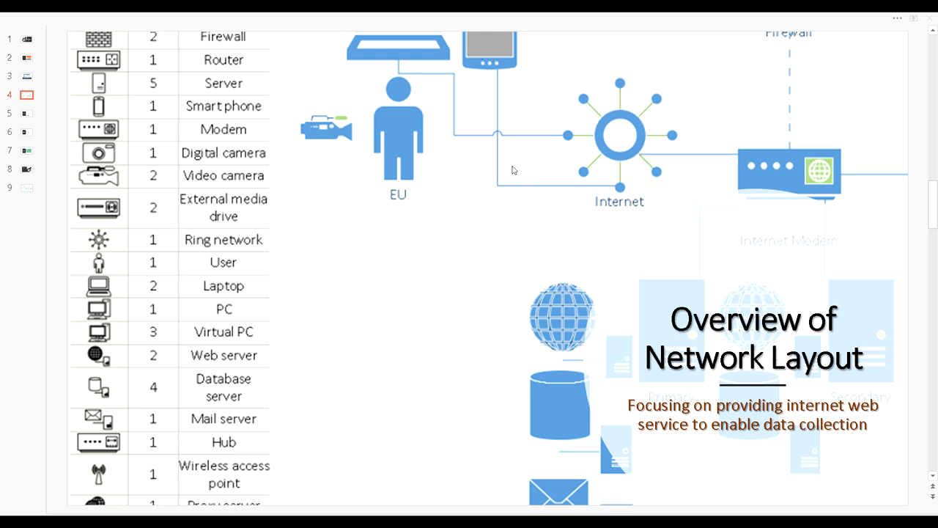
{"action": "mouse_move", "coordinate": [728, 180]}
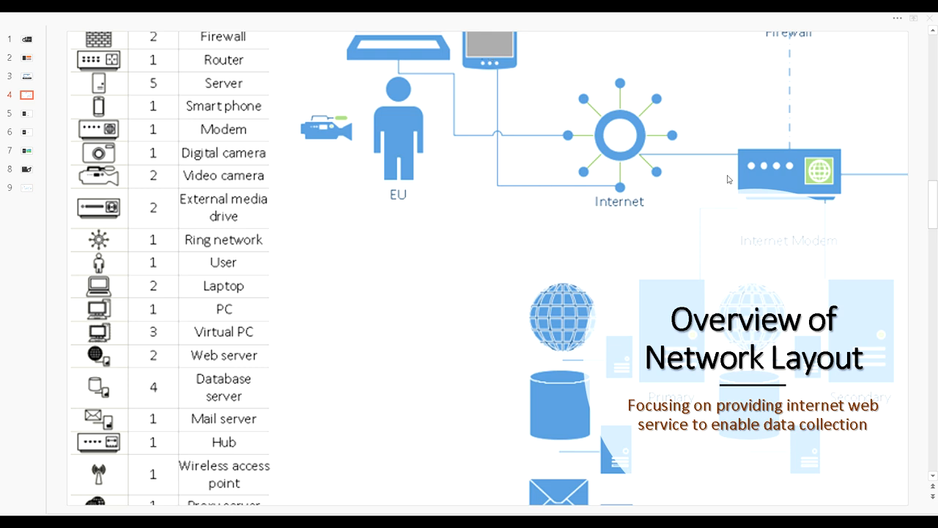
{"action": "mouse_move", "coordinate": [796, 161]}
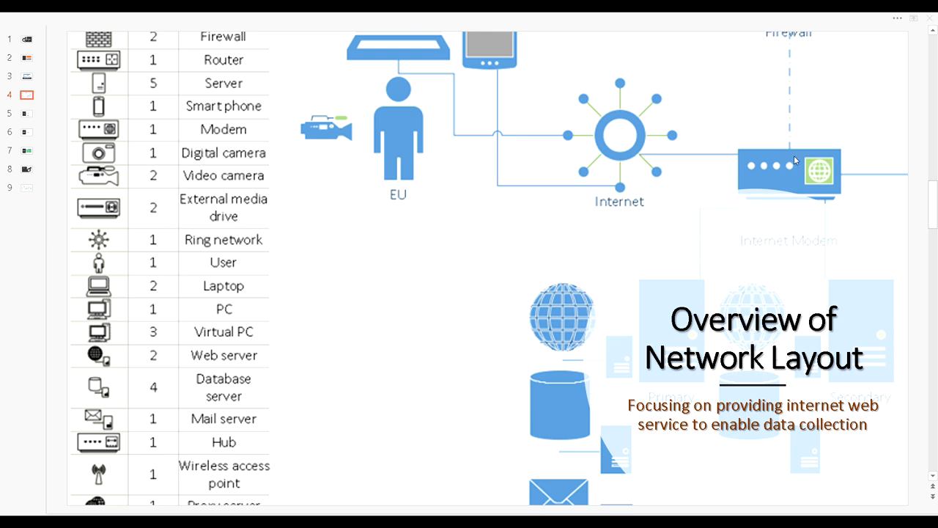
{"action": "mouse_move", "coordinate": [725, 177]}
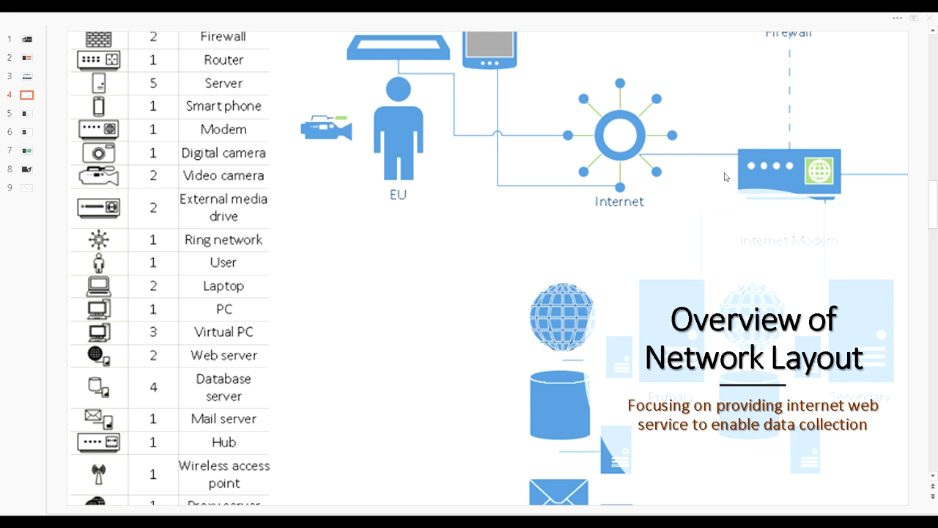
{"action": "mouse_move", "coordinate": [667, 155]}
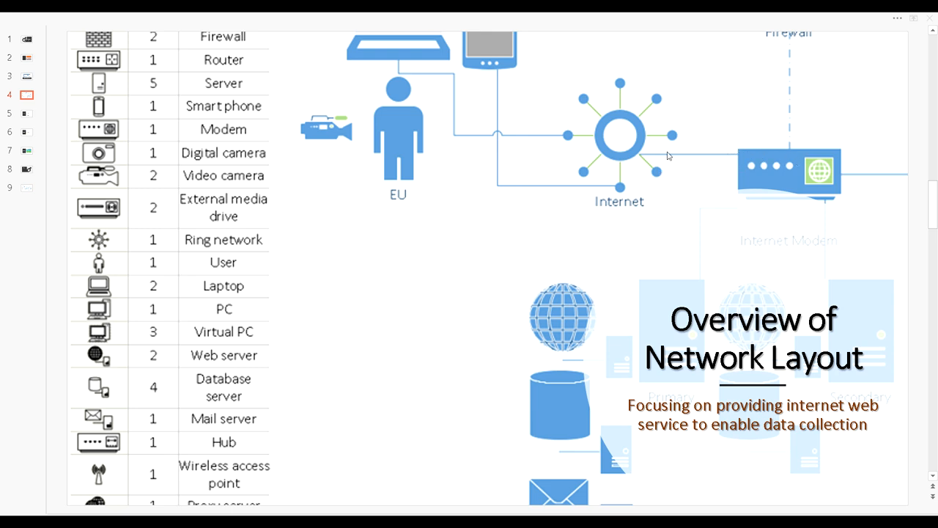
{"action": "mouse_move", "coordinate": [686, 150]}
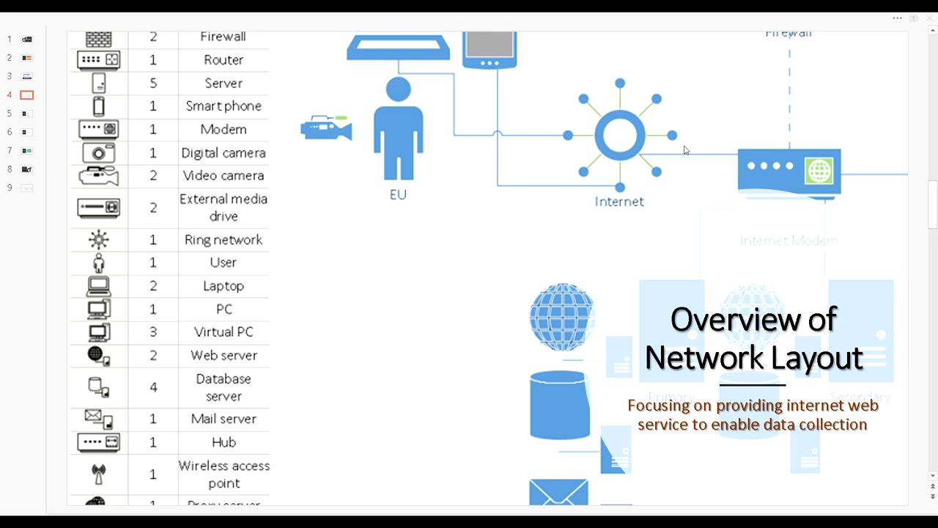
{"action": "mouse_move", "coordinate": [628, 127]}
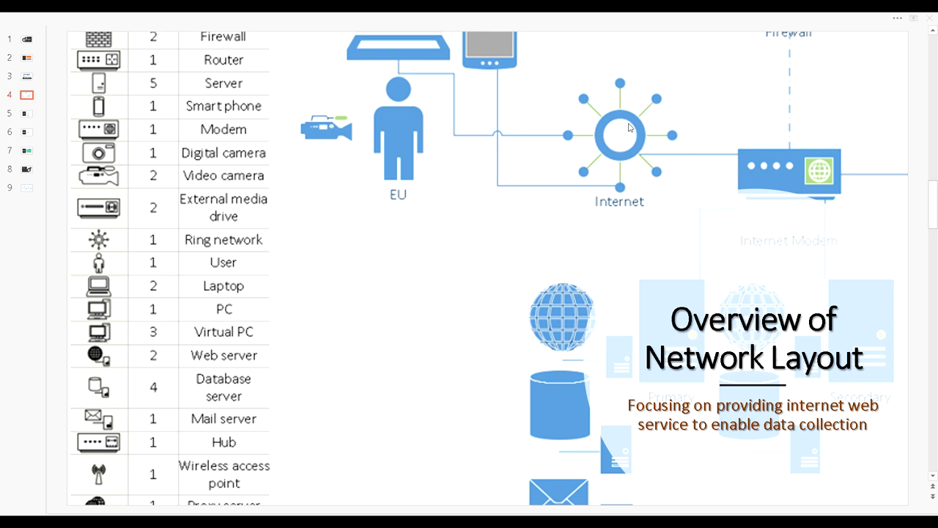
{"action": "mouse_move", "coordinate": [656, 99]}
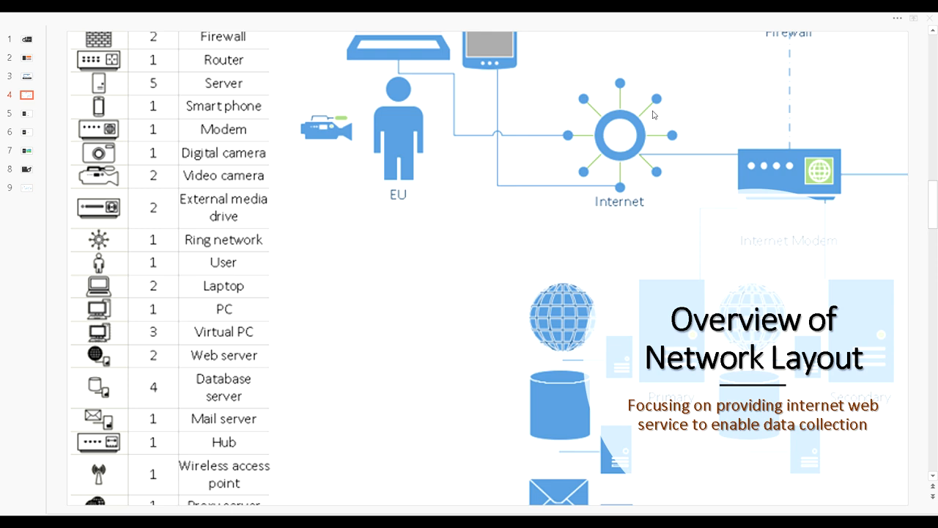
{"action": "mouse_move", "coordinate": [656, 110]}
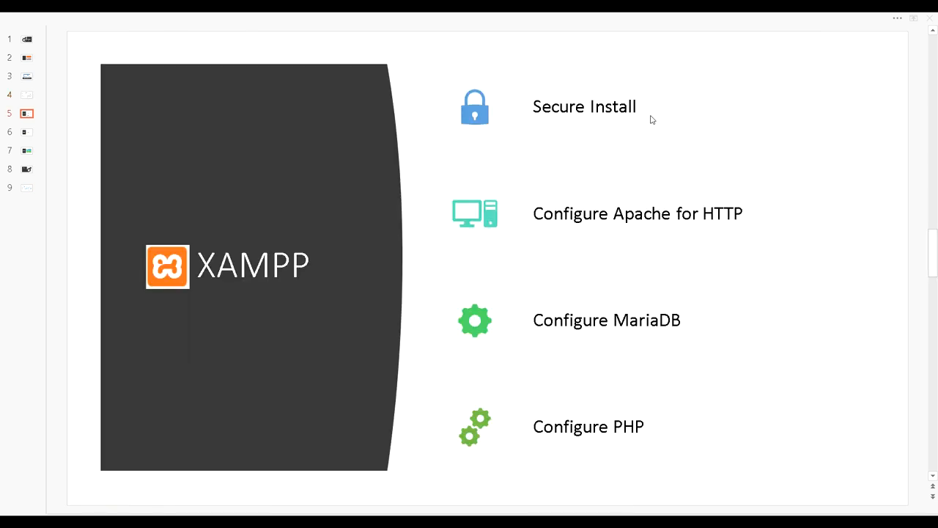
{"action": "mouse_move", "coordinate": [223, 287]}
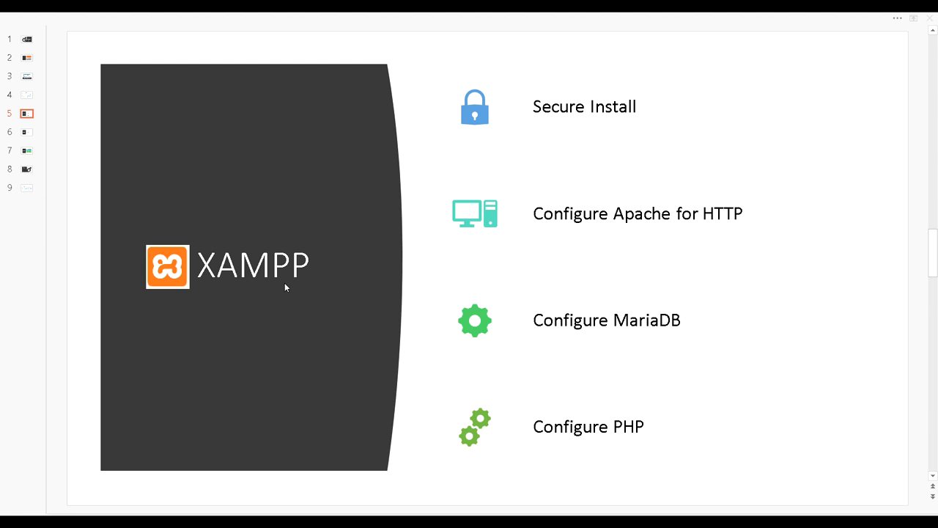
{"action": "mouse_move", "coordinate": [572, 126]}
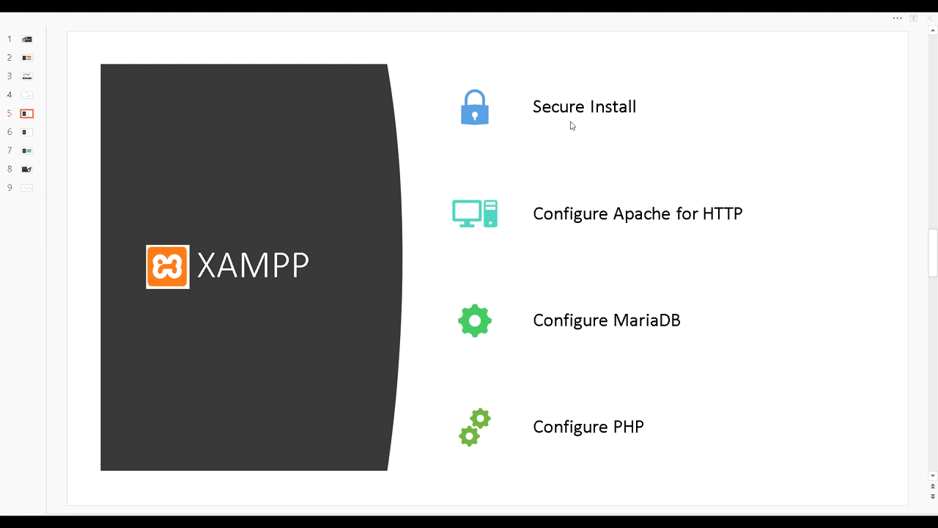
{"action": "mouse_move", "coordinate": [642, 125]}
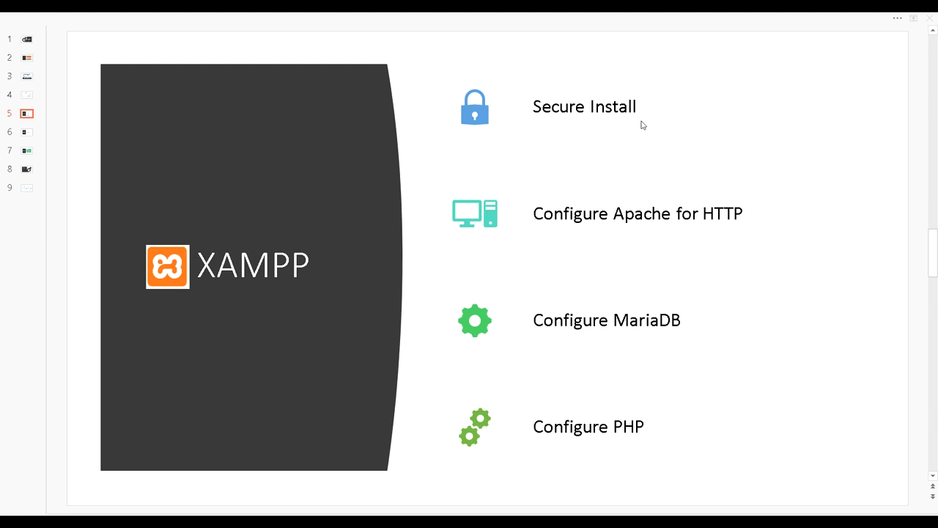
{"action": "mouse_move", "coordinate": [595, 131]}
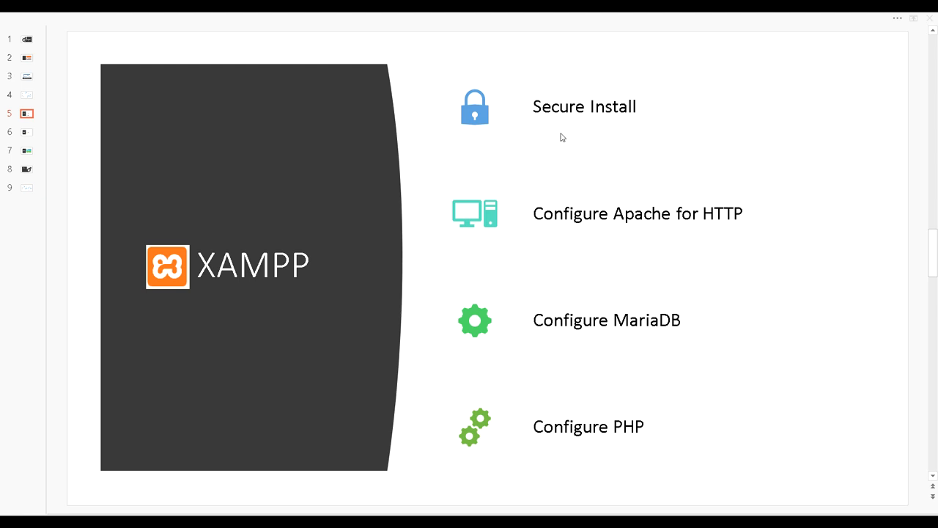
{"action": "mouse_move", "coordinate": [702, 226]}
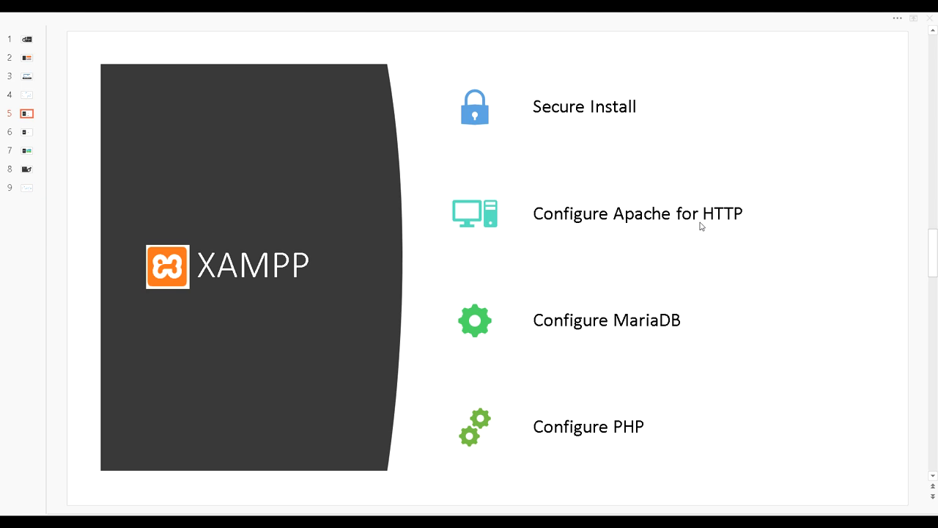
{"action": "mouse_move", "coordinate": [744, 228]}
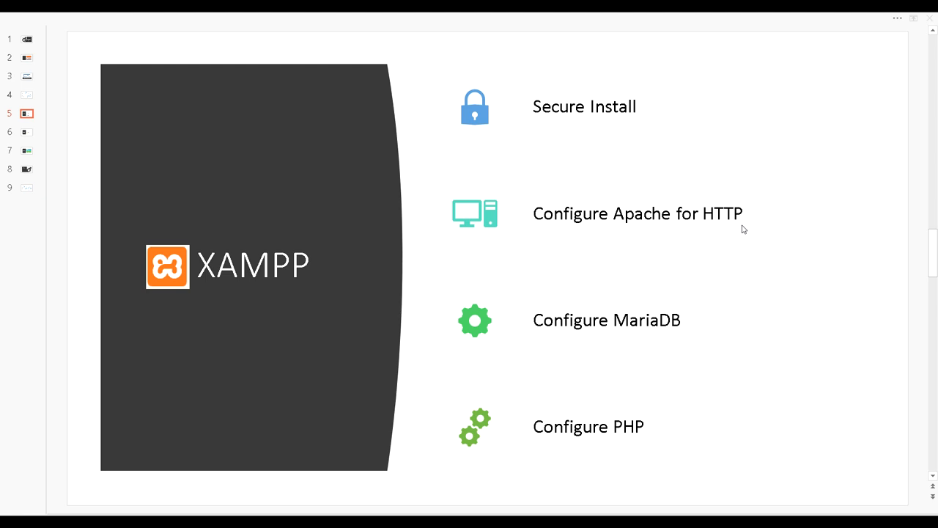
{"action": "mouse_move", "coordinate": [538, 330]}
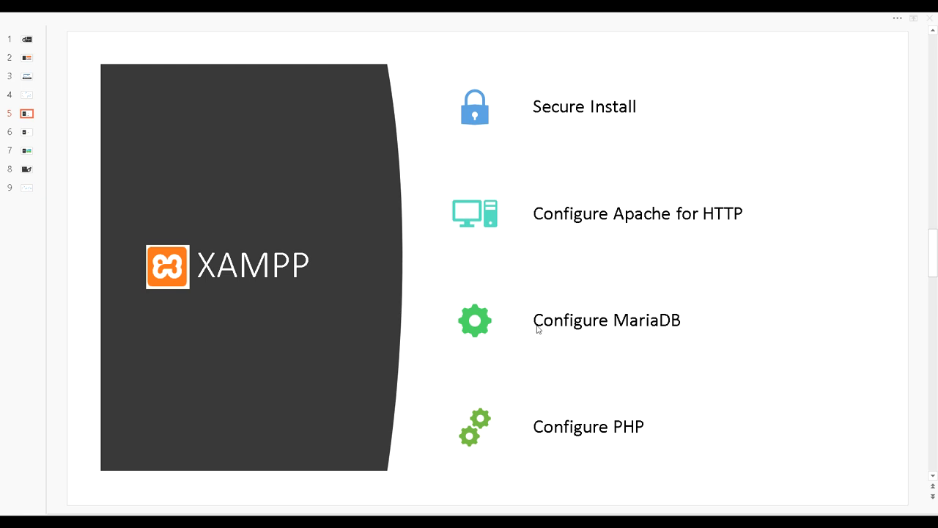
{"action": "mouse_move", "coordinate": [671, 335]}
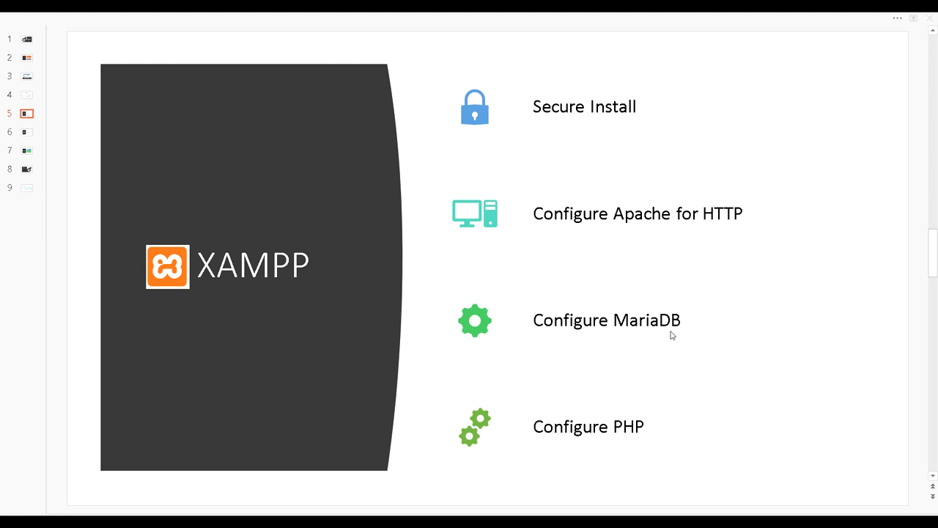
{"action": "mouse_move", "coordinate": [659, 343]}
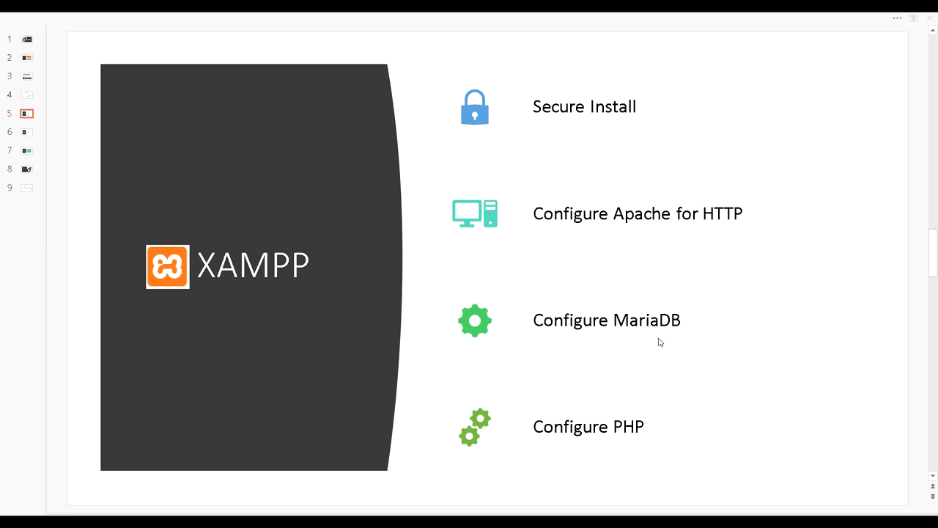
{"action": "mouse_move", "coordinate": [524, 357]}
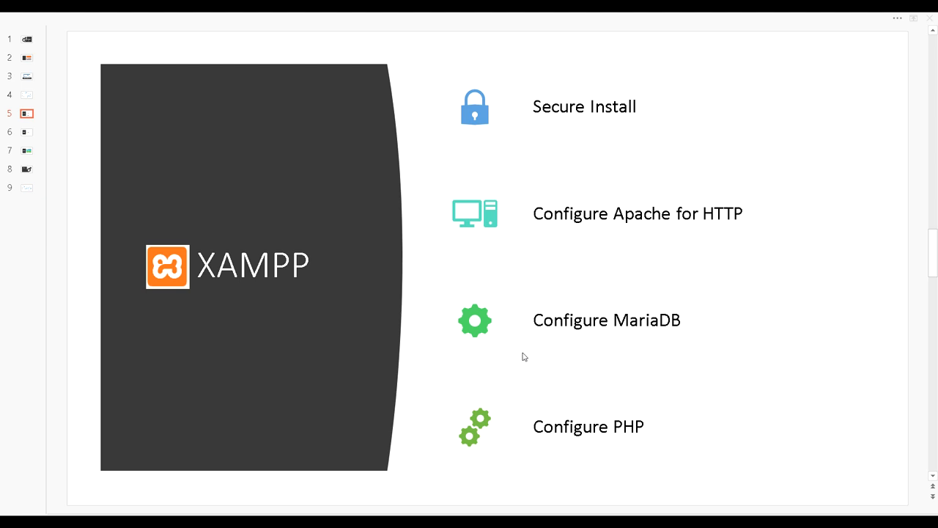
{"action": "mouse_move", "coordinate": [515, 442]}
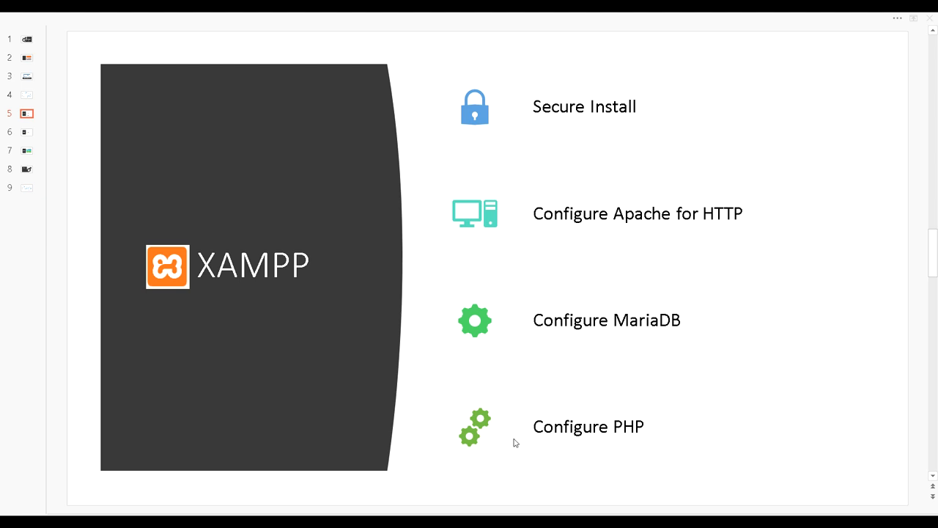
{"action": "mouse_move", "coordinate": [620, 442]}
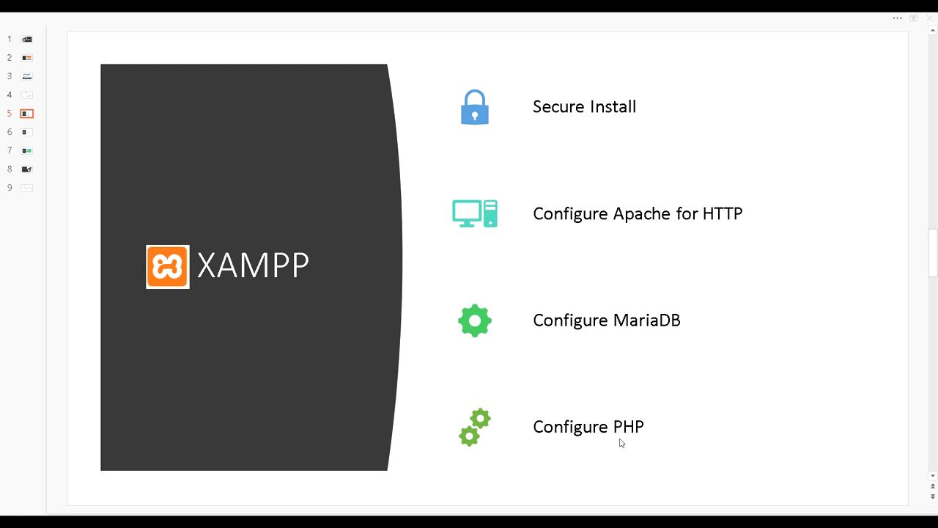
{"action": "mouse_move", "coordinate": [648, 439]}
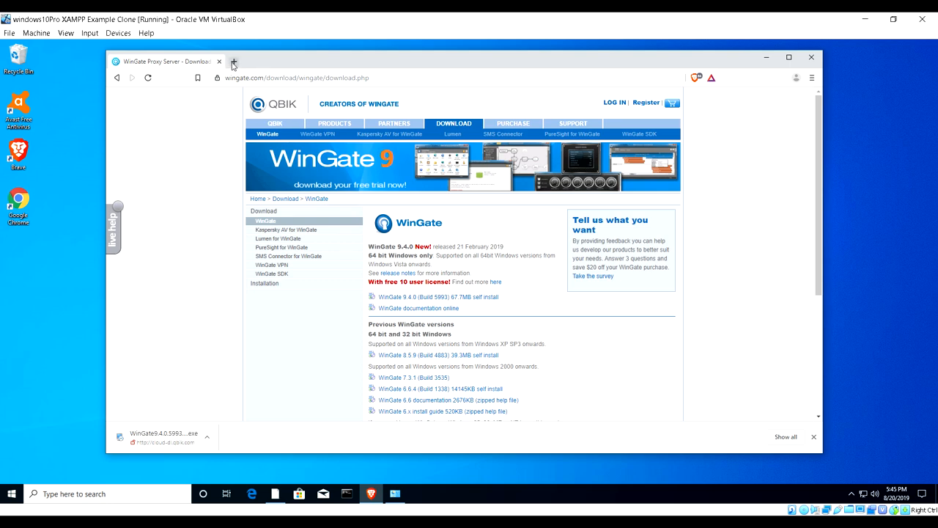
Step: Open a new Brave tab, dismiss the downloads list, and search for 'xampp'
{"action": "left_click", "coordinate": [234, 62]}
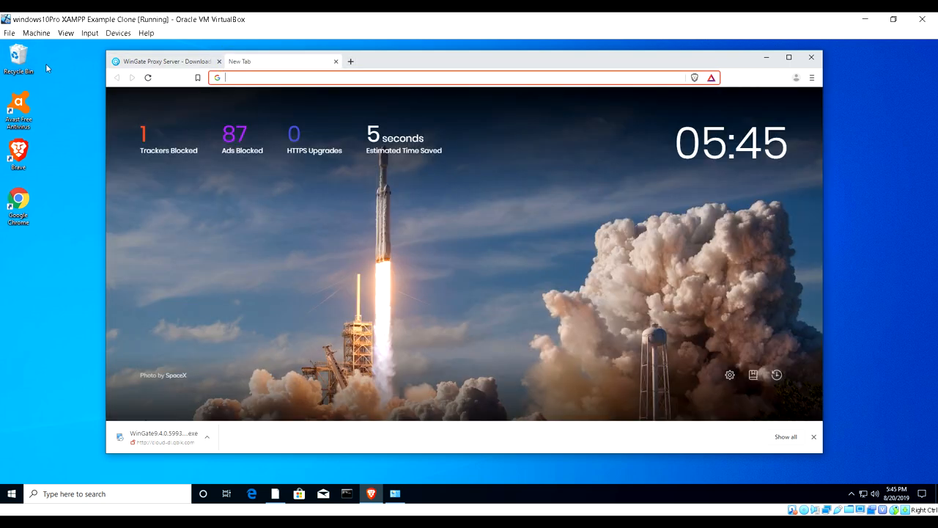
{"action": "mouse_move", "coordinate": [75, 119]}
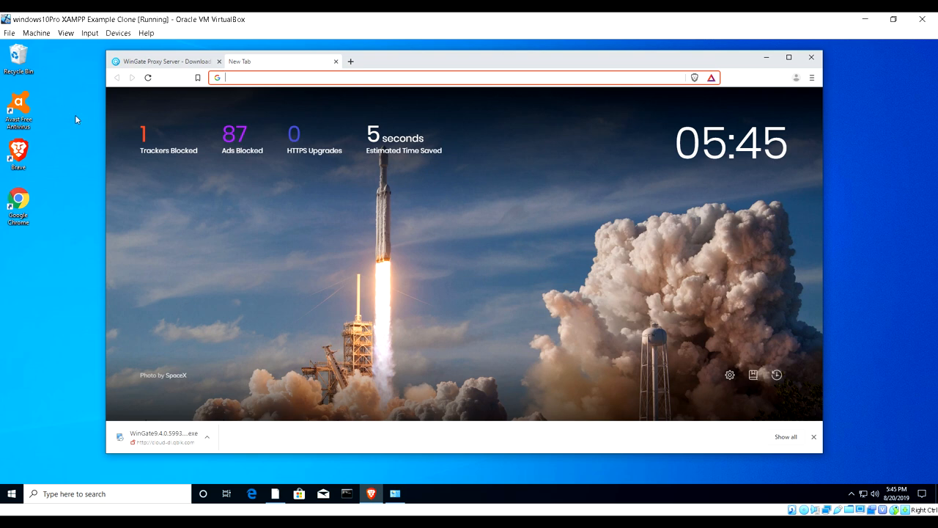
{"action": "mouse_move", "coordinate": [799, 427]}
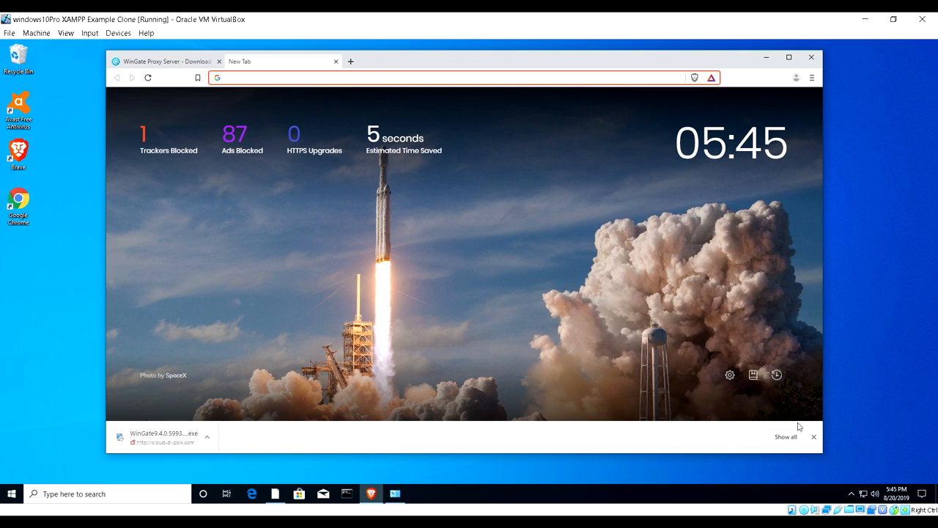
{"action": "left_click", "coordinate": [814, 436]}
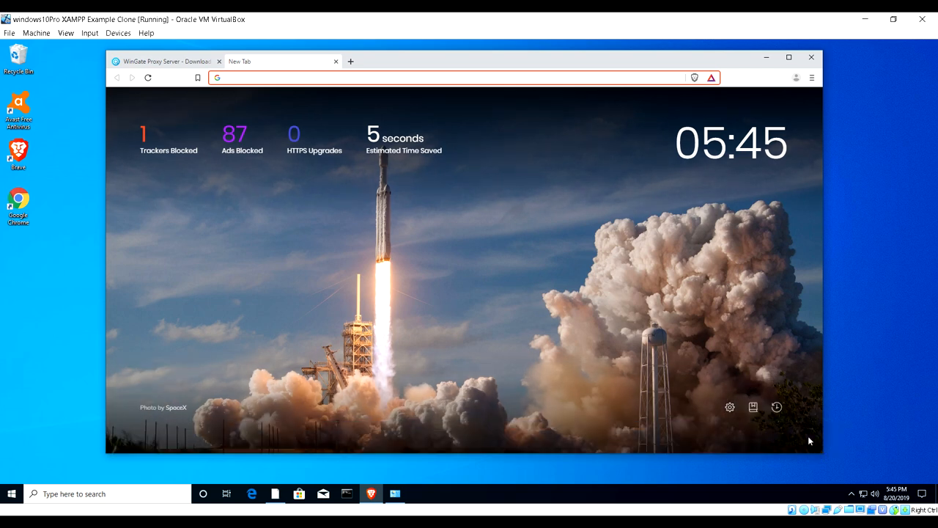
{"action": "mouse_move", "coordinate": [528, 232]}
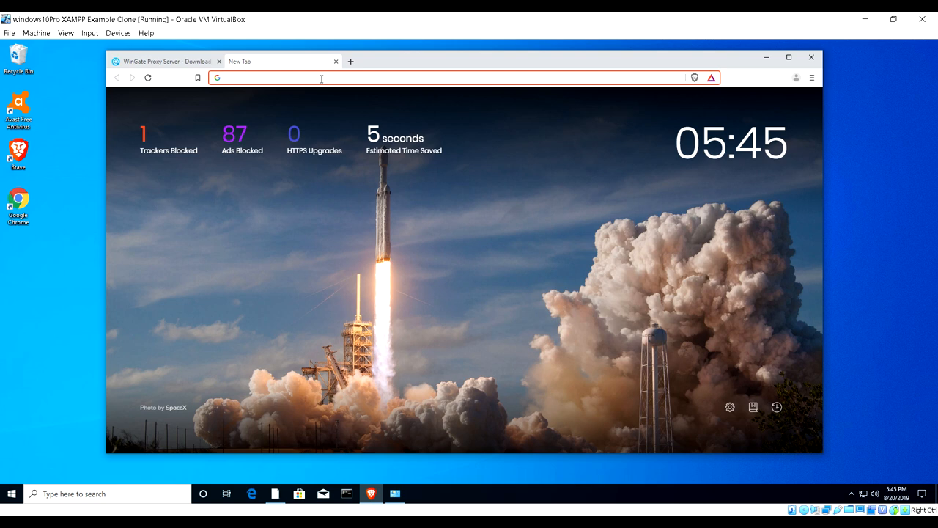
{"action": "type", "text": "xampp"}
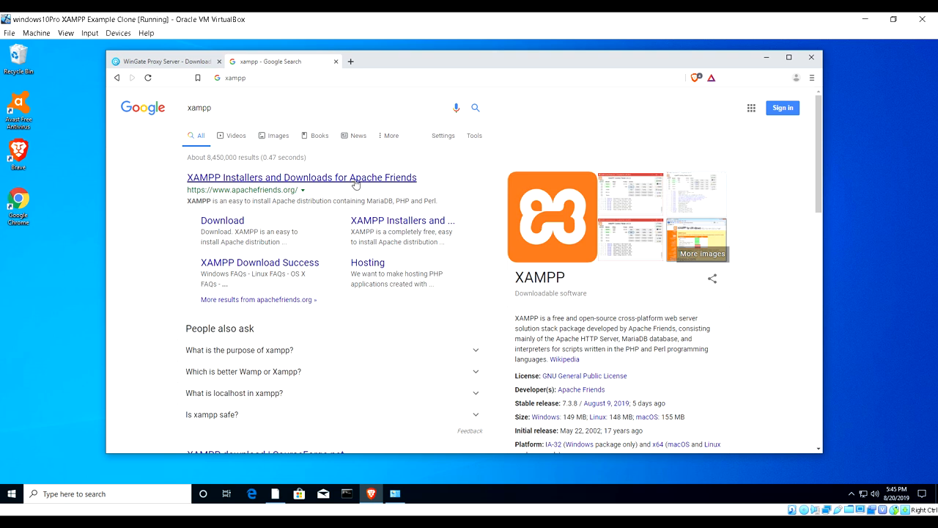
{"action": "mouse_move", "coordinate": [356, 185]}
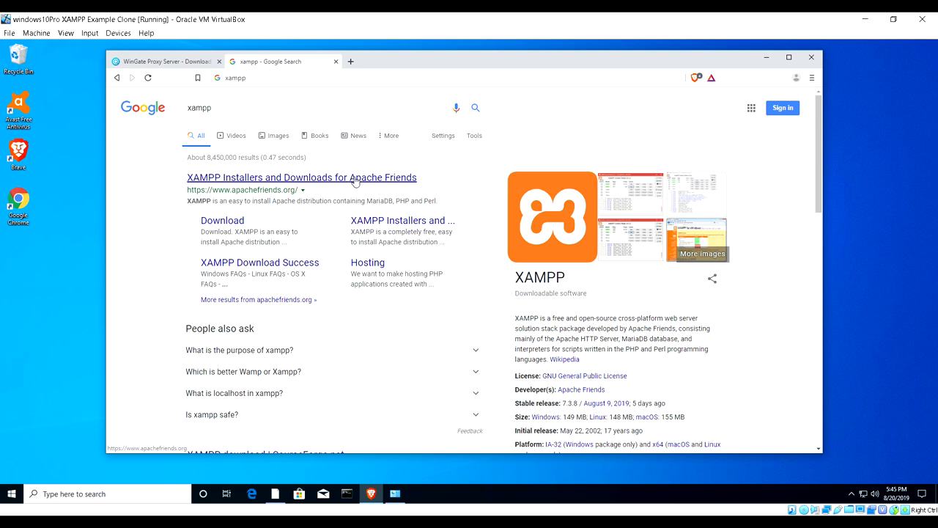
{"action": "mouse_move", "coordinate": [493, 281]}
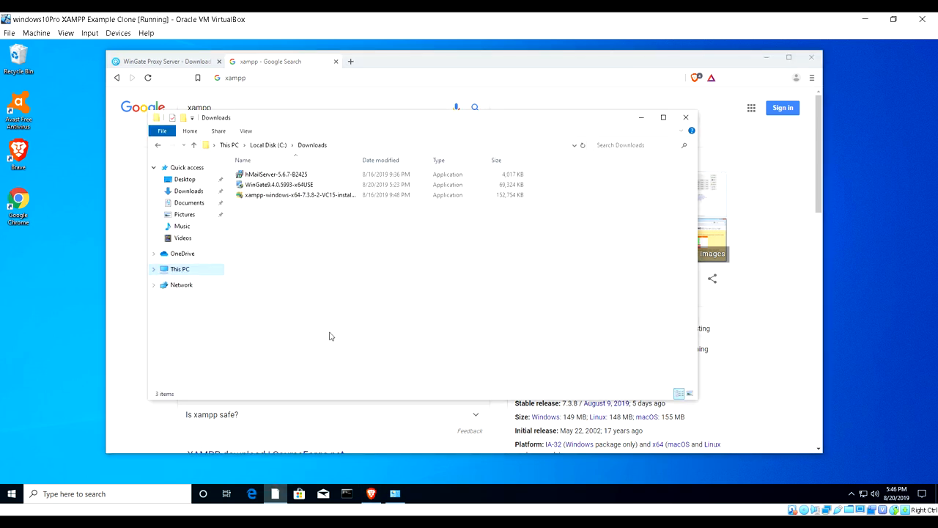
Step: Run the xampp-windows-x64 installer from Downloads and allow it to make changes
{"action": "left_click", "coordinate": [299, 194]}
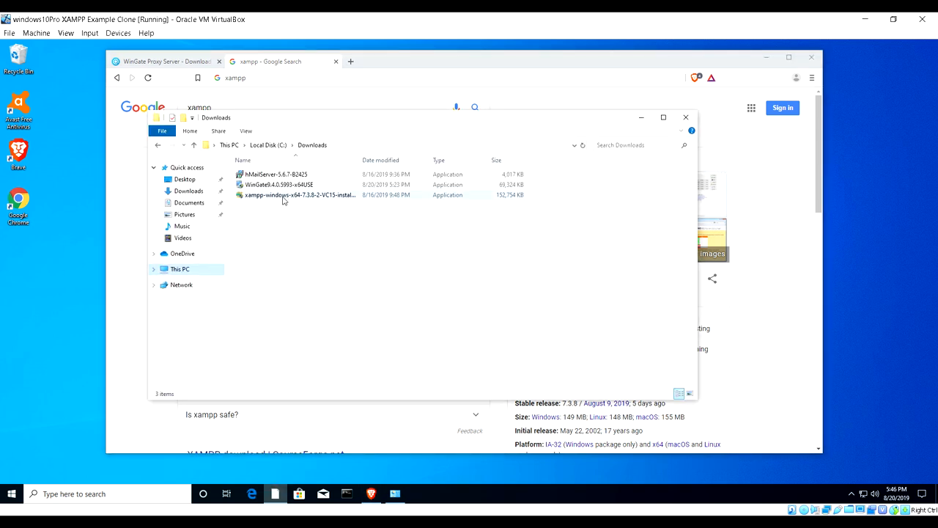
{"action": "left_click", "coordinate": [299, 194]}
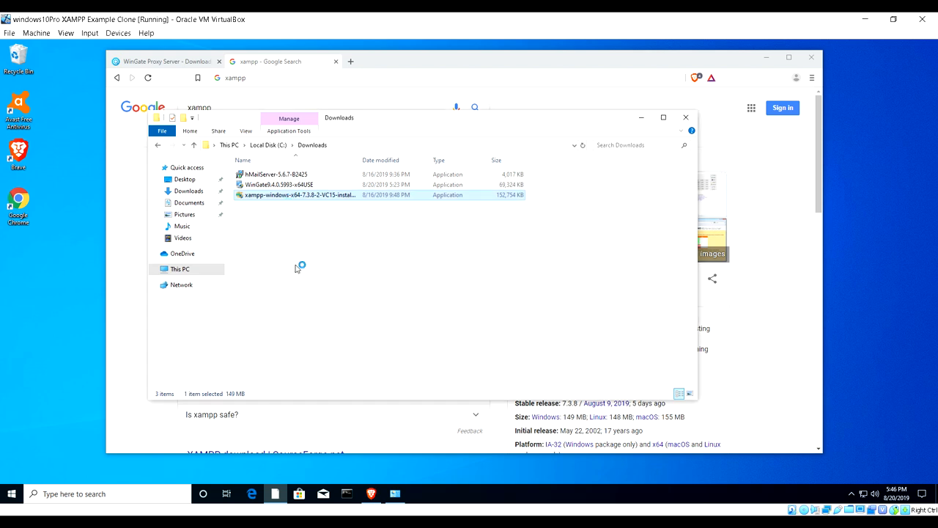
{"action": "double_click", "coordinate": [300, 194]}
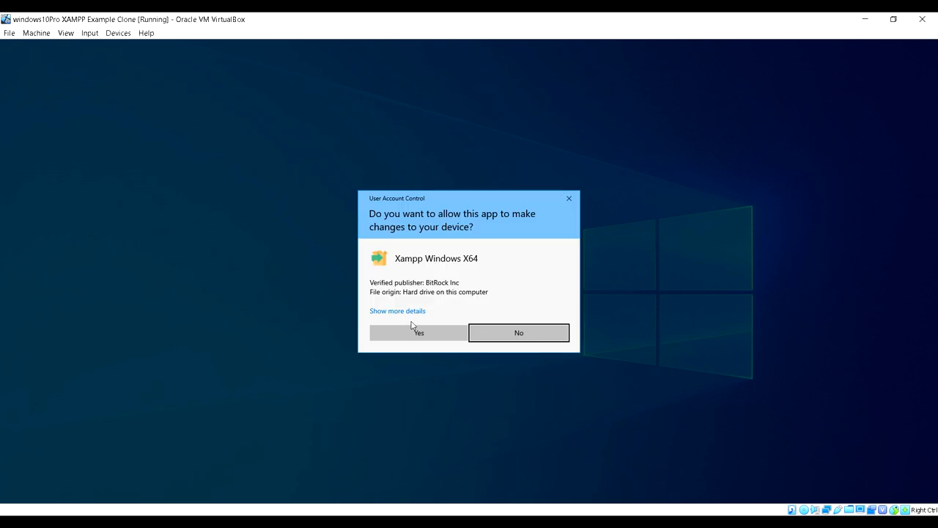
{"action": "left_click", "coordinate": [417, 332]}
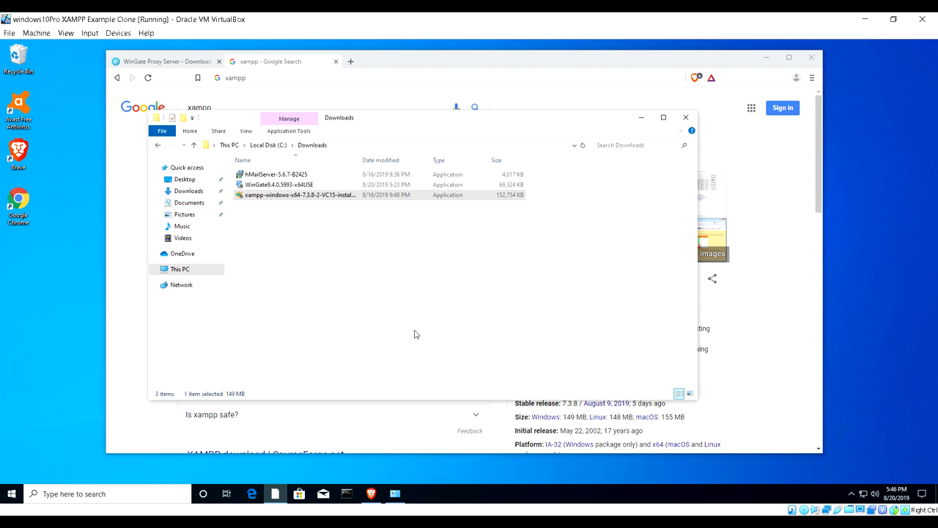
{"action": "mouse_move", "coordinate": [437, 315]}
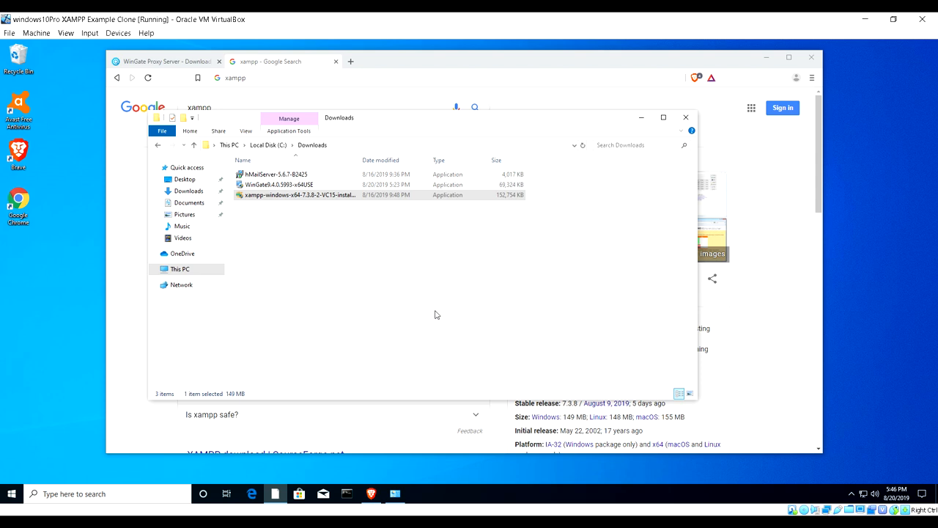
{"action": "double_click", "coordinate": [301, 195]}
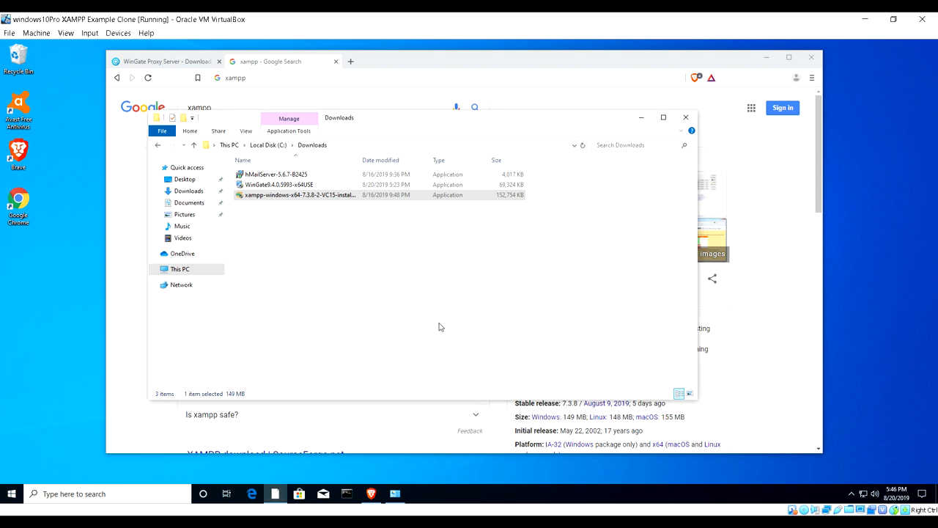
{"action": "double_click", "coordinate": [301, 194]}
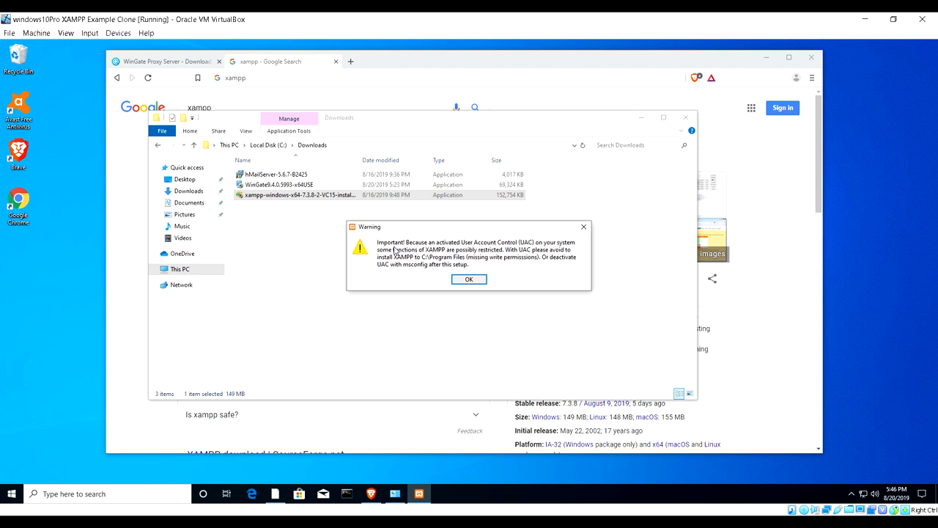
{"action": "mouse_move", "coordinate": [524, 254]}
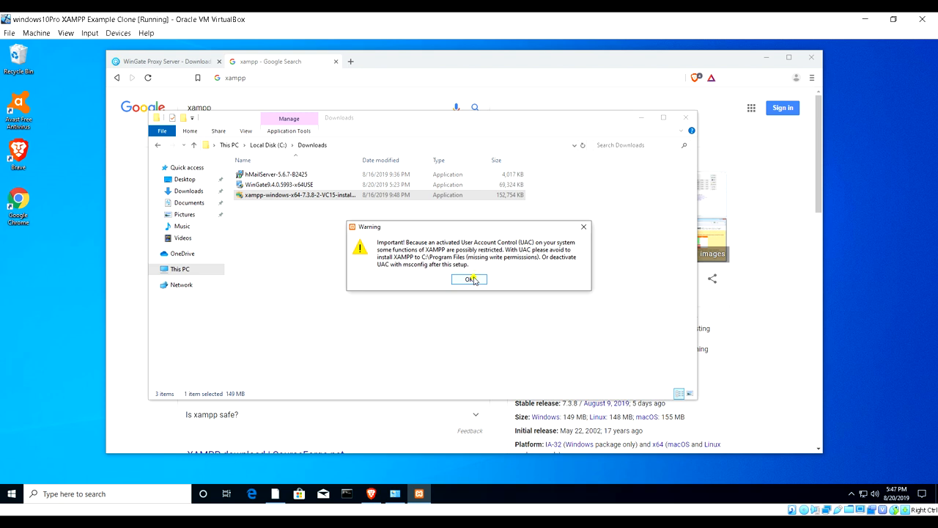
Step: Acknowledge the UAC warning about installing under Program Files
{"action": "left_click", "coordinate": [470, 279]}
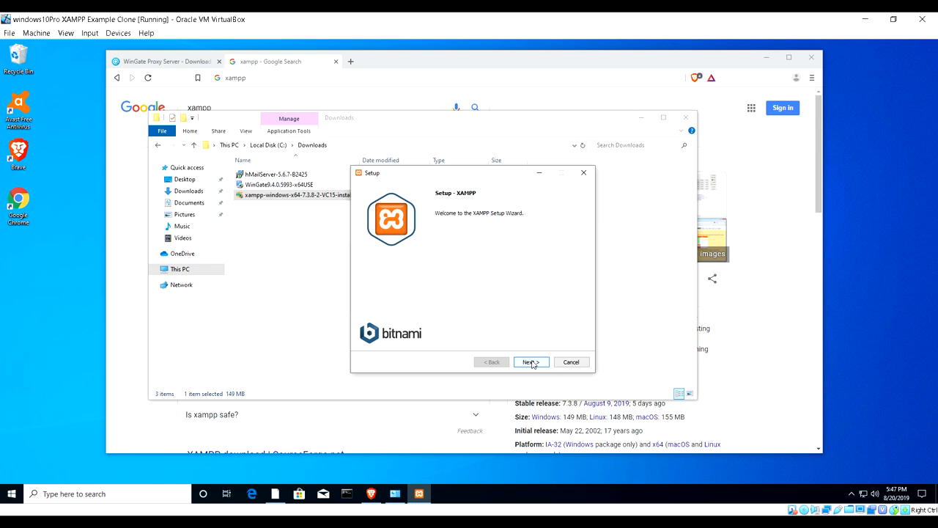
Step: Deselect FileZilla FTP Server, Mercury Mail Server and Tomcat in Select Components
{"action": "left_click", "coordinate": [530, 361]}
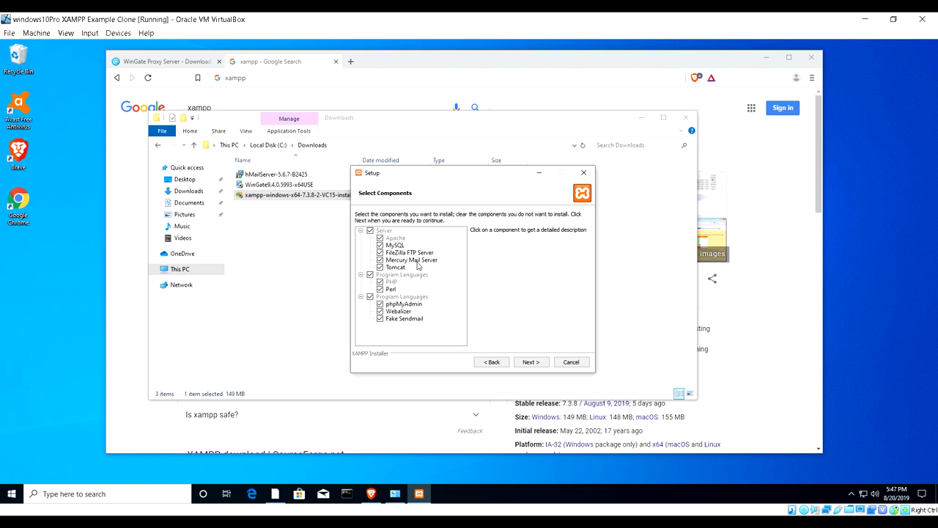
{"action": "left_click", "coordinate": [380, 252]}
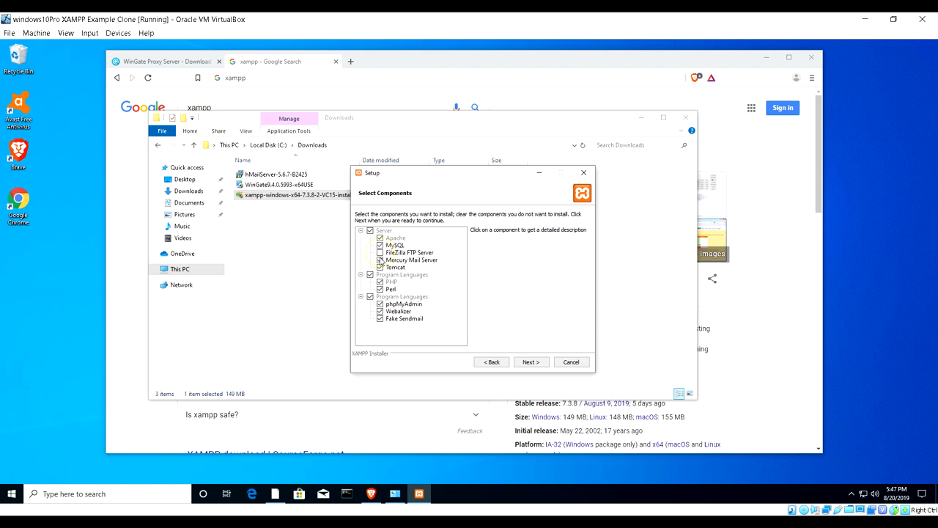
{"action": "left_click", "coordinate": [380, 260]}
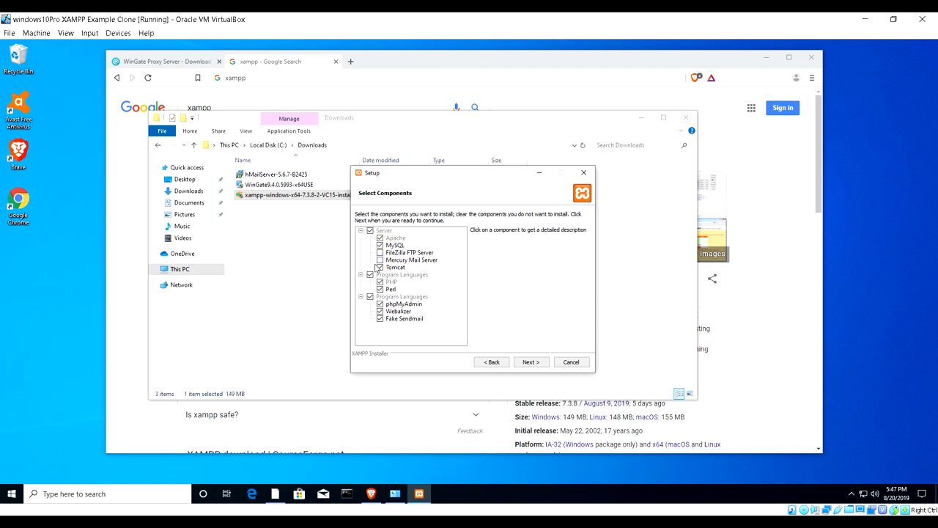
{"action": "left_click", "coordinate": [396, 267]}
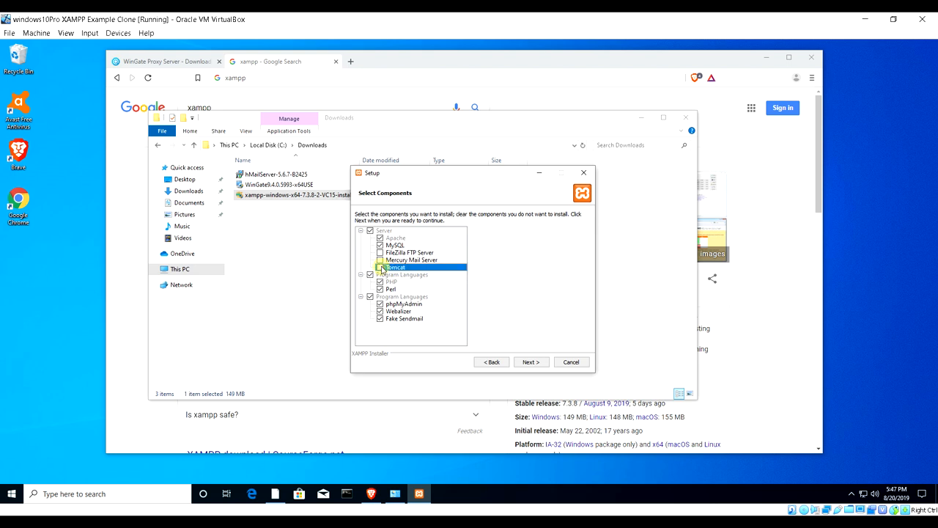
{"action": "left_click", "coordinate": [380, 266]}
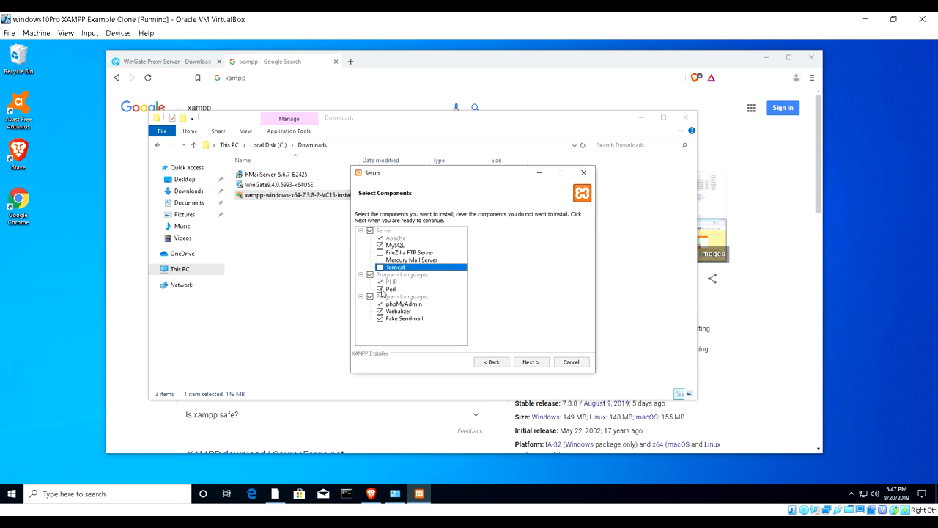
{"action": "mouse_move", "coordinate": [403, 315]}
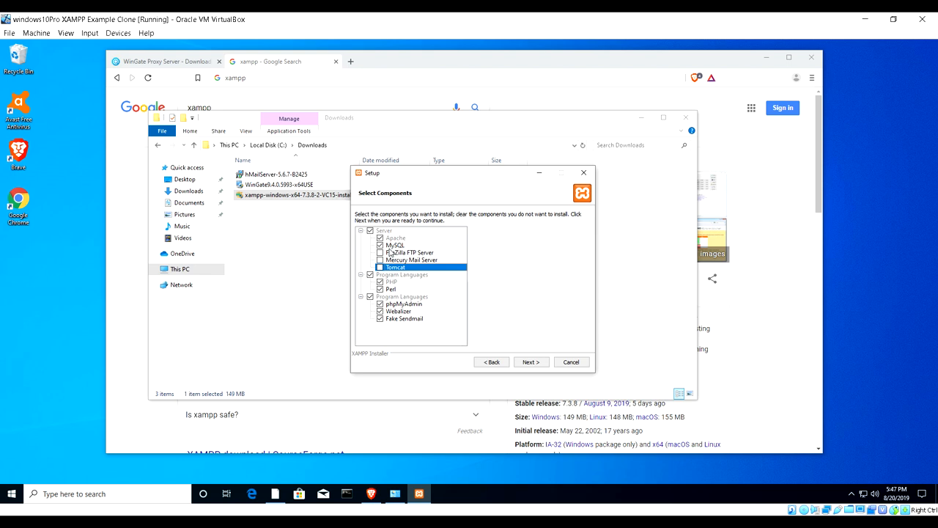
{"action": "mouse_move", "coordinate": [407, 253]}
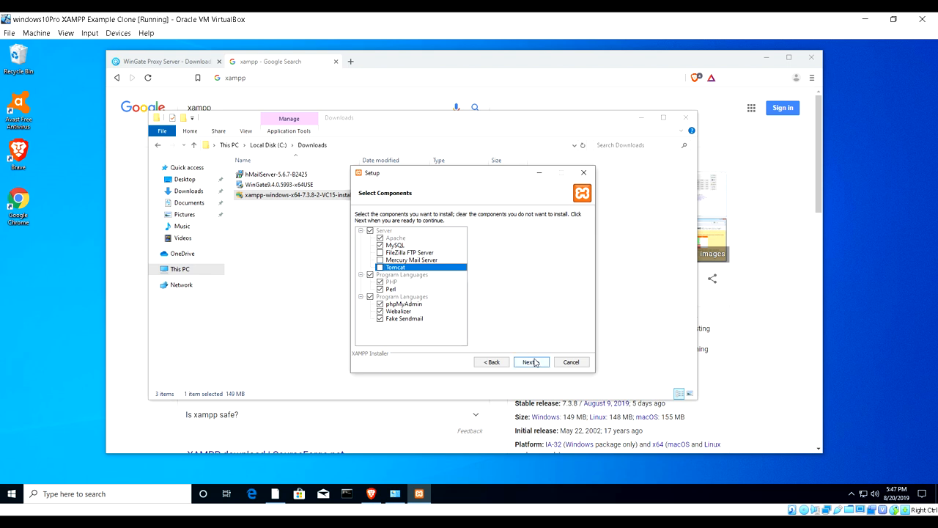
{"action": "left_click", "coordinate": [529, 361]}
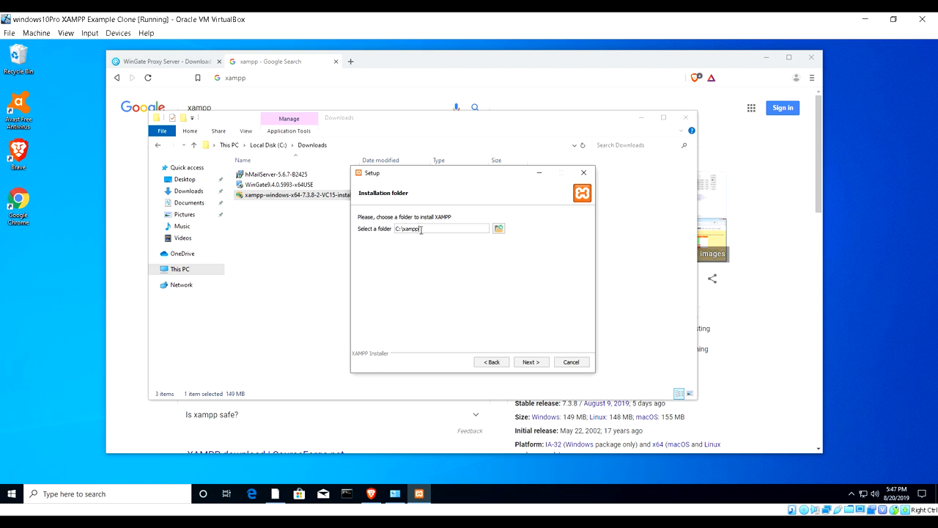
{"action": "mouse_move", "coordinate": [506, 303]}
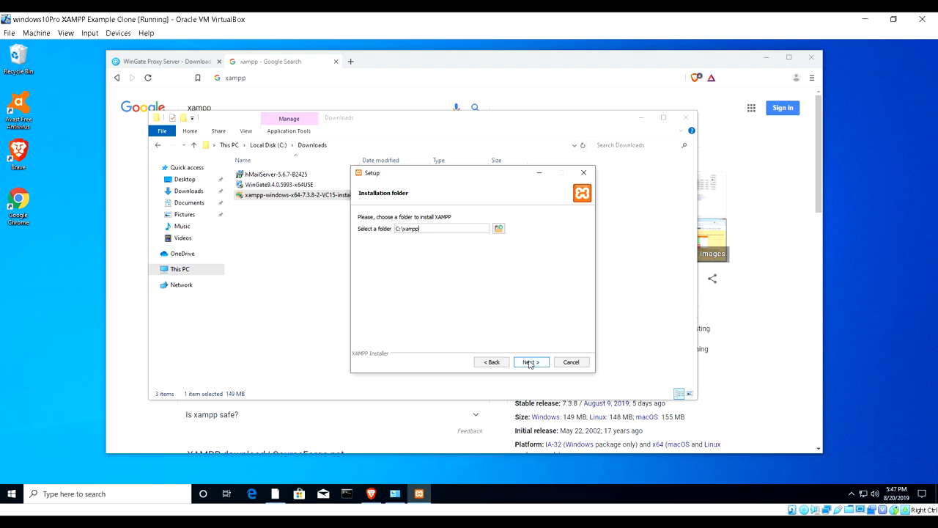
{"action": "mouse_move", "coordinate": [412, 256]}
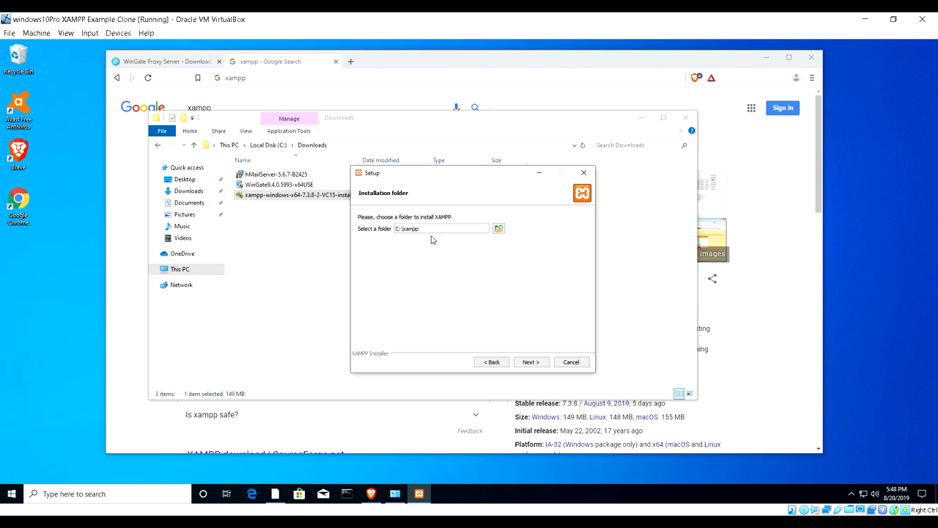
{"action": "mouse_move", "coordinate": [432, 242]}
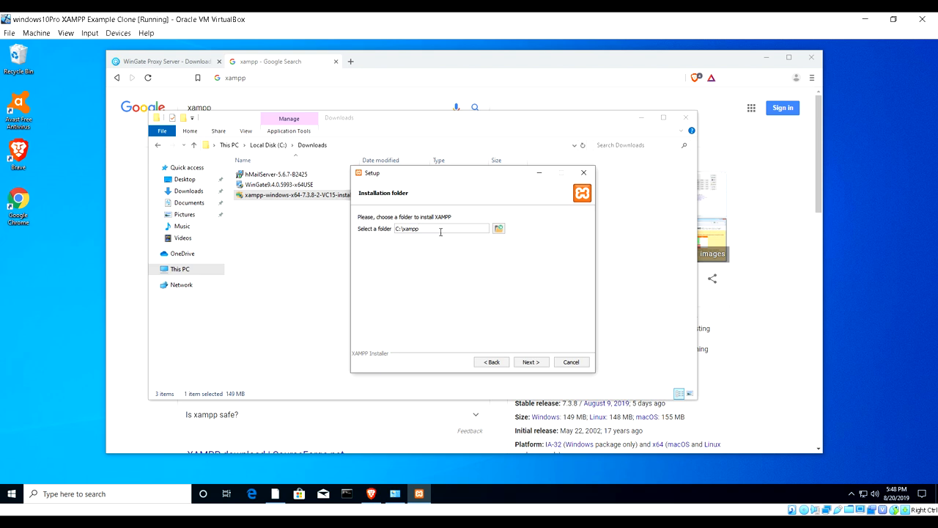
{"action": "mouse_move", "coordinate": [526, 352]}
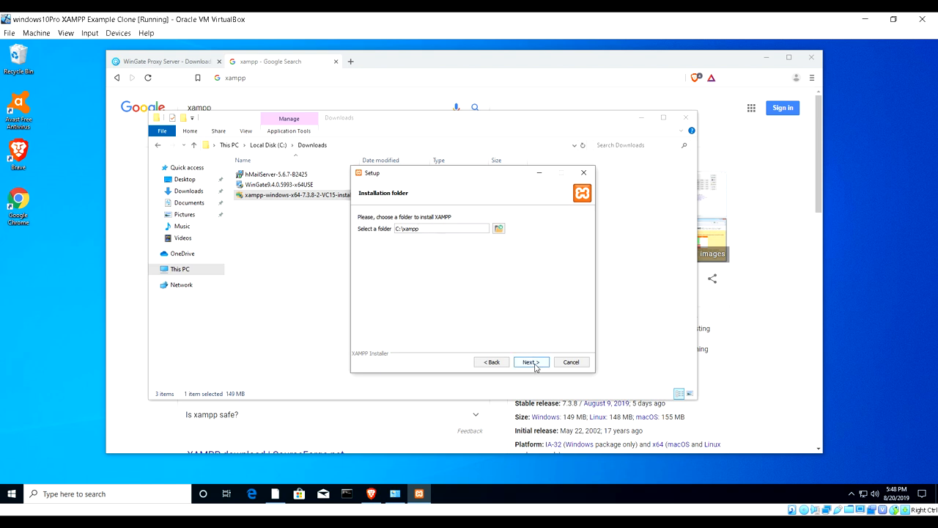
Step: Accept C:\xampp as the XAMPP installation folder
{"action": "left_click", "coordinate": [531, 362]}
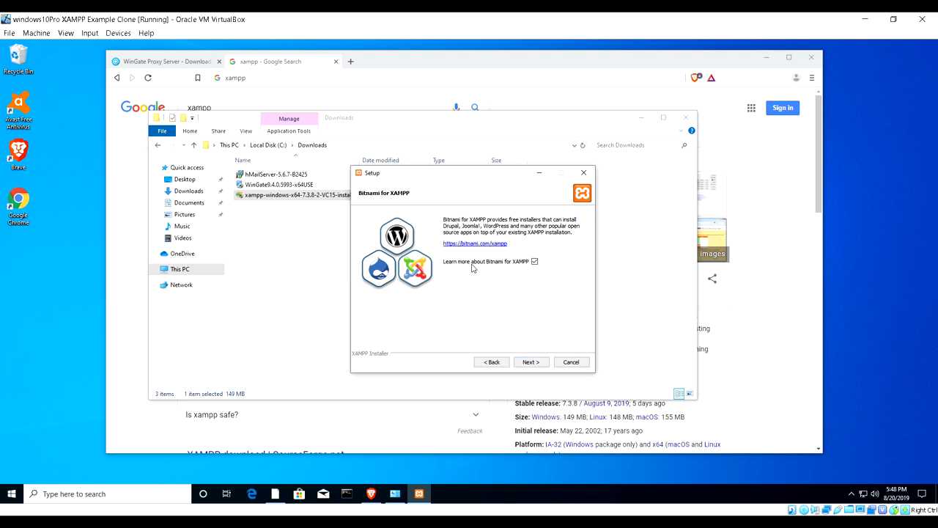
{"action": "mouse_move", "coordinate": [517, 275]}
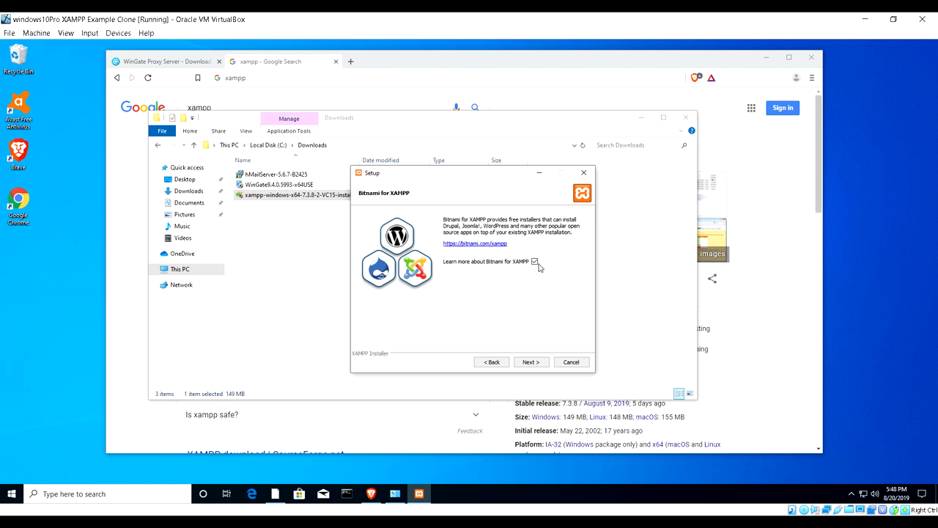
Step: Uncheck 'Learn more about Bitnami for XAMPP' and begin installing XAMPP
{"action": "left_click", "coordinate": [536, 261]}
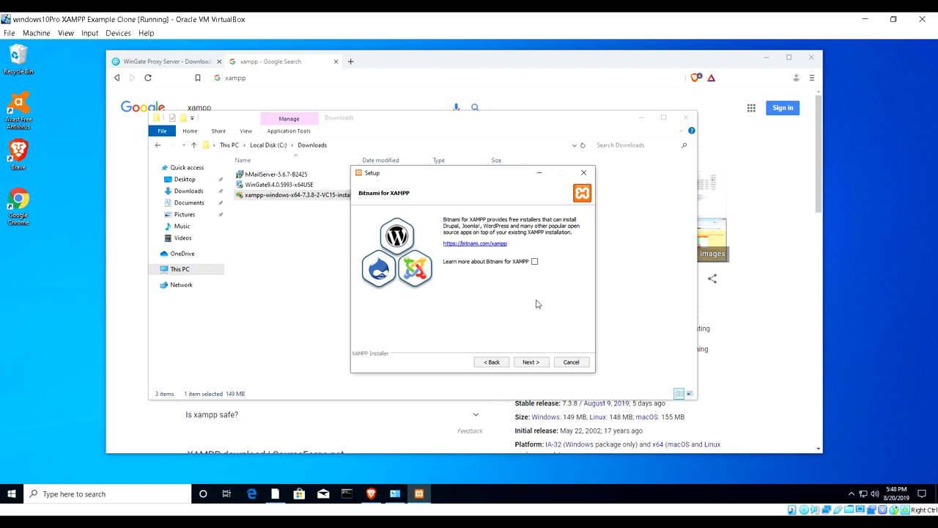
{"action": "mouse_move", "coordinate": [384, 251]}
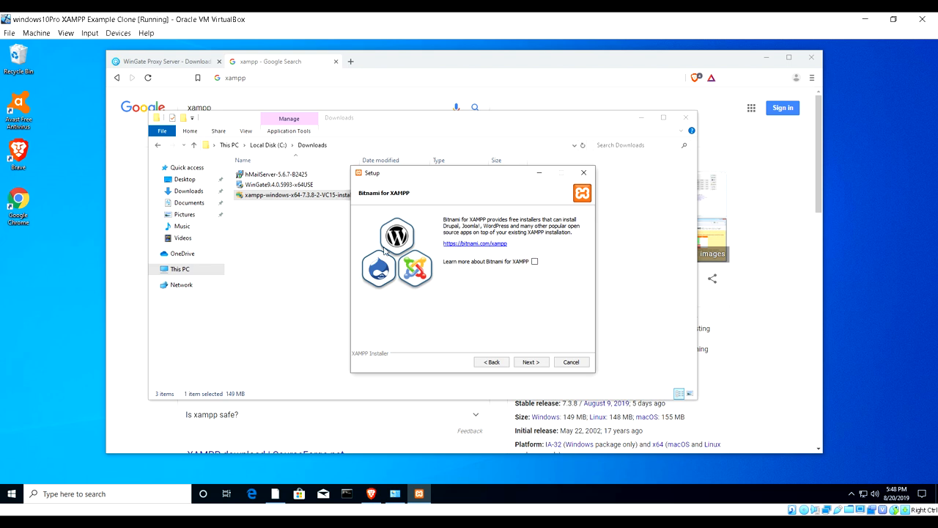
{"action": "mouse_move", "coordinate": [391, 241]}
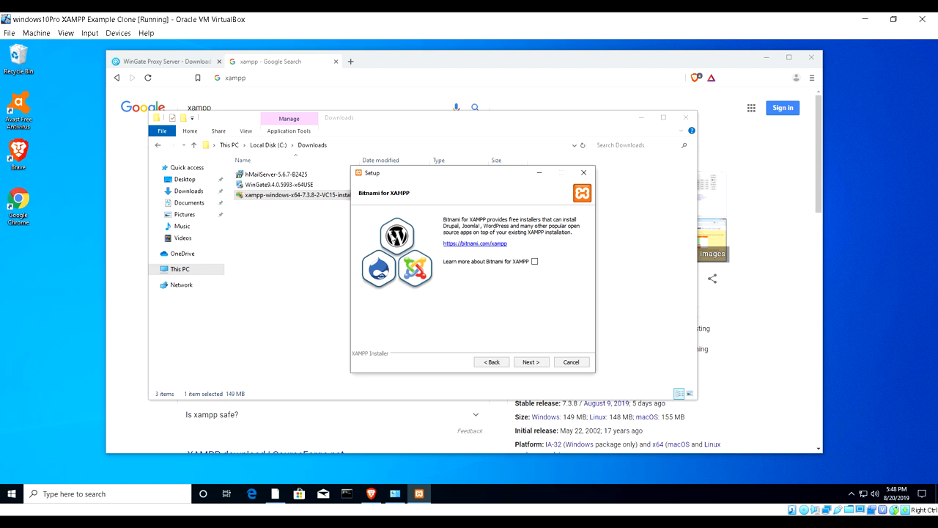
{"action": "mouse_move", "coordinate": [396, 242]}
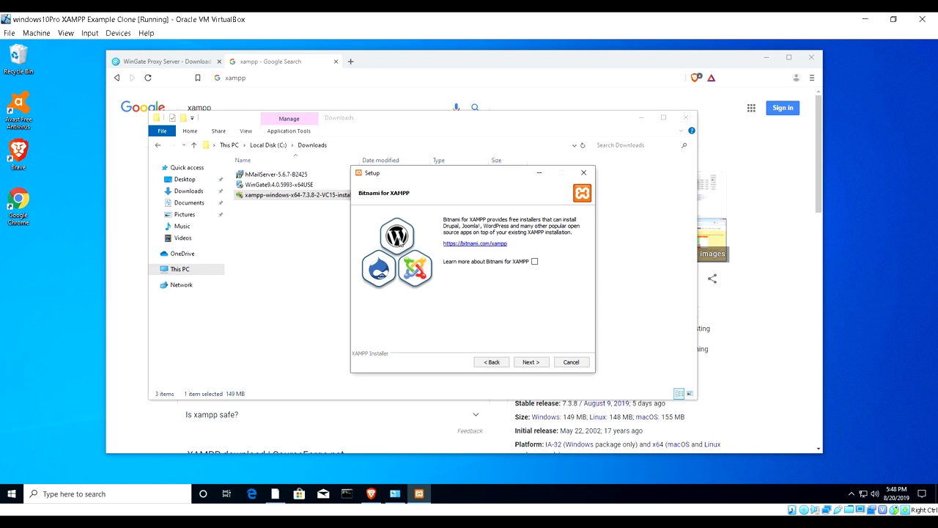
{"action": "mouse_move", "coordinate": [474, 280]}
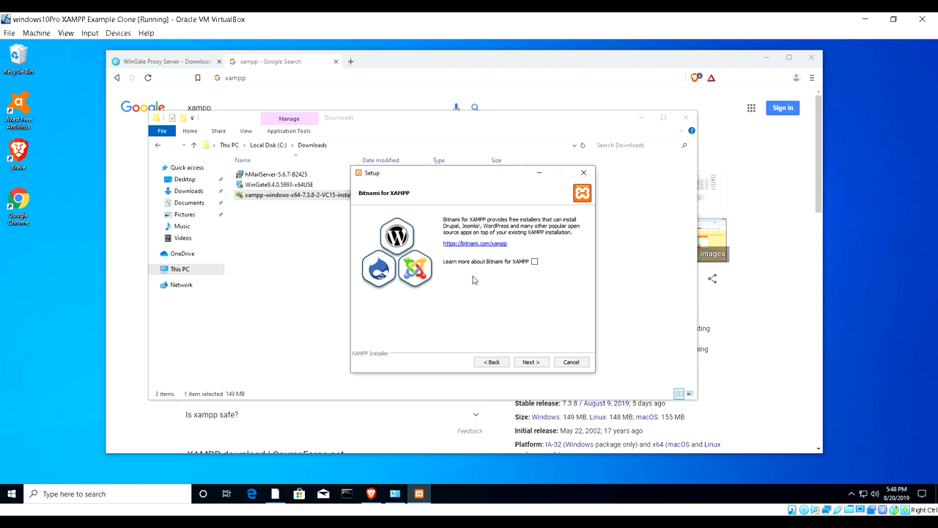
{"action": "mouse_move", "coordinate": [532, 330]}
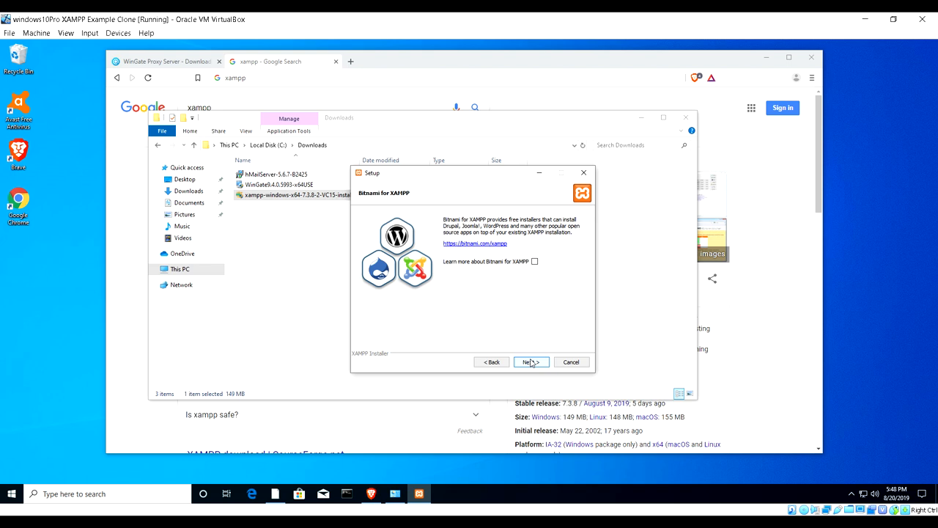
{"action": "left_click", "coordinate": [529, 361]}
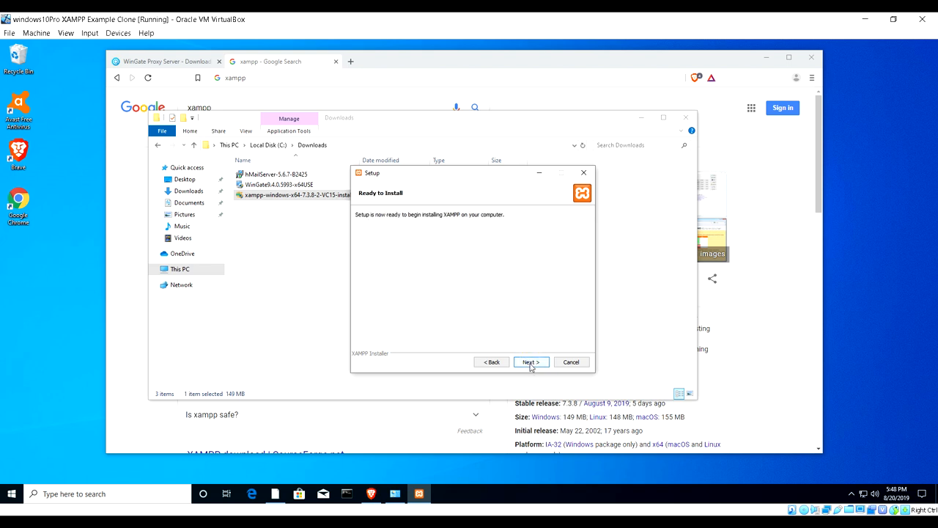
{"action": "left_click", "coordinate": [530, 362]}
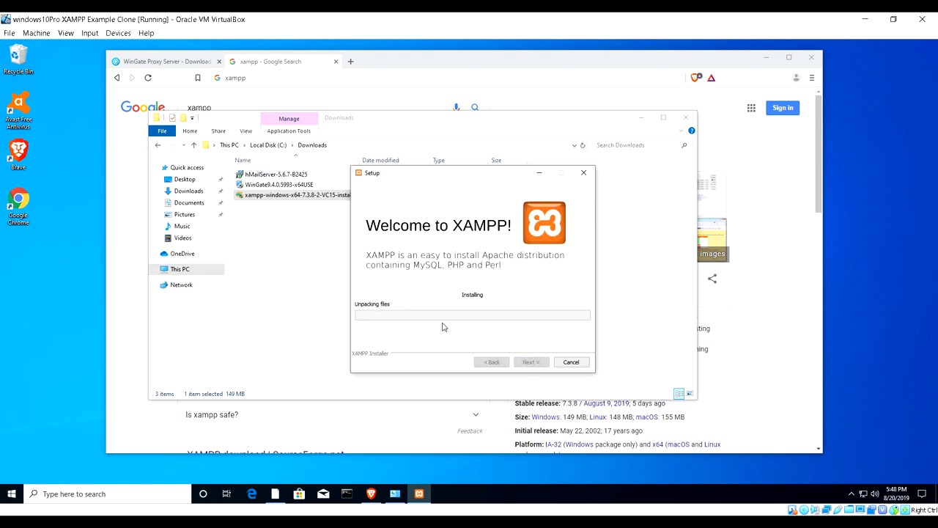
{"action": "mouse_move", "coordinate": [764, 340]}
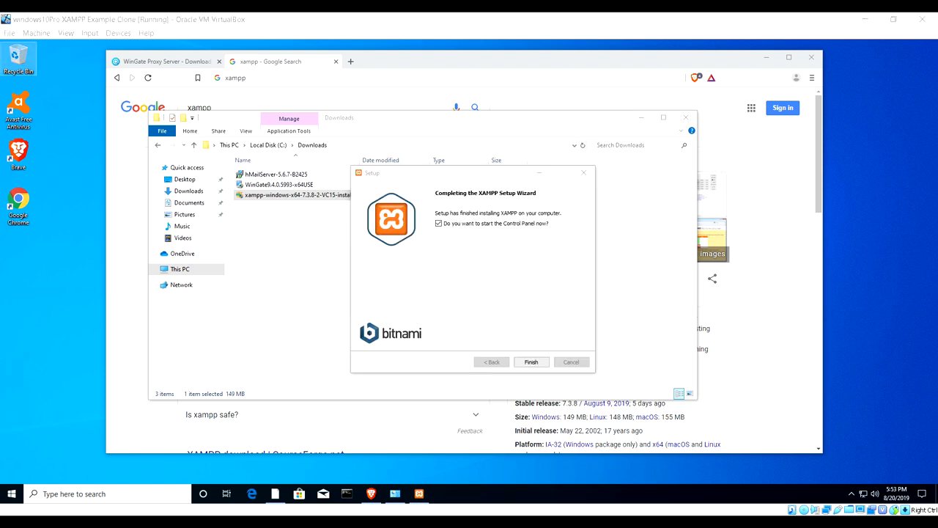
{"action": "mouse_move", "coordinate": [568, 264]}
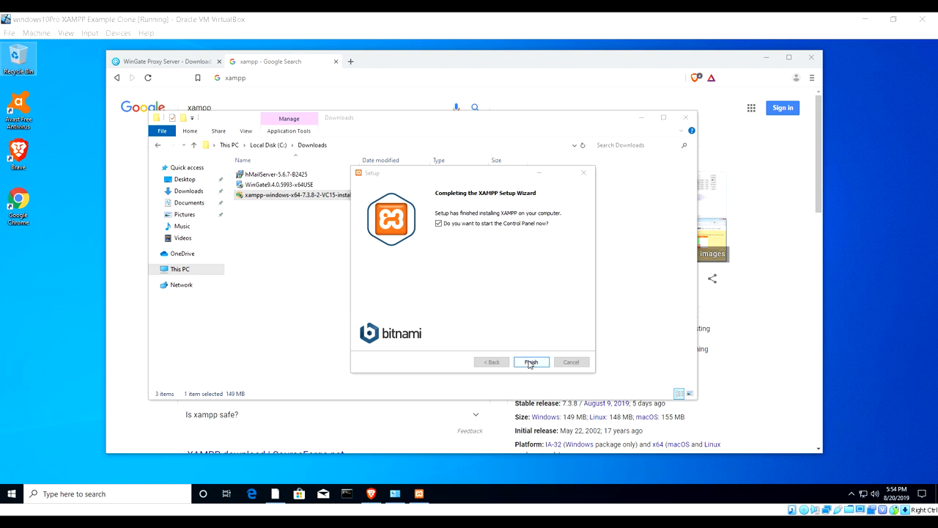
{"action": "mouse_move", "coordinate": [530, 367]}
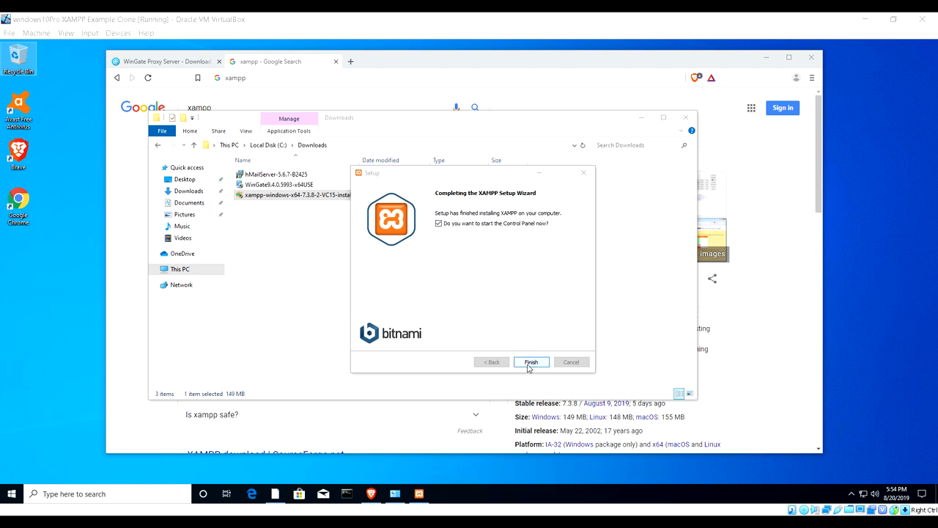
Step: Close the completed XAMPP Setup wizard, leaving the Control Panel launch option enabled
{"action": "left_click", "coordinate": [531, 361]}
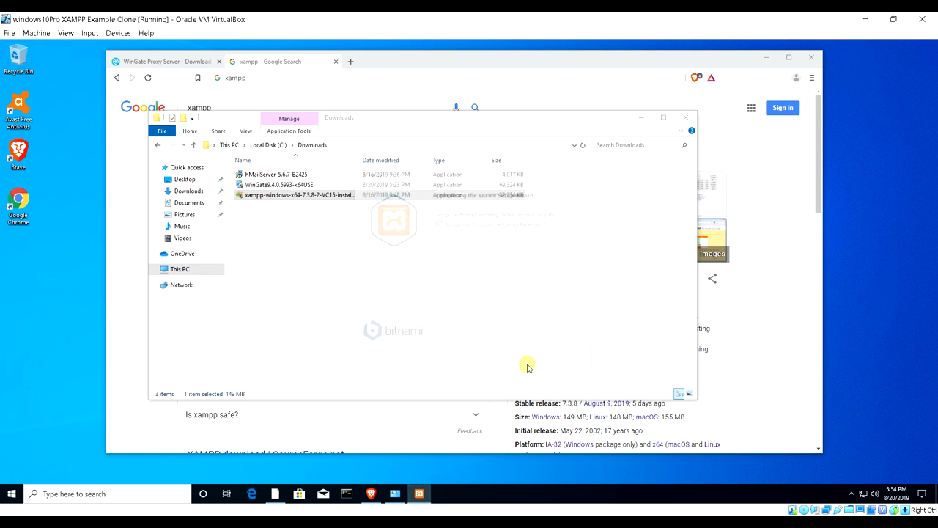
Step: Keep English (US flag) as the XAMPP Control Panel language and save
{"action": "double_click", "coordinate": [300, 195]}
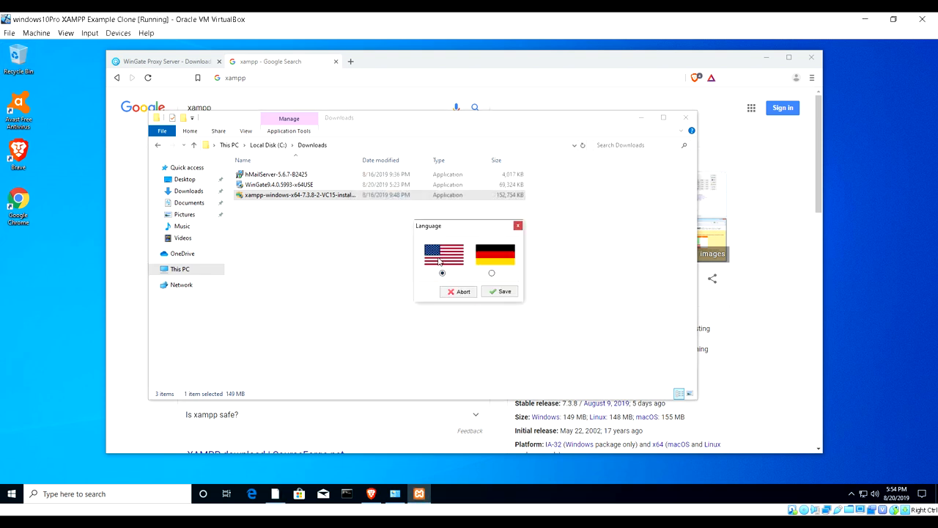
{"action": "left_click", "coordinate": [500, 291]}
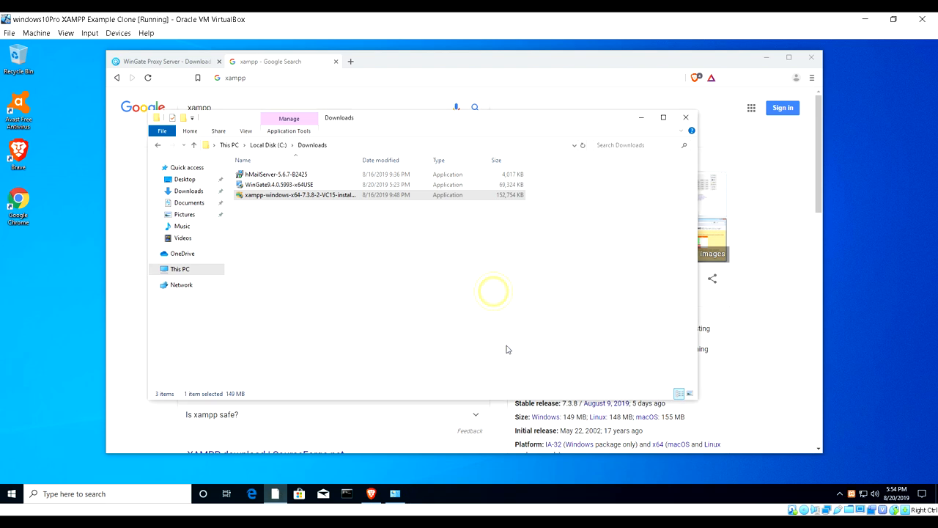
{"action": "left_click", "coordinate": [419, 493]}
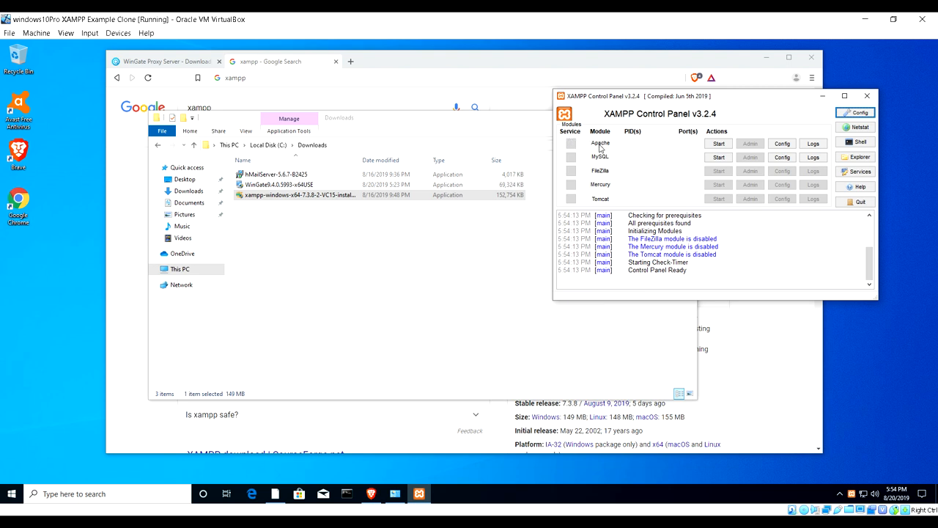
{"action": "mouse_move", "coordinate": [599, 187]}
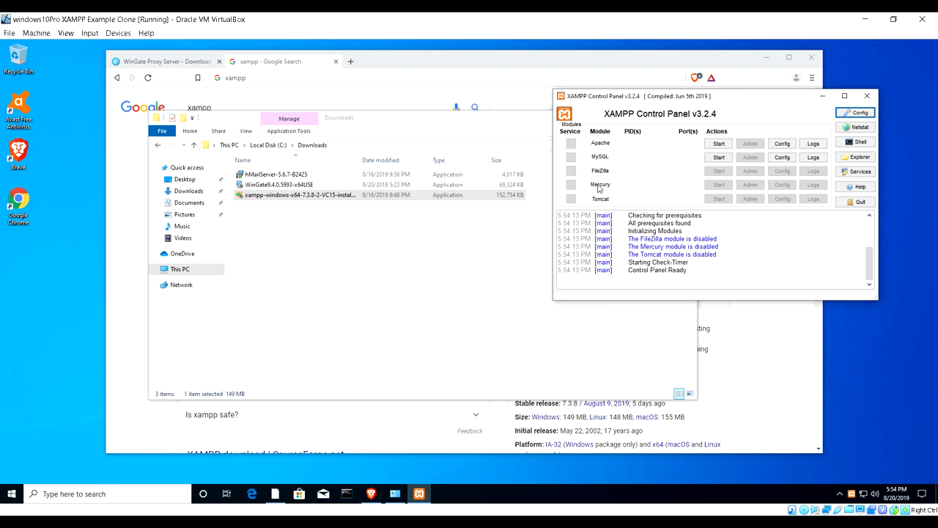
{"action": "mouse_move", "coordinate": [607, 149]}
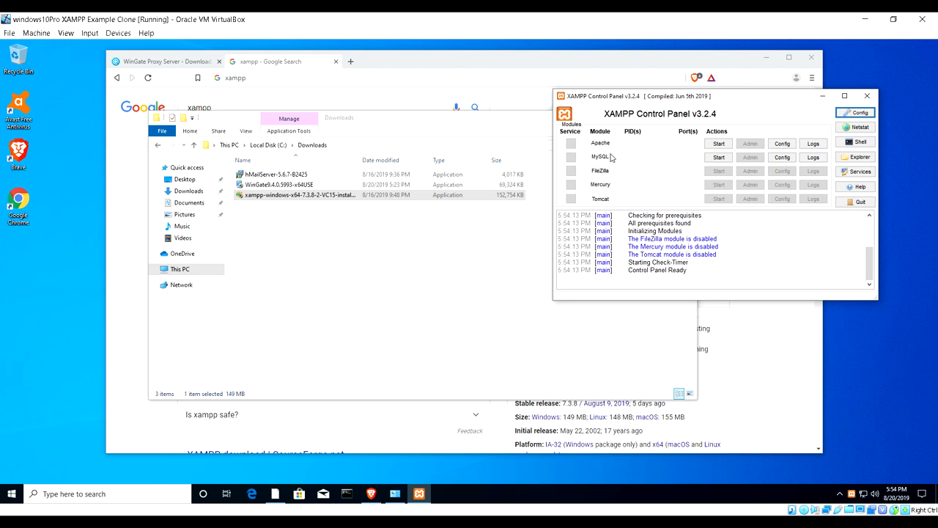
{"action": "mouse_move", "coordinate": [609, 155]}
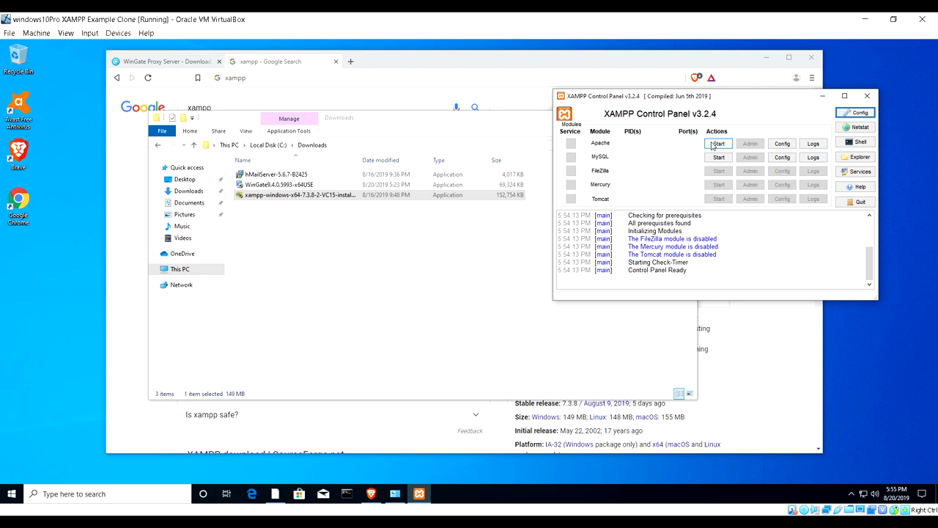
{"action": "mouse_move", "coordinate": [721, 144]}
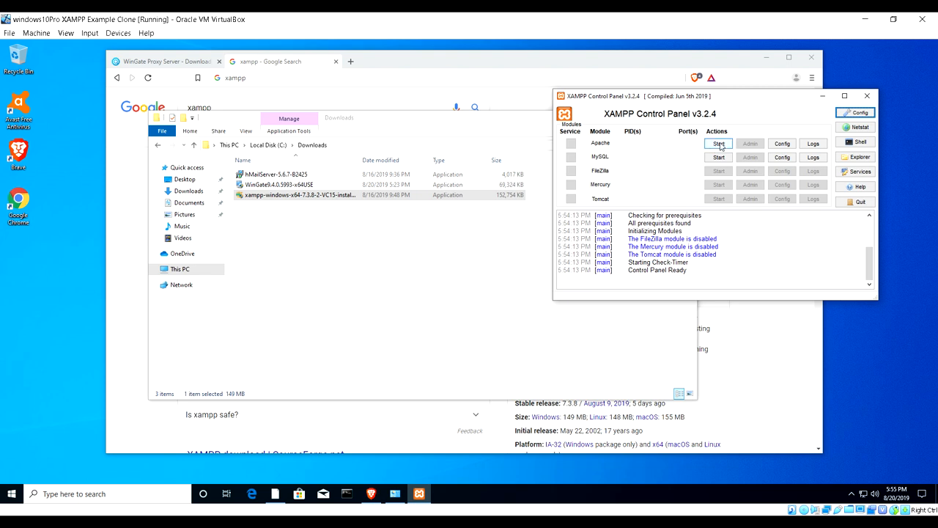
Step: Start Apache and MySQL and allow both through Windows Defender Firewall
{"action": "left_click", "coordinate": [719, 143]}
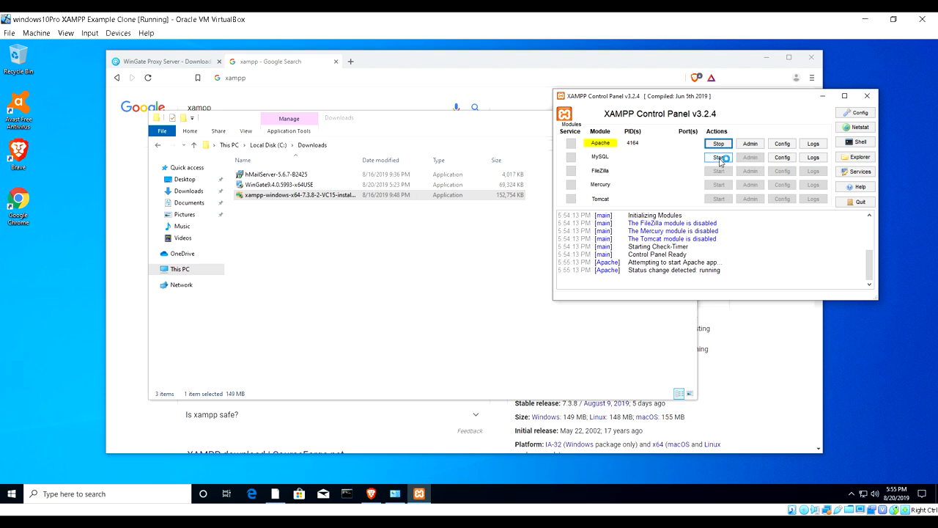
{"action": "left_click", "coordinate": [718, 157]}
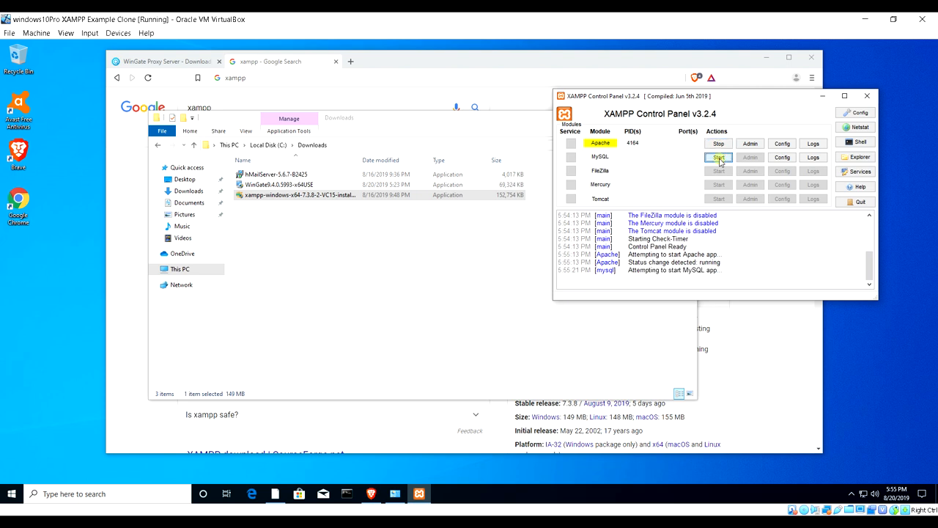
{"action": "left_click", "coordinate": [719, 157]}
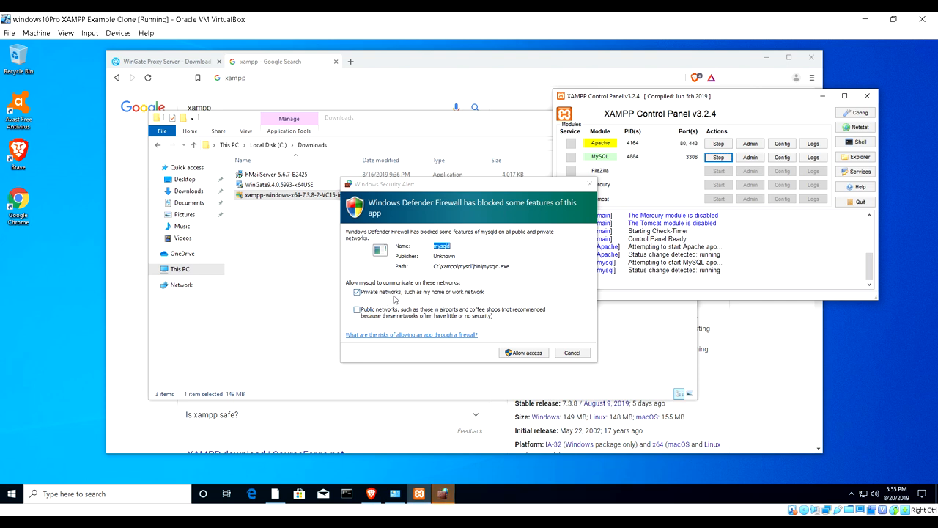
{"action": "left_click", "coordinate": [523, 353]}
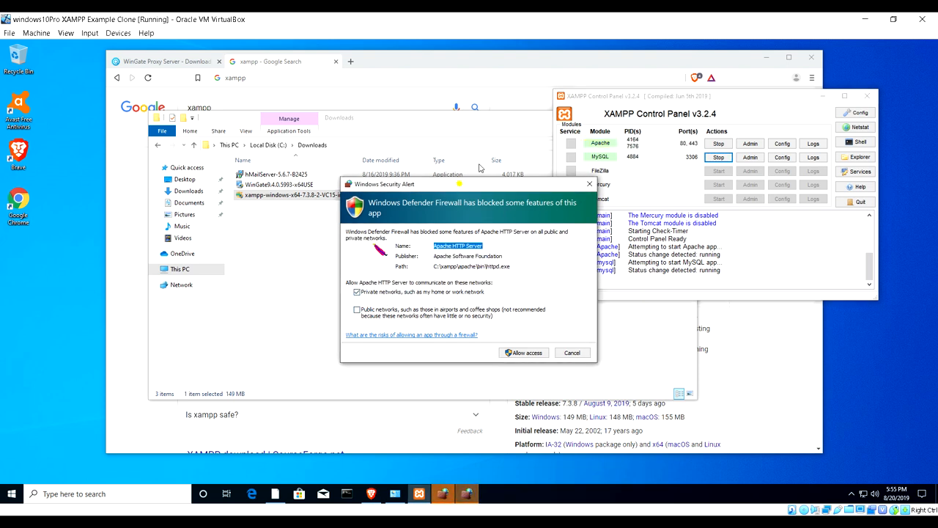
{"action": "left_click", "coordinate": [523, 352]}
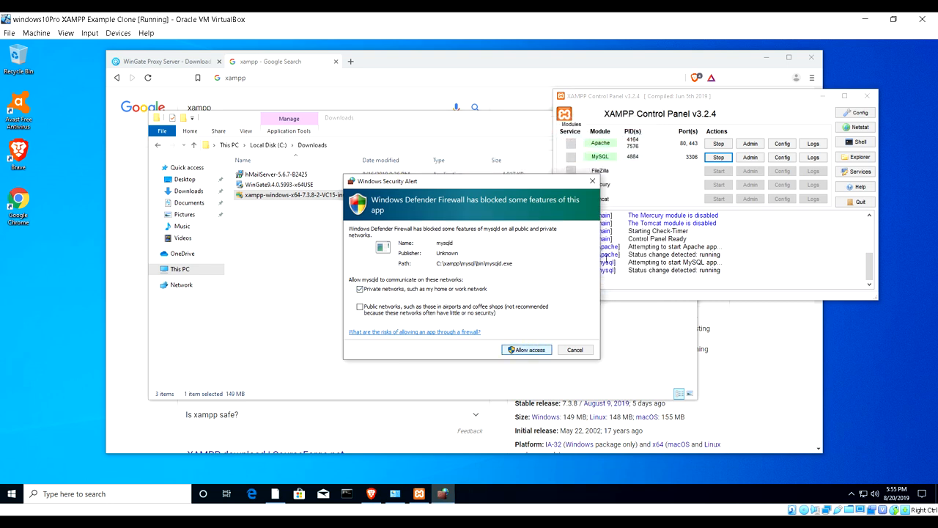
{"action": "mouse_move", "coordinate": [641, 206]}
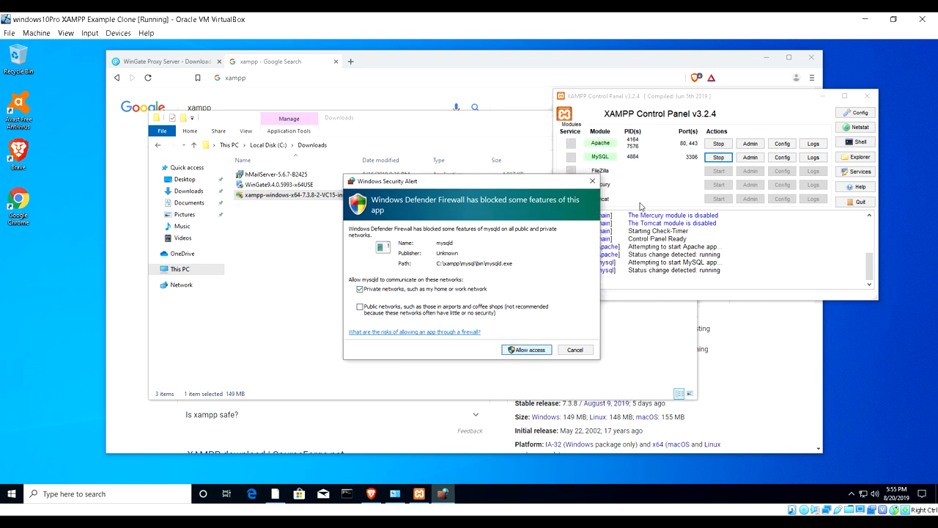
{"action": "left_click", "coordinate": [526, 349]}
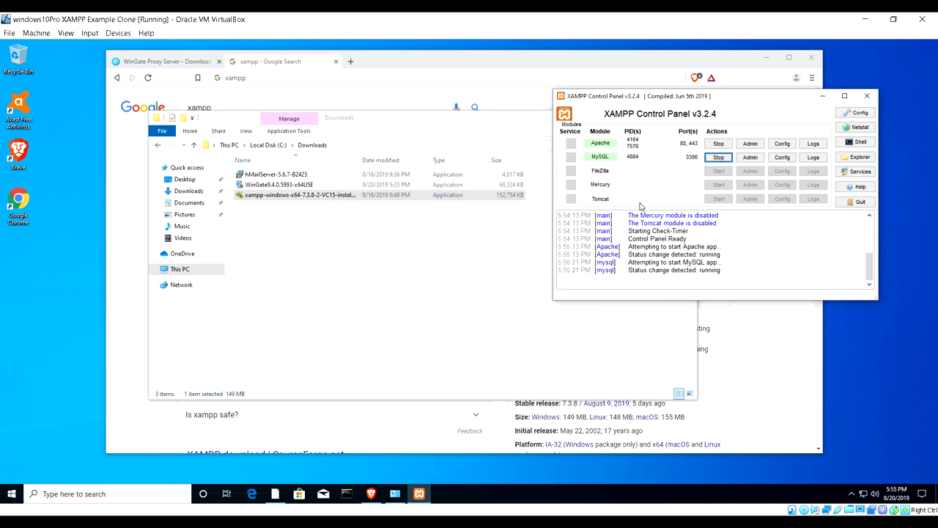
{"action": "mouse_move", "coordinate": [665, 152]}
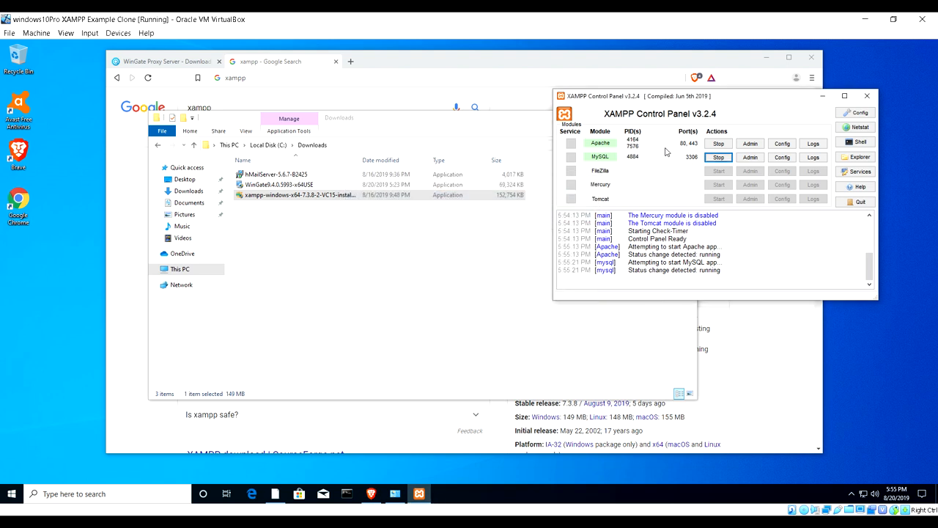
{"action": "mouse_move", "coordinate": [684, 151]}
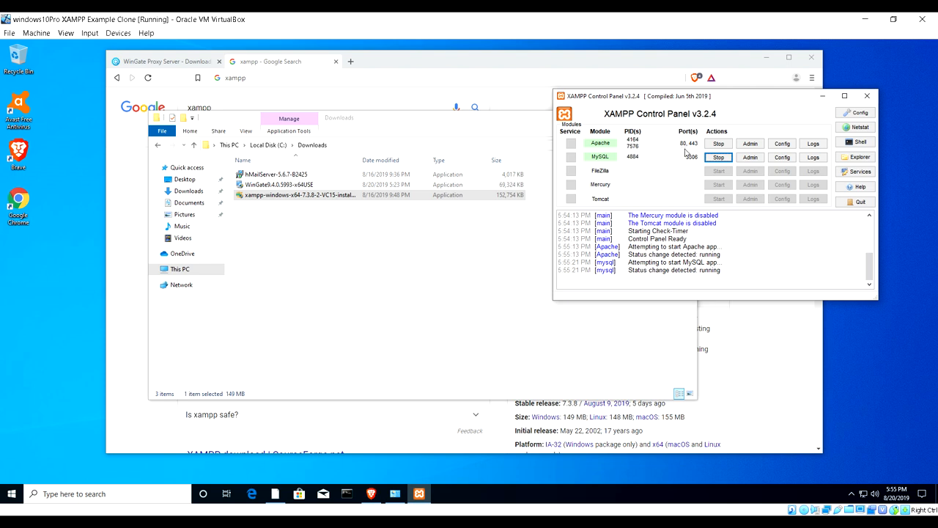
{"action": "mouse_move", "coordinate": [692, 151]}
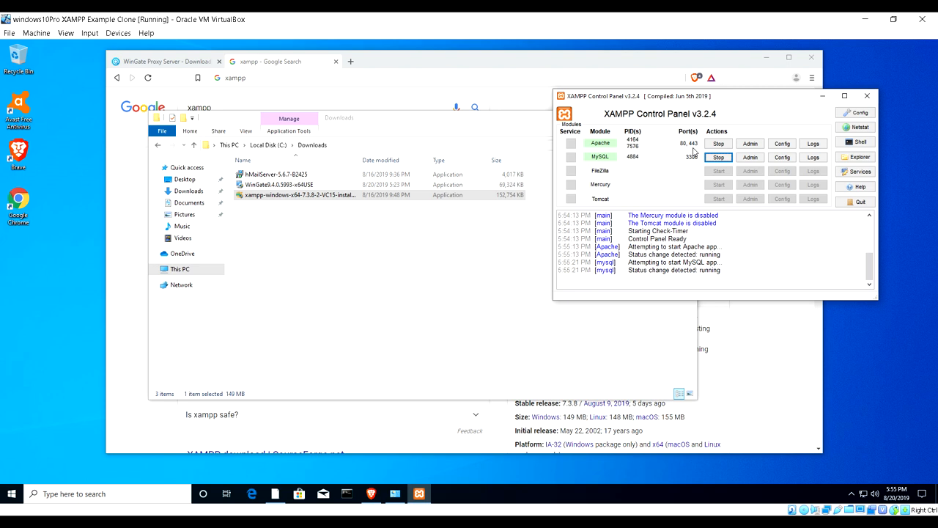
{"action": "mouse_move", "coordinate": [669, 171]}
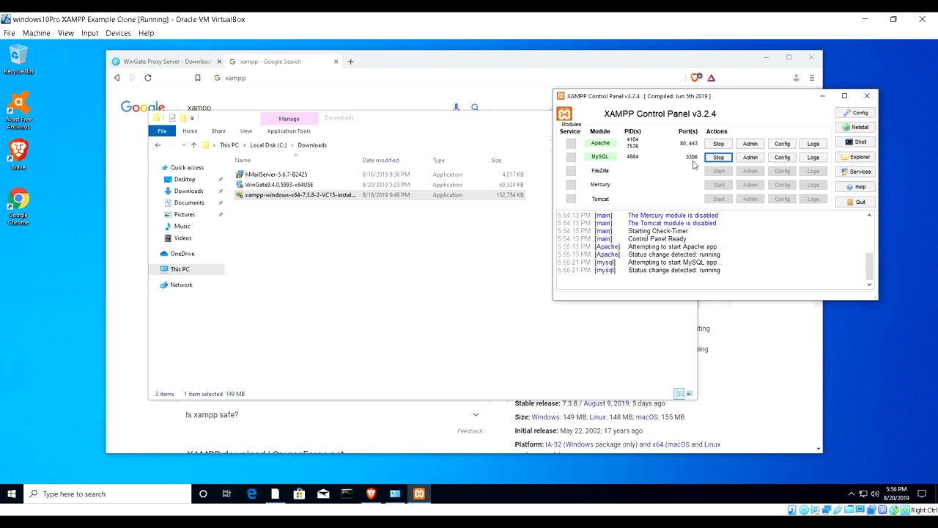
{"action": "mouse_move", "coordinate": [720, 170]}
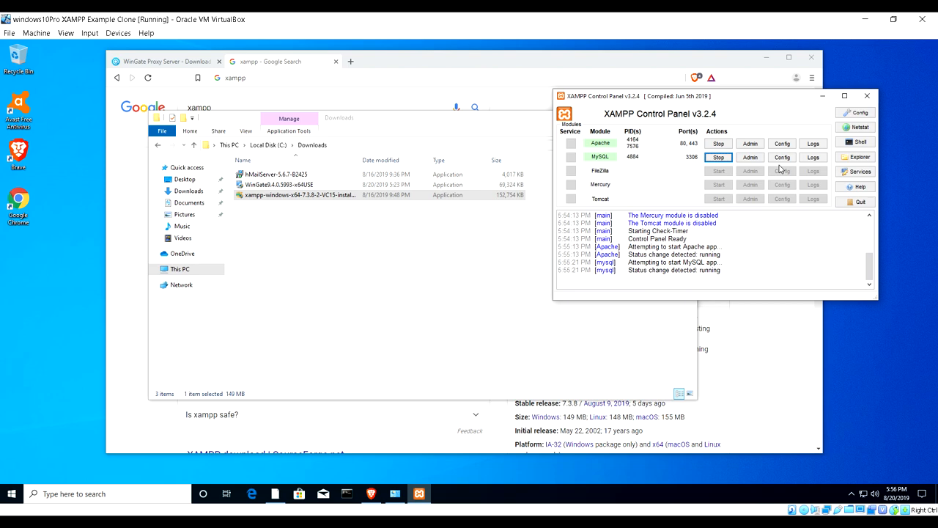
{"action": "mouse_move", "coordinate": [639, 97]}
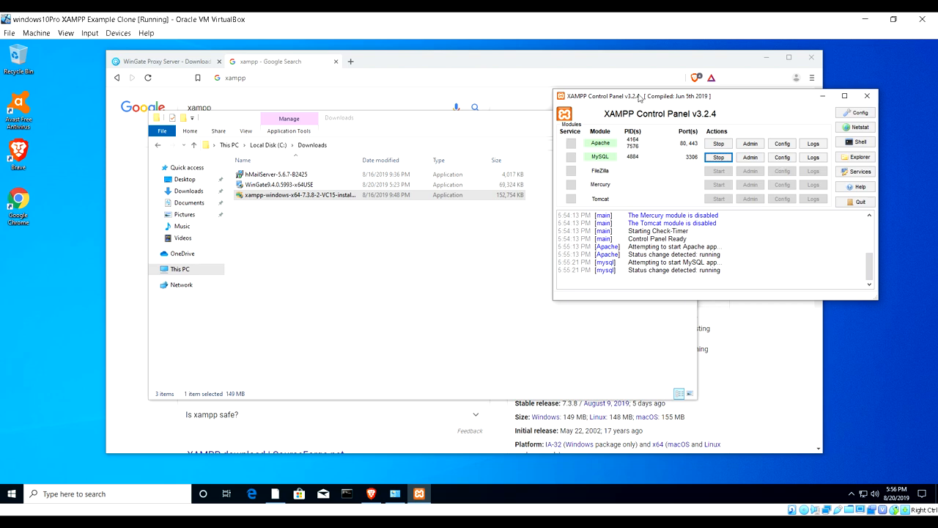
Step: Drag the XAMPP Control Panel to the right to uncover the browser
{"action": "left_click_drag", "start_coordinate": [641, 96], "coordinate": [693, 101]}
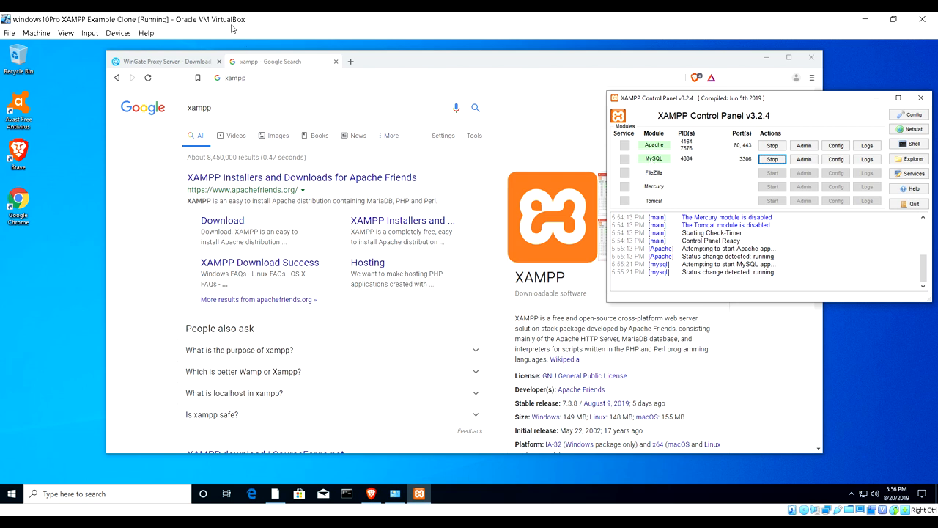
{"action": "mouse_move", "coordinate": [387, 66]}
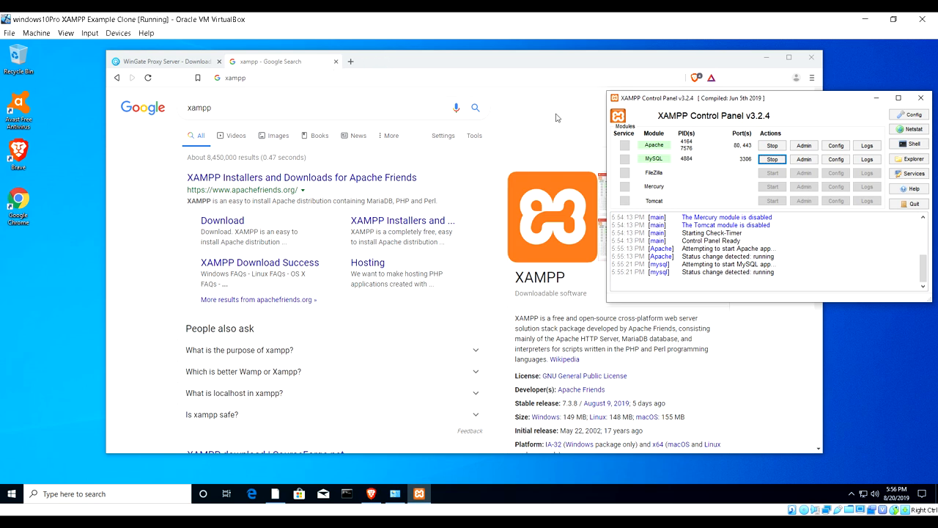
{"action": "mouse_move", "coordinate": [656, 152]}
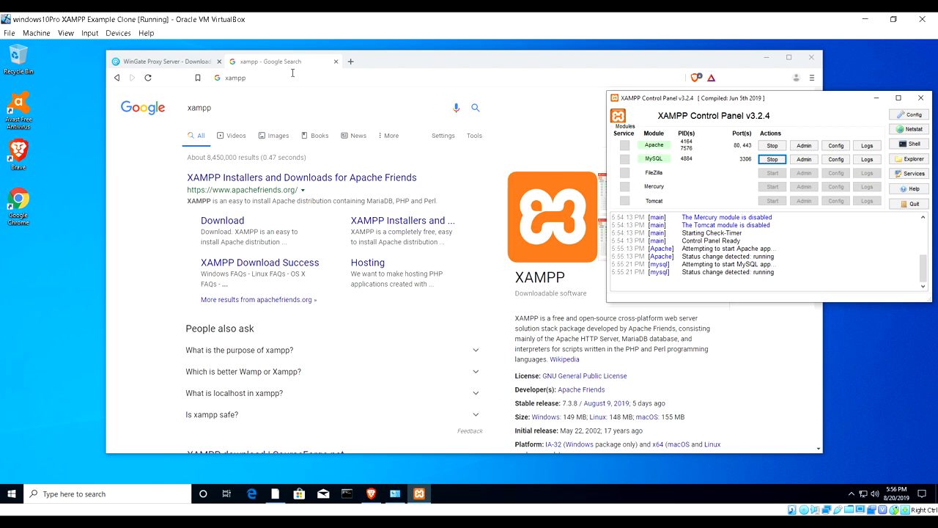
Step: Load localhost in the browser and scroll the XAMPP Dashboard page
{"action": "left_click", "coordinate": [235, 77]}
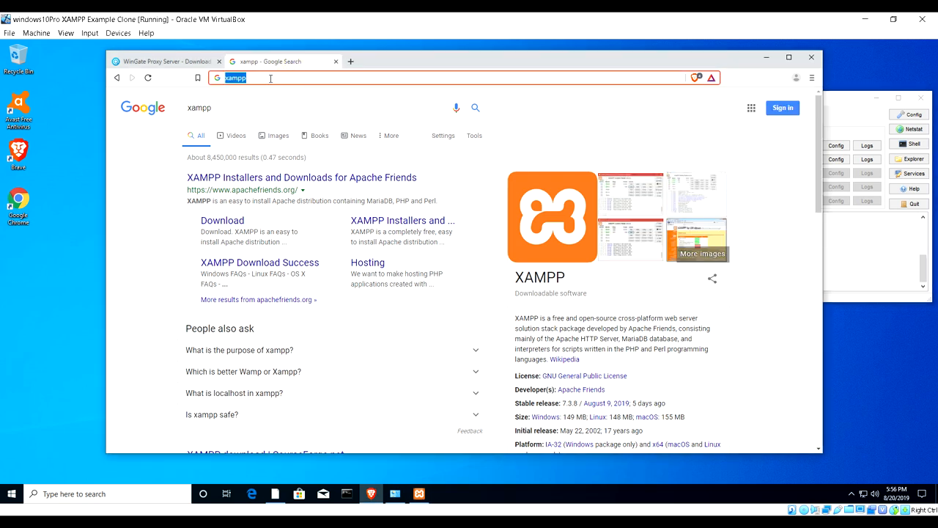
{"action": "type", "text": "localhost/dashboard/"}
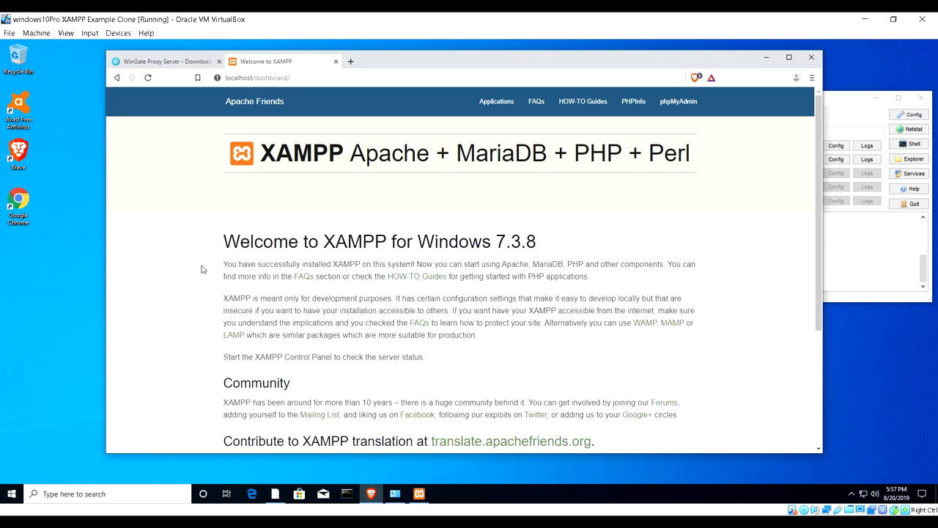
{"action": "scroll", "scroll_direction": "down", "scroll_amount": 3}
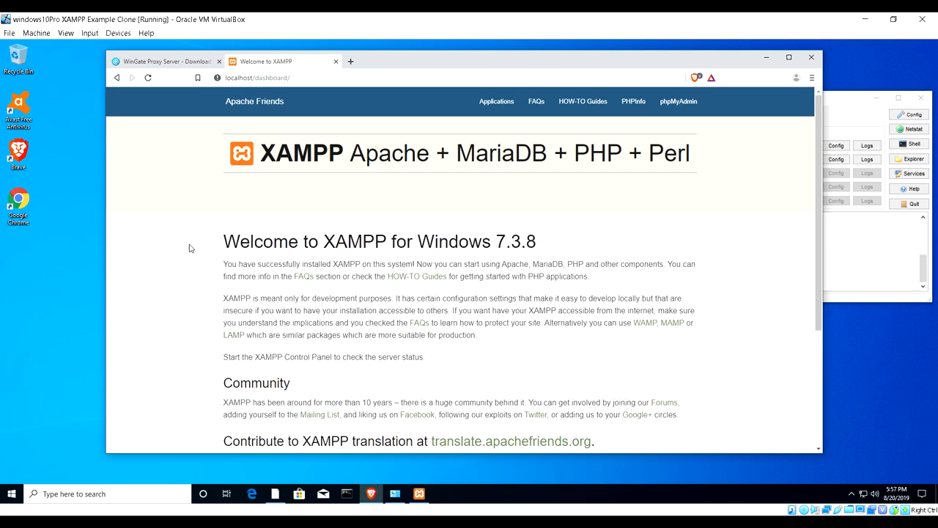
{"action": "mouse_move", "coordinate": [386, 213]}
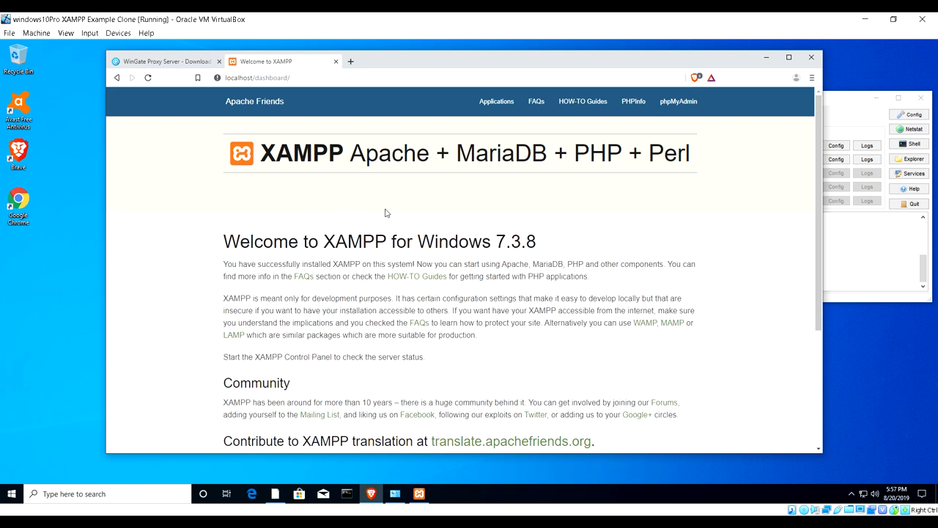
{"action": "mouse_move", "coordinate": [730, 176]}
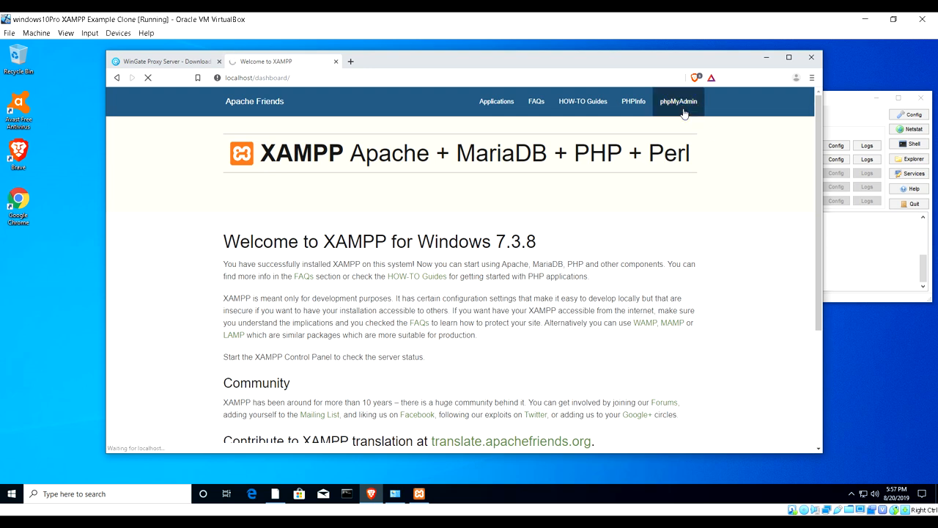
Step: Open phpMyAdmin from the XAMPP dashboard's top navigation
{"action": "left_click", "coordinate": [678, 101]}
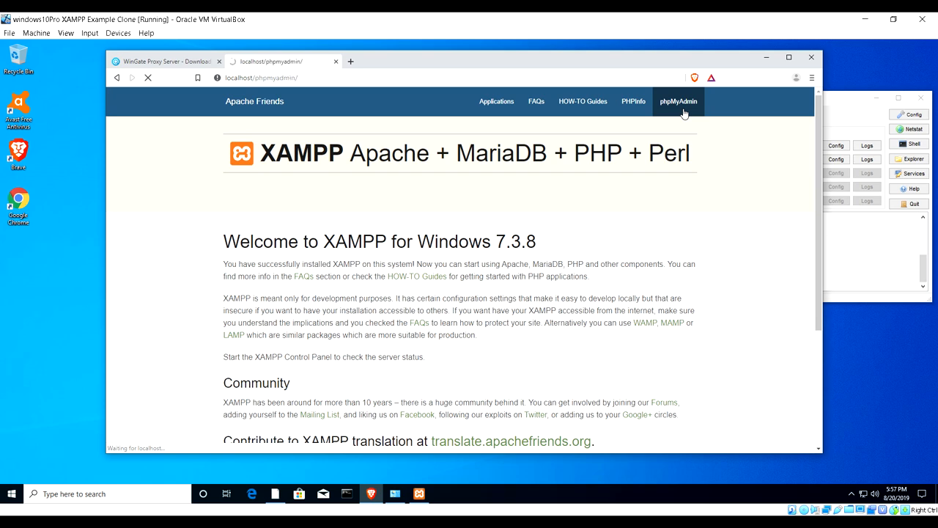
{"action": "left_click", "coordinate": [678, 102]}
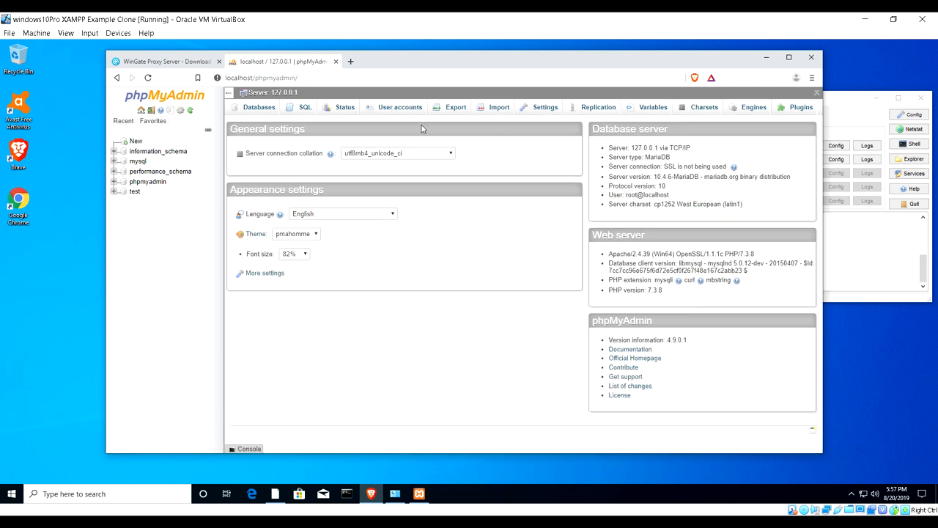
{"action": "mouse_move", "coordinate": [421, 122]}
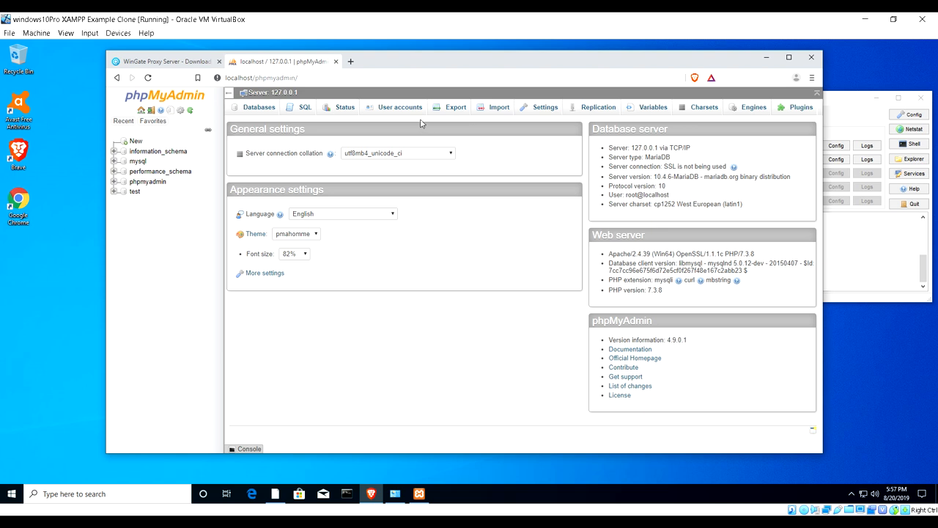
{"action": "mouse_move", "coordinate": [400, 107]}
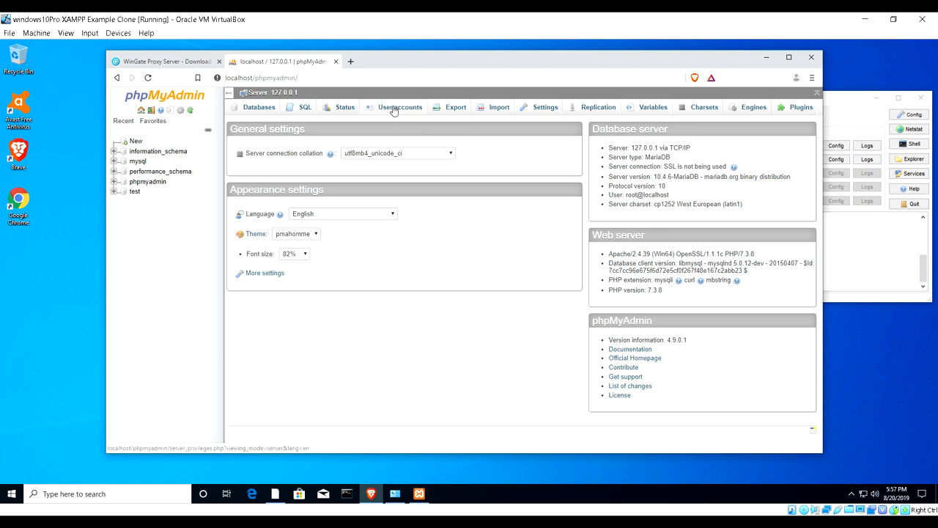
Step: Open User accounts and tick the root accounts for 127.0.0.1, ::1 and remaining hosts
{"action": "left_click", "coordinate": [400, 107]}
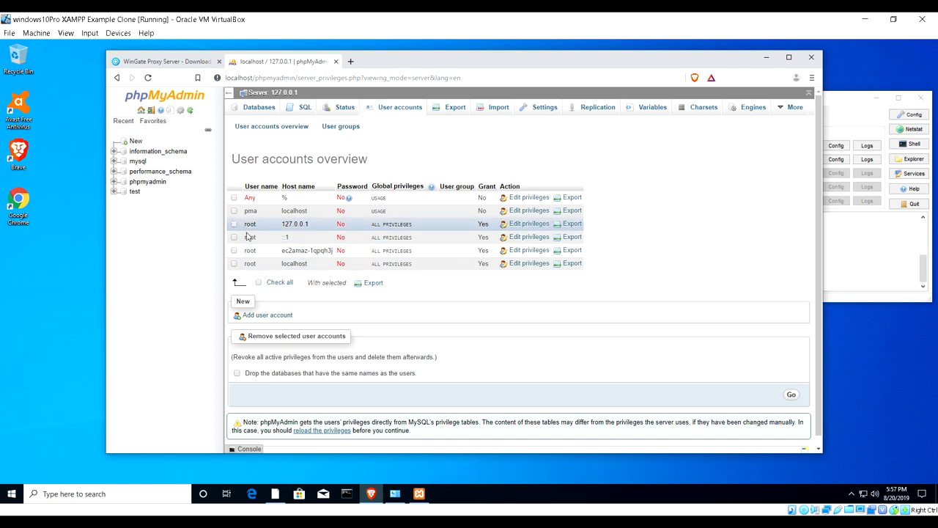
{"action": "mouse_move", "coordinate": [249, 269]}
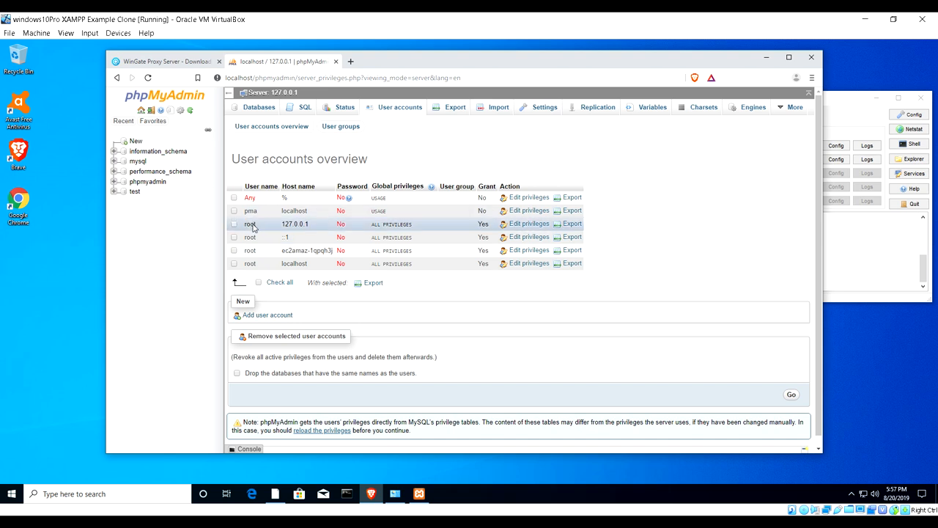
{"action": "mouse_move", "coordinate": [257, 263]}
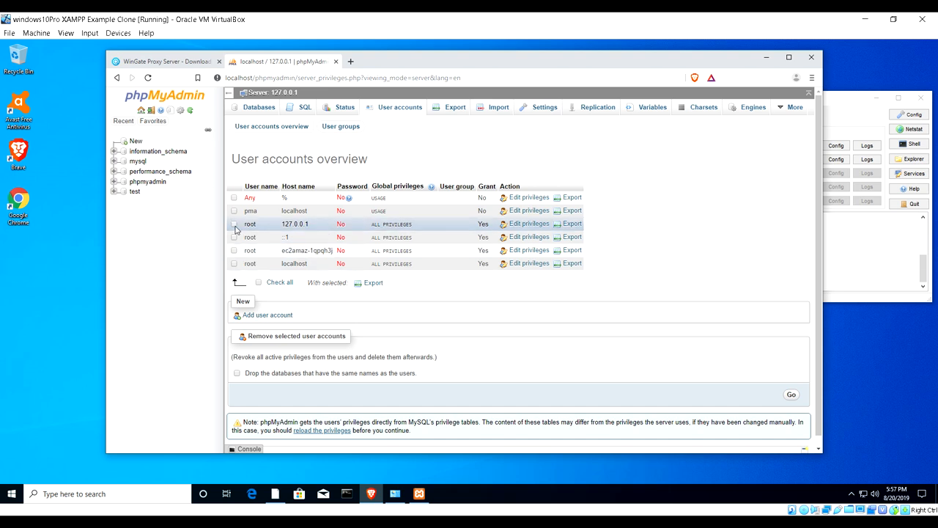
{"action": "left_click", "coordinate": [233, 224]}
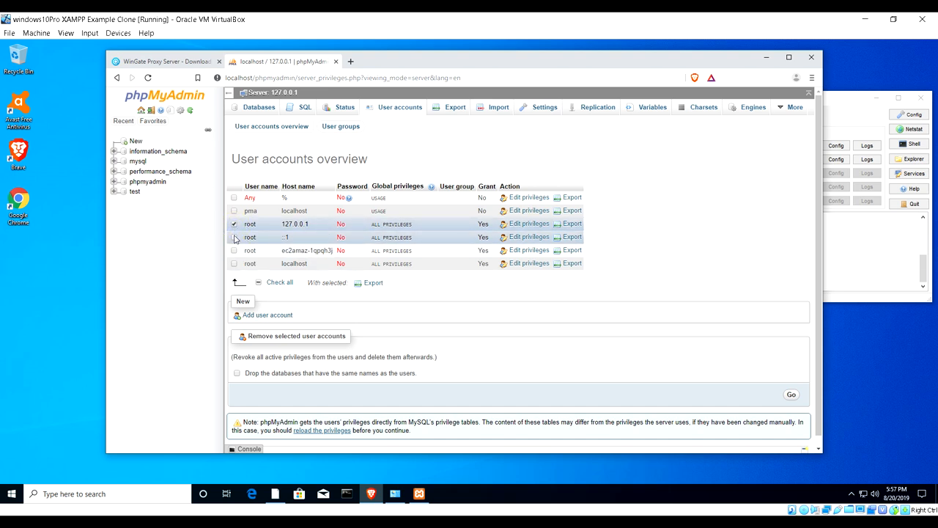
{"action": "left_click", "coordinate": [234, 237]}
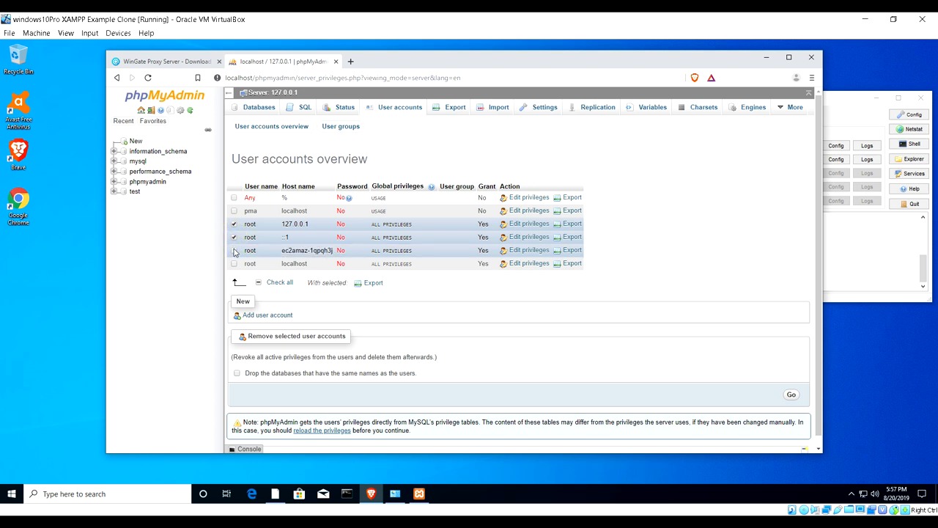
{"action": "left_click", "coordinate": [233, 263]}
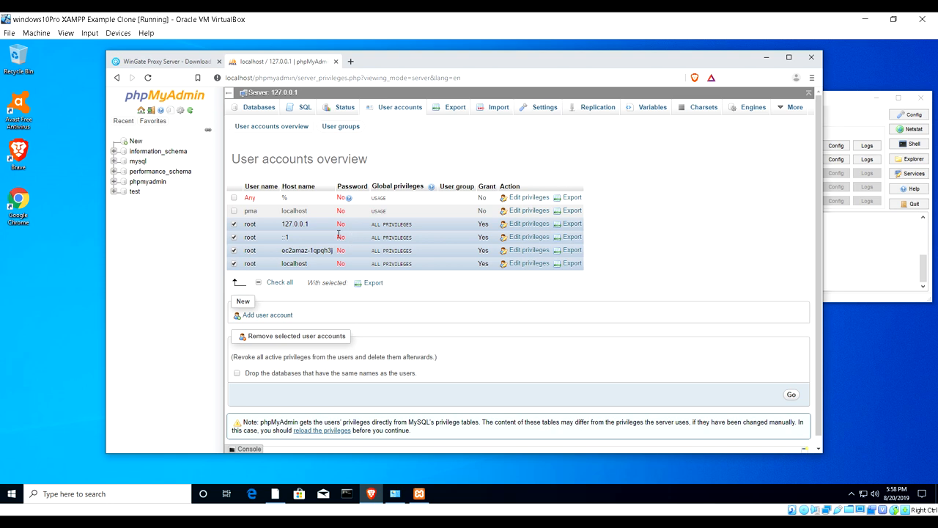
{"action": "scroll", "scroll_direction": "down", "scroll_amount": 3}
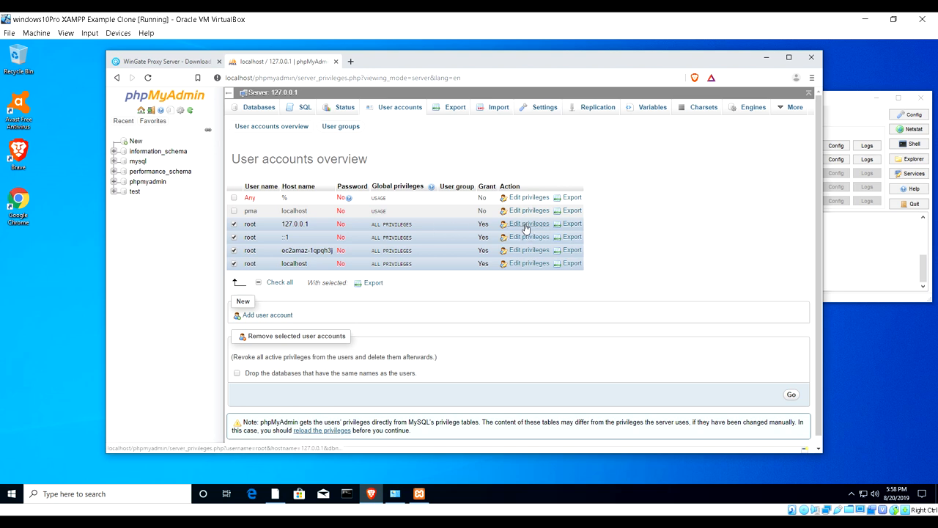
{"action": "left_click", "coordinate": [528, 224]}
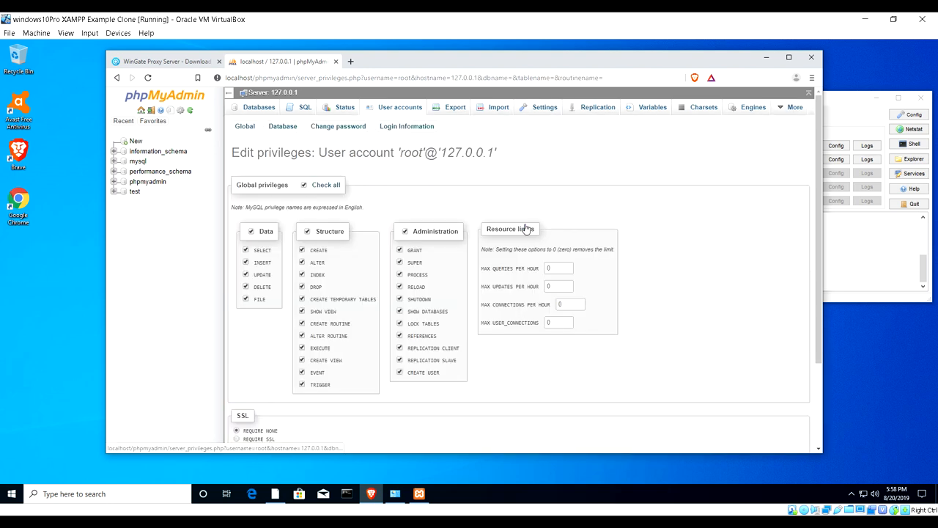
{"action": "scroll", "scroll_direction": "down", "scroll_amount": 3}
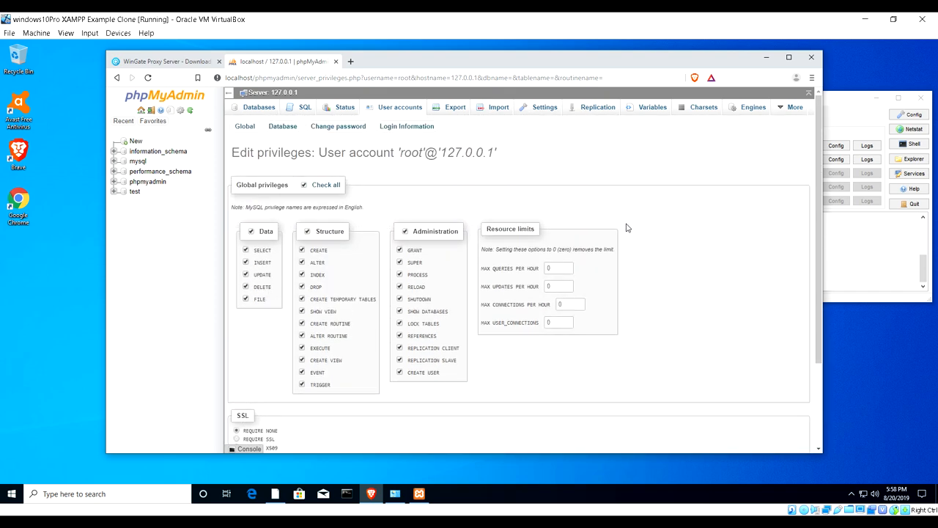
{"action": "left_click", "coordinate": [338, 126]}
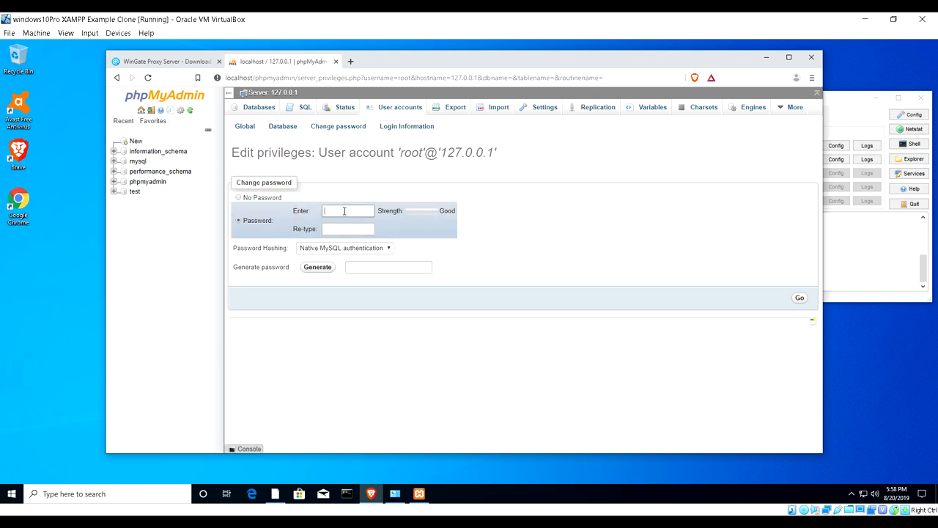
{"action": "type", "text": "1"}
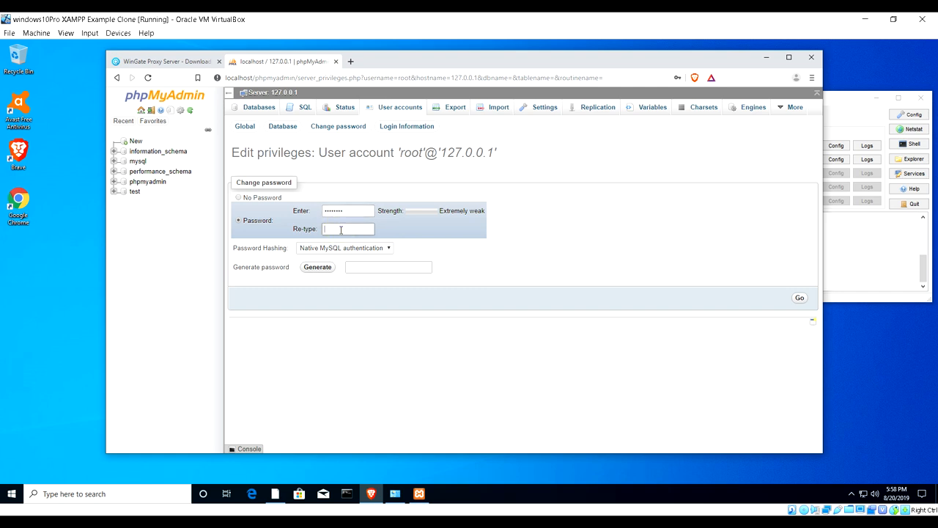
{"action": "type", "text": "password"}
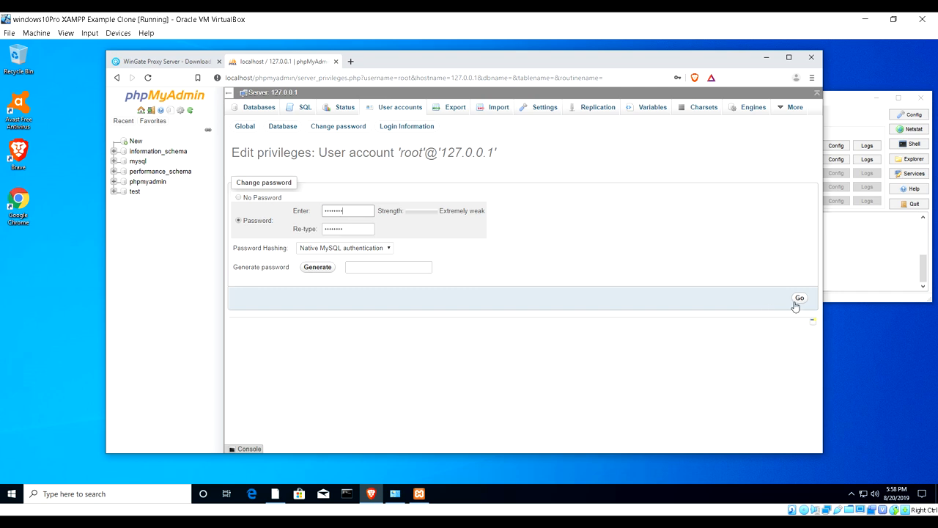
{"action": "left_click", "coordinate": [799, 298]}
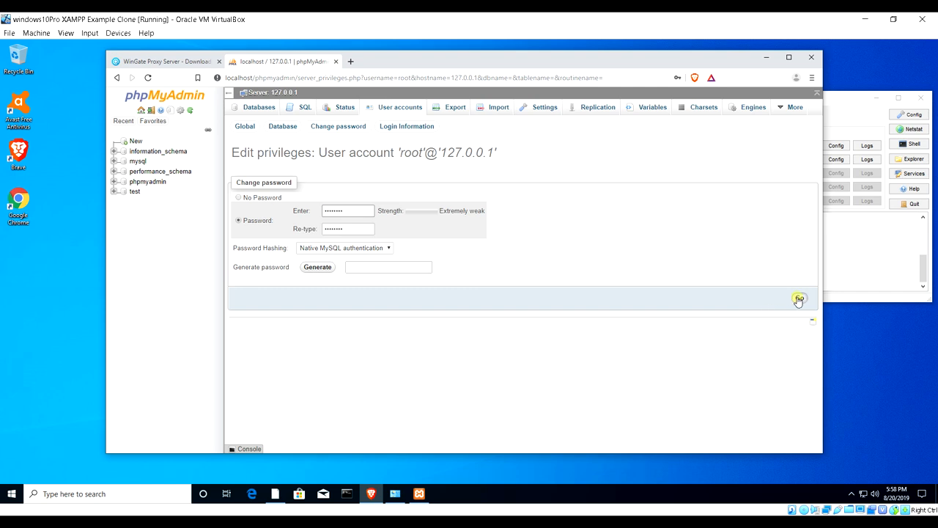
{"action": "left_click", "coordinate": [798, 298]}
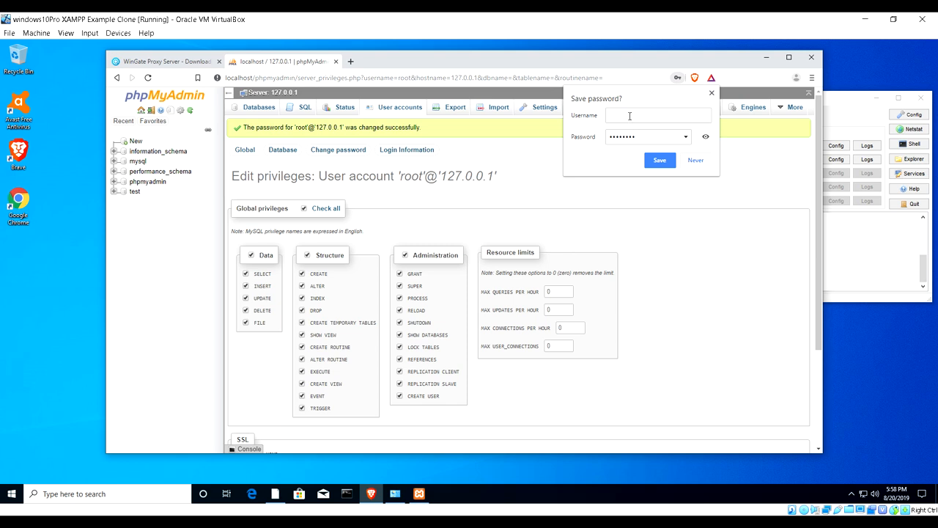
{"action": "left_click", "coordinate": [658, 115]}
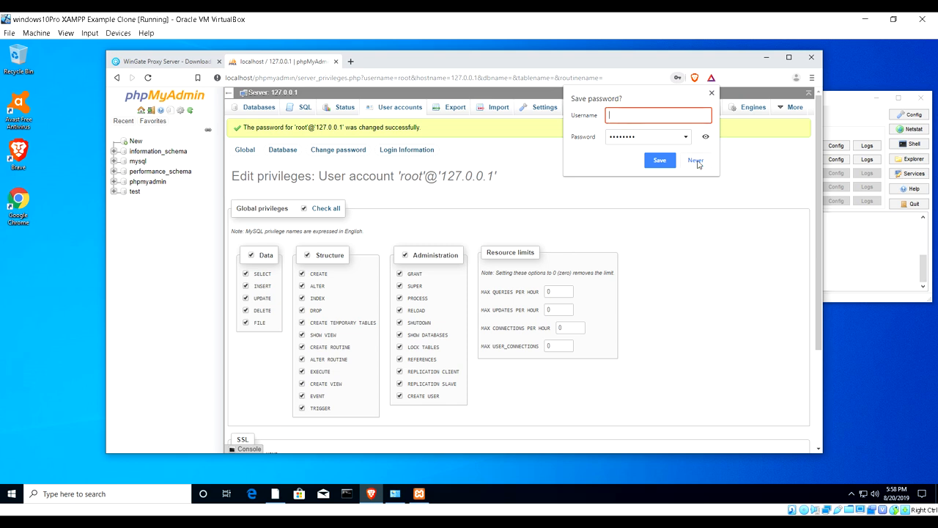
{"action": "left_click", "coordinate": [695, 161]}
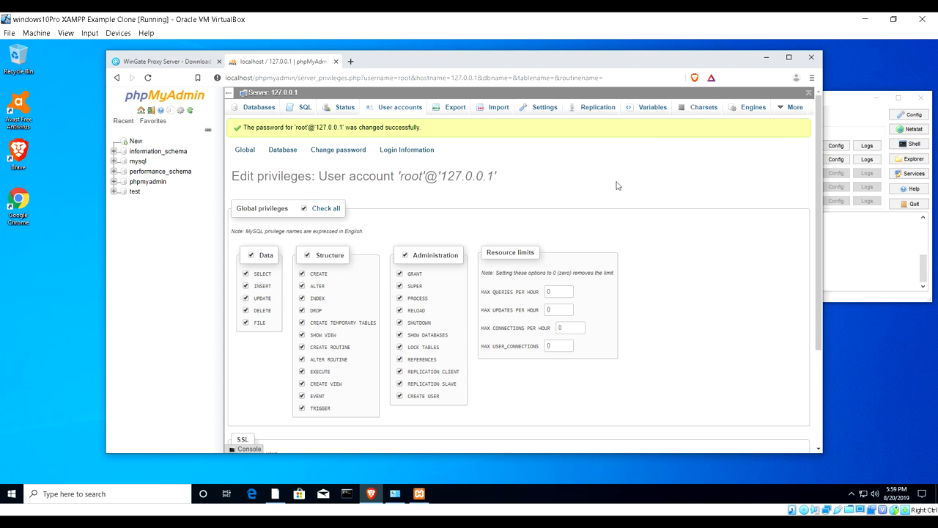
{"action": "mouse_move", "coordinate": [189, 125]}
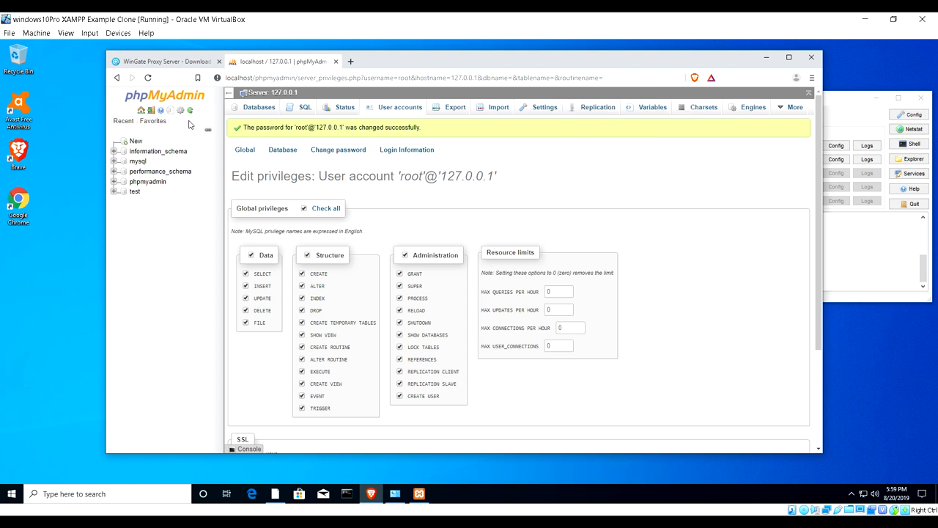
Step: Go to the phpMyAdmin home page, then reopen User accounts
{"action": "left_click", "coordinate": [164, 95]}
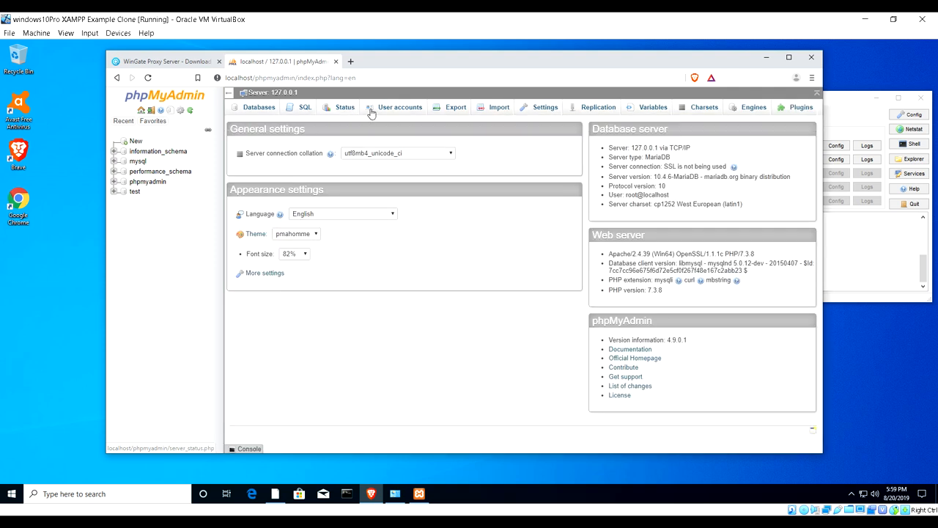
{"action": "left_click", "coordinate": [400, 107]}
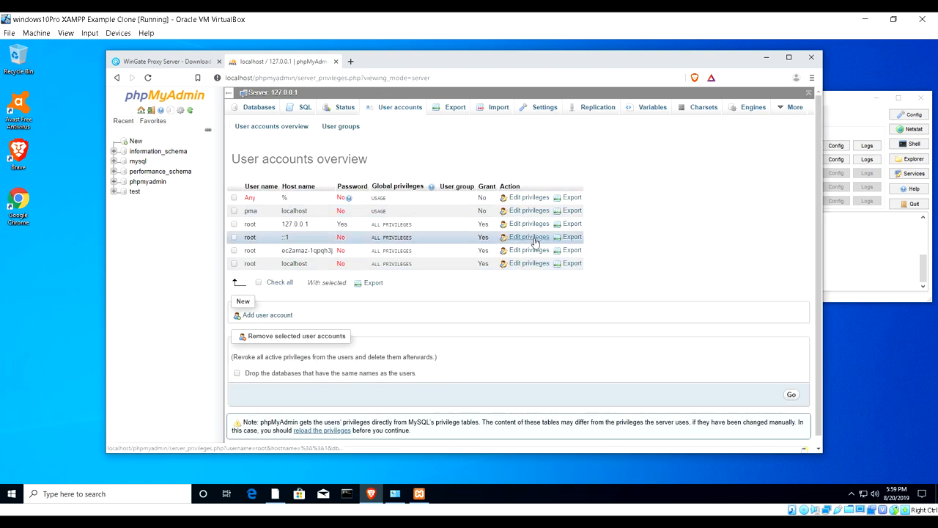
Step: Enter and submit a new password for root@::1 under Edit privileges
{"action": "left_click", "coordinate": [529, 237]}
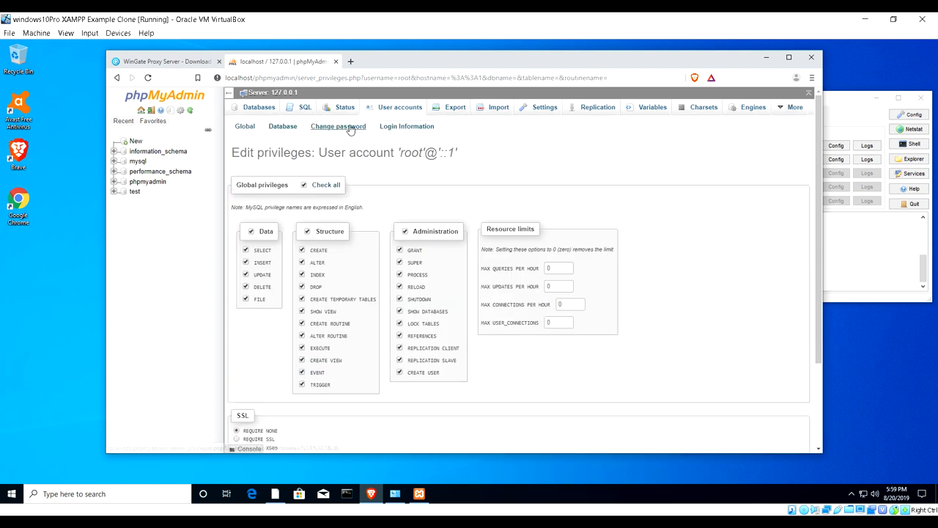
{"action": "left_click", "coordinate": [338, 126]}
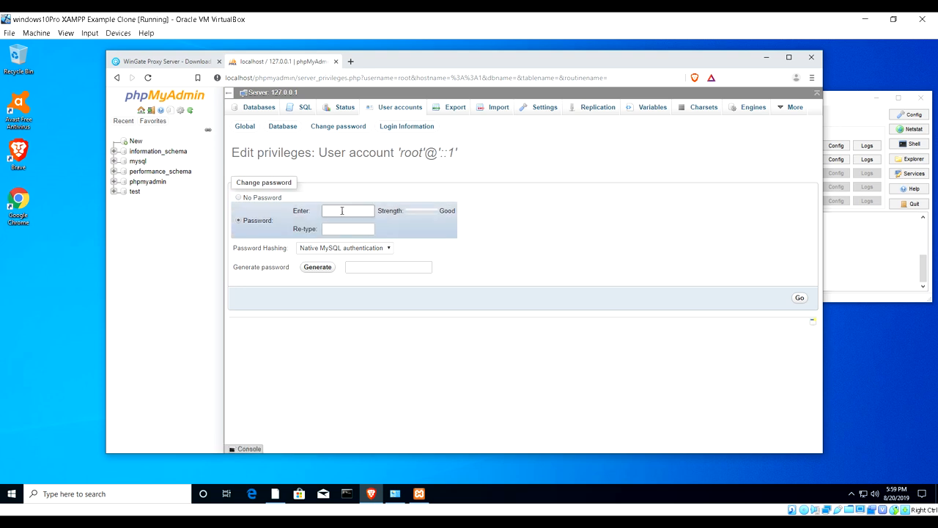
{"action": "type", "text": "a"}
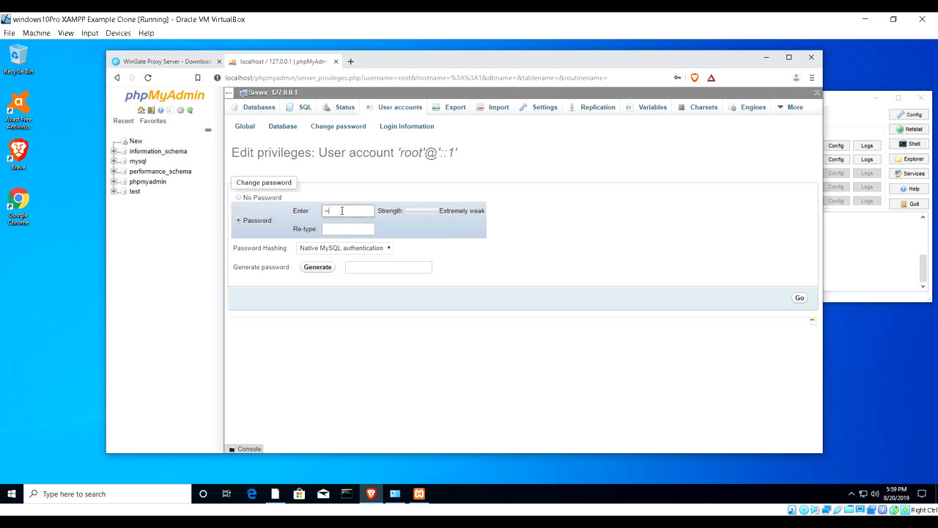
{"action": "type", "text": "password"}
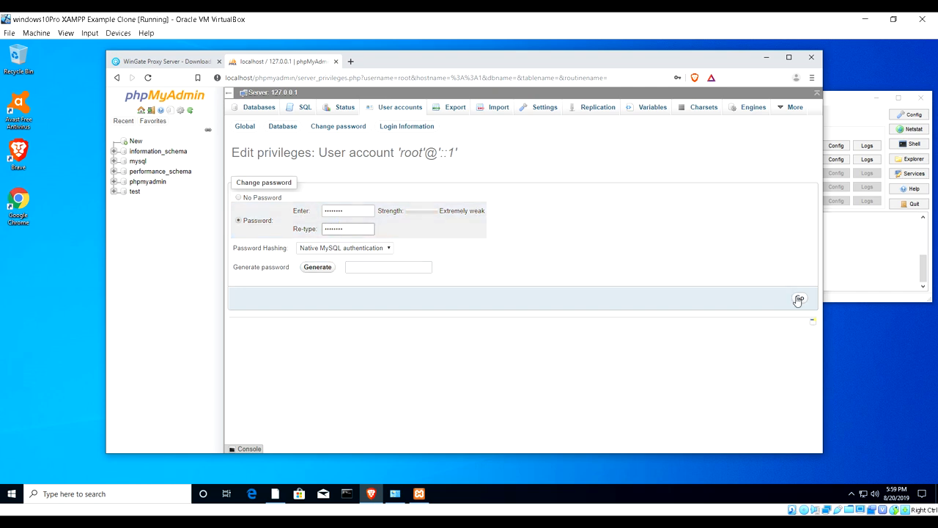
{"action": "left_click", "coordinate": [799, 299]}
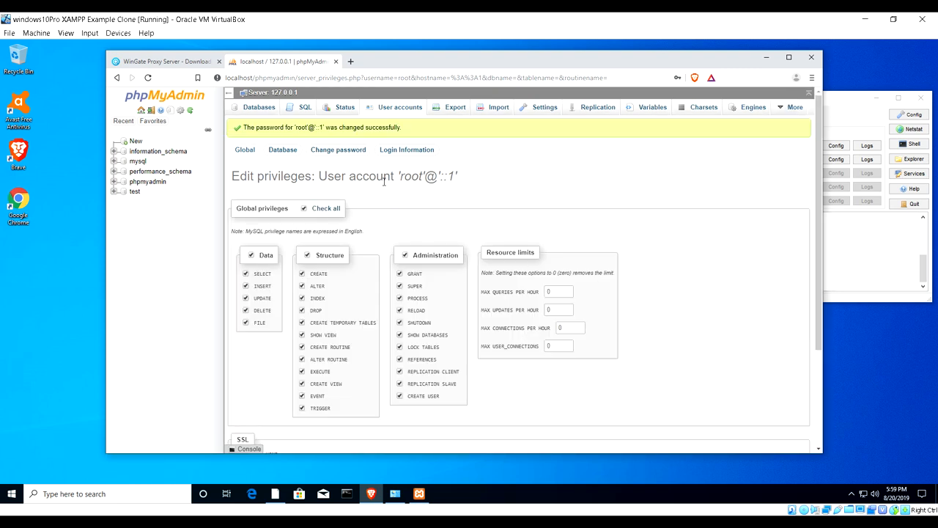
{"action": "mouse_move", "coordinate": [400, 107]}
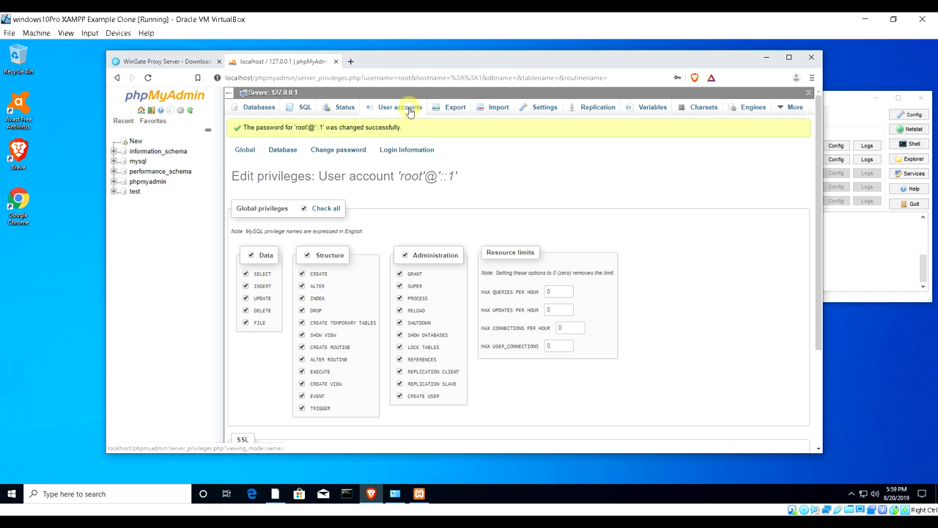
Step: Remove the root@ec2amaz-1qpqh3j user account and confirm the deletion
{"action": "left_click", "coordinate": [400, 107]}
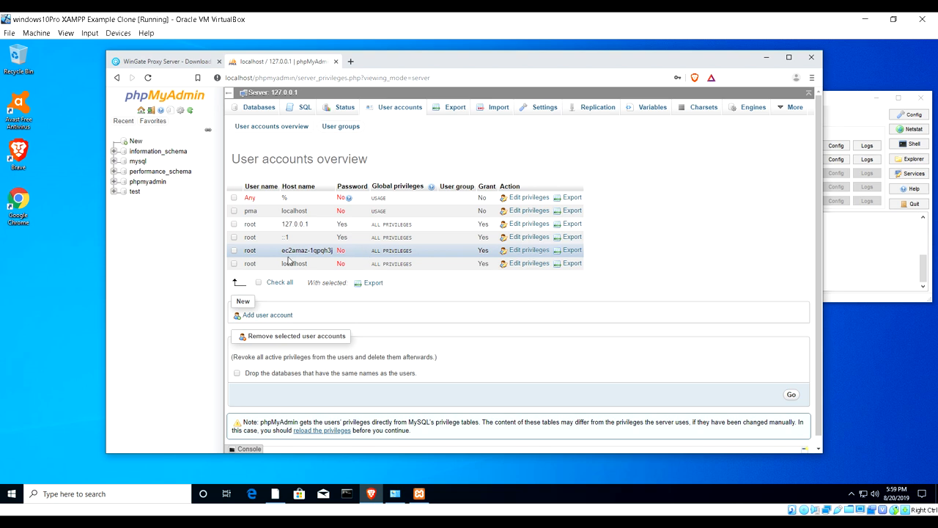
{"action": "mouse_move", "coordinate": [313, 258]}
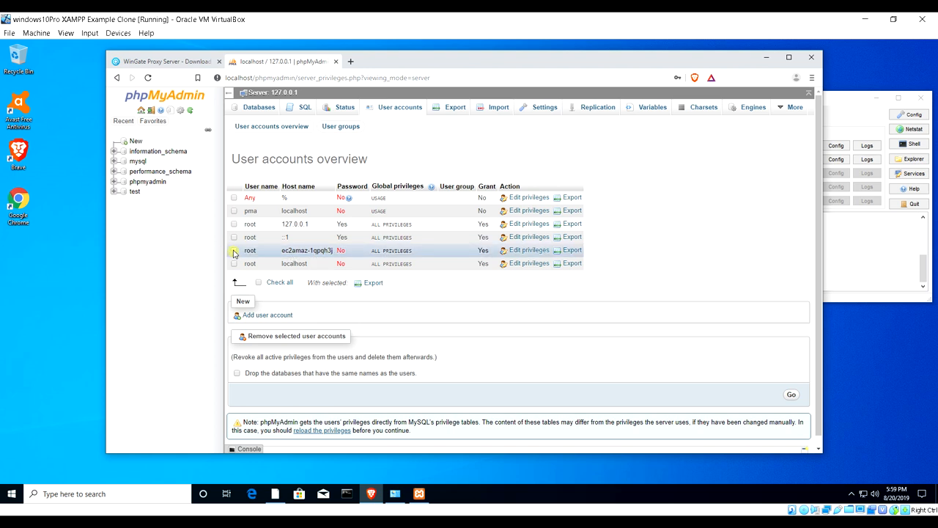
{"action": "left_click", "coordinate": [235, 250]}
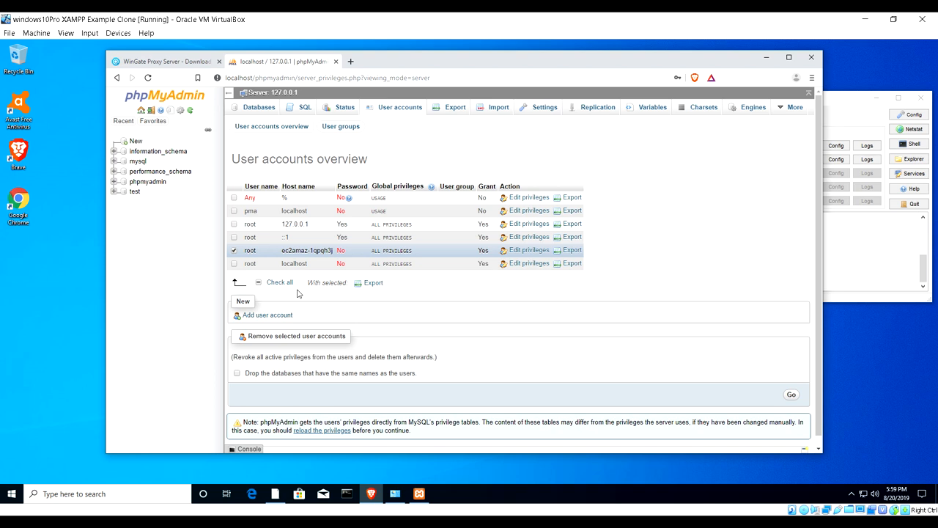
{"action": "mouse_move", "coordinate": [297, 285]}
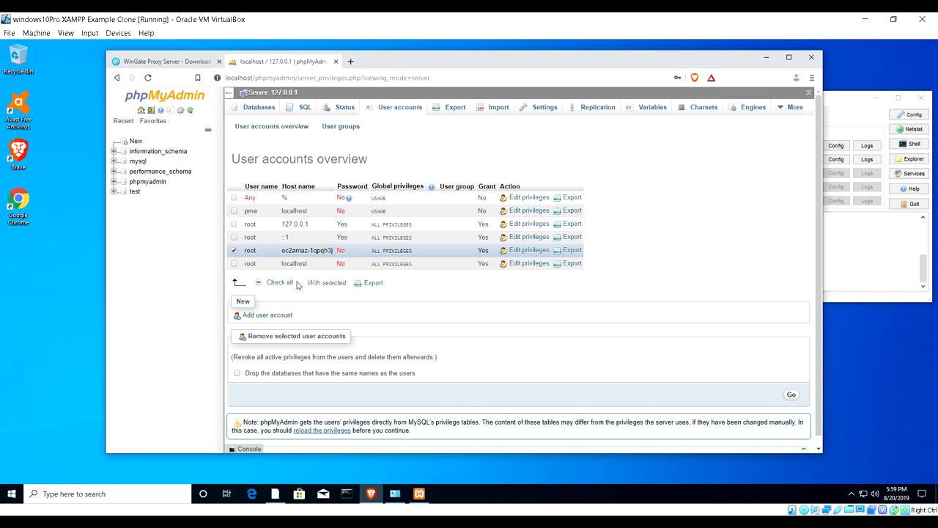
{"action": "scroll", "scroll_direction": "down", "scroll_amount": 3}
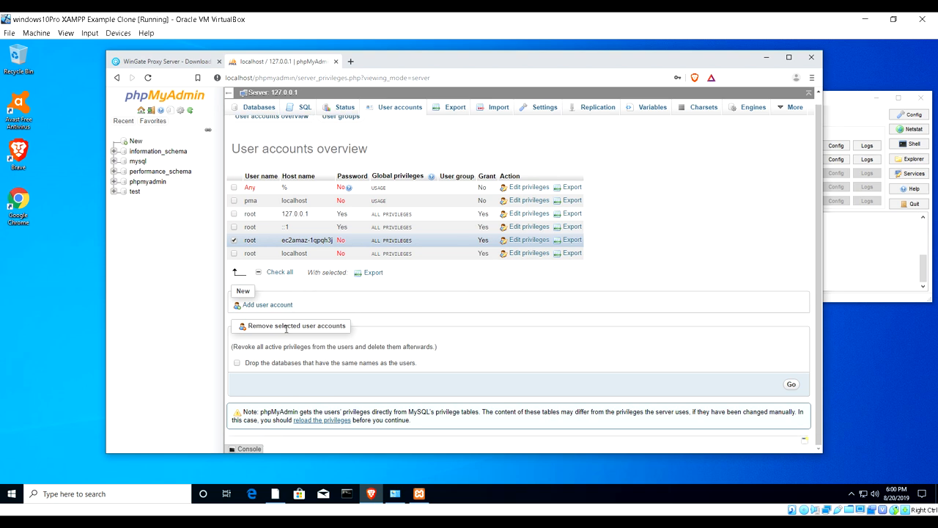
{"action": "mouse_move", "coordinate": [263, 364]}
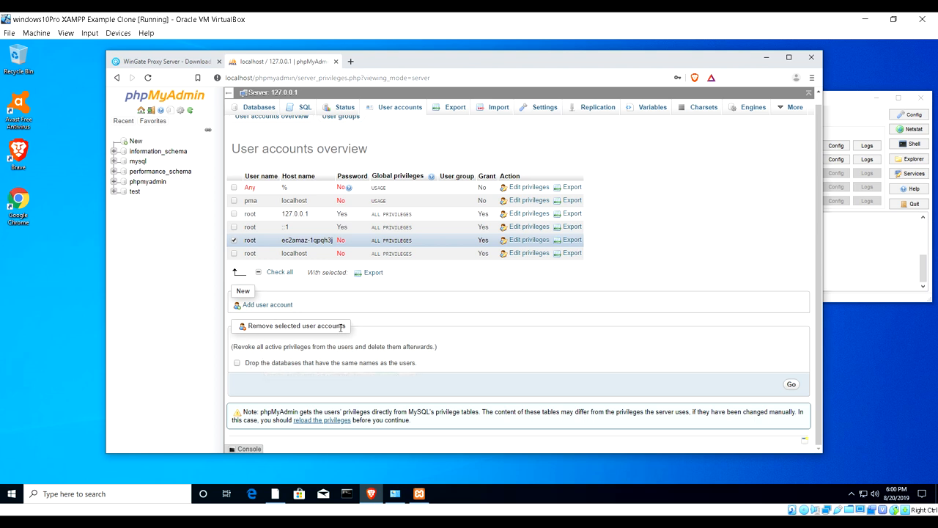
{"action": "mouse_move", "coordinate": [626, 377]}
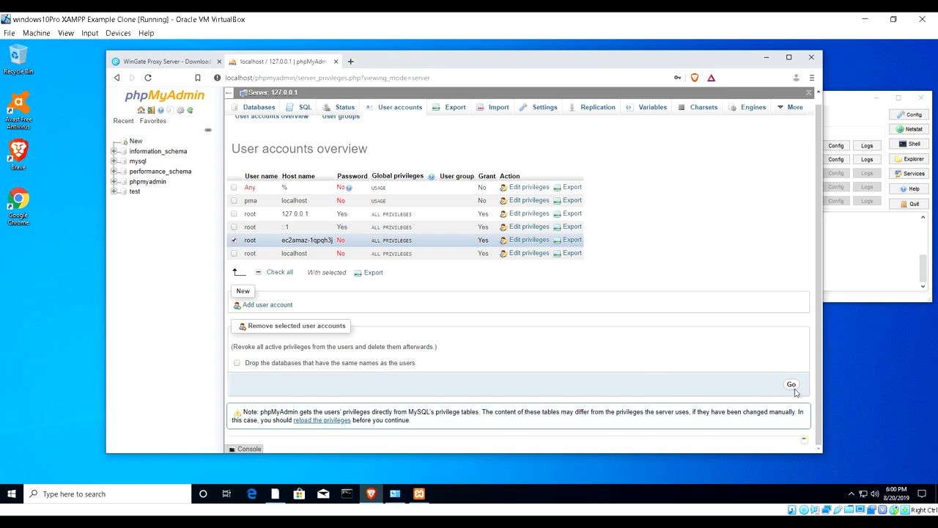
{"action": "left_click", "coordinate": [790, 384]}
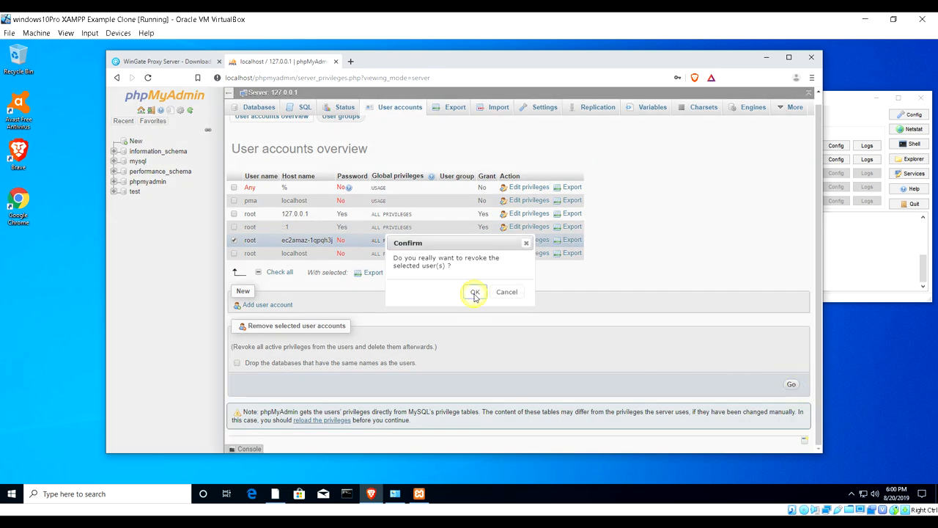
{"action": "left_click", "coordinate": [475, 291]}
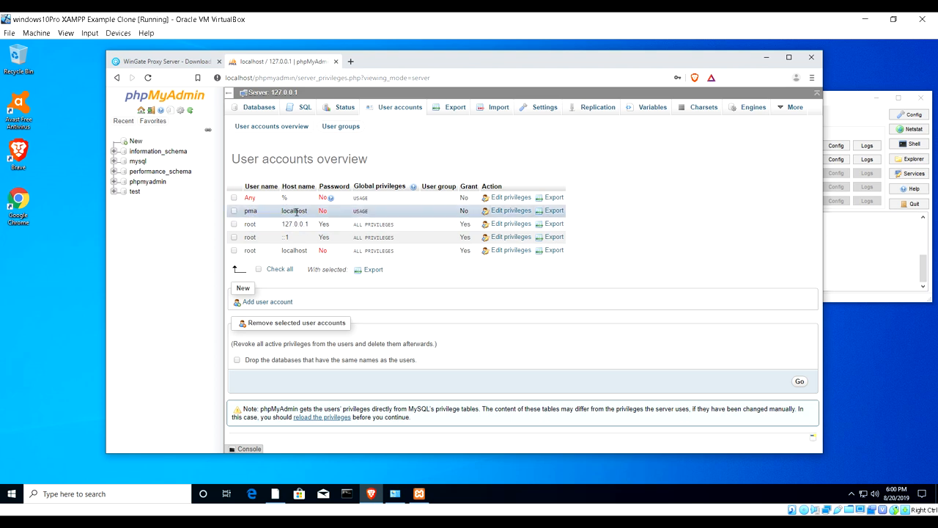
{"action": "mouse_move", "coordinate": [330, 215]}
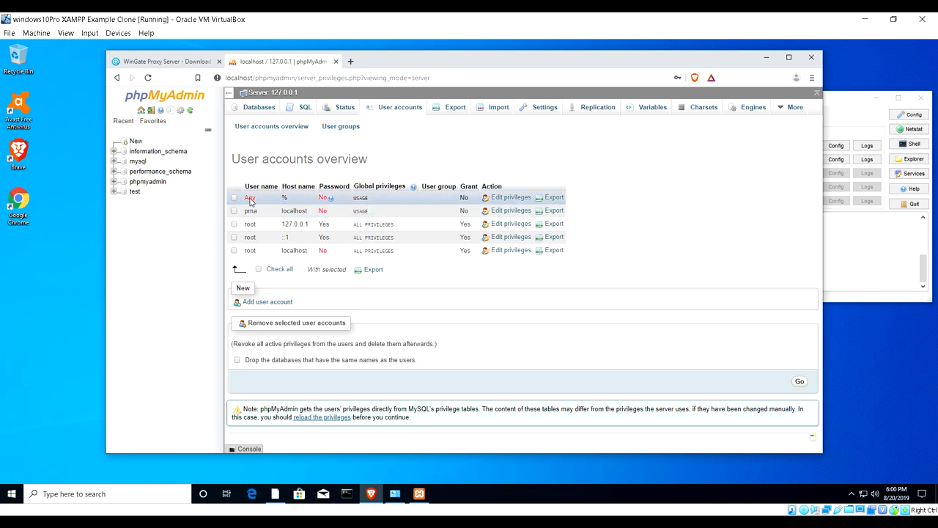
{"action": "mouse_move", "coordinate": [333, 198]}
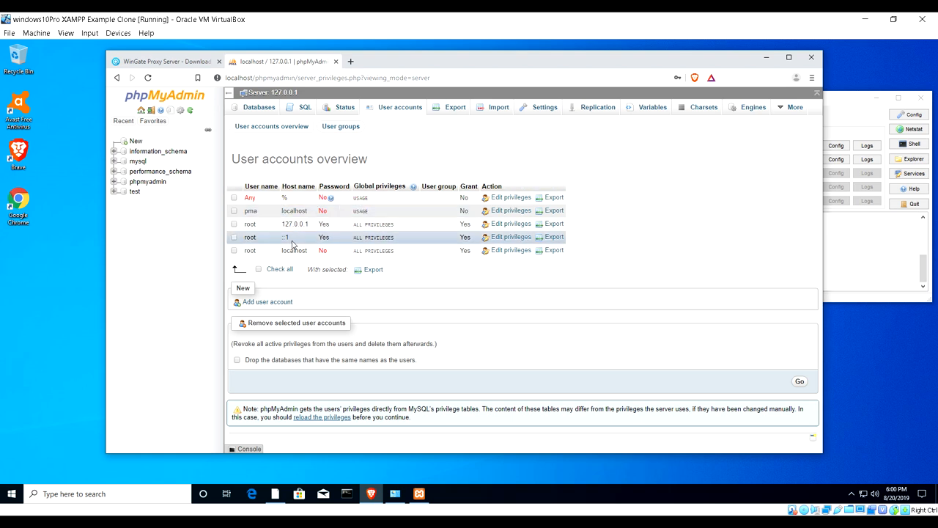
{"action": "mouse_move", "coordinate": [378, 256]}
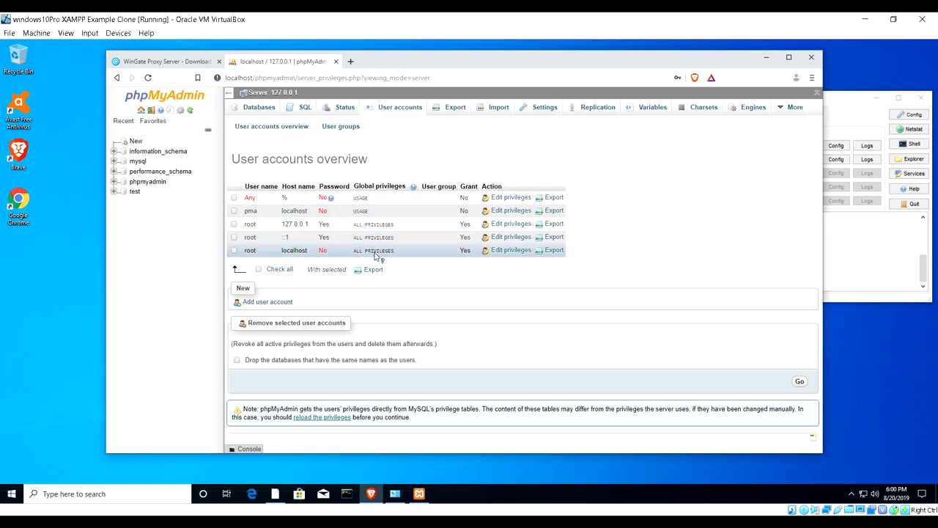
{"action": "left_click", "coordinate": [510, 250]}
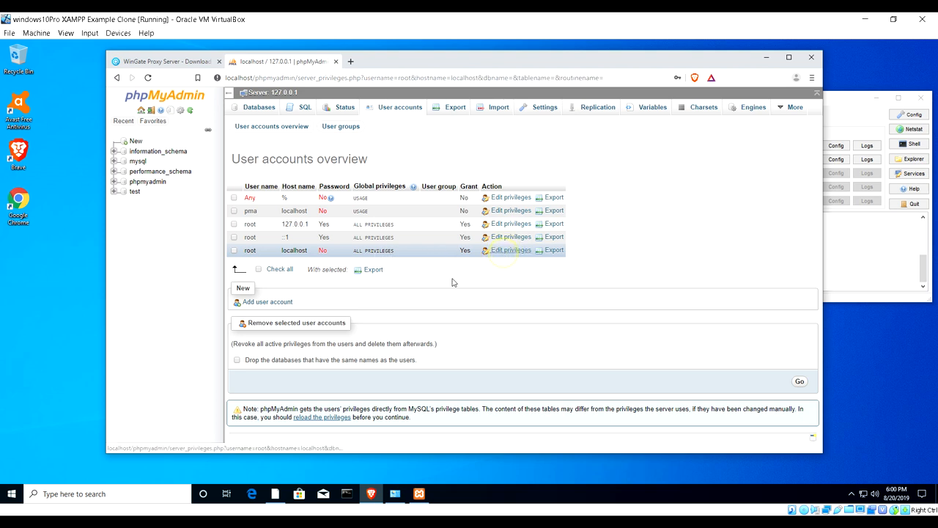
{"action": "left_click", "coordinate": [506, 250]}
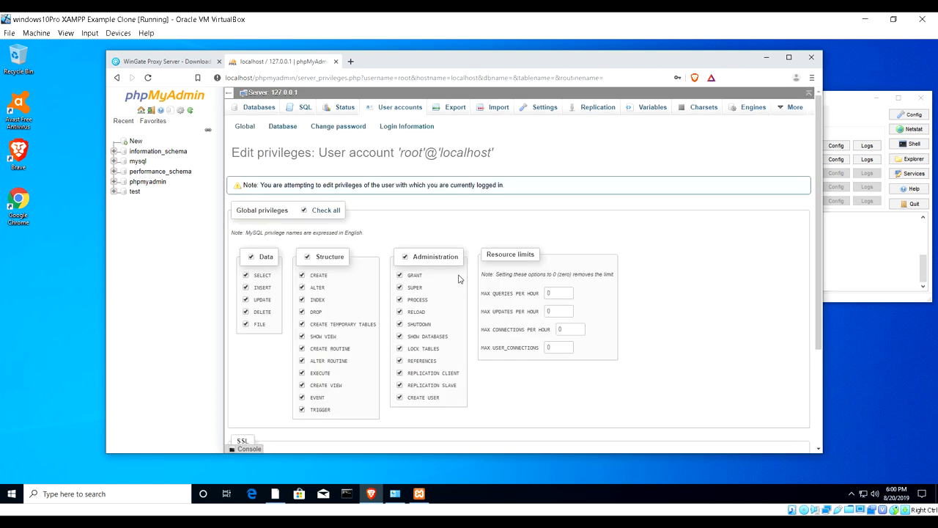
{"action": "left_click", "coordinate": [338, 126]}
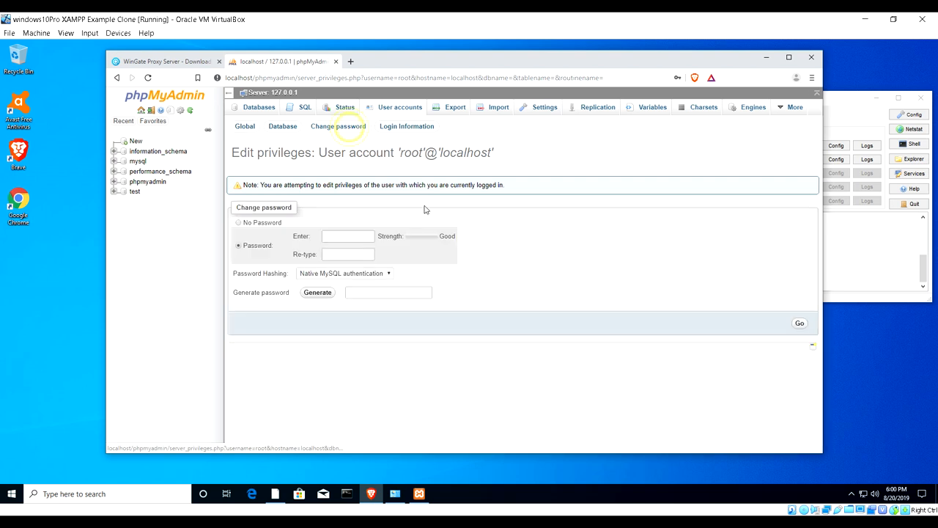
{"action": "left_click", "coordinate": [349, 235]}
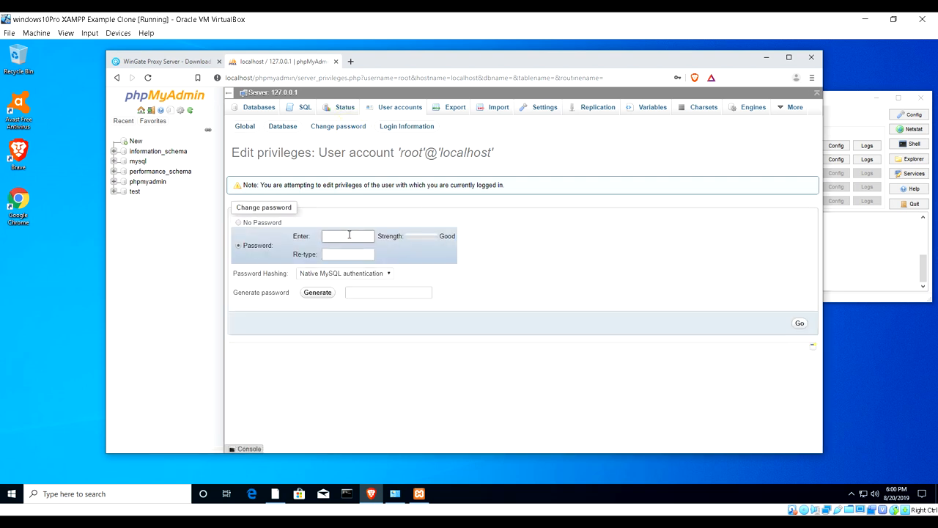
{"action": "type", "text": "password"}
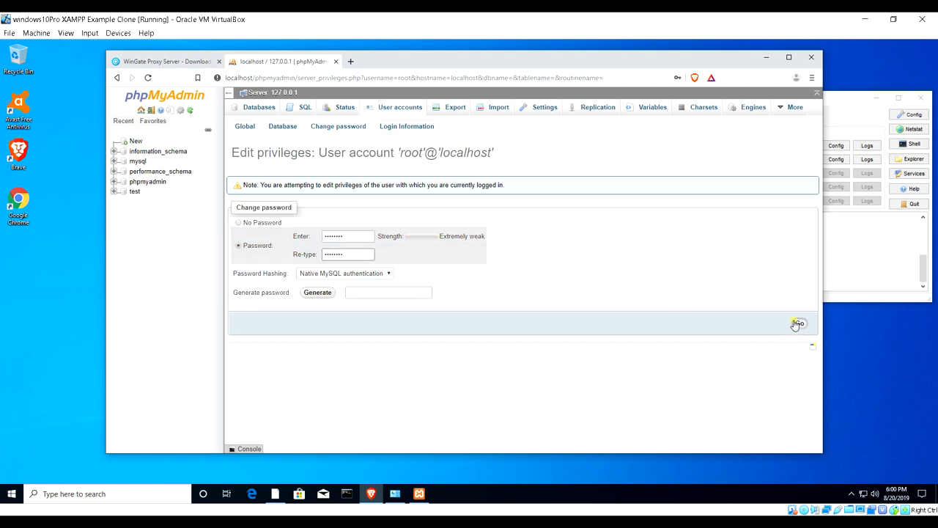
{"action": "left_click", "coordinate": [797, 324]}
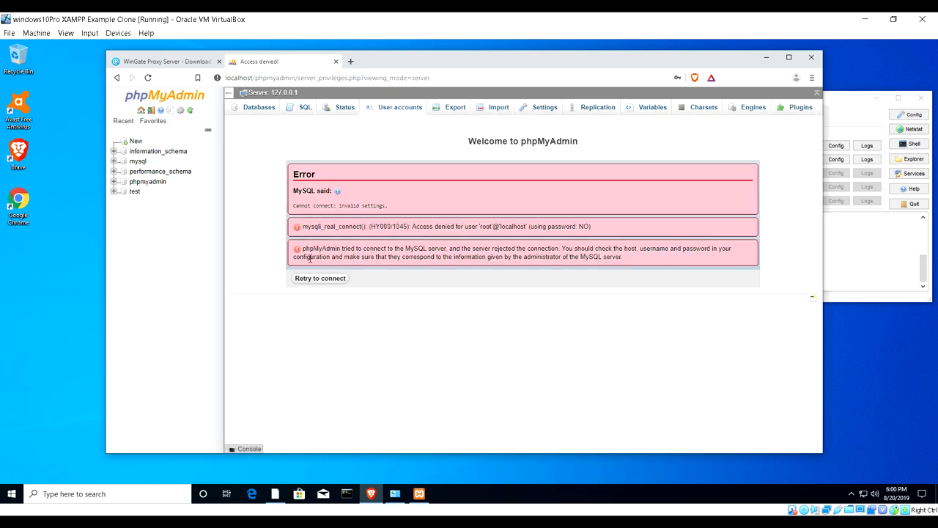
Step: Retry the connection, return to the XAMPP welcome page, and reopen phpMyAdmin
{"action": "left_click", "coordinate": [320, 278]}
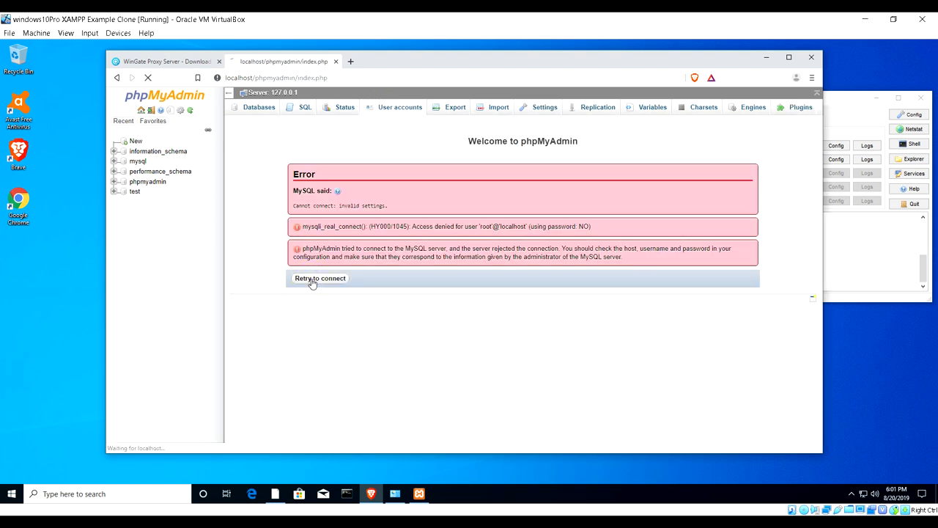
{"action": "left_click", "coordinate": [320, 278]}
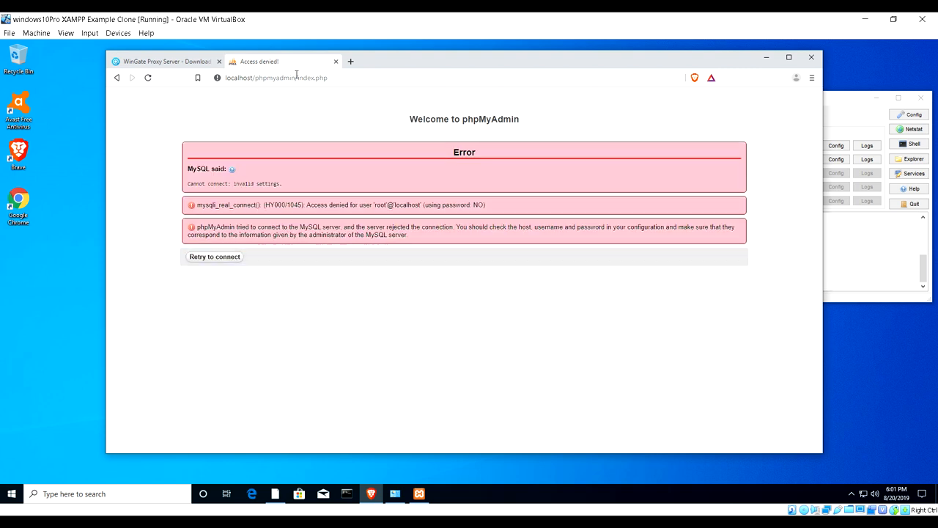
{"action": "left_click", "coordinate": [275, 78]}
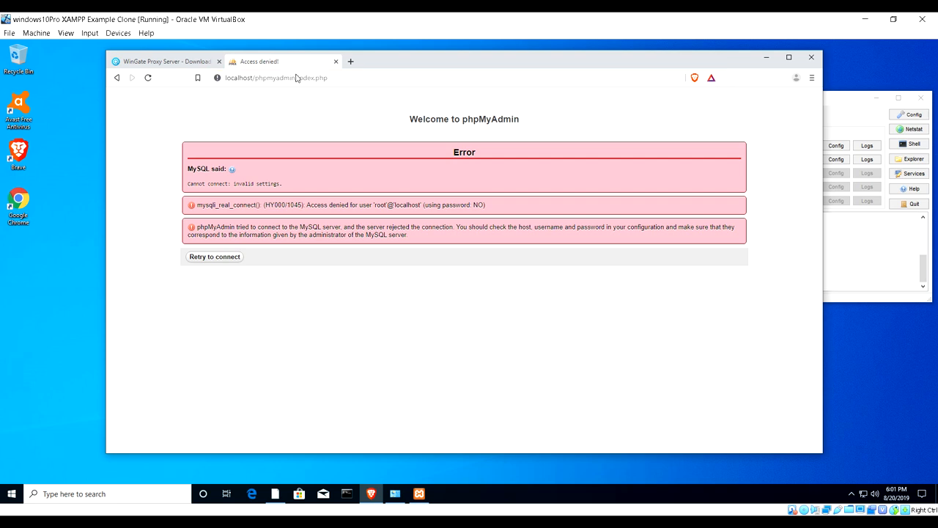
{"action": "mouse_move", "coordinate": [125, 84]}
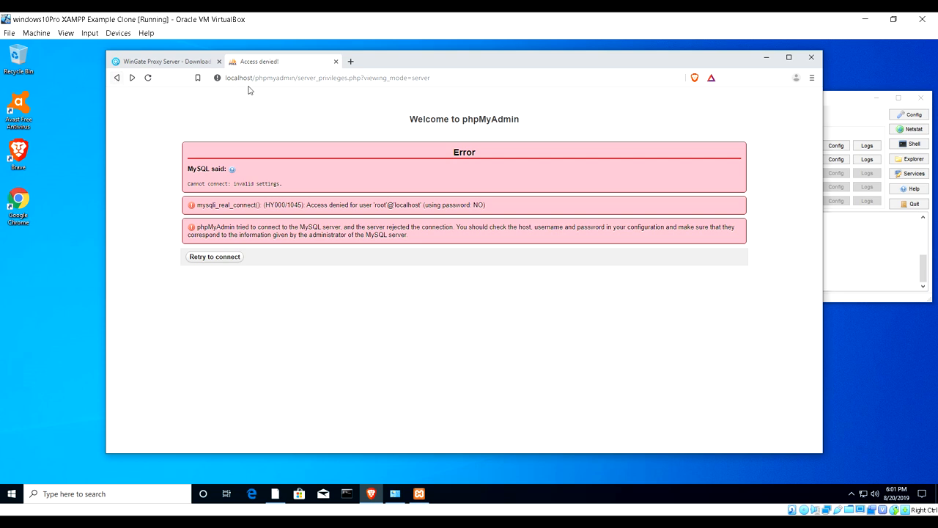
{"action": "left_click", "coordinate": [116, 78]}
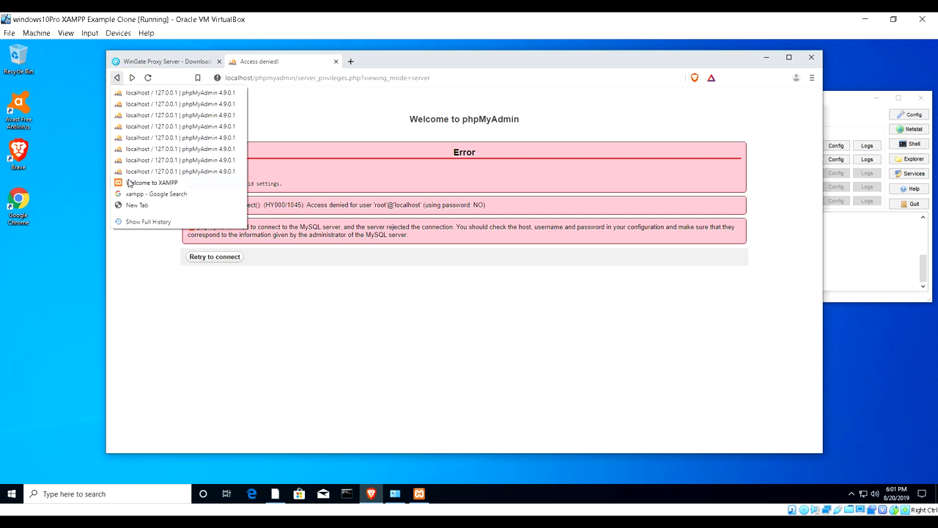
{"action": "left_click", "coordinate": [151, 182]}
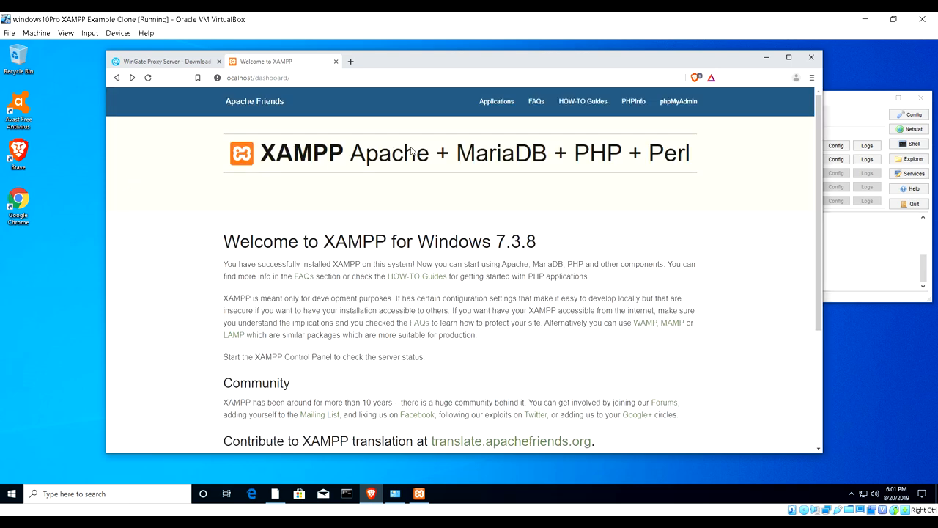
{"action": "mouse_move", "coordinate": [557, 133]}
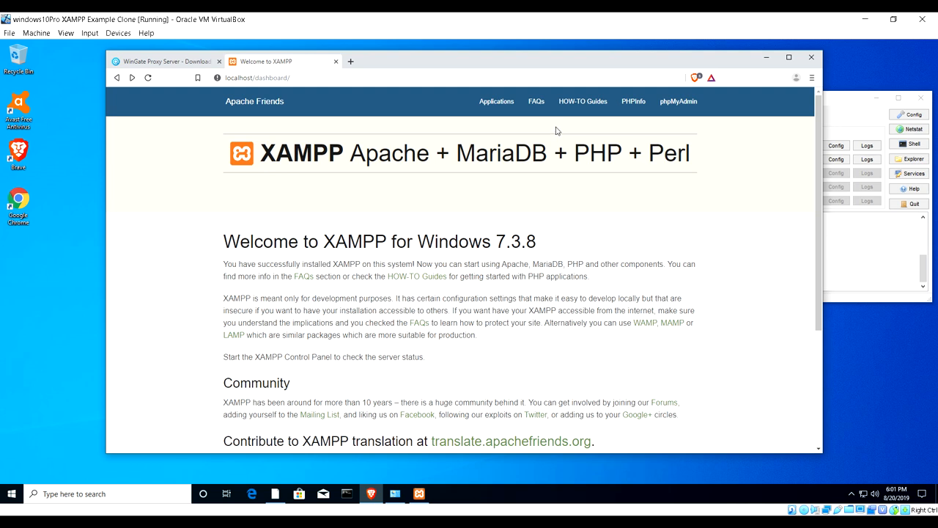
{"action": "mouse_move", "coordinate": [677, 102]}
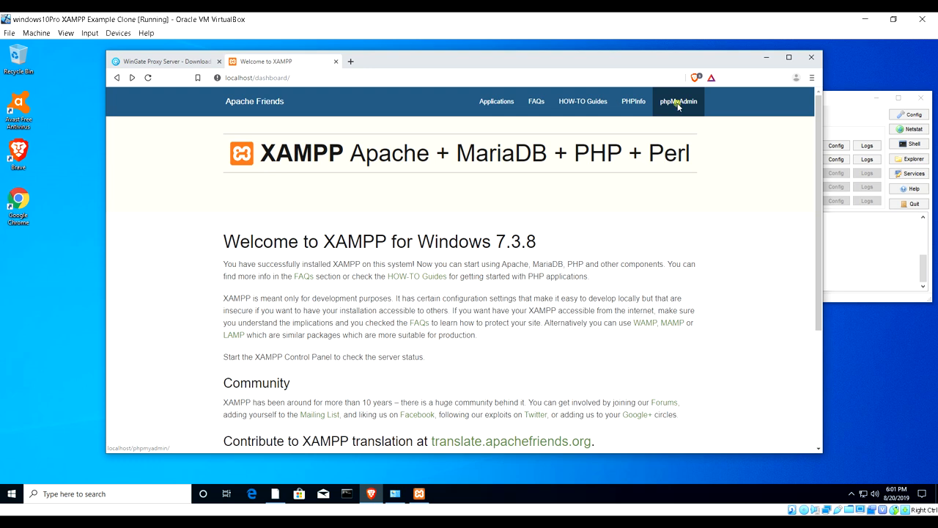
{"action": "left_click", "coordinate": [677, 101]}
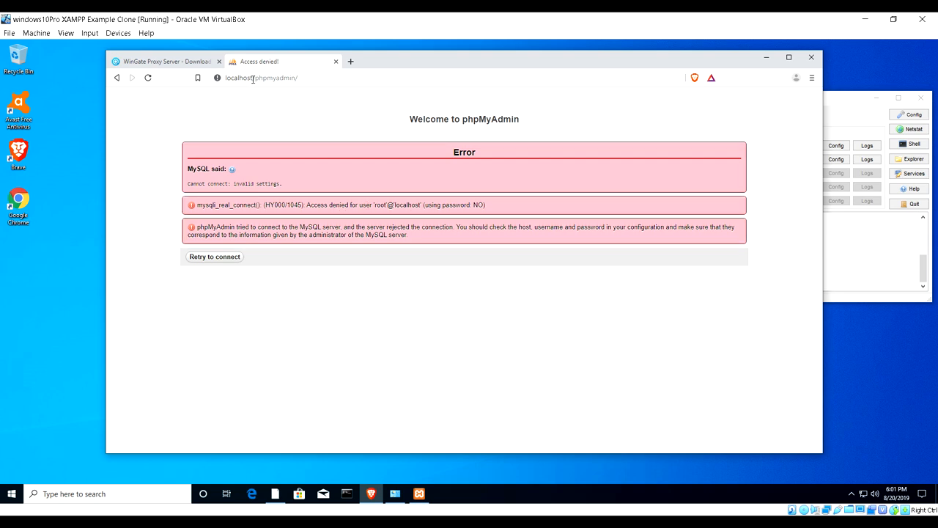
{"action": "mouse_move", "coordinate": [352, 277]}
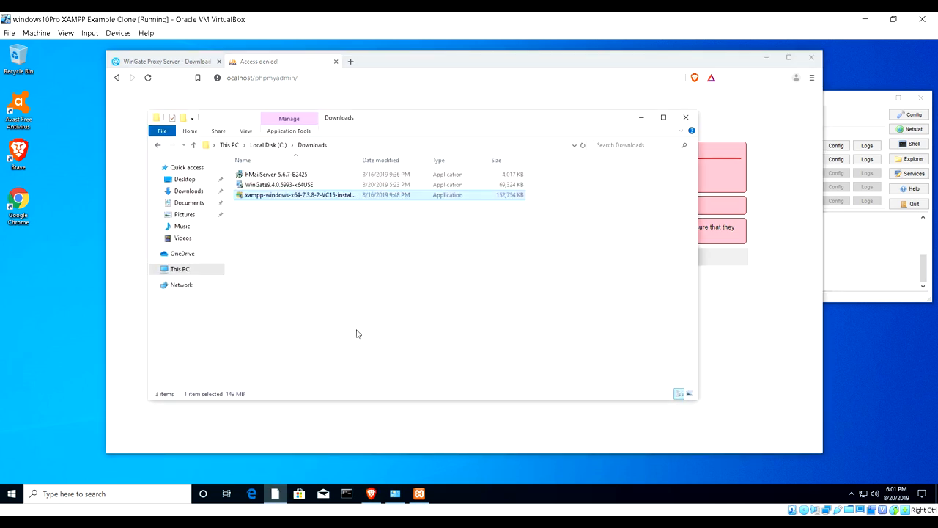
{"action": "mouse_move", "coordinate": [263, 152]}
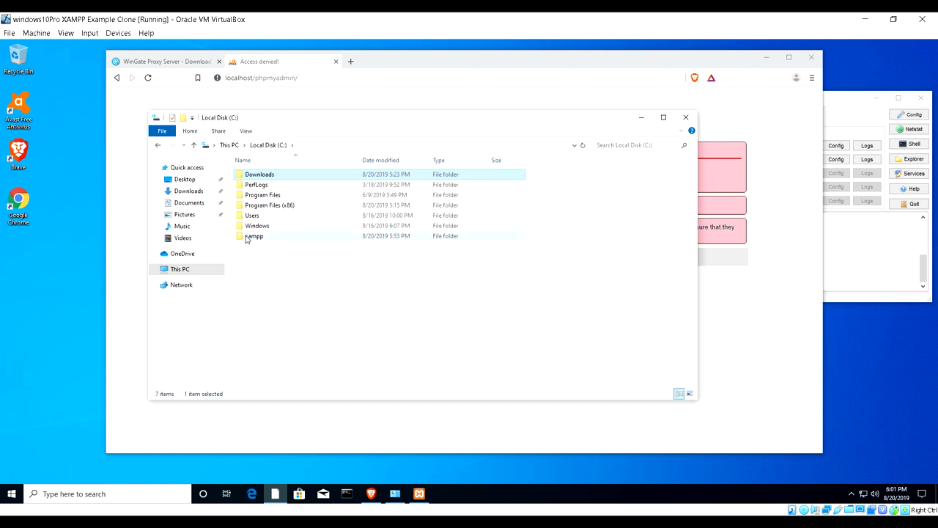
Step: Browse to xampp\phpMyAdmin and open config.inc.php in Notepad
{"action": "double_click", "coordinate": [254, 235]}
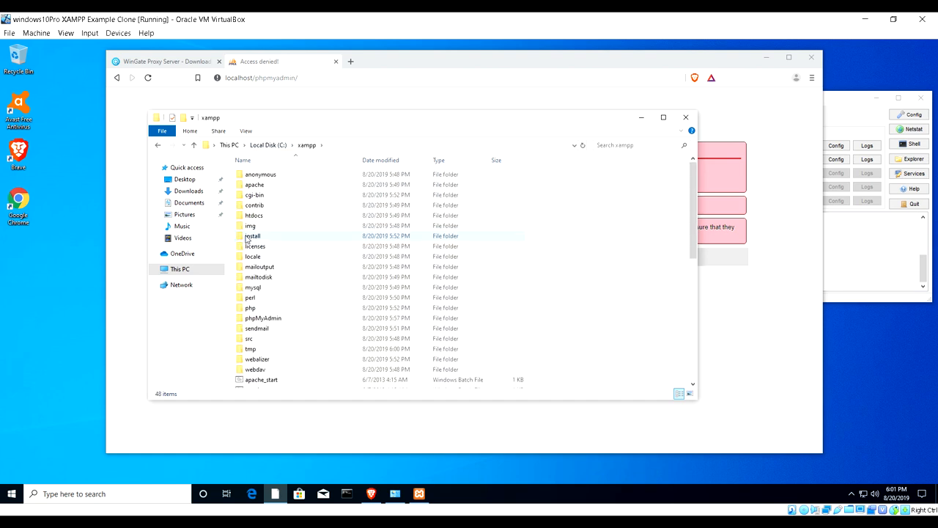
{"action": "left_click", "coordinate": [263, 318]}
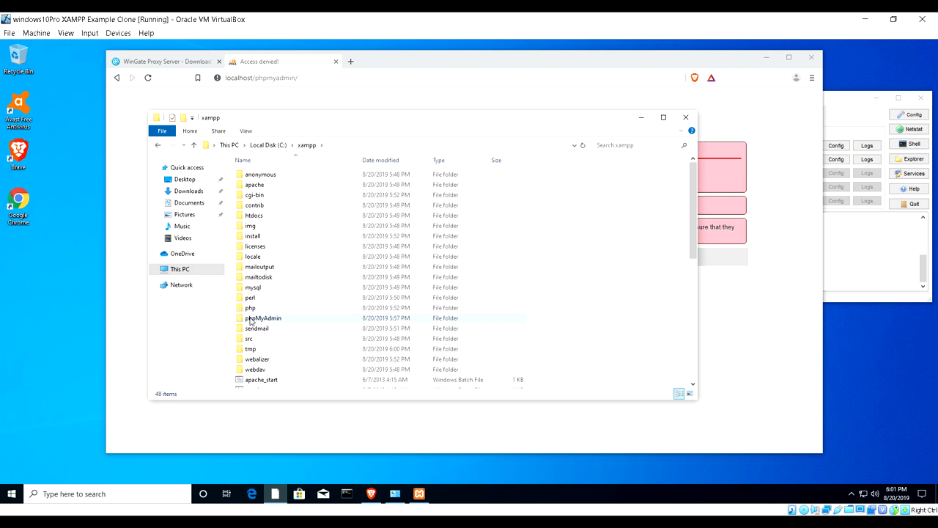
{"action": "double_click", "coordinate": [263, 317]}
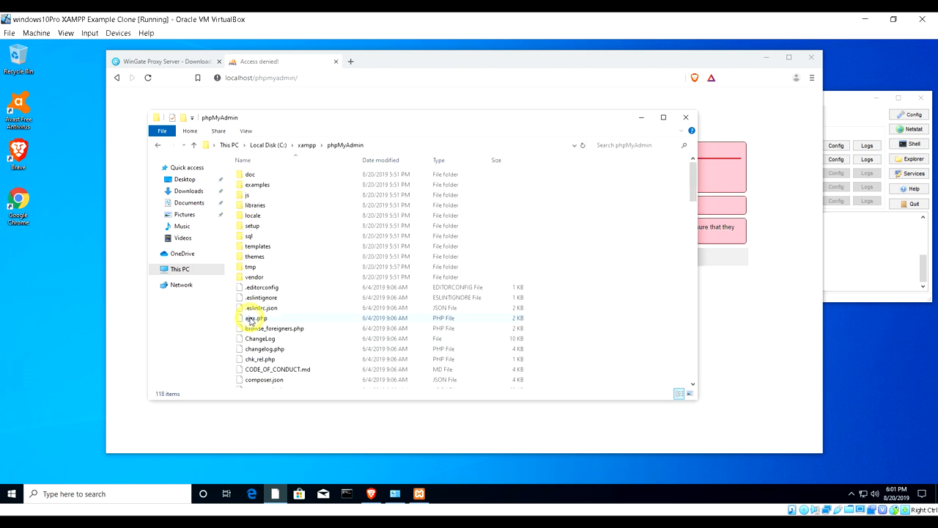
{"action": "scroll", "scroll_direction": "down", "scroll_amount": 3}
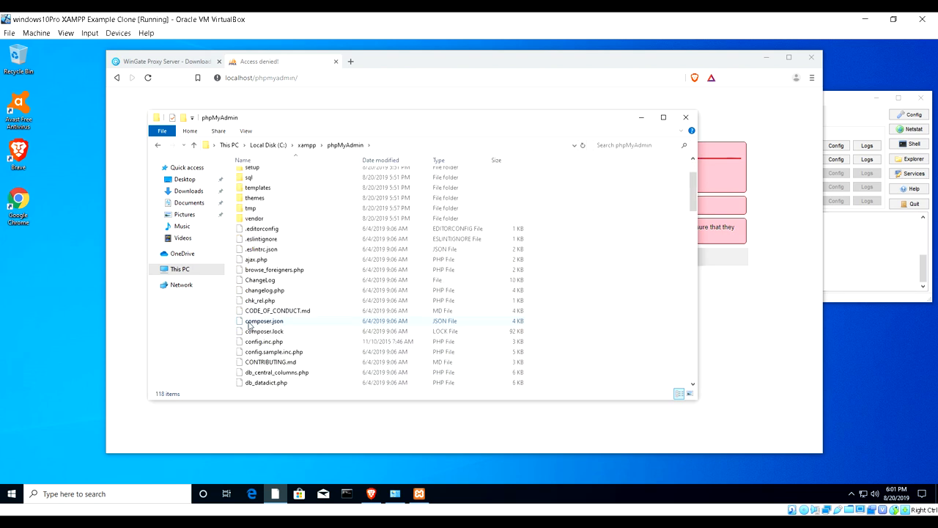
{"action": "right_click", "coordinate": [263, 341]}
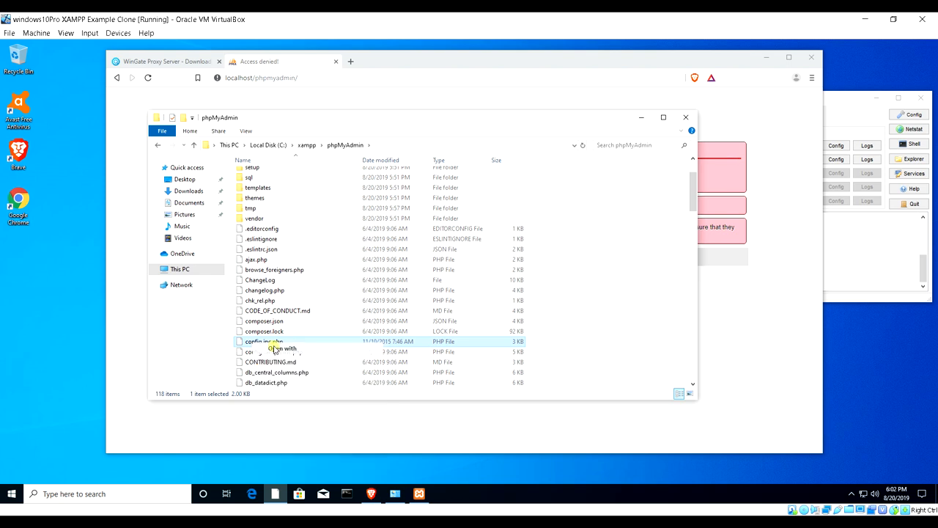
{"action": "double_click", "coordinate": [263, 340]}
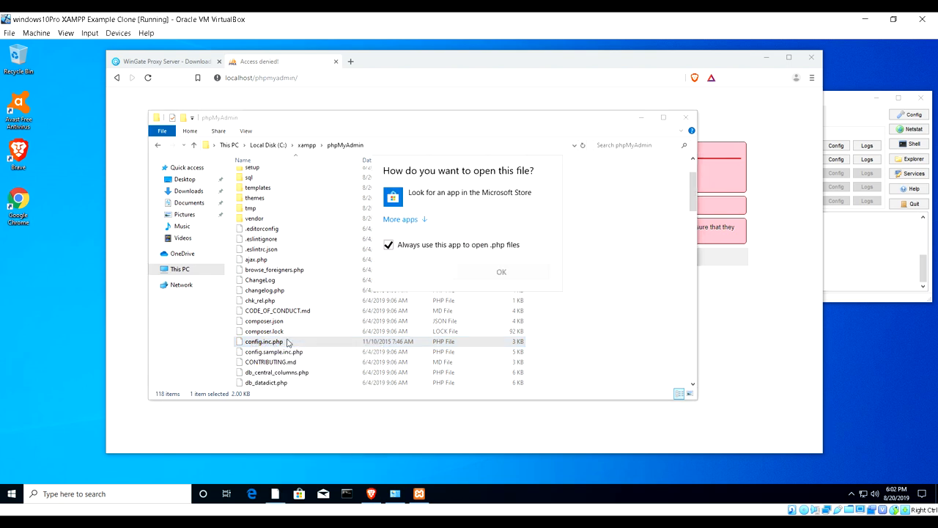
{"action": "left_click", "coordinate": [400, 218]}
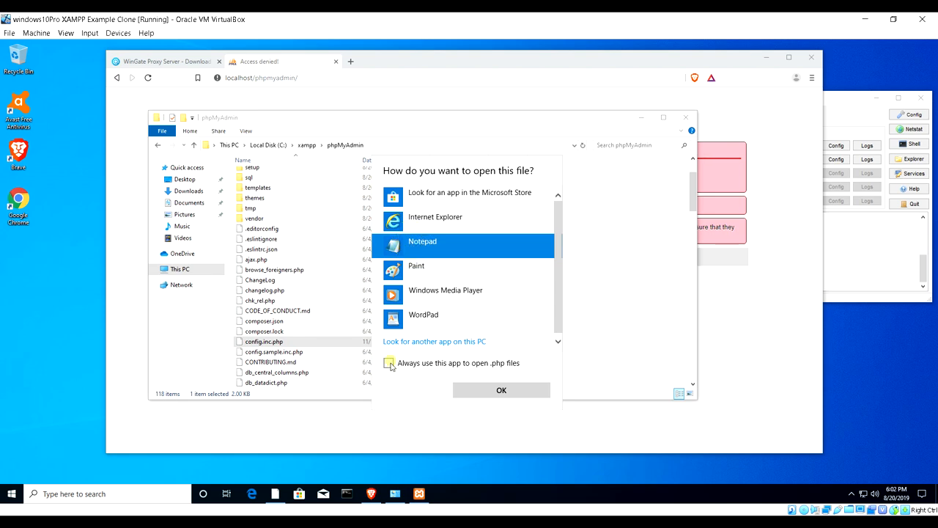
{"action": "left_click", "coordinate": [501, 390]}
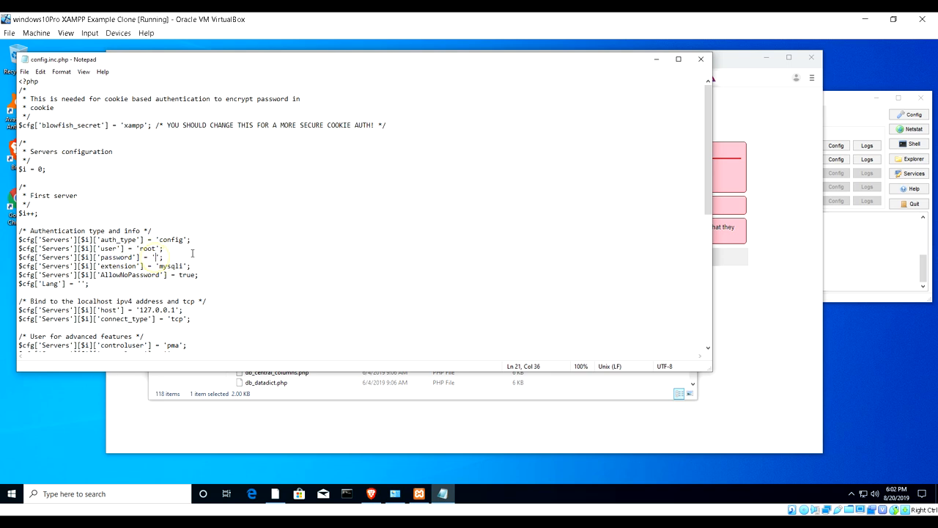
{"action": "type", "text": "password"}
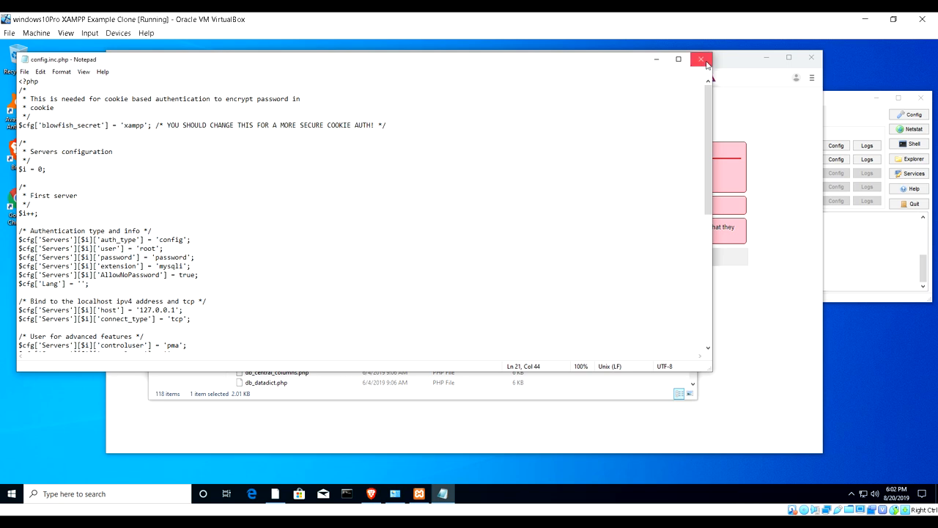
{"action": "mouse_move", "coordinate": [700, 59]}
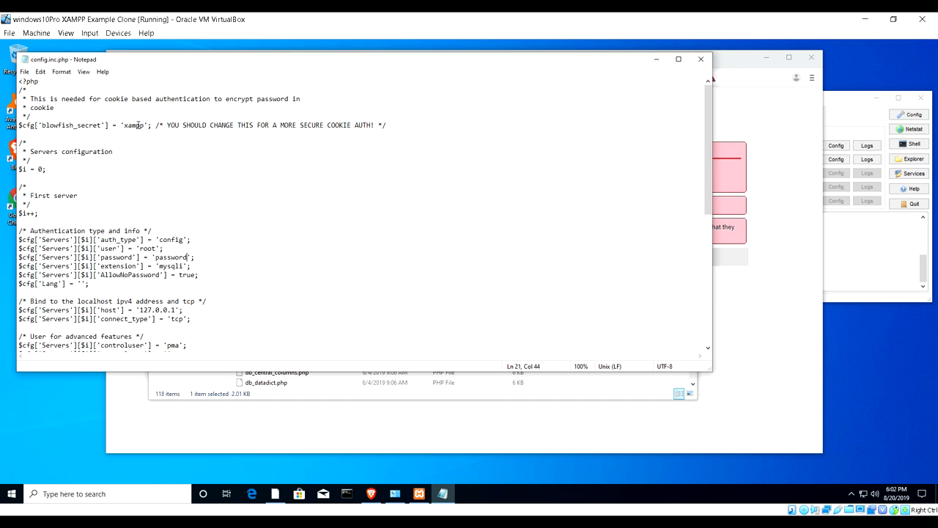
{"action": "double_click", "coordinate": [136, 125]}
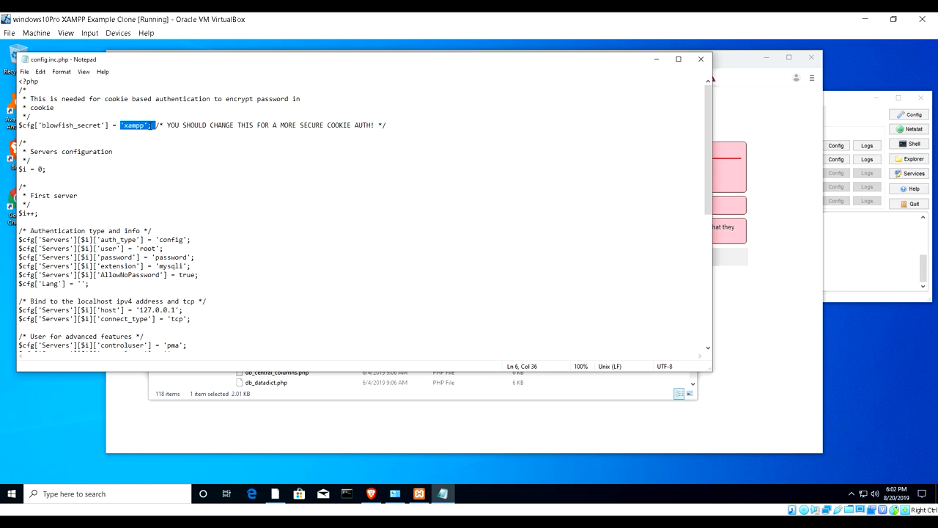
{"action": "left_click", "coordinate": [126, 140]}
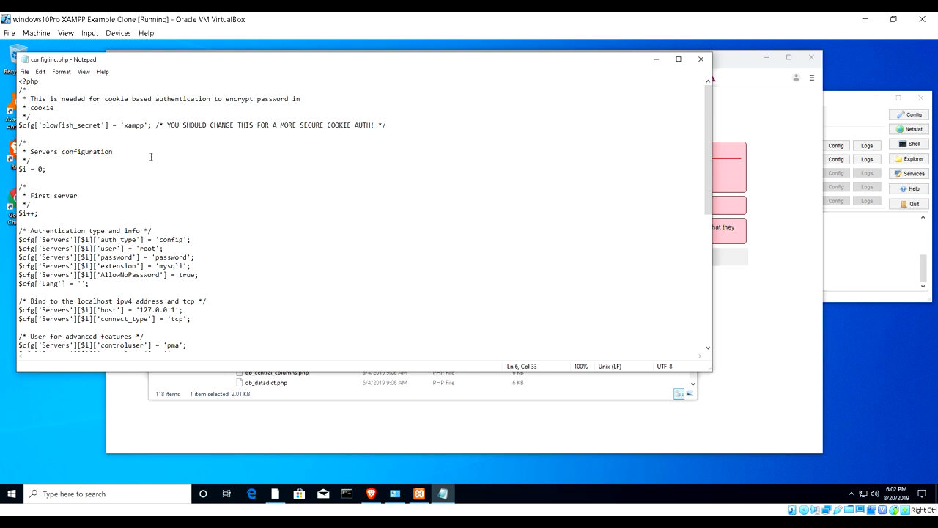
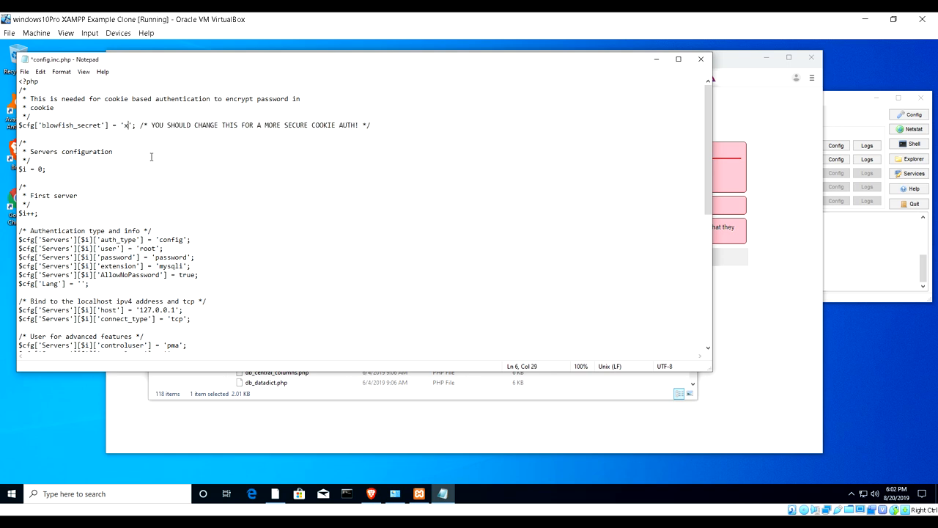
{"action": "key", "text": "Backspace"}
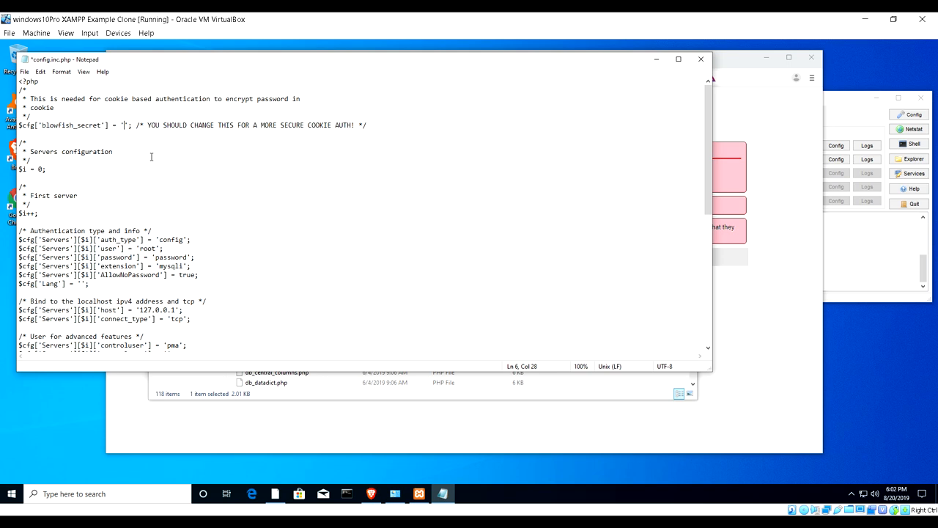
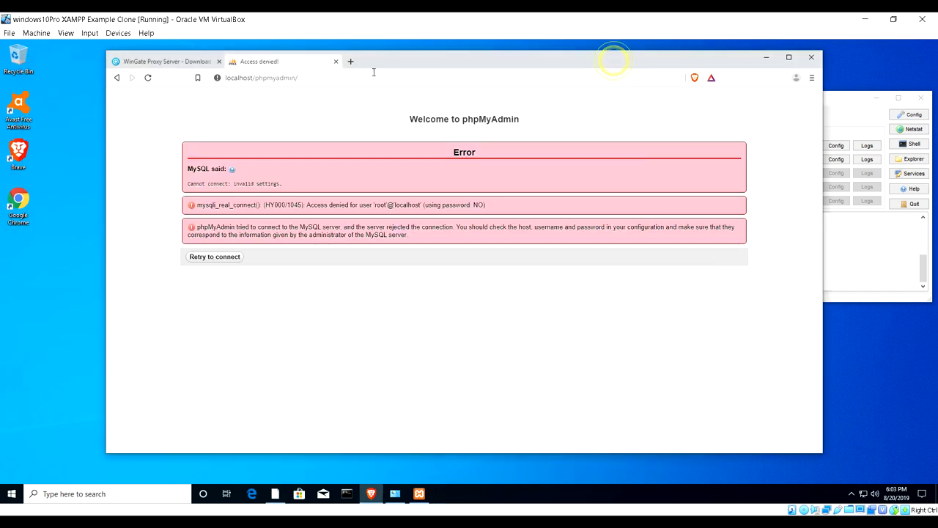
Step: Reload localhost/phpmyadmin so the server overview appears
{"action": "left_click", "coordinate": [148, 78]}
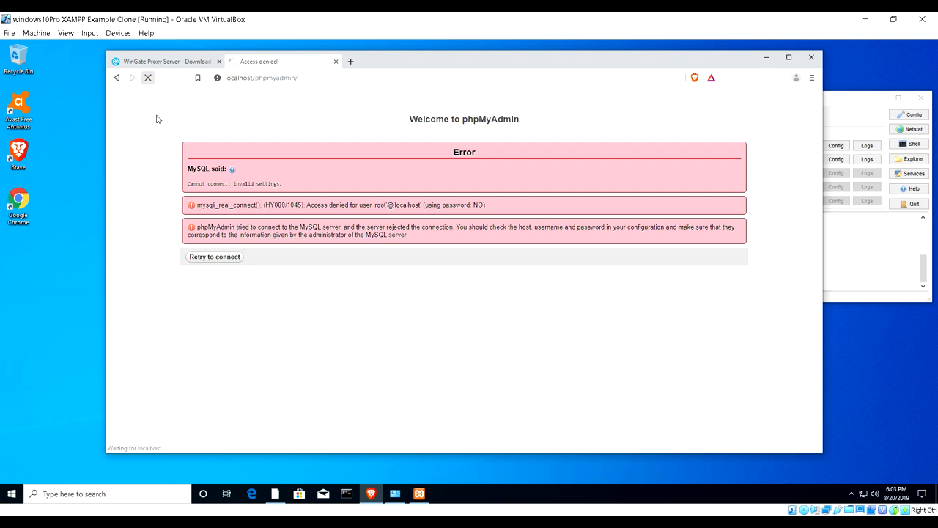
{"action": "left_click", "coordinate": [214, 256]}
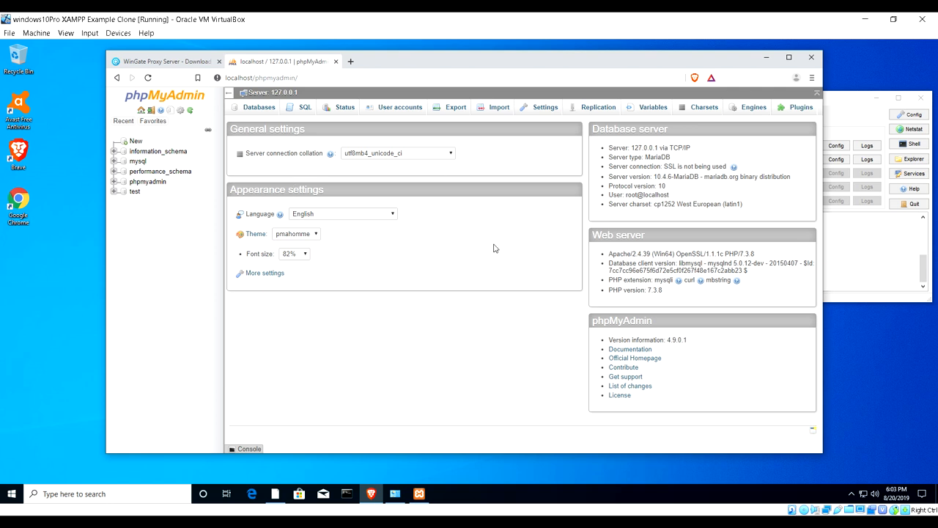
{"action": "mouse_move", "coordinate": [495, 268]}
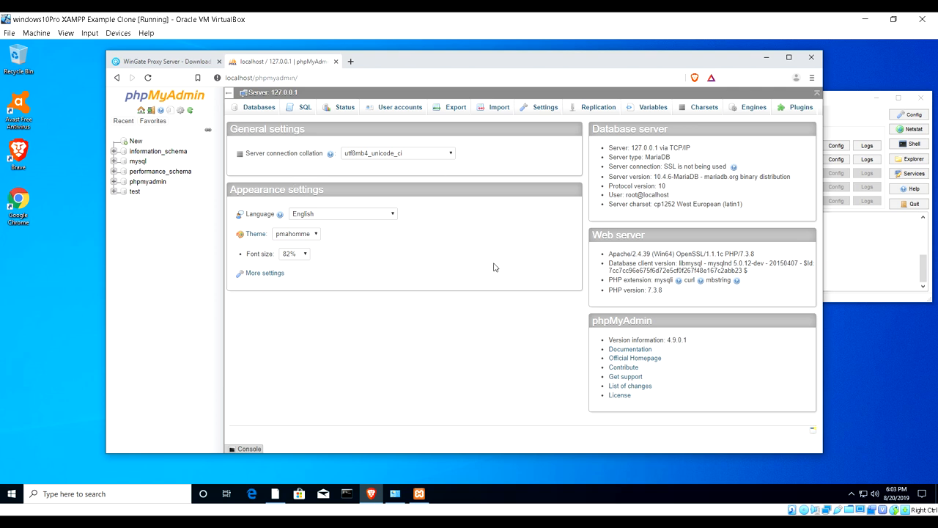
{"action": "mouse_move", "coordinate": [340, 423]}
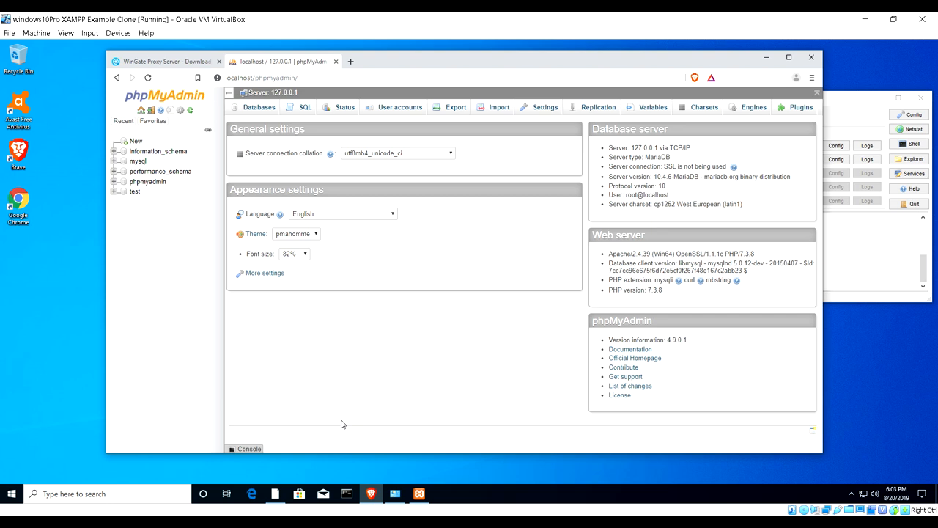
{"action": "mouse_move", "coordinate": [336, 427]}
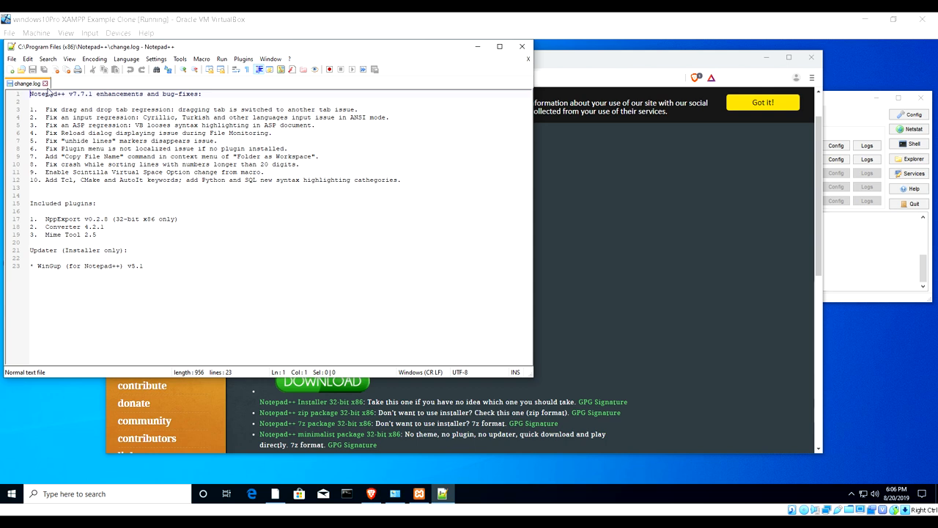
{"action": "mouse_move", "coordinate": [30, 82]}
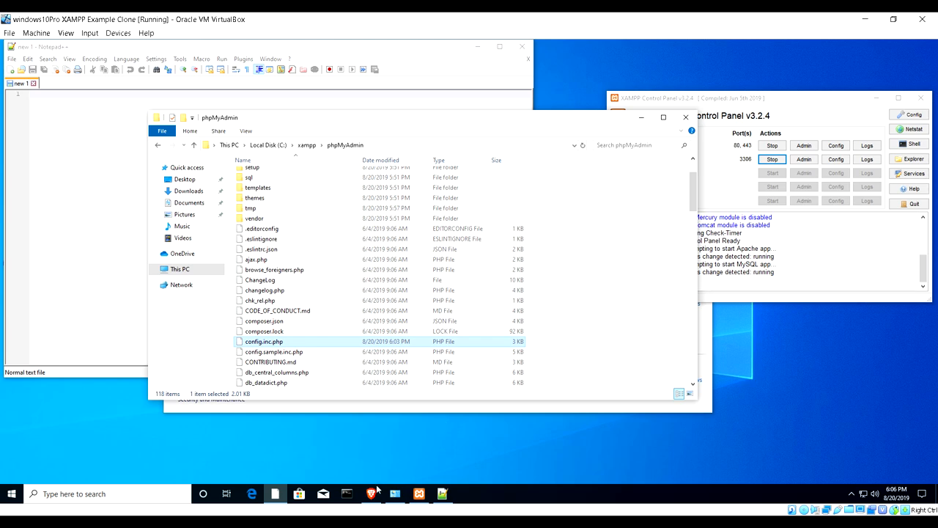
Step: Bring Brave forward and close the Notepad++ download tab
{"action": "left_click", "coordinate": [371, 493]}
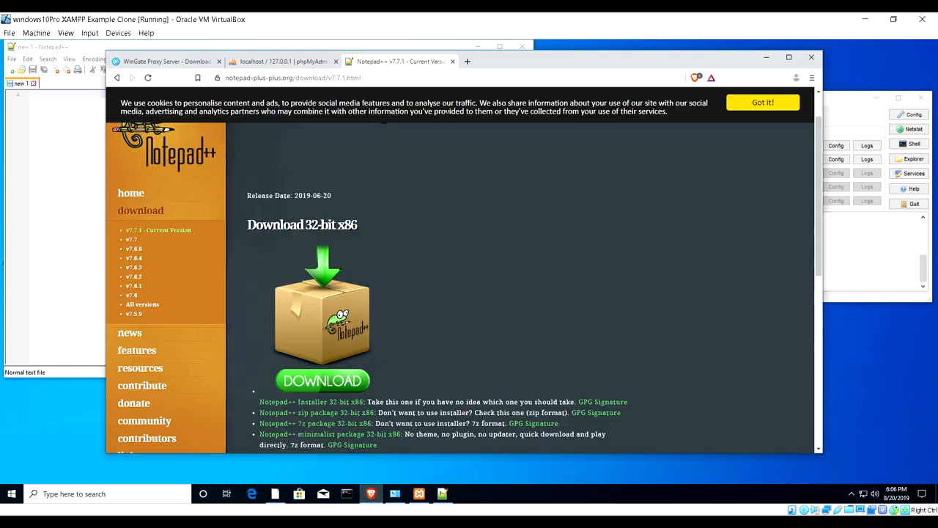
{"action": "left_click", "coordinate": [282, 61]}
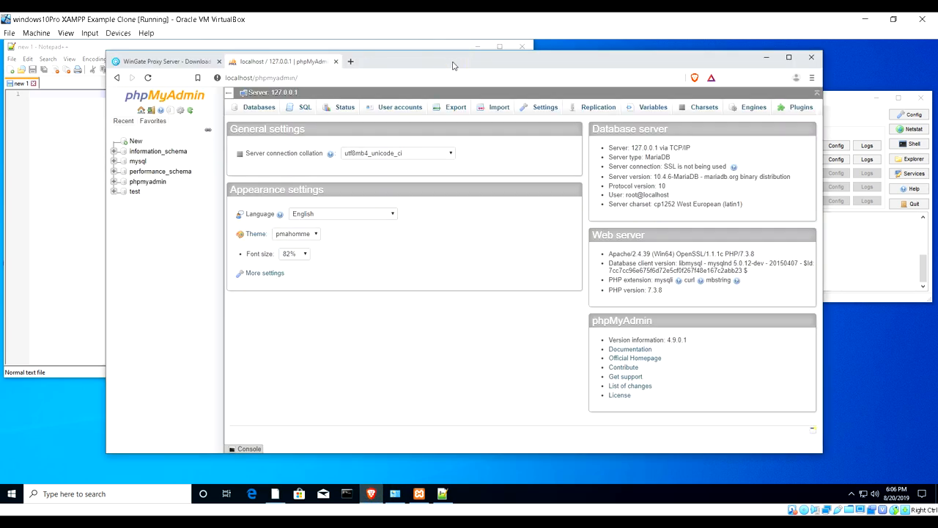
{"action": "mouse_move", "coordinate": [362, 186]}
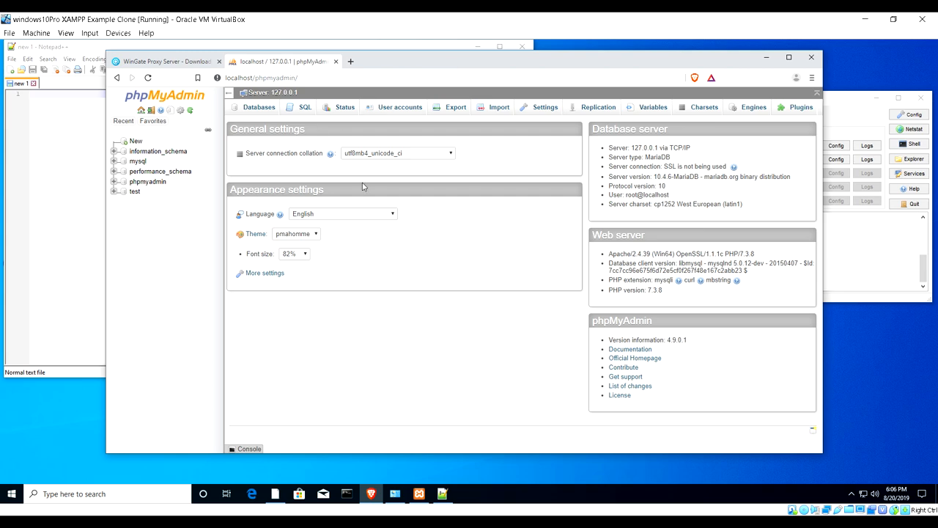
{"action": "mouse_move", "coordinate": [297, 62]}
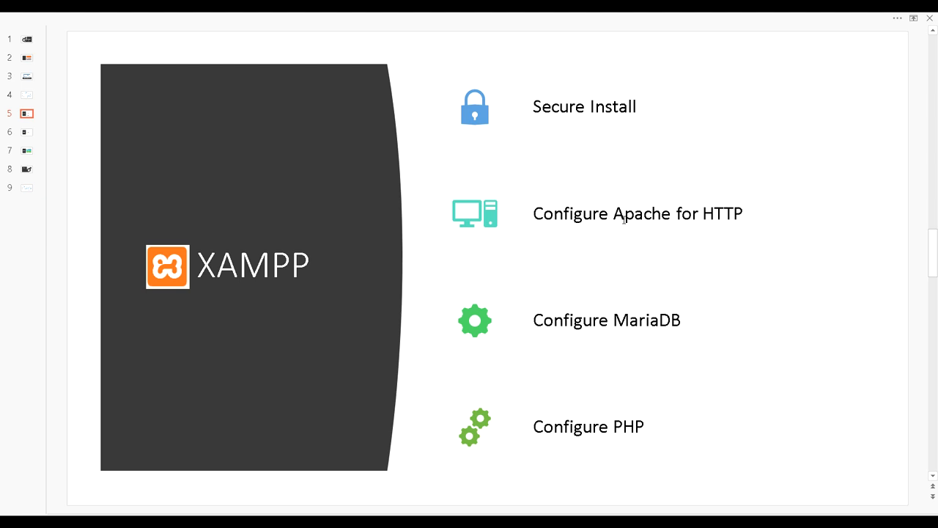
{"action": "mouse_move", "coordinate": [715, 223]}
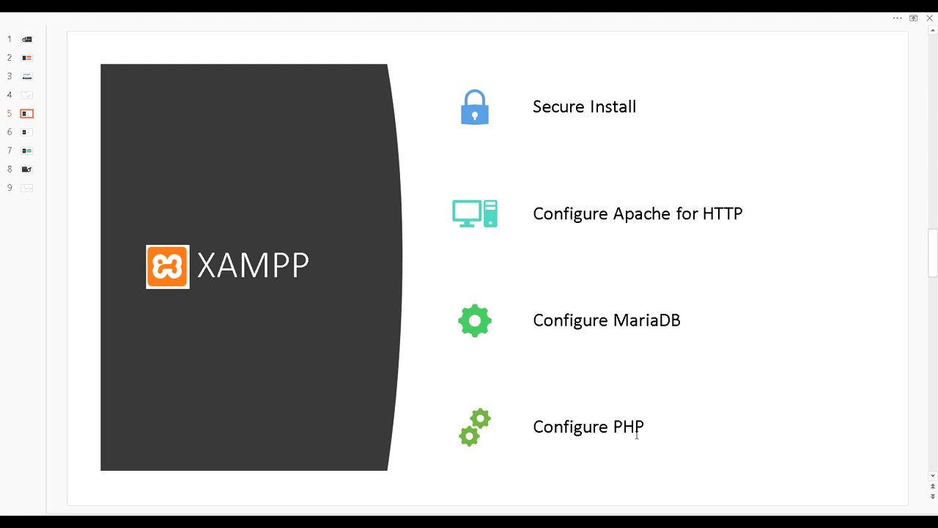
{"action": "mouse_move", "coordinate": [547, 503]}
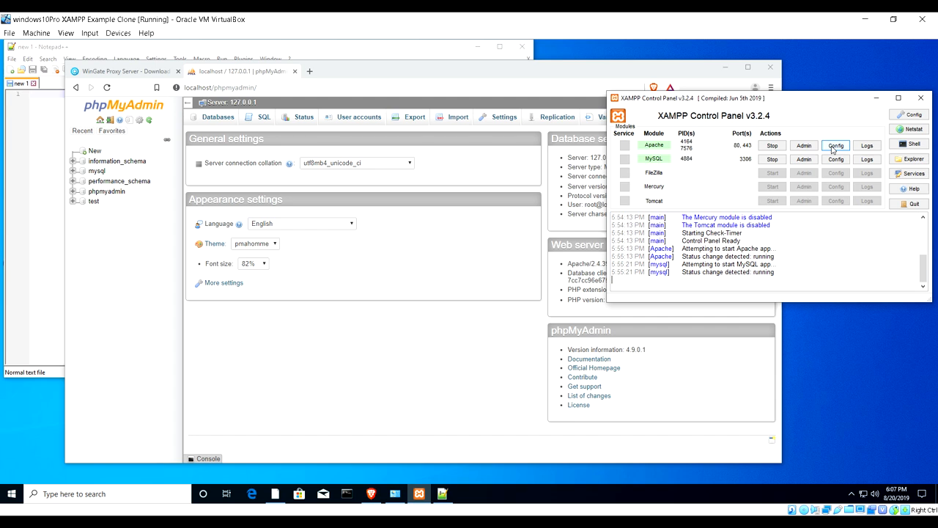
Step: Use Apache's Config menu to browse the C:\xampp\apache folder
{"action": "left_click", "coordinate": [836, 145]}
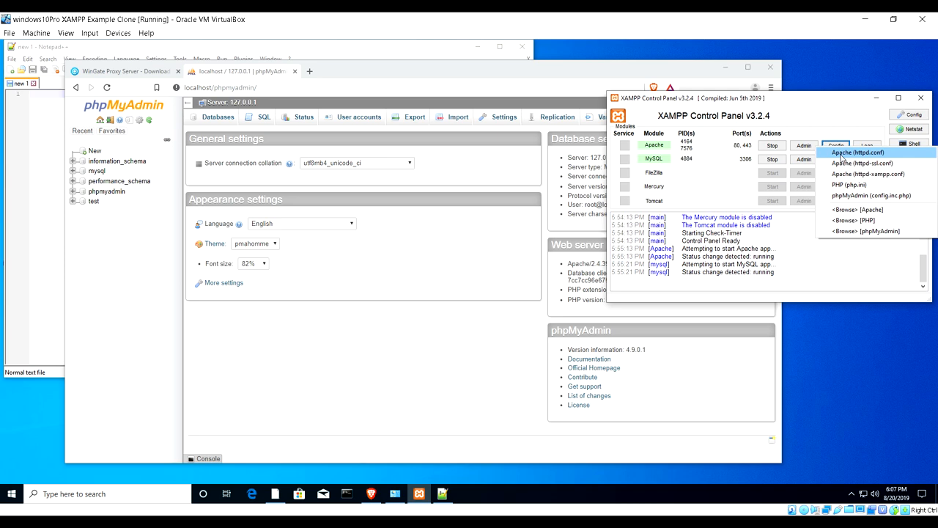
{"action": "left_click", "coordinate": [856, 153]}
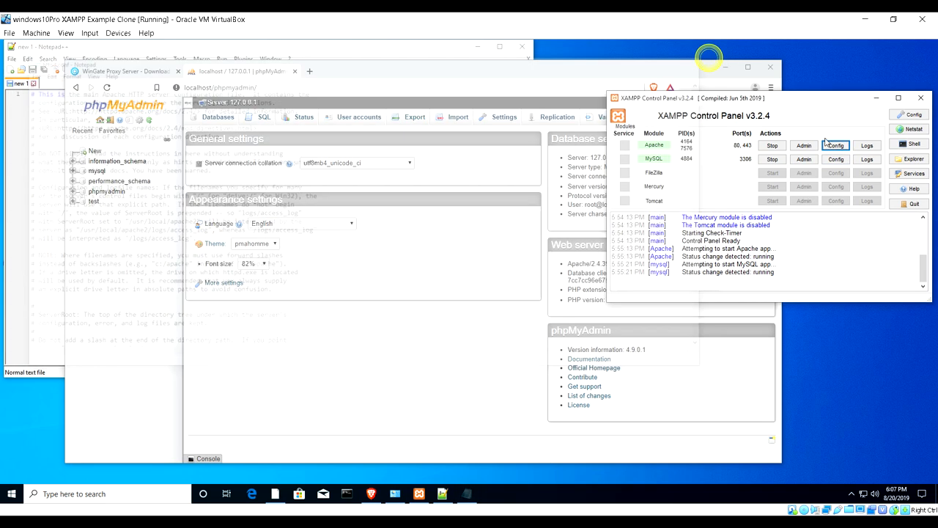
{"action": "left_click", "coordinate": [834, 144]}
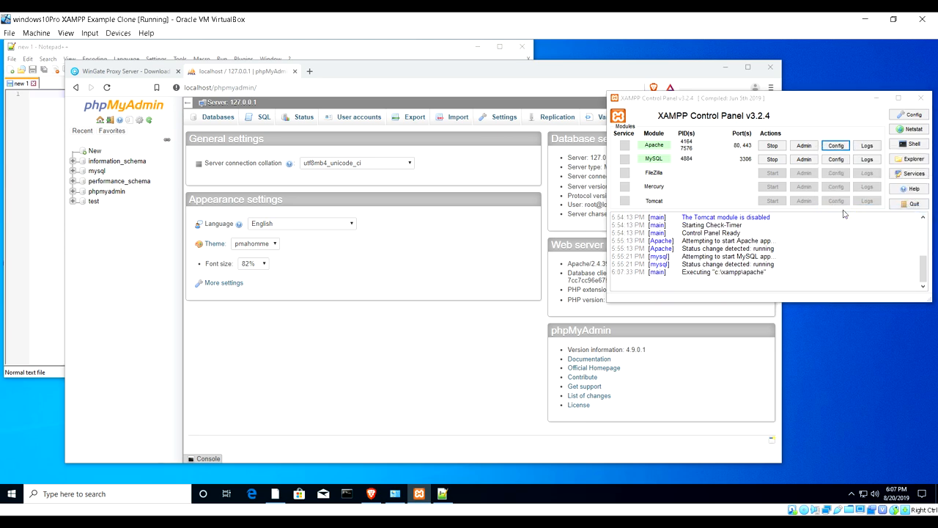
{"action": "left_click", "coordinate": [911, 159]}
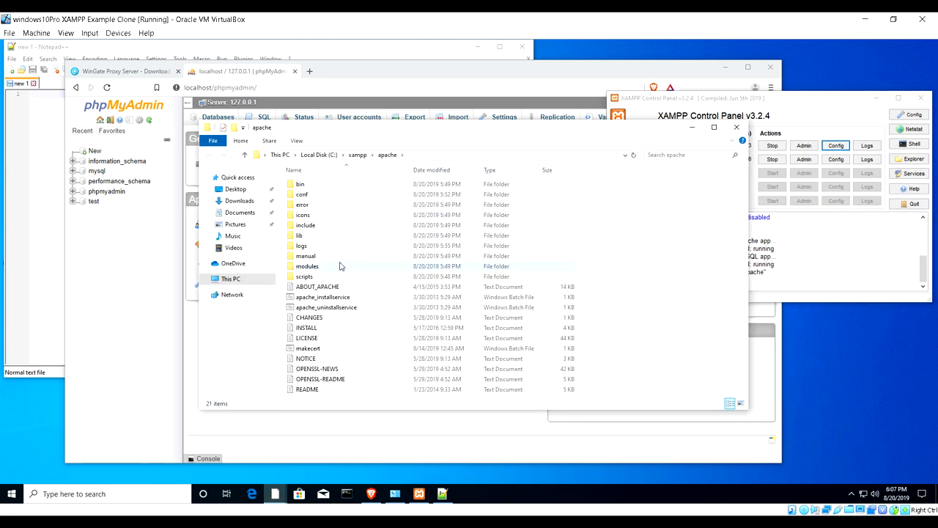
{"action": "mouse_move", "coordinate": [303, 276]}
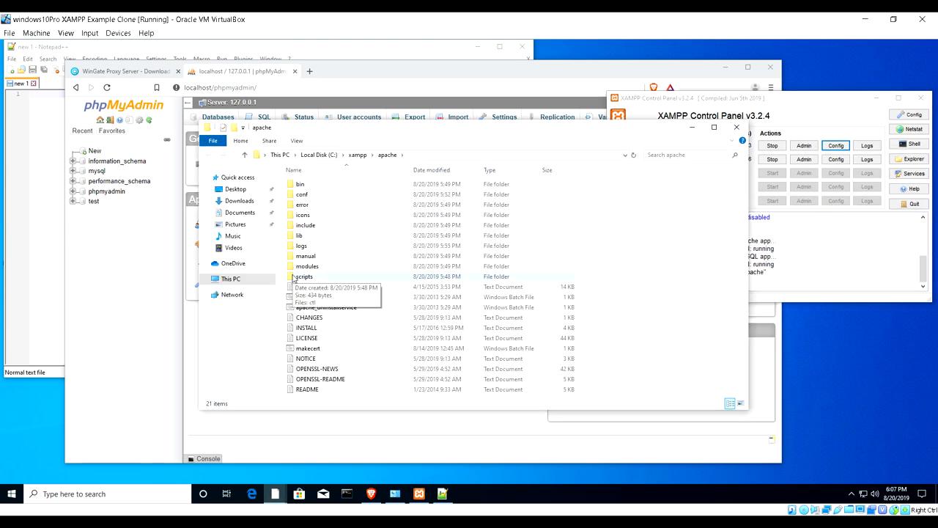
Step: Move from the bin folder to apache\conf and edit httpd.conf with Notepad++
{"action": "left_click", "coordinate": [304, 276]}
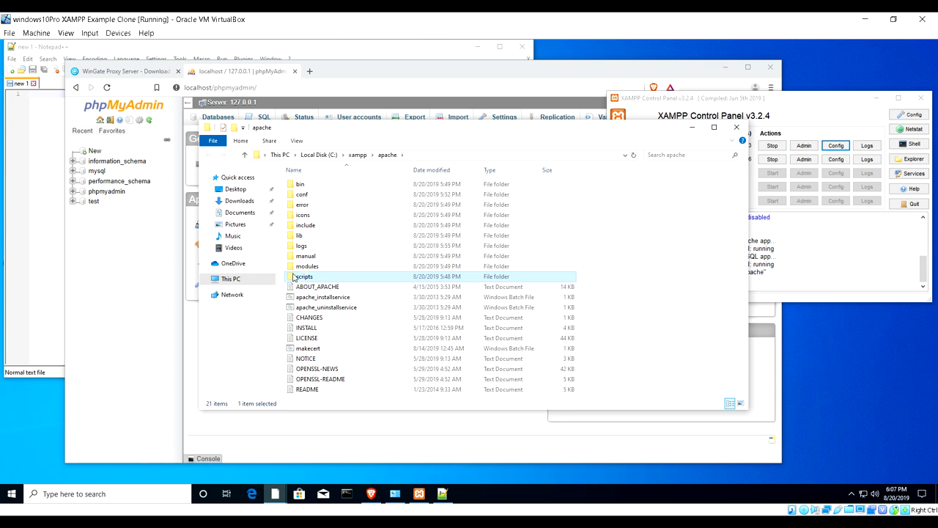
{"action": "double_click", "coordinate": [300, 184]}
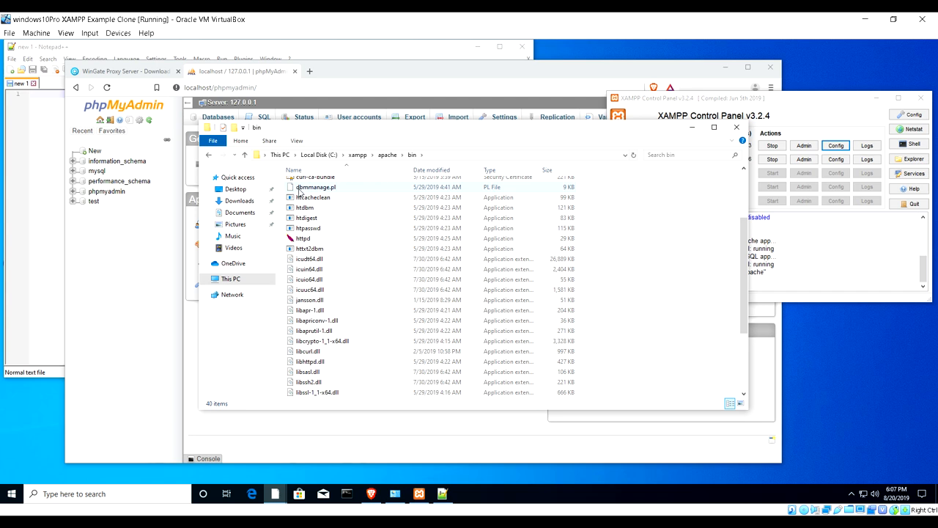
{"action": "scroll", "scroll_direction": "down", "scroll_amount": 3}
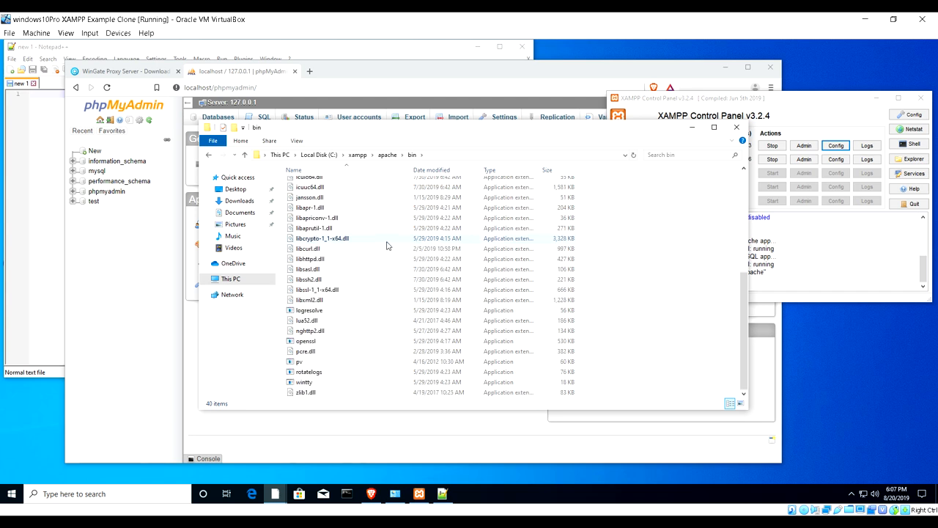
{"action": "scroll", "scroll_direction": "up", "scroll_amount": 3}
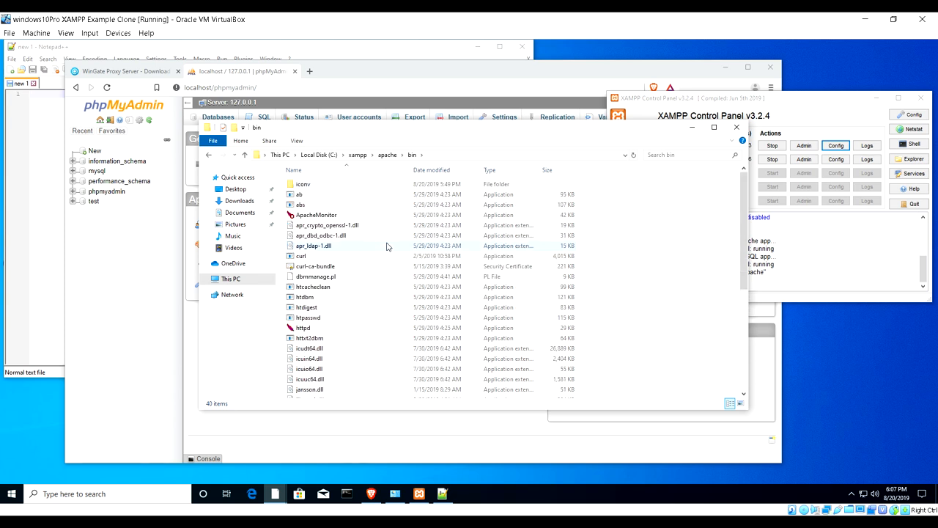
{"action": "scroll", "scroll_direction": "down", "scroll_amount": 3}
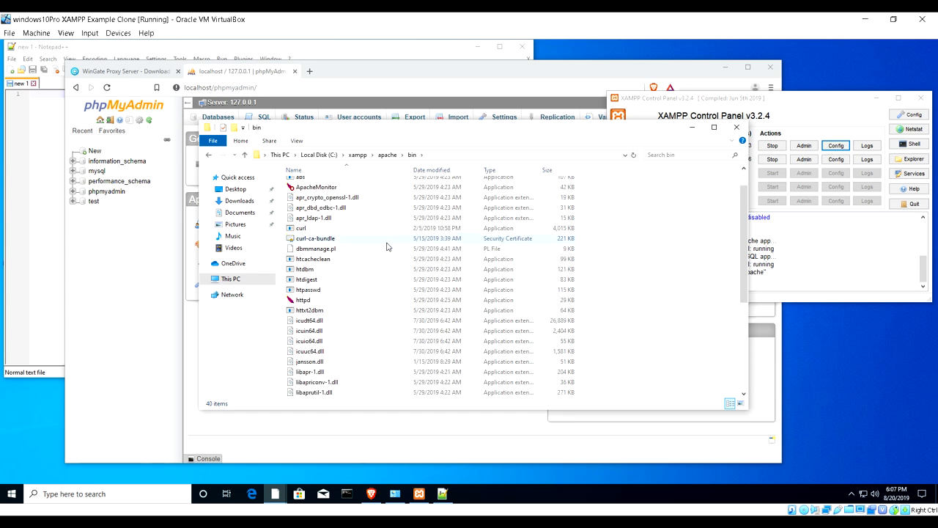
{"action": "scroll", "scroll_direction": "down", "scroll_amount": 3}
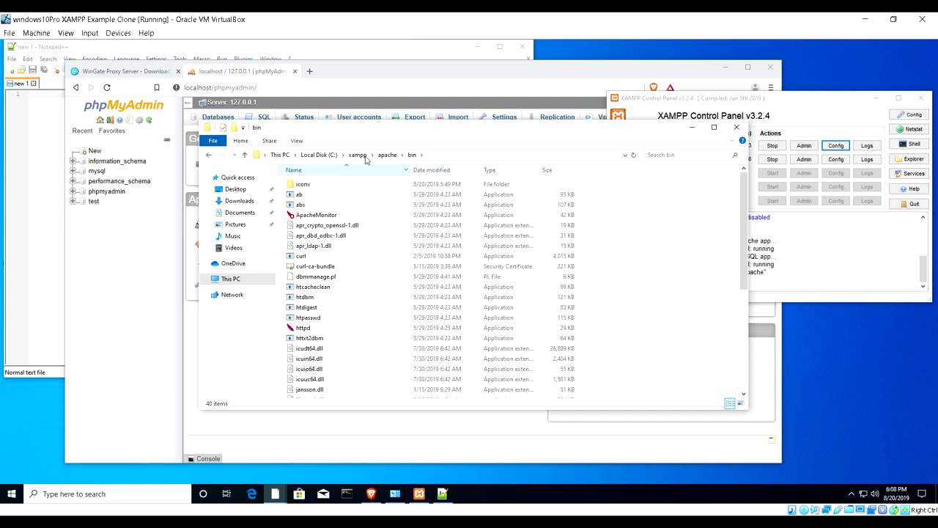
{"action": "left_click", "coordinate": [387, 155]}
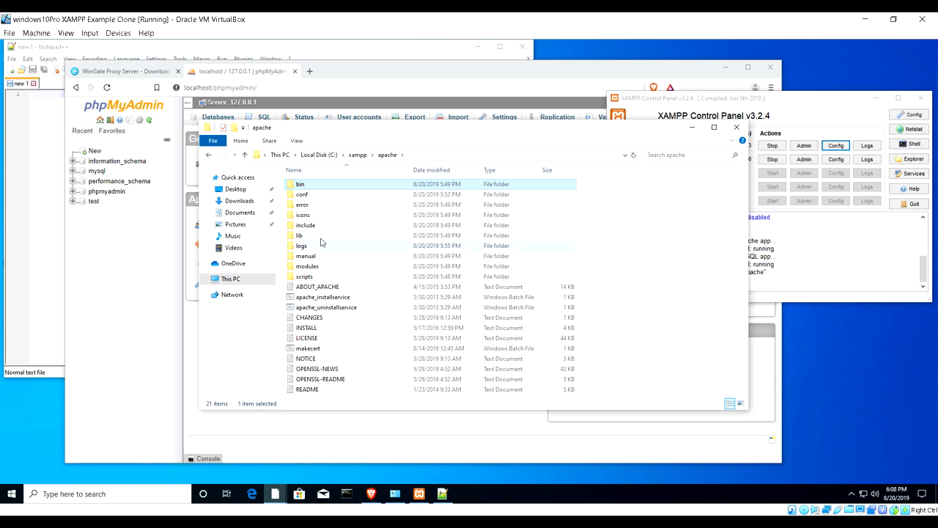
{"action": "double_click", "coordinate": [302, 194]}
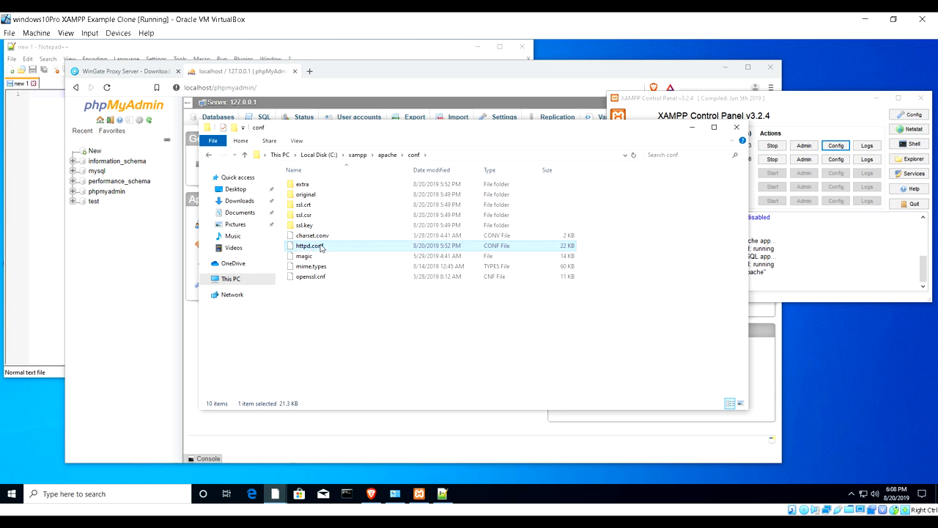
{"action": "right_click", "coordinate": [309, 246]}
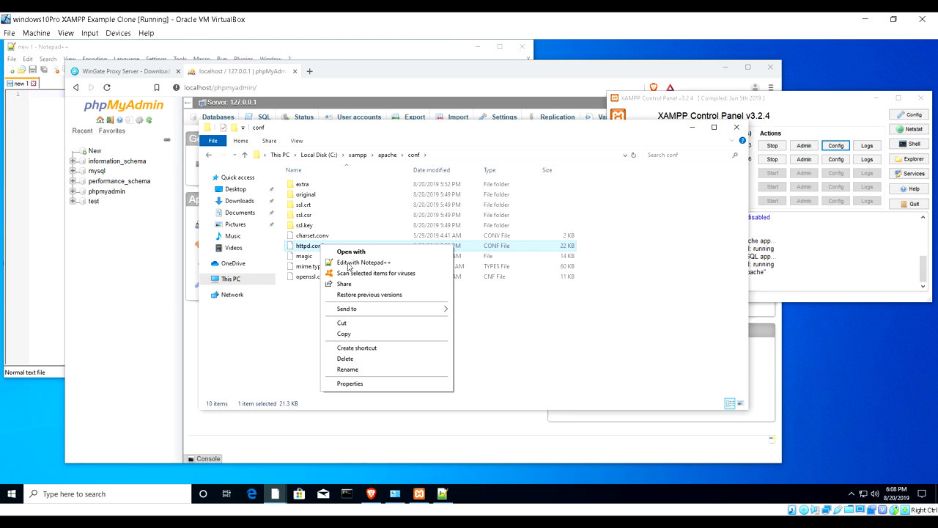
{"action": "left_click", "coordinate": [362, 262]}
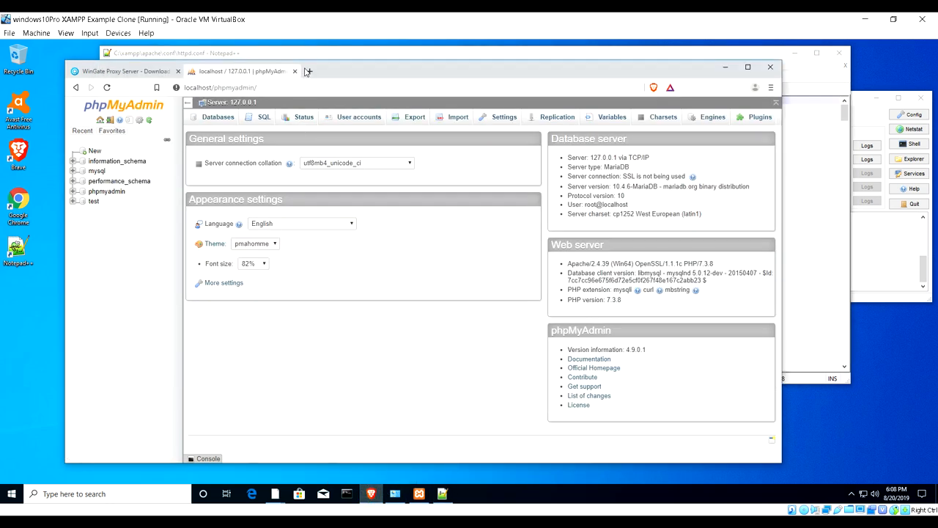
Step: Open a new Brave tab
{"action": "left_click", "coordinate": [307, 71]}
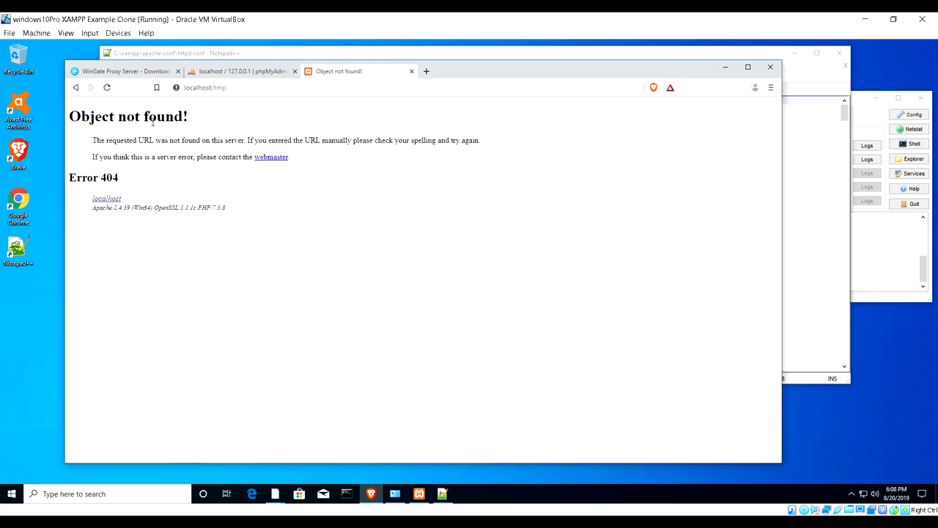
{"action": "mouse_move", "coordinate": [146, 150]}
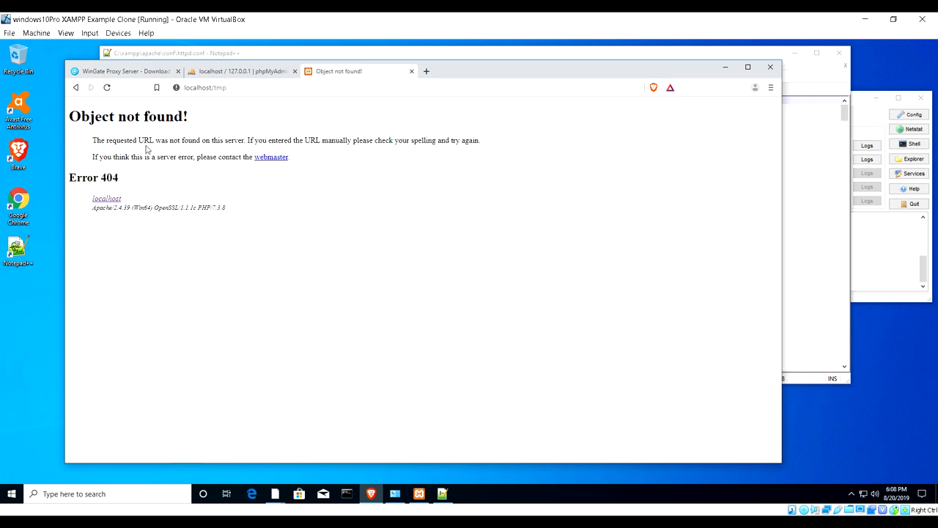
{"action": "mouse_move", "coordinate": [209, 141]}
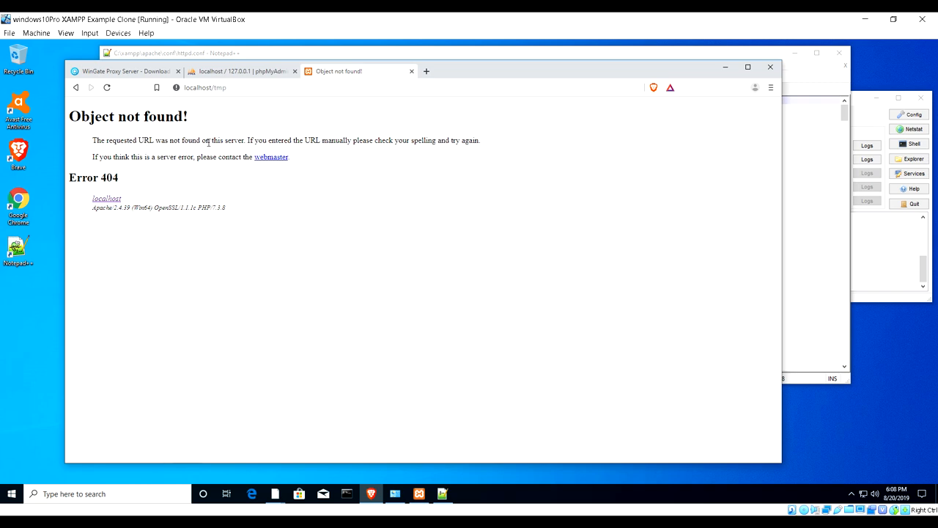
{"action": "mouse_move", "coordinate": [251, 142]}
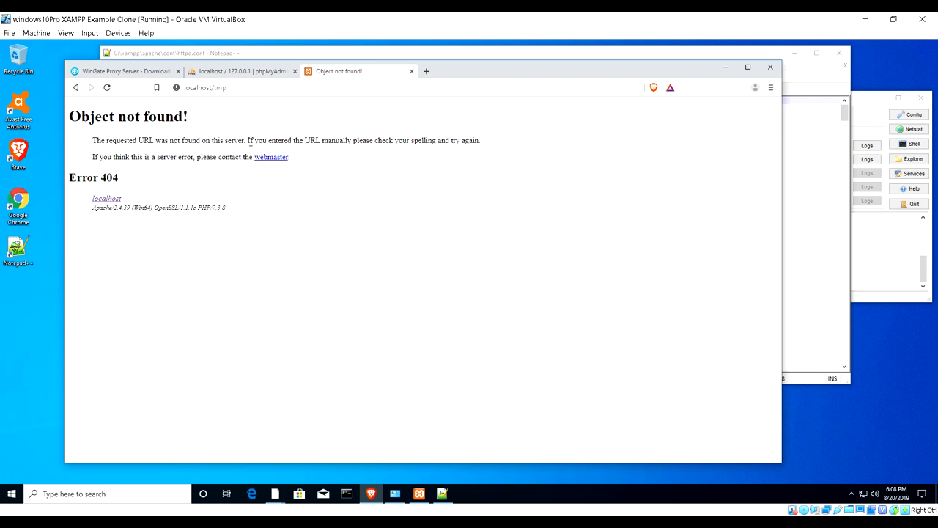
{"action": "mouse_move", "coordinate": [273, 167]}
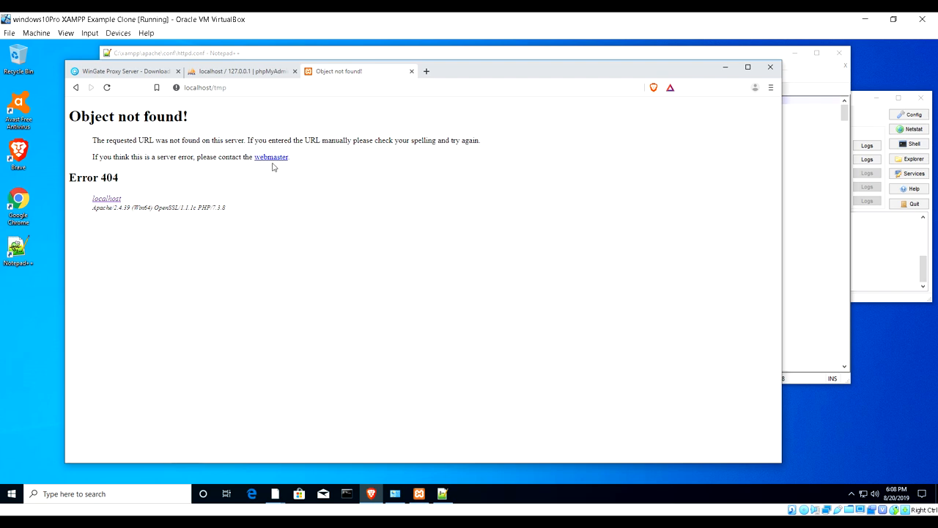
{"action": "mouse_move", "coordinate": [271, 158]}
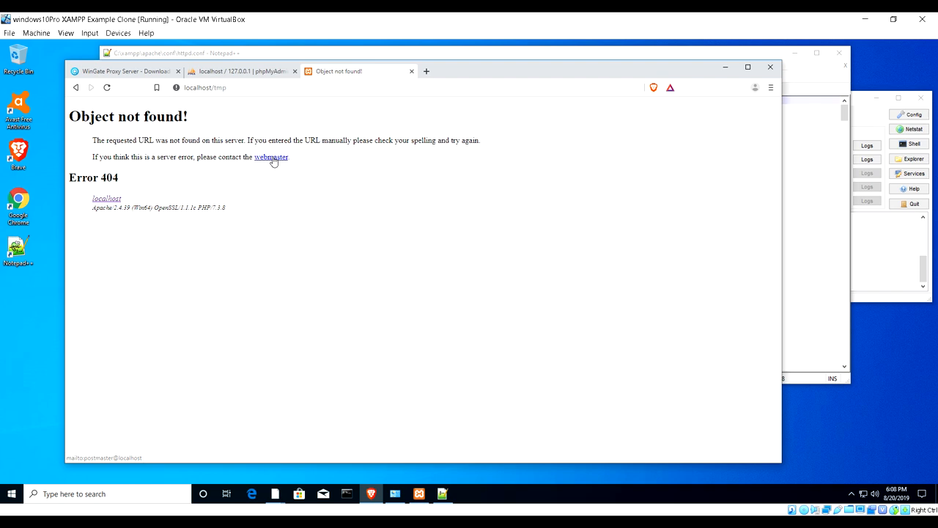
{"action": "mouse_move", "coordinate": [187, 359]}
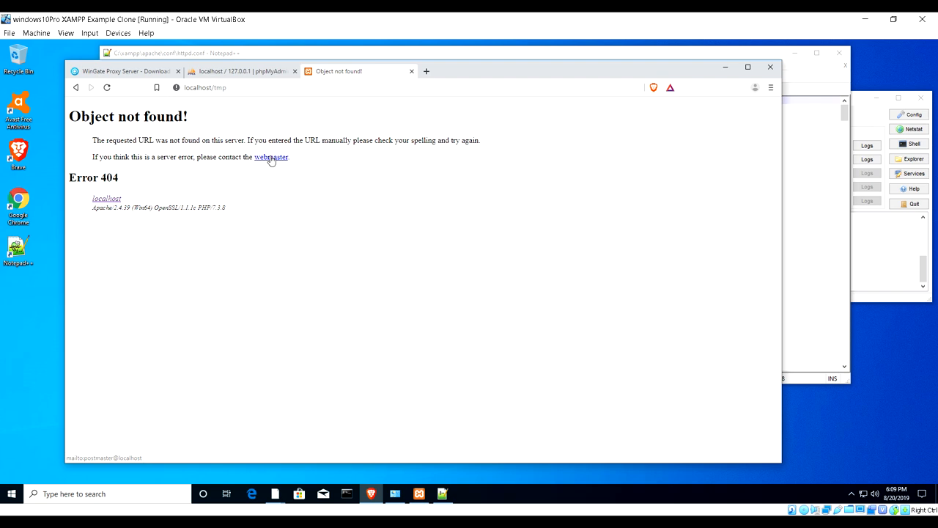
{"action": "mouse_move", "coordinate": [82, 204]}
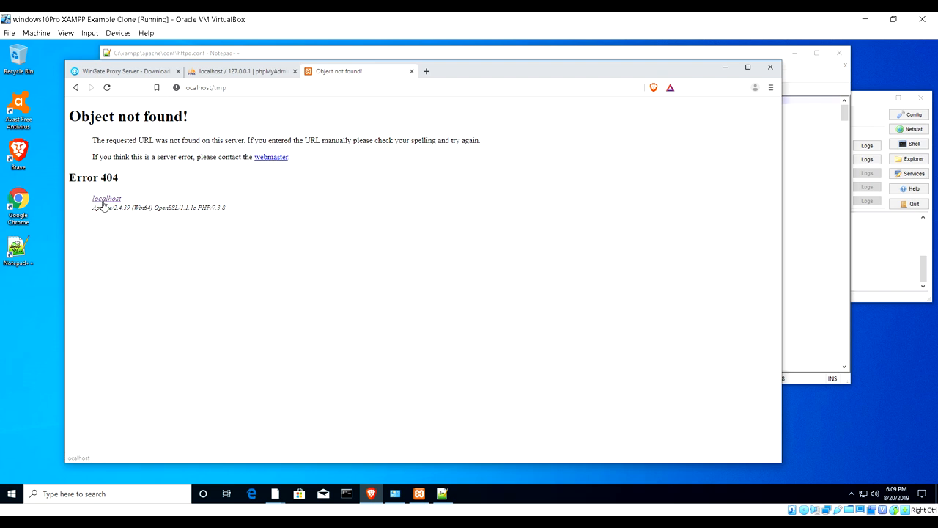
{"action": "mouse_move", "coordinate": [225, 211]}
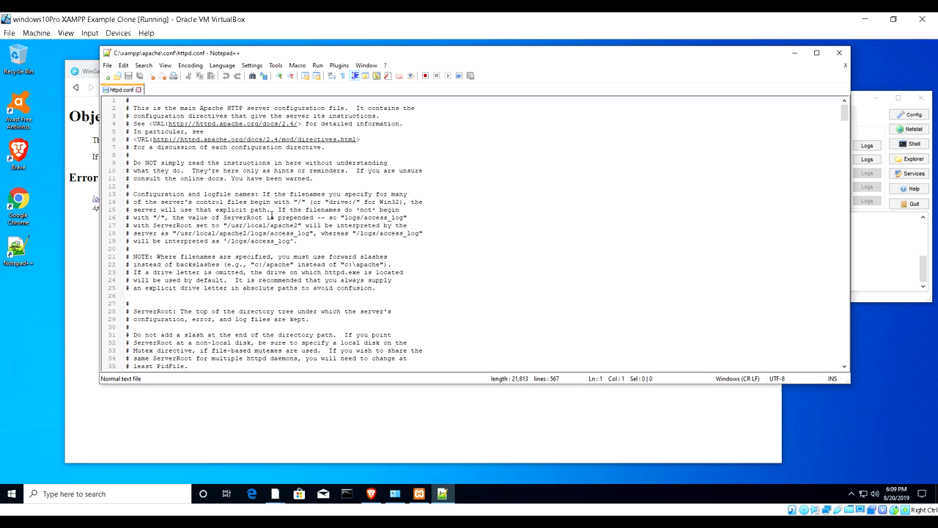
{"action": "scroll", "scroll_direction": "down", "scroll_amount": 3}
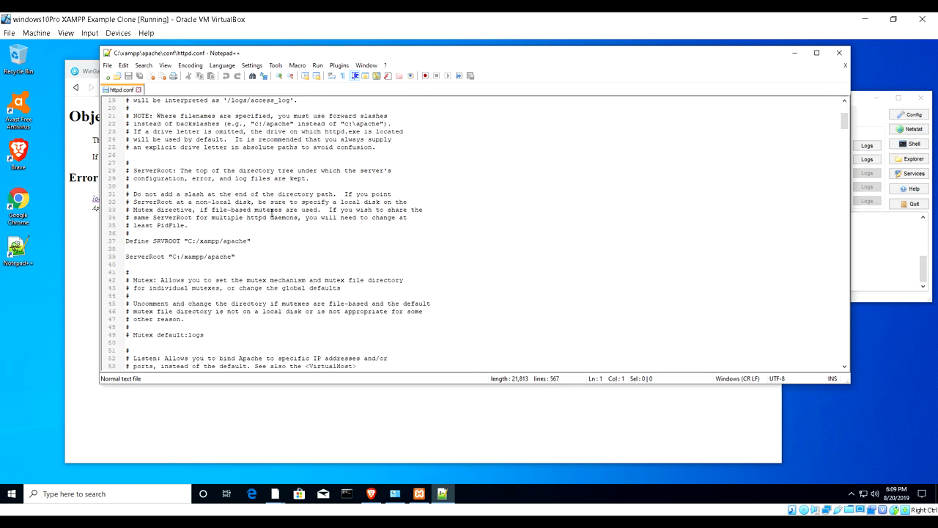
{"action": "scroll", "scroll_direction": "down", "scroll_amount": 3}
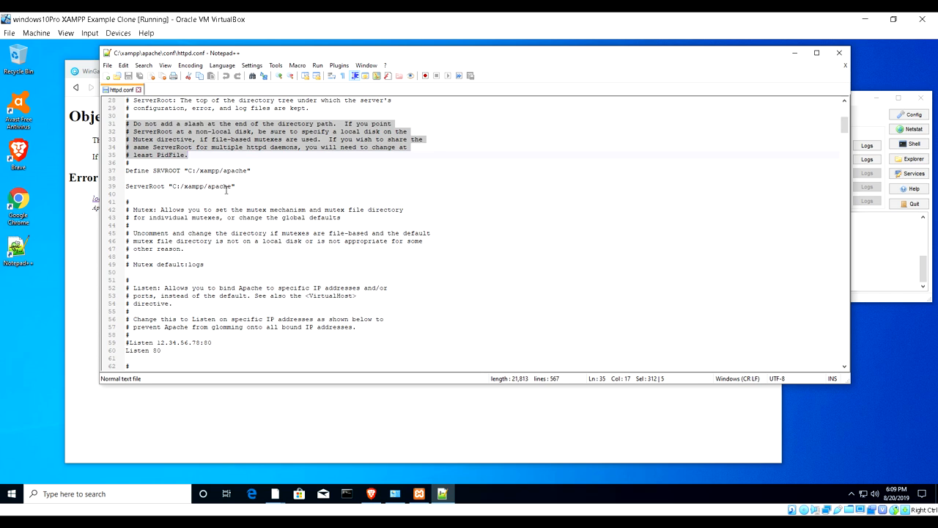
{"action": "scroll", "scroll_direction": "down", "scroll_amount": 3}
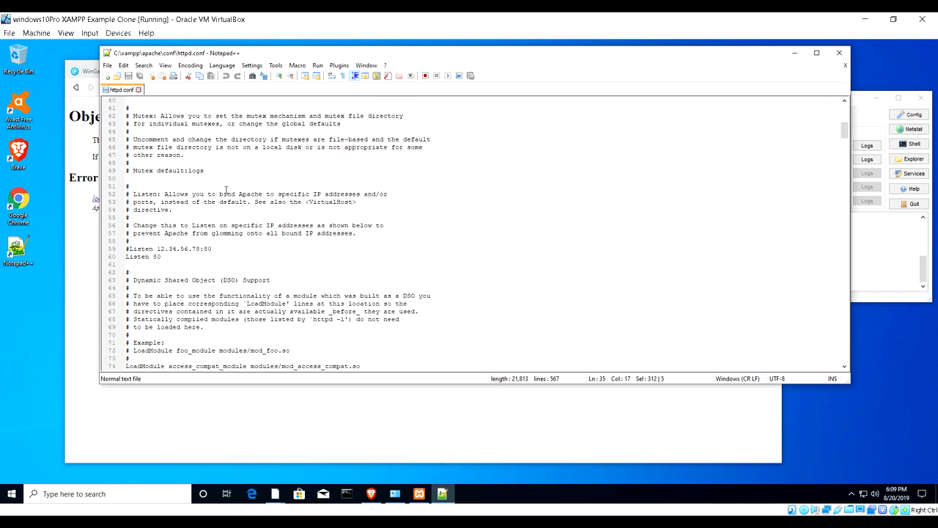
{"action": "scroll", "scroll_direction": "down", "scroll_amount": 3}
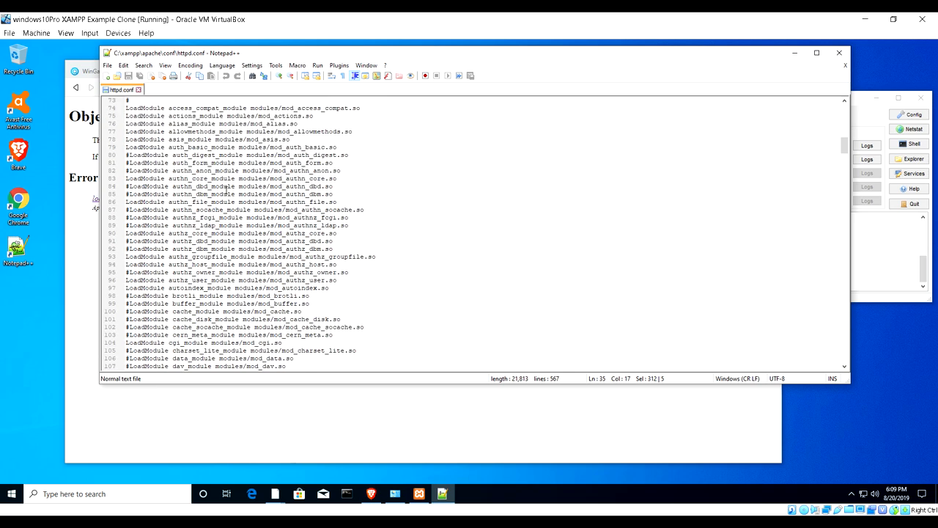
{"action": "scroll", "scroll_direction": "down", "scroll_amount": 3}
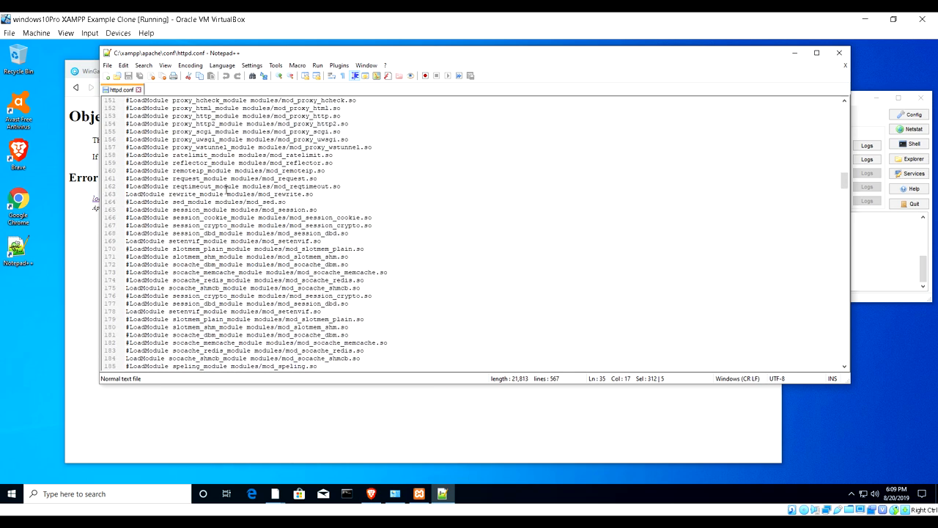
{"action": "scroll", "scroll_direction": "down", "scroll_amount": 3}
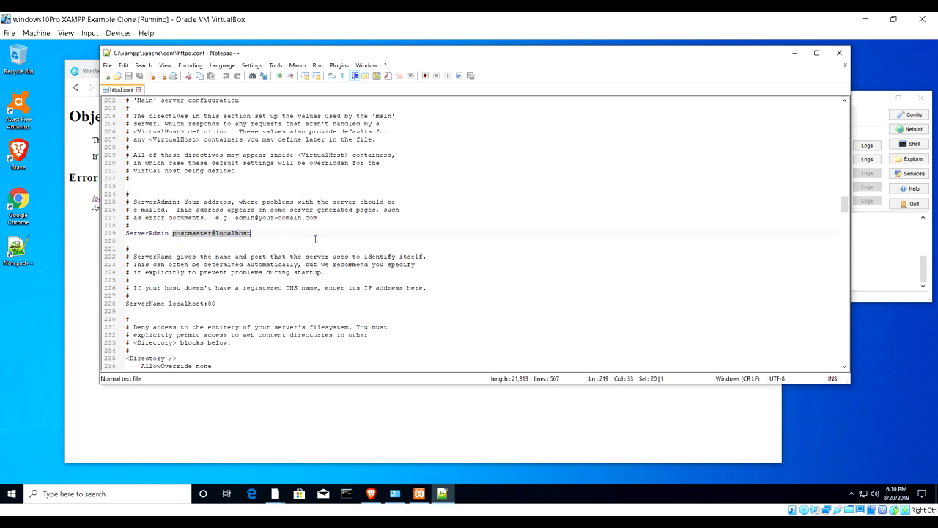
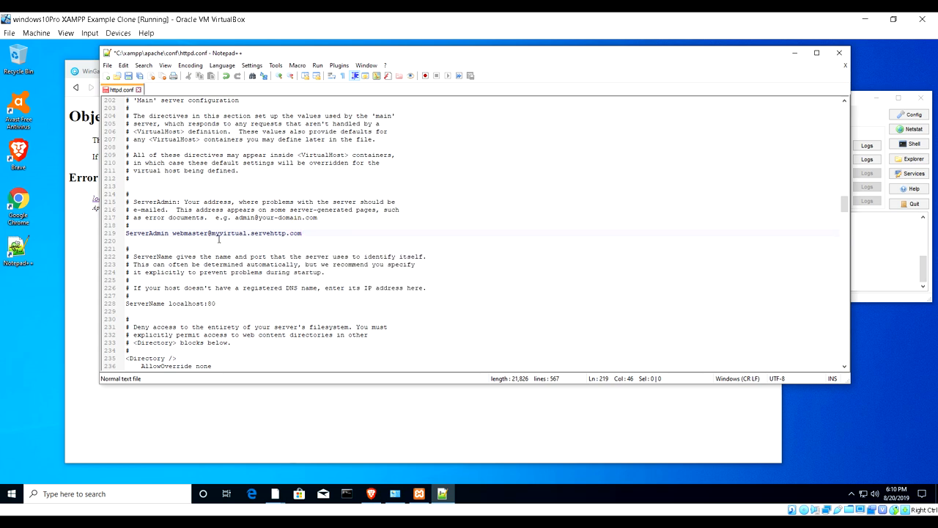
Step: Select the ServerAdmin domain and scroll further through httpd.conf
{"action": "left_click_drag", "start_coordinate": [210, 233], "coordinate": [301, 233]}
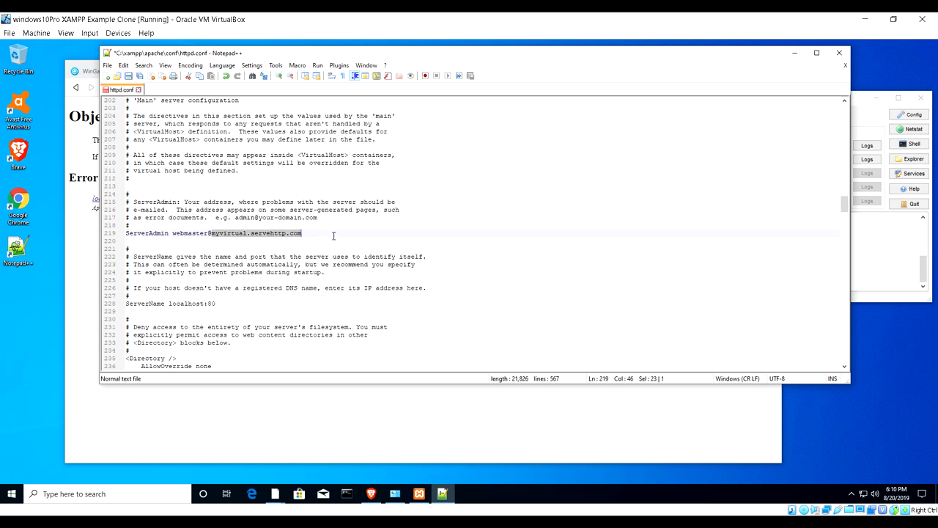
{"action": "scroll", "scroll_direction": "down", "scroll_amount": 3}
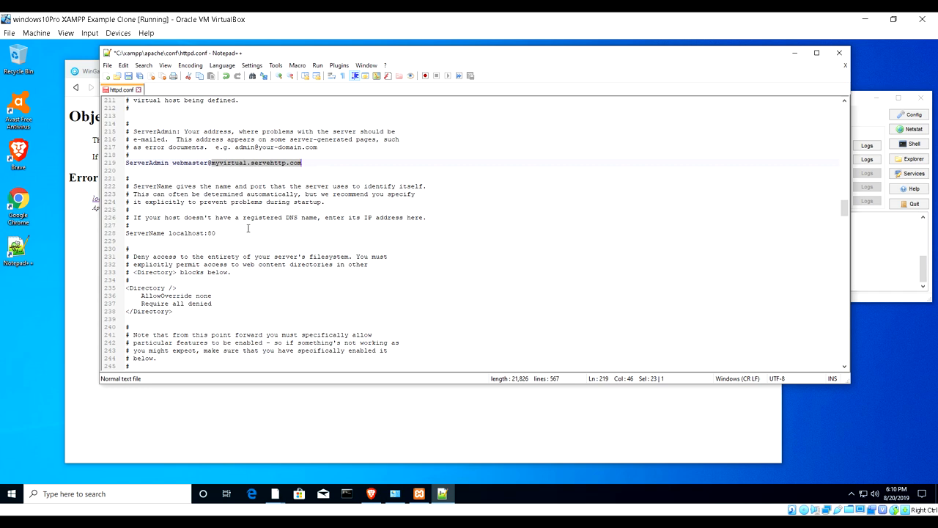
{"action": "scroll", "scroll_direction": "down", "scroll_amount": 3}
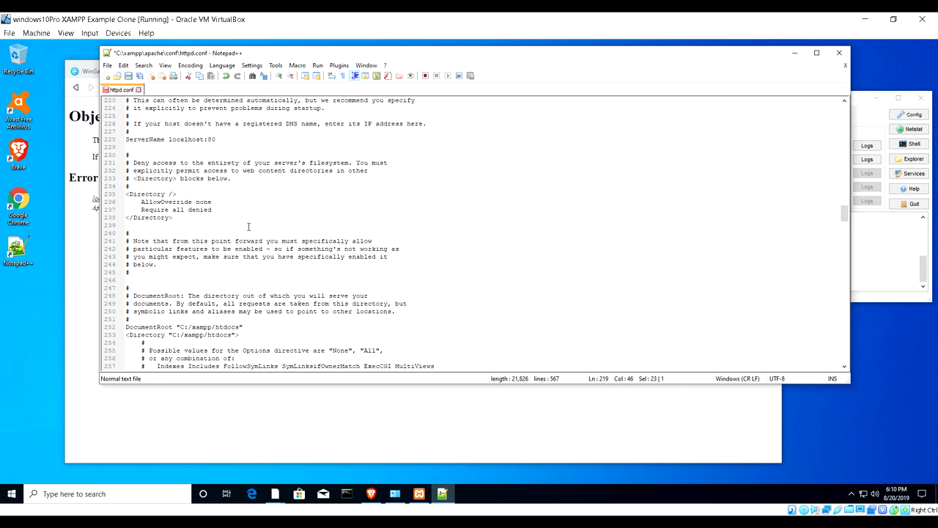
{"action": "scroll", "scroll_direction": "down", "scroll_amount": 3}
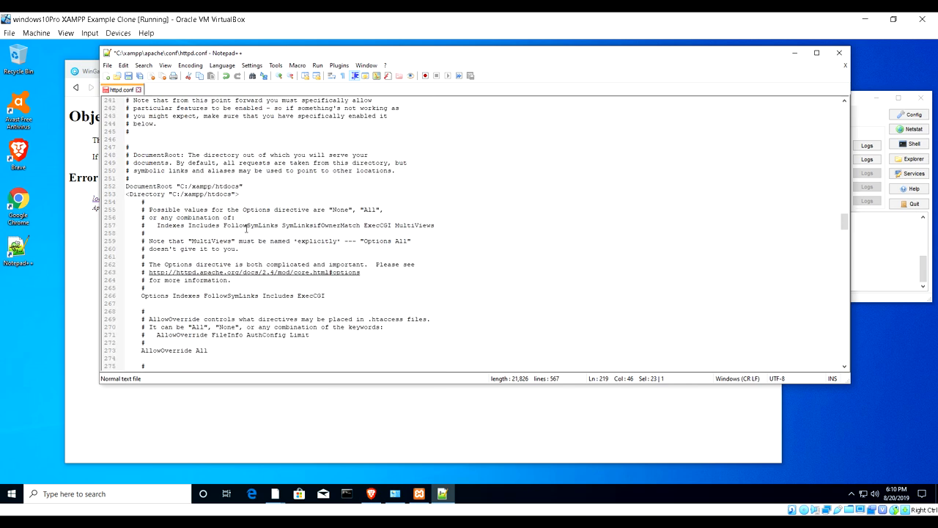
{"action": "scroll", "scroll_direction": "down", "scroll_amount": 3}
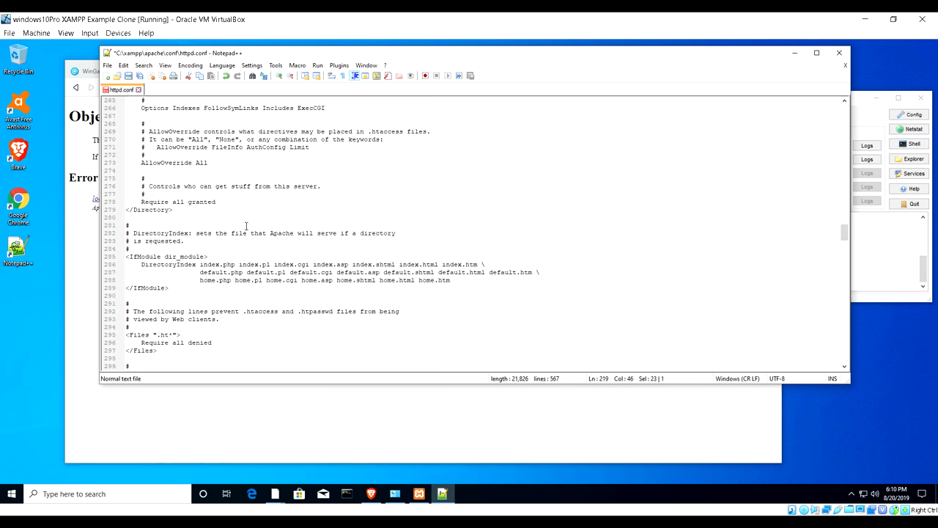
{"action": "scroll", "scroll_direction": "down", "scroll_amount": 3}
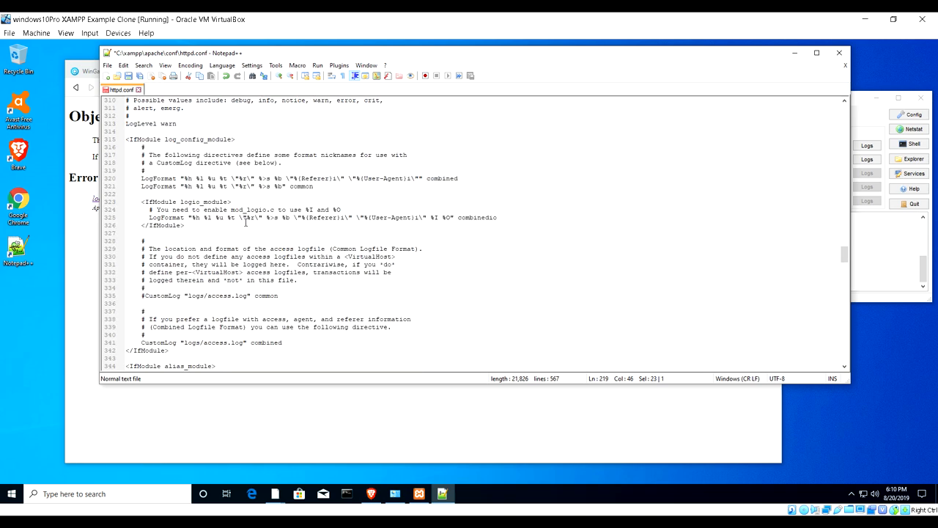
{"action": "scroll", "scroll_direction": "down", "scroll_amount": 3}
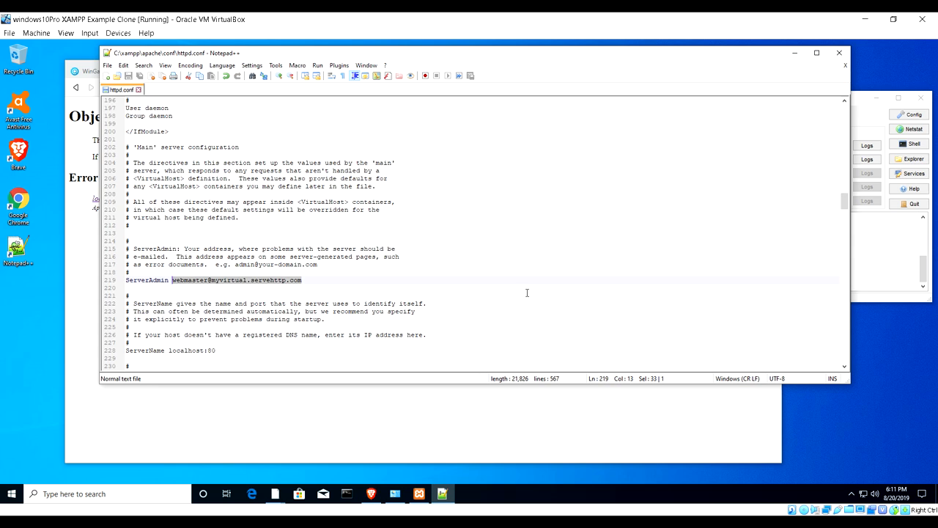
{"action": "mouse_move", "coordinate": [603, 341]}
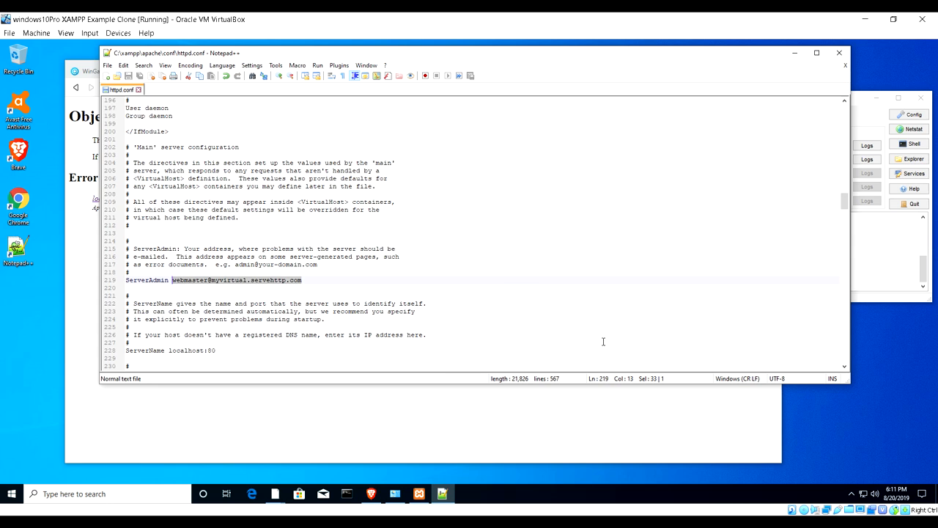
{"action": "mouse_move", "coordinate": [648, 404]}
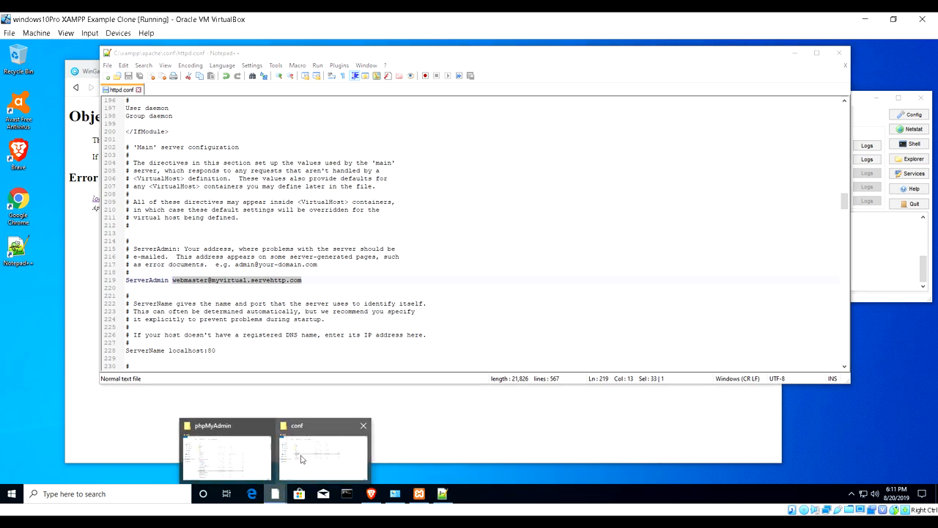
{"action": "left_click", "coordinate": [323, 451]}
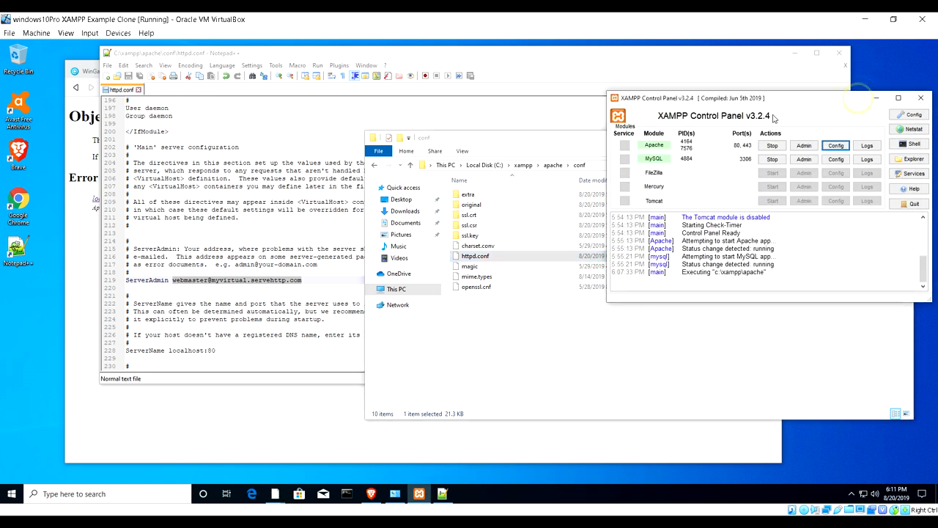
{"action": "mouse_move", "coordinate": [745, 153]}
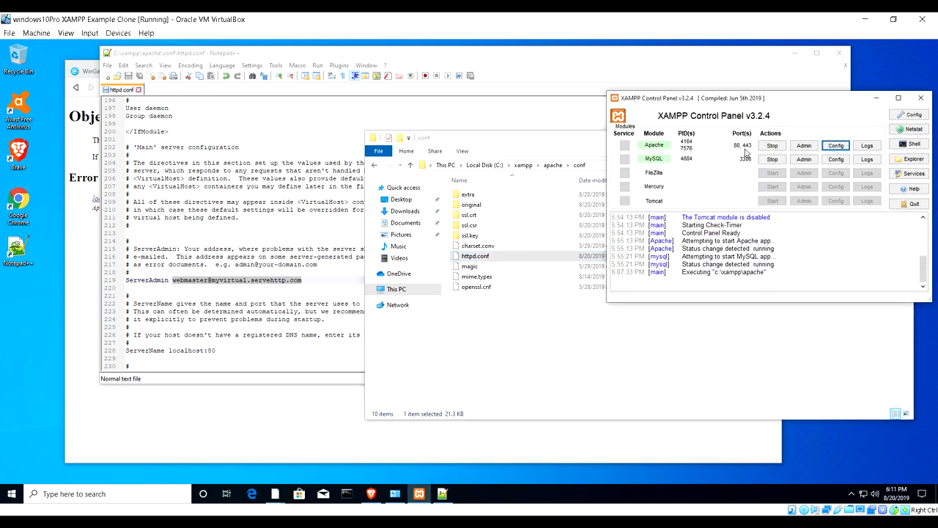
{"action": "mouse_move", "coordinate": [751, 154]}
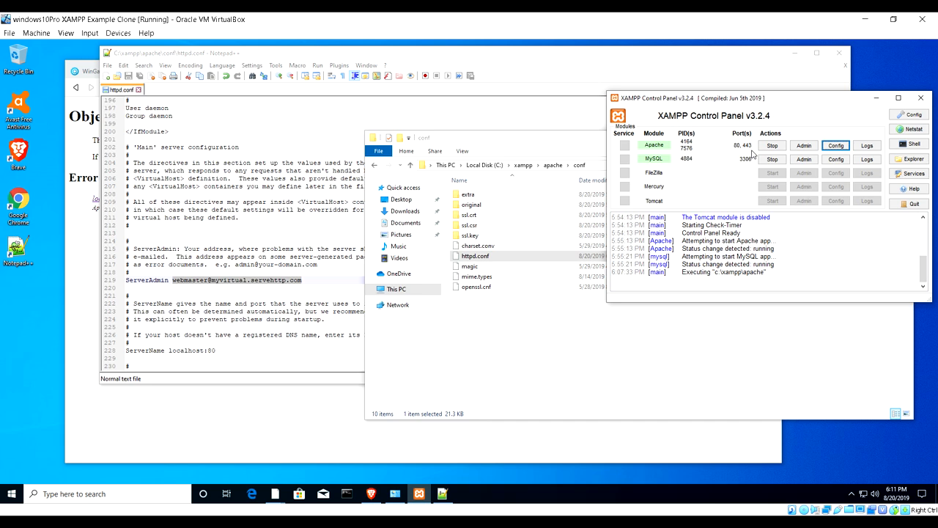
{"action": "mouse_move", "coordinate": [574, 146]}
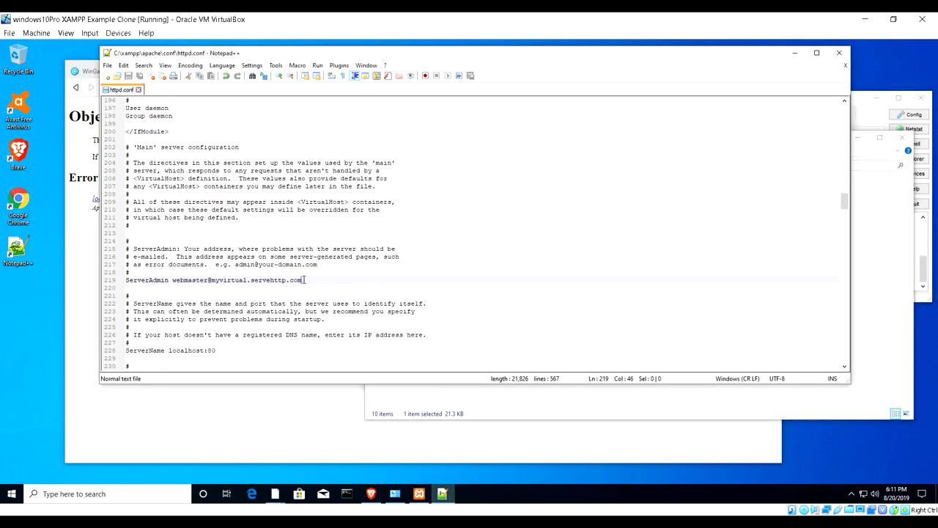
Step: Scroll httpd.conf past the Virtual hosts comment to the 'Include conf/extra/httpd-ssl.conf' line
{"action": "scroll", "scroll_direction": "down", "scroll_amount": 3}
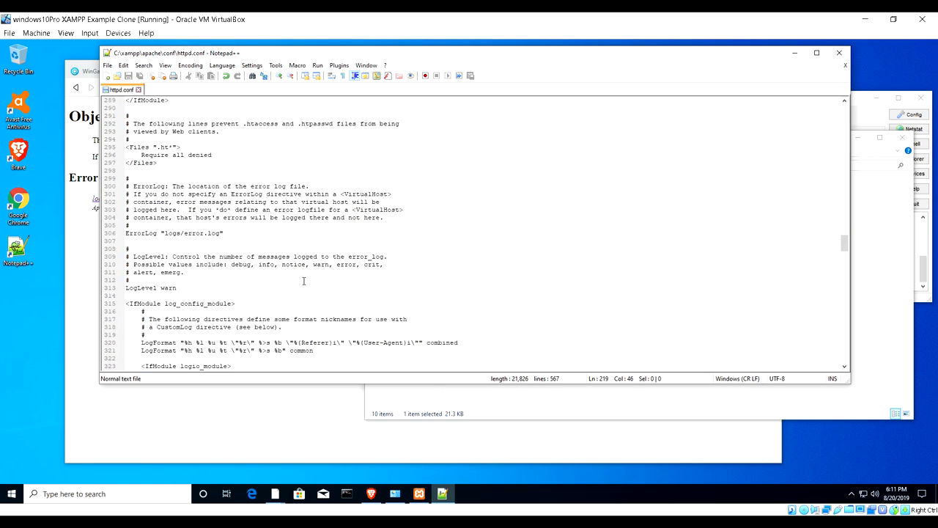
{"action": "scroll", "scroll_direction": "down", "scroll_amount": 3}
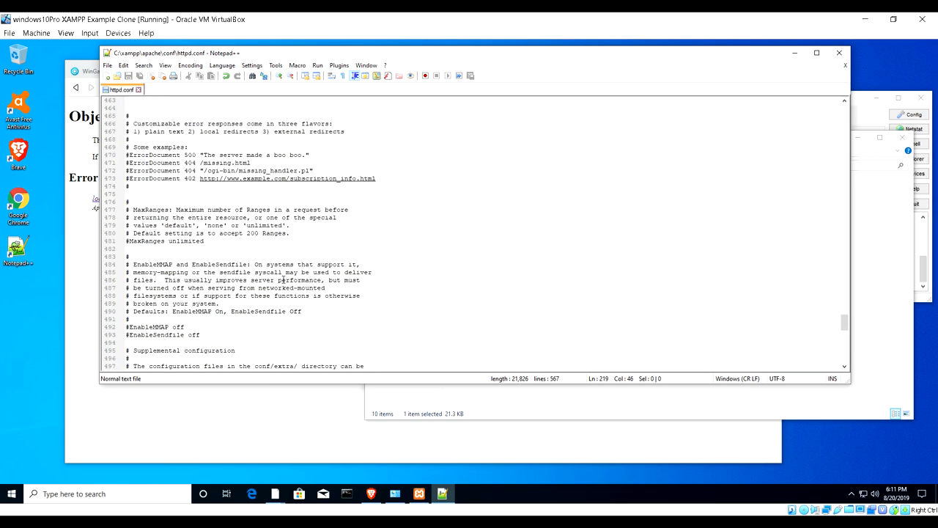
{"action": "scroll", "scroll_direction": "down", "scroll_amount": 3}
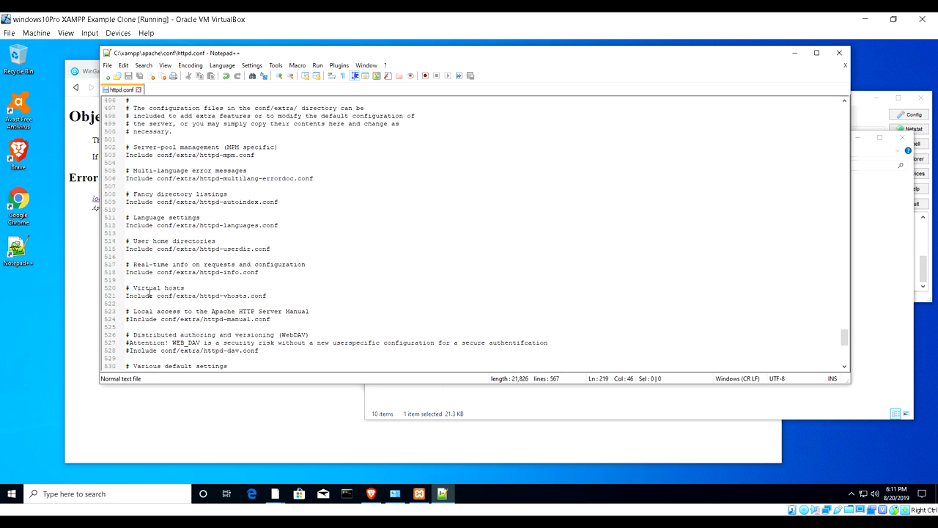
{"action": "double_click", "coordinate": [154, 287]}
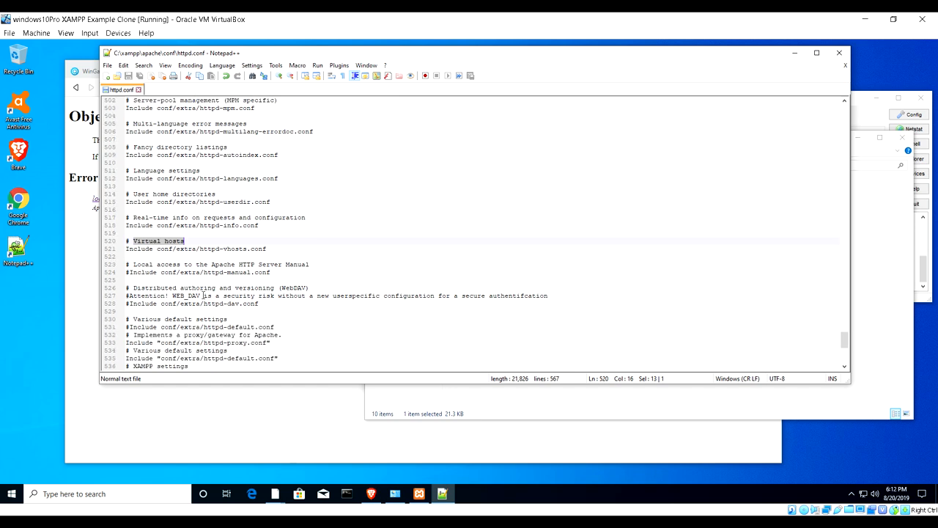
{"action": "scroll", "scroll_direction": "down", "scroll_amount": 3}
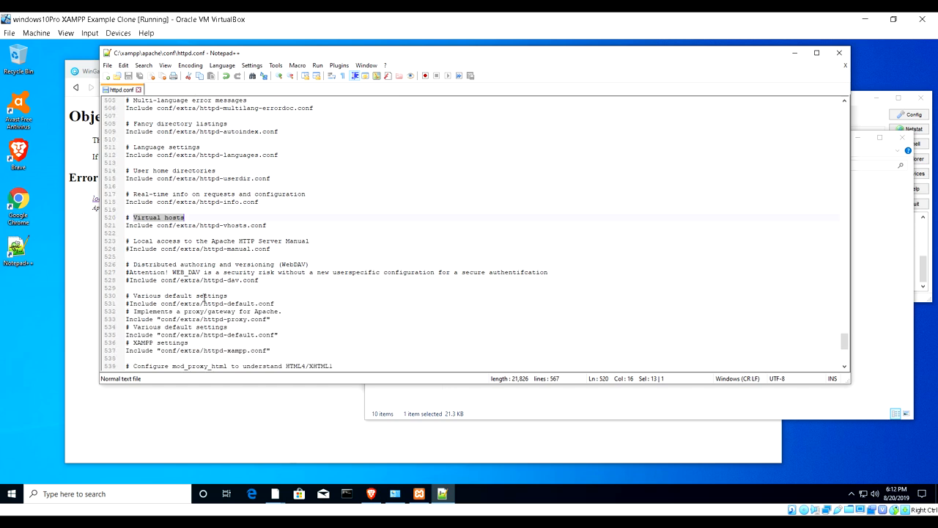
{"action": "scroll", "scroll_direction": "down", "scroll_amount": 3}
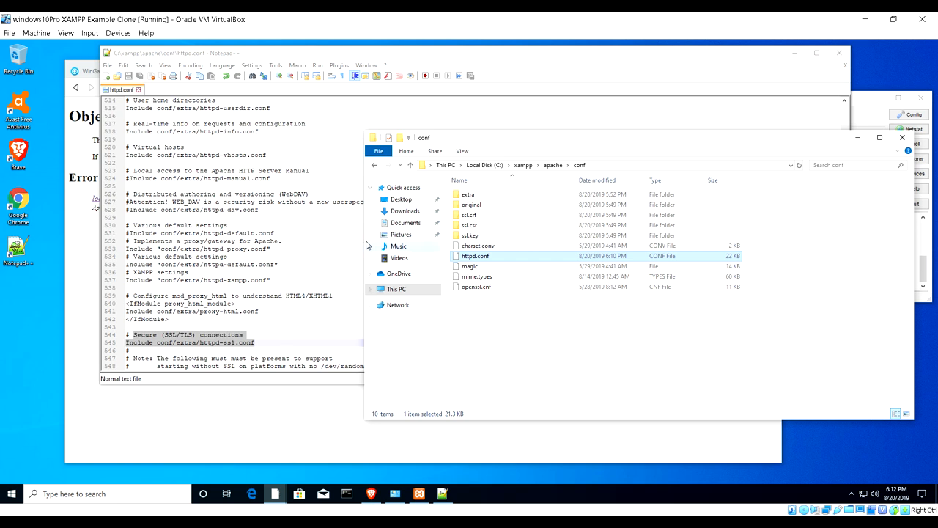
Step: Open extra/httpd-ssl.conf in Notepad++ and scroll to the <VirtualHost _default_:443> block
{"action": "double_click", "coordinate": [467, 194]}
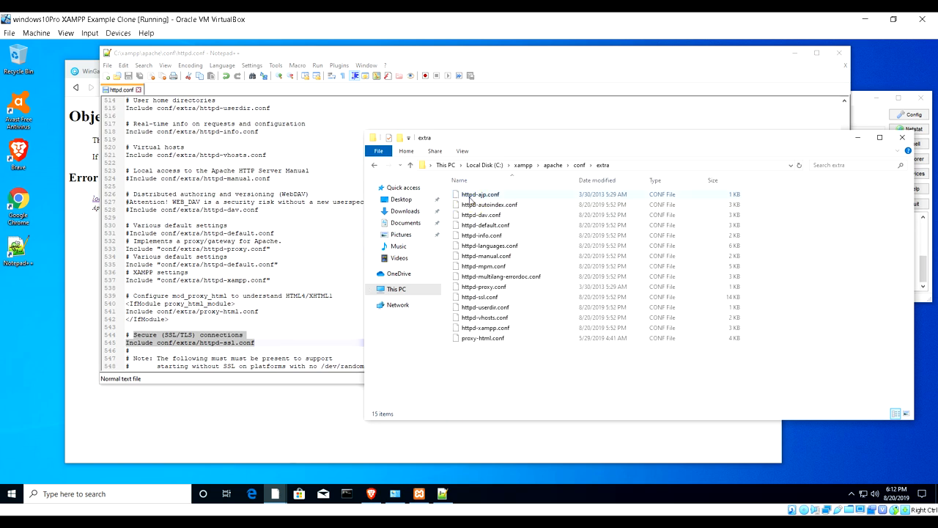
{"action": "left_click", "coordinate": [480, 297]}
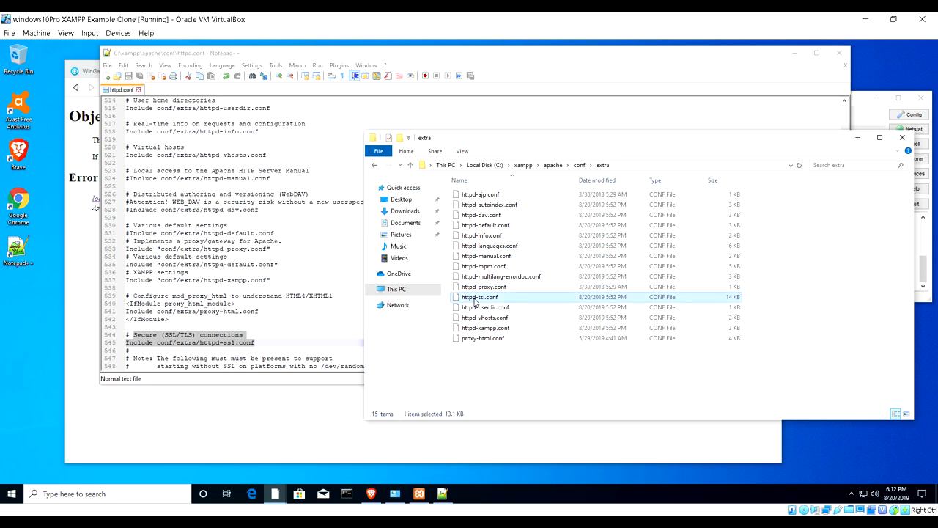
{"action": "double_click", "coordinate": [479, 297]}
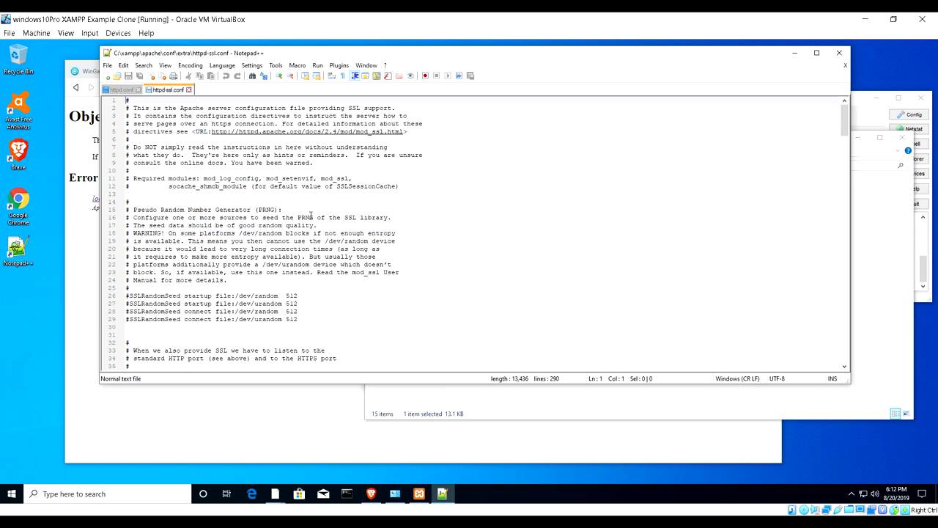
{"action": "scroll", "scroll_direction": "down", "scroll_amount": 3}
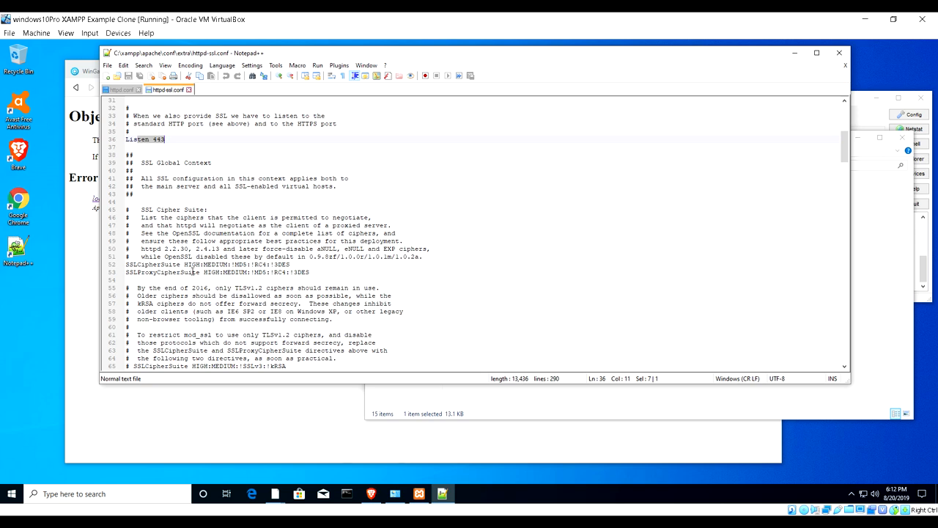
{"action": "scroll", "scroll_direction": "down", "scroll_amount": 3}
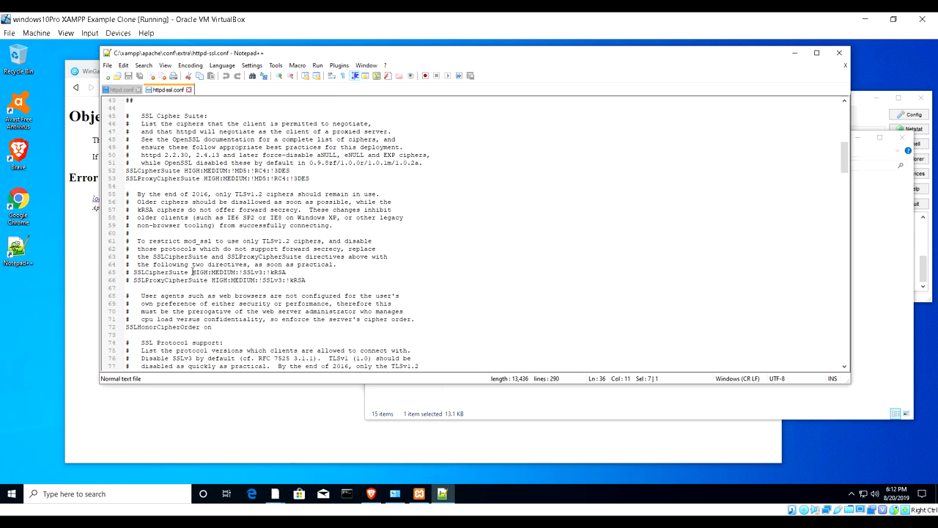
{"action": "scroll", "scroll_direction": "down", "scroll_amount": 3}
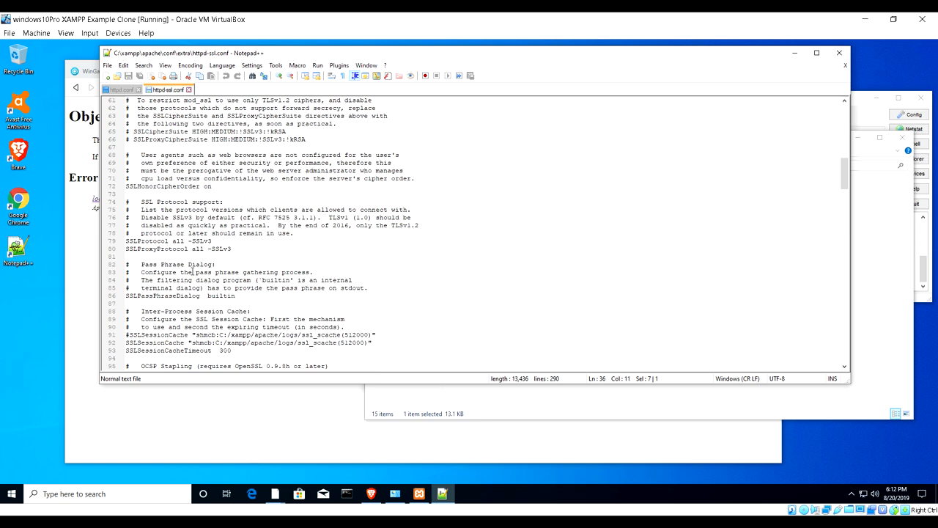
{"action": "scroll", "scroll_direction": "down", "scroll_amount": 3}
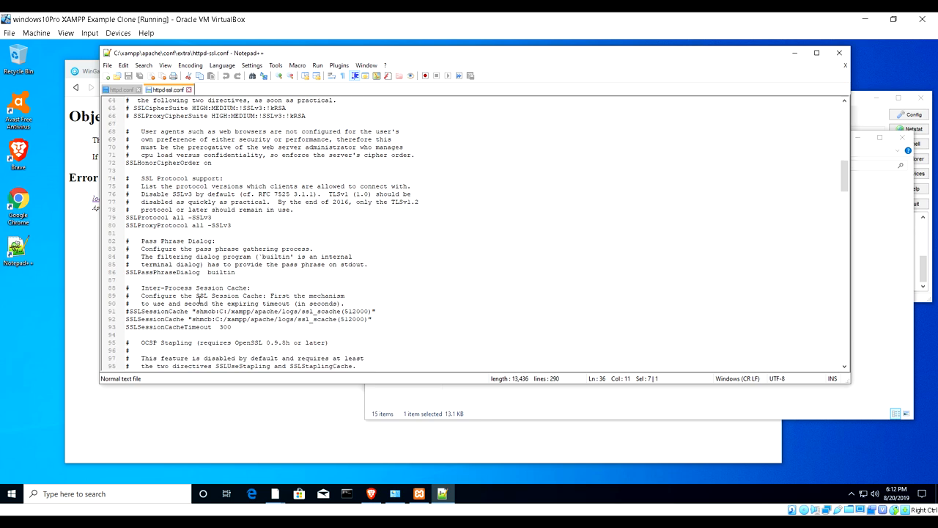
{"action": "scroll", "scroll_direction": "down", "scroll_amount": 3}
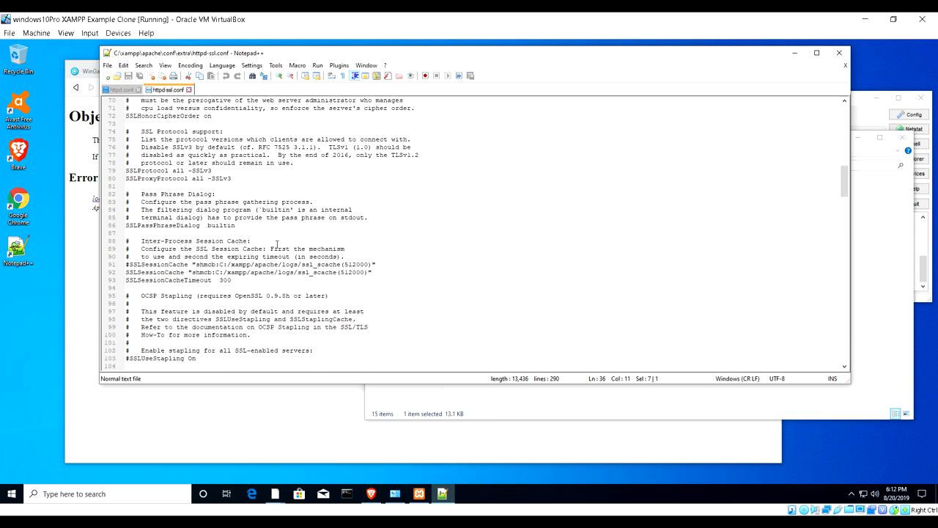
{"action": "scroll", "scroll_direction": "down", "scroll_amount": 3}
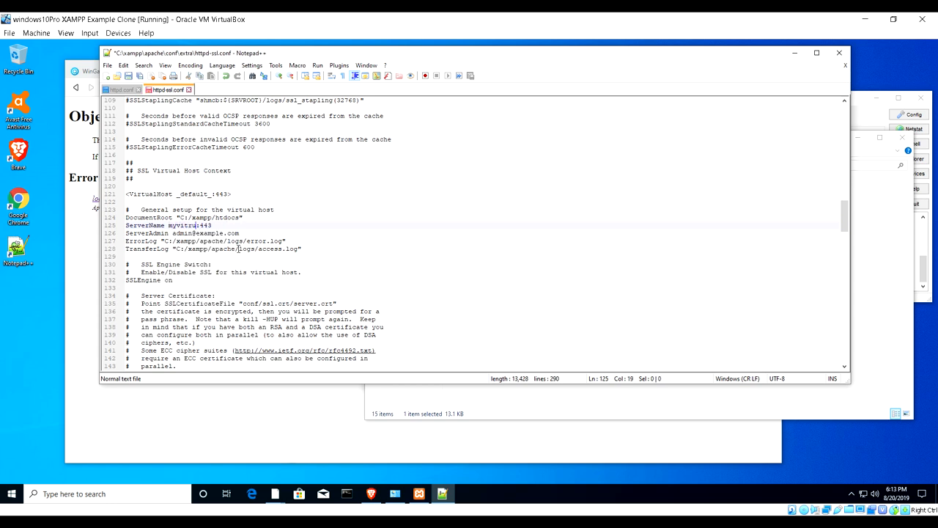
{"action": "key", "text": "BackSpace"}
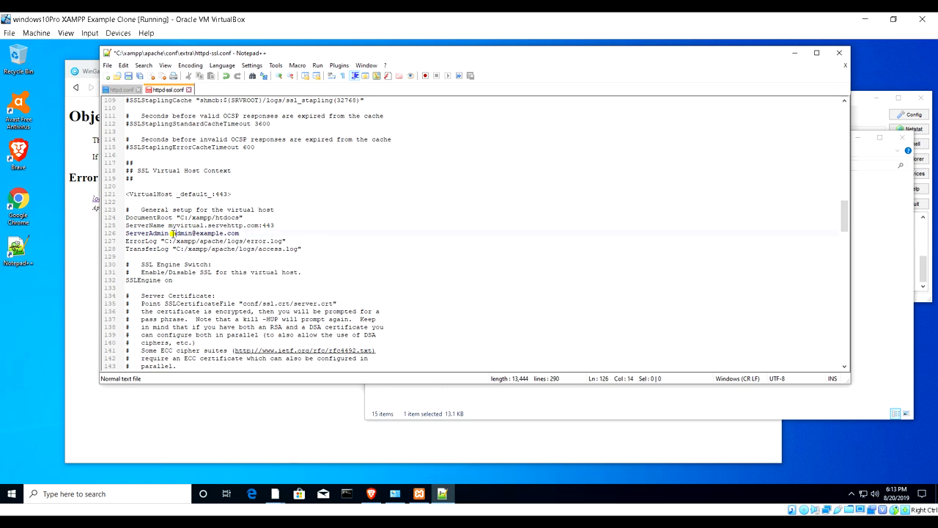
{"action": "double_click", "coordinate": [205, 233]}
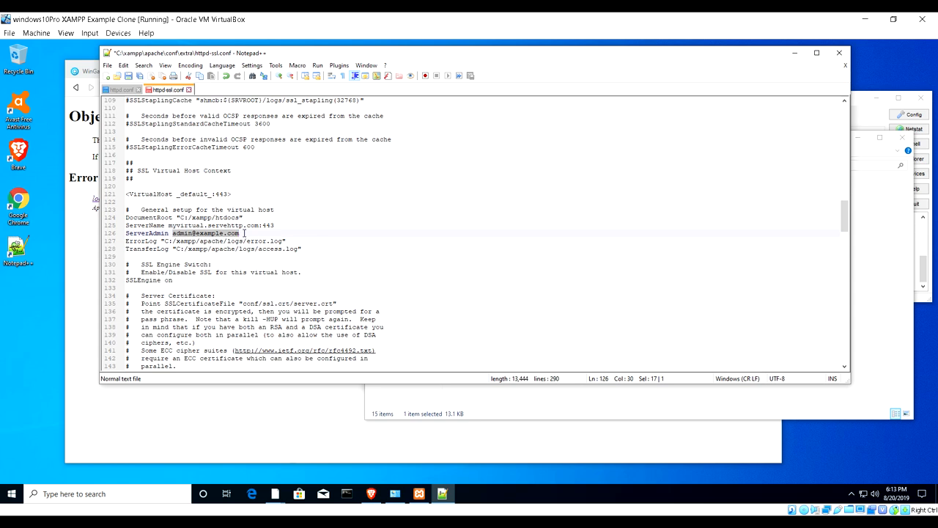
{"action": "key", "text": "Delete"}
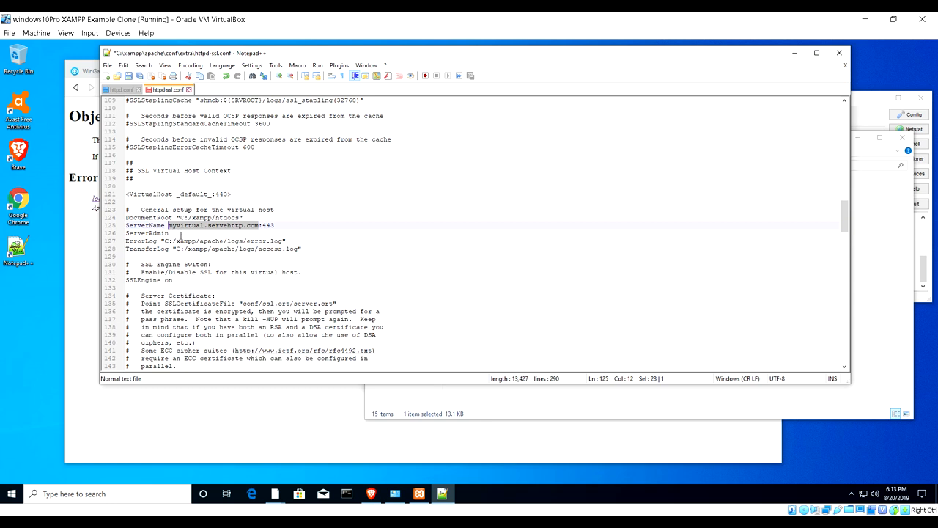
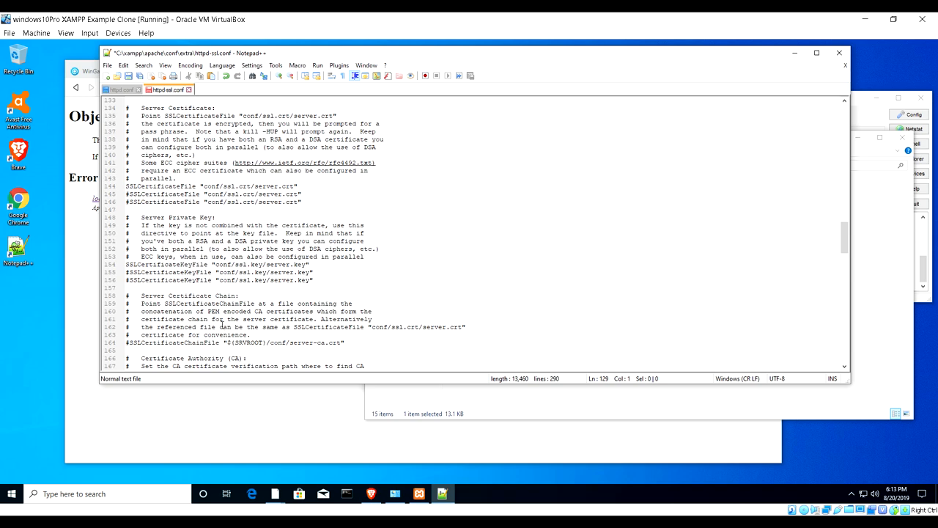
Step: Scroll through the rest of httpd-ssl.conf and return to httpd.conf
{"action": "scroll", "scroll_direction": "down", "scroll_amount": 3}
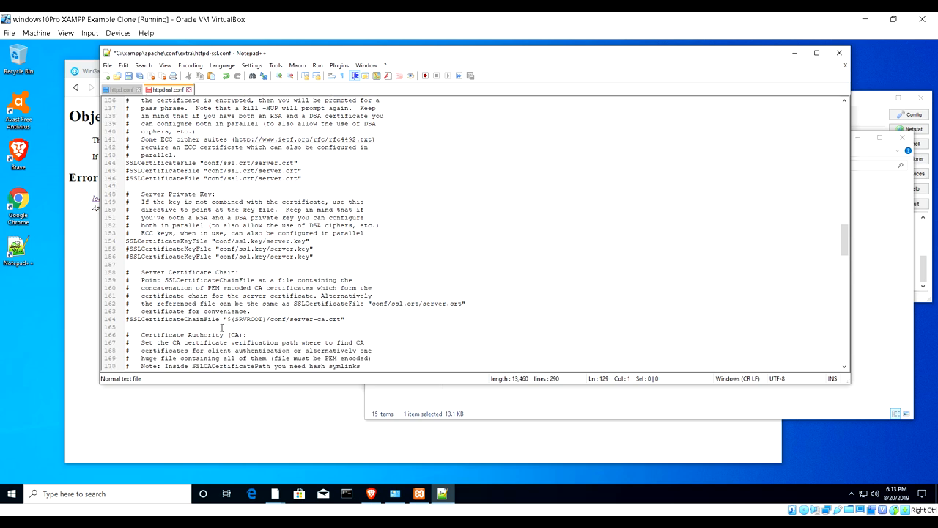
{"action": "scroll", "scroll_direction": "down", "scroll_amount": 3}
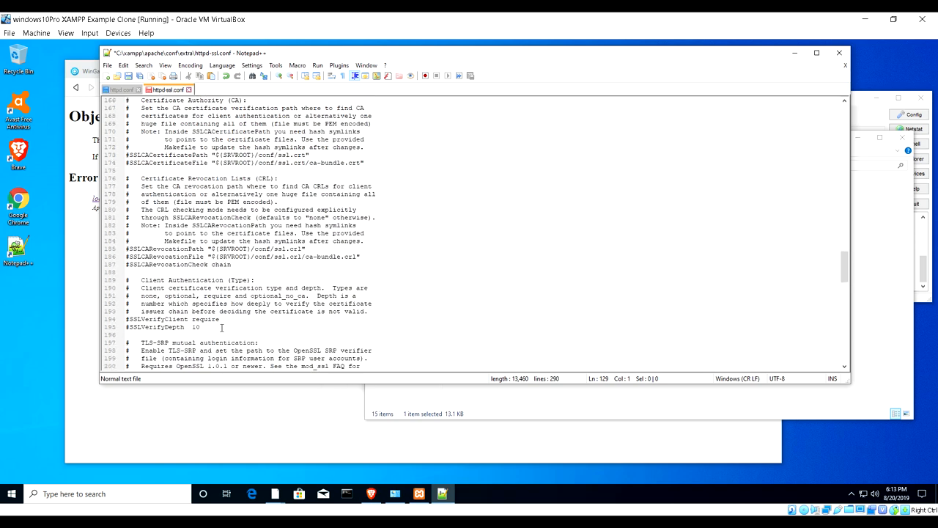
{"action": "scroll", "scroll_direction": "down", "scroll_amount": 3}
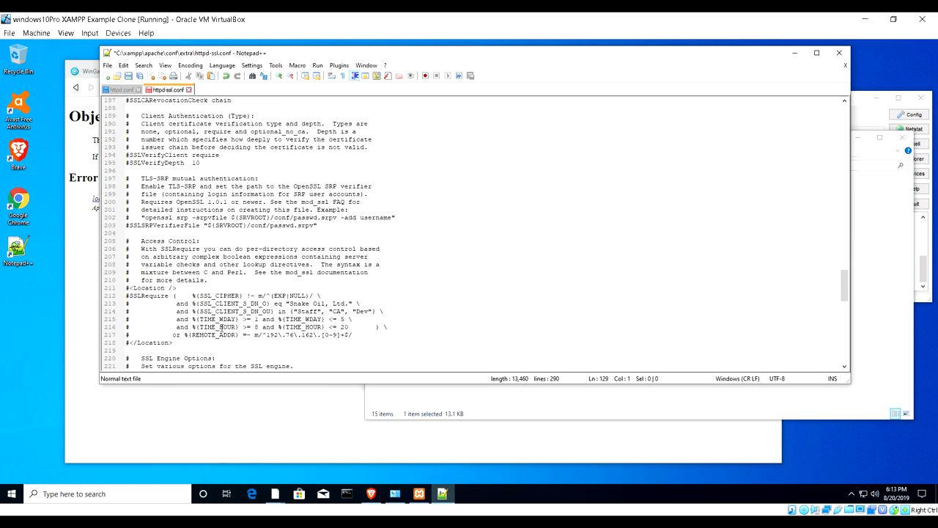
{"action": "left_click", "coordinate": [120, 89]}
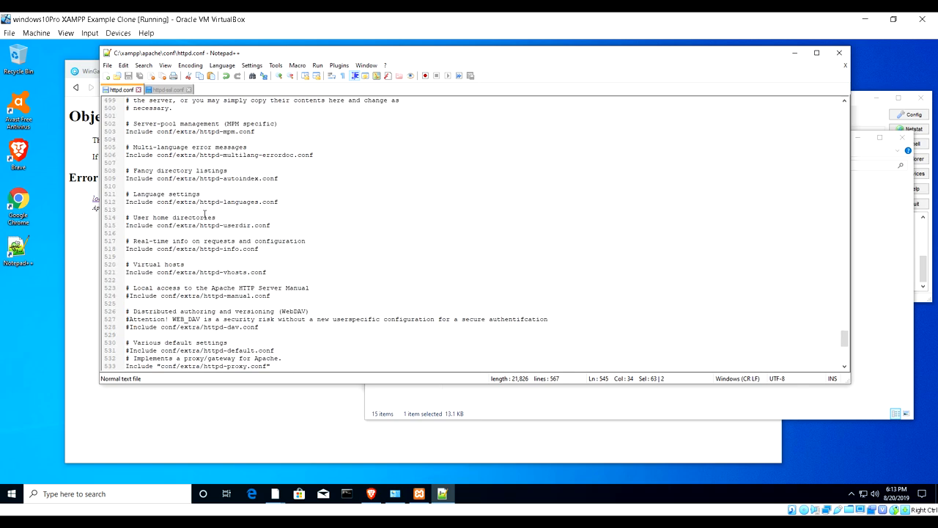
Step: Search httpd.conf for localhost to reach the ServerName localhost:80 line
{"action": "scroll", "scroll_direction": "down", "scroll_amount": 3}
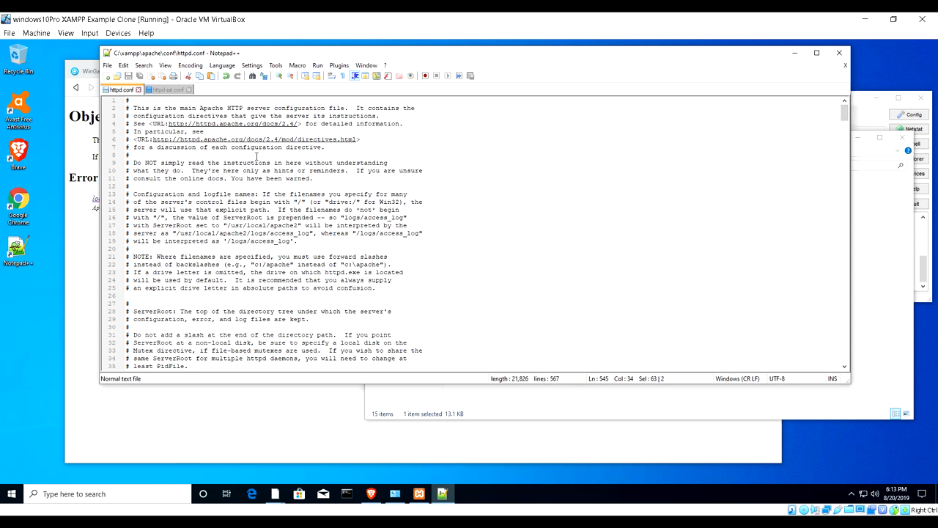
{"action": "key", "text": "Ctrl+f"}
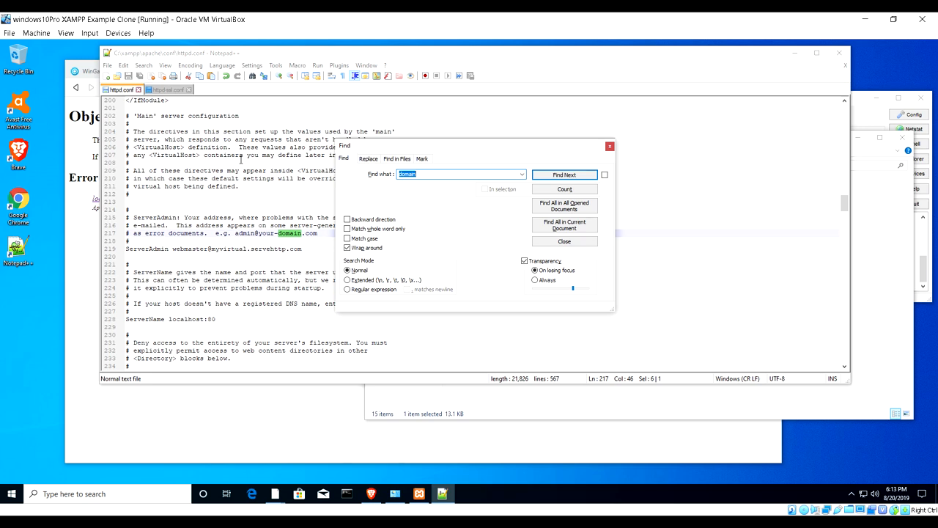
{"action": "left_click", "coordinate": [564, 241]}
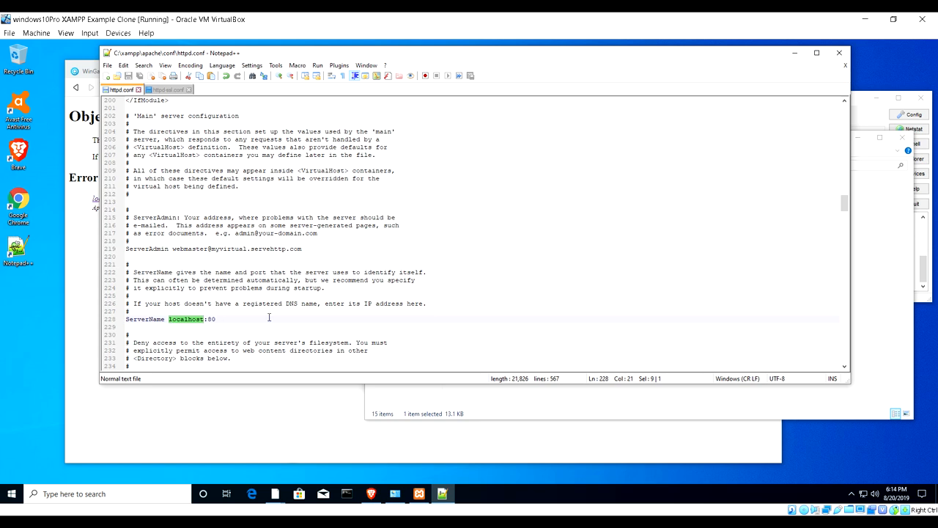
{"action": "mouse_move", "coordinate": [565, 211]}
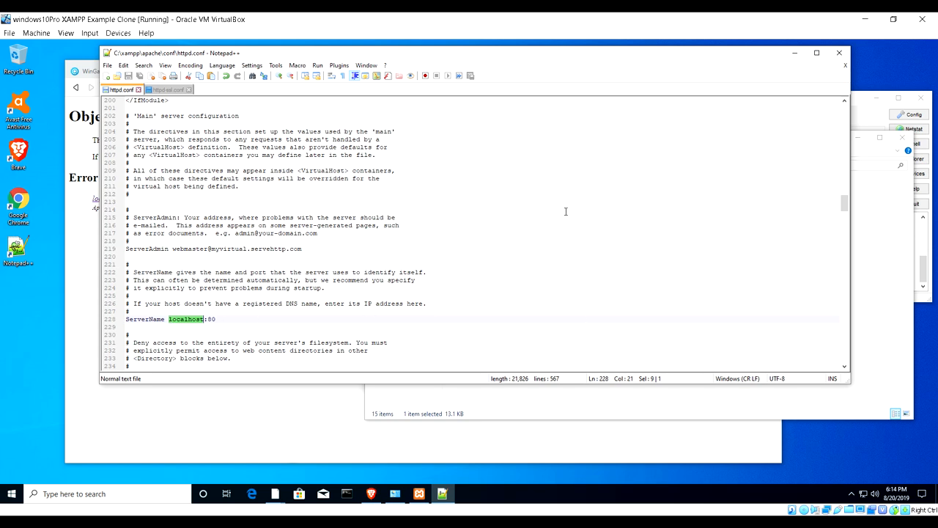
{"action": "mouse_move", "coordinate": [568, 210]}
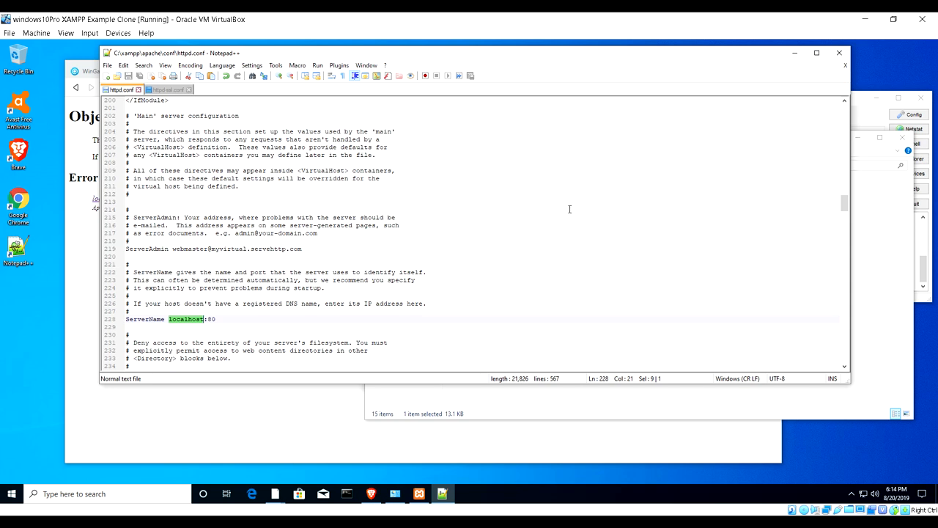
{"action": "mouse_move", "coordinate": [834, 138]}
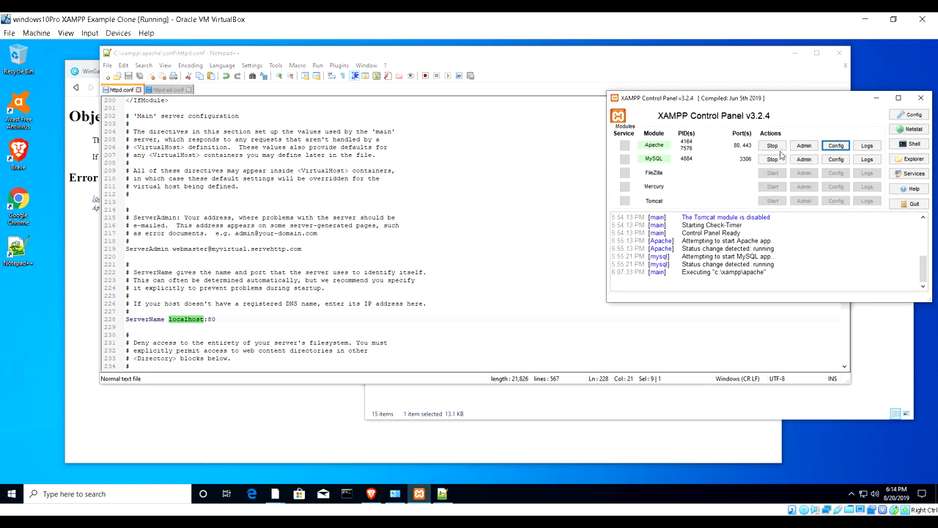
Step: Stop Apache in XAMPP Control Panel and start it again on ports 80 and 443
{"action": "left_click", "coordinate": [772, 145]}
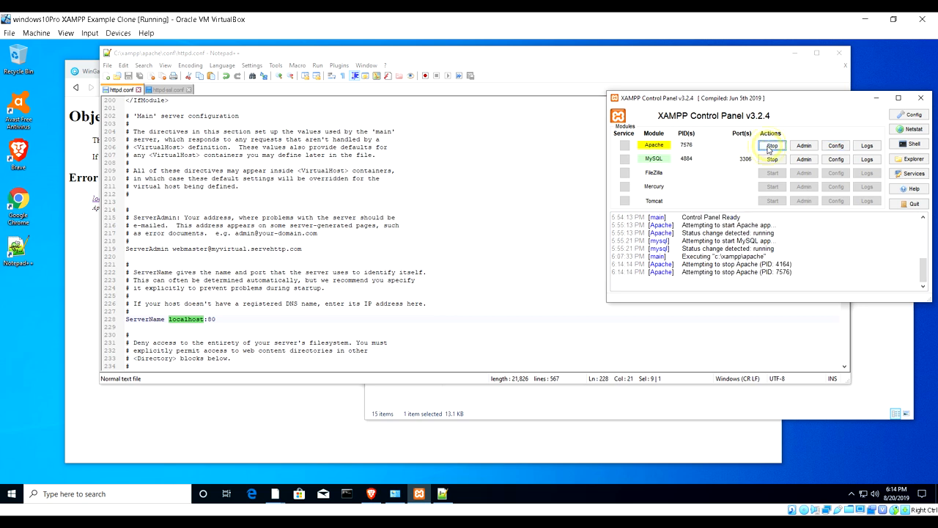
{"action": "left_click", "coordinate": [772, 145]}
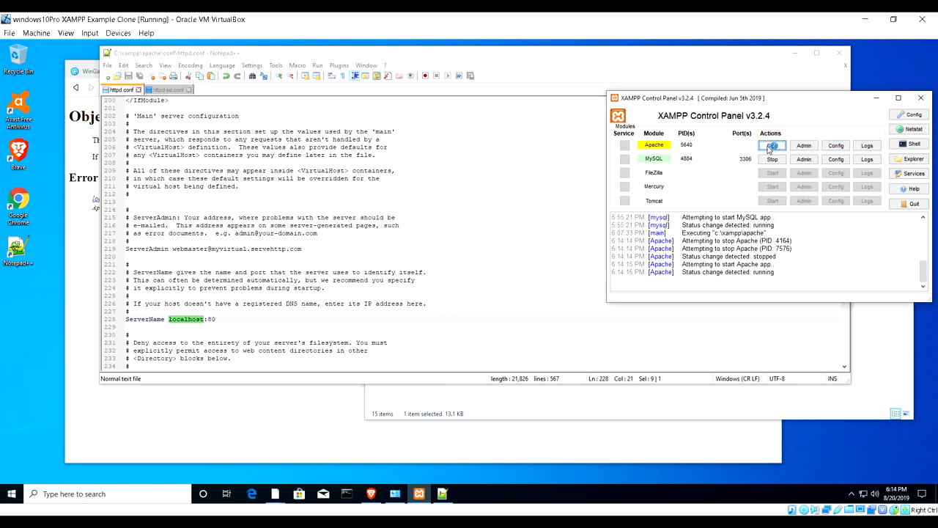
{"action": "left_click", "coordinate": [772, 145]}
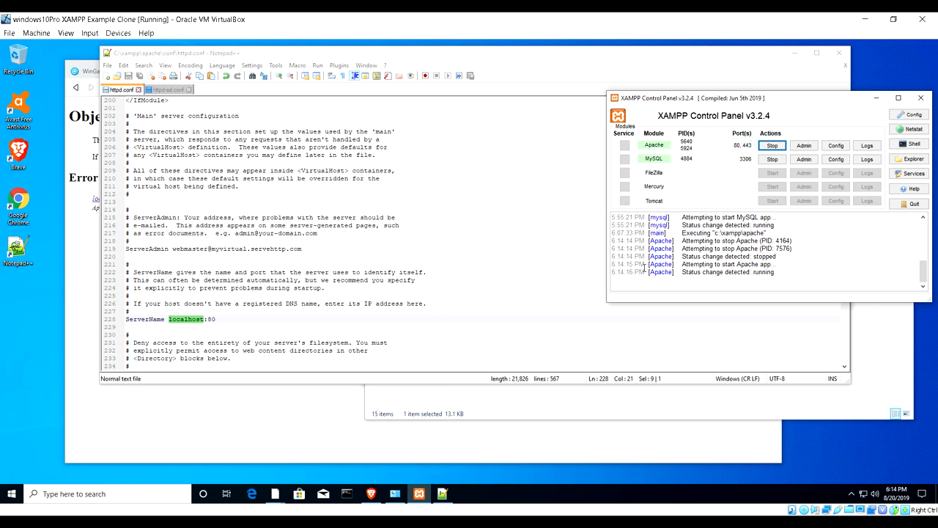
{"action": "mouse_move", "coordinate": [509, 186]}
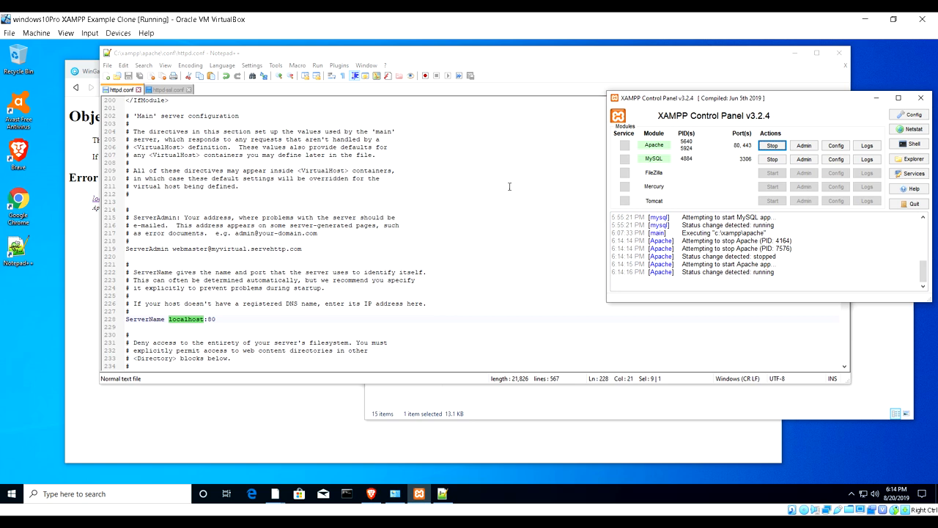
{"action": "mouse_move", "coordinate": [490, 183]}
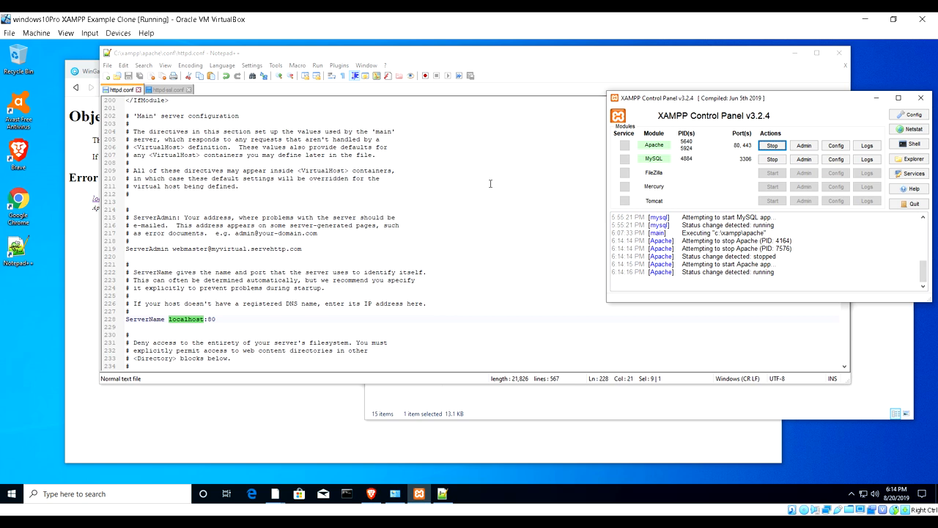
{"action": "mouse_move", "coordinate": [669, 190]}
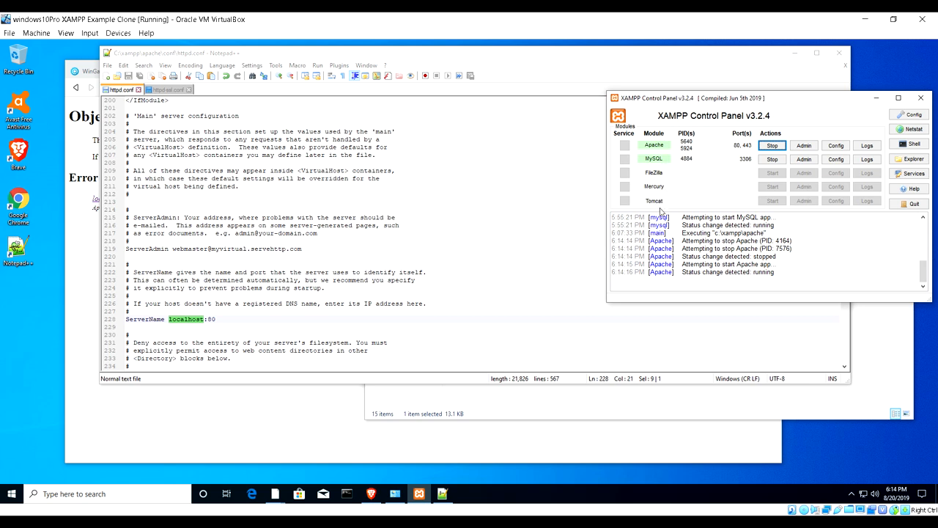
{"action": "mouse_move", "coordinate": [662, 185]}
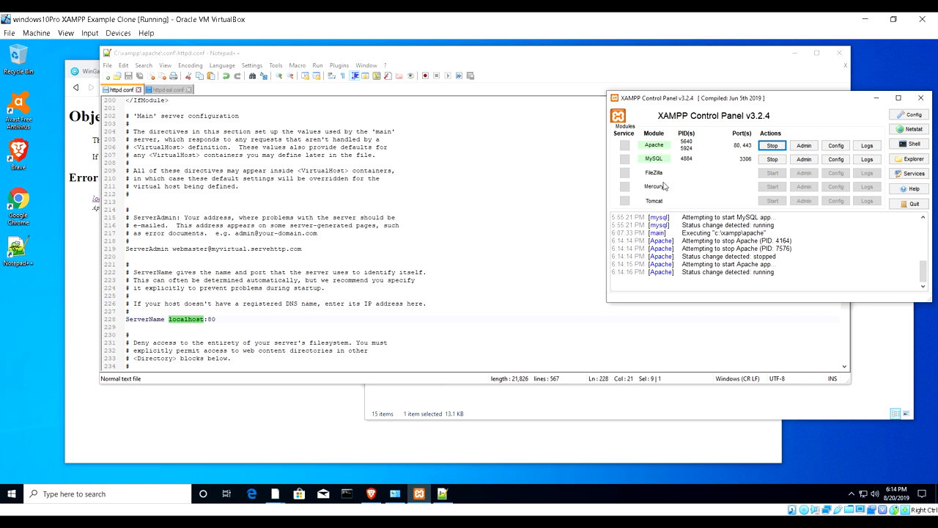
{"action": "mouse_move", "coordinate": [666, 180]}
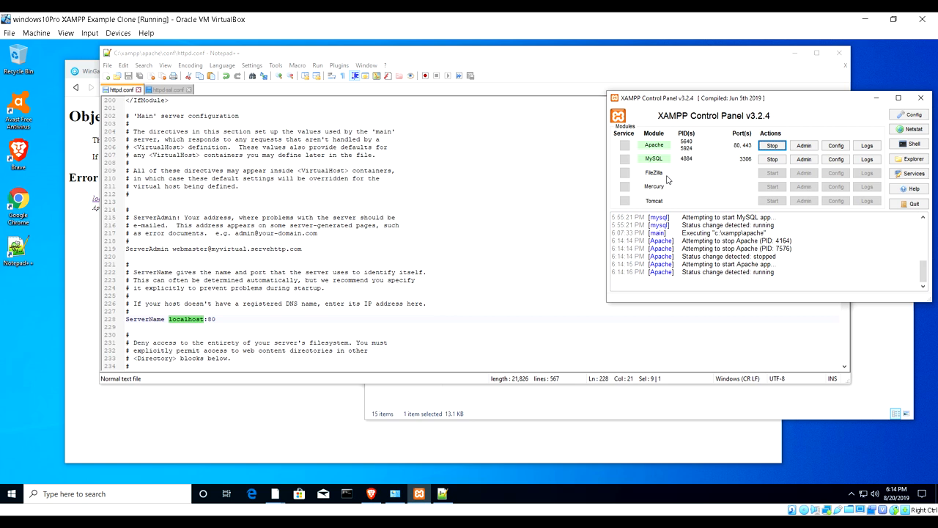
{"action": "mouse_move", "coordinate": [519, 422]}
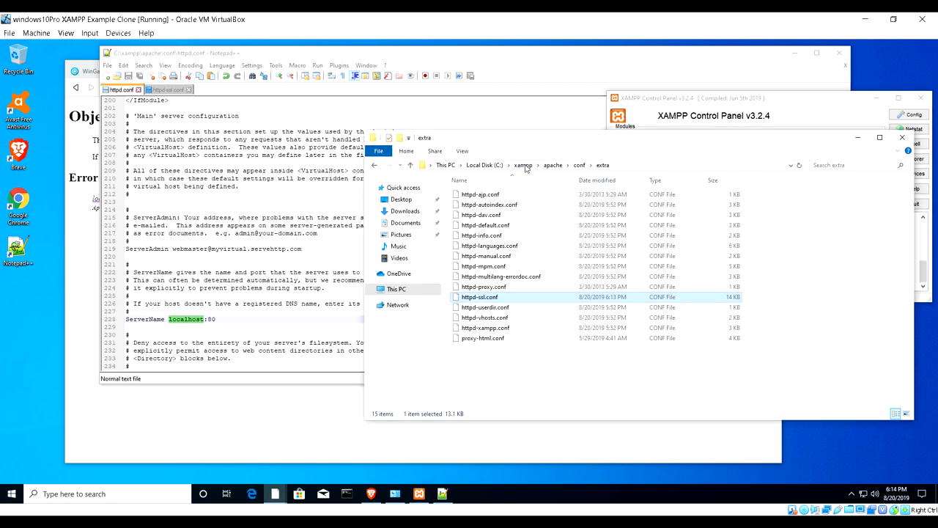
Step: Browse to the xampp\php folder and open php.ini in Notepad++
{"action": "left_click", "coordinate": [524, 164]}
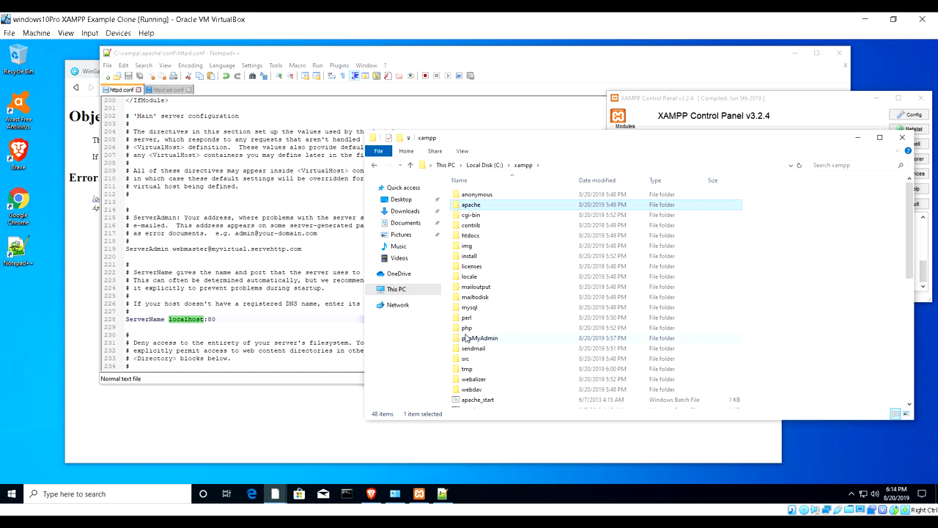
{"action": "left_click", "coordinate": [467, 327]}
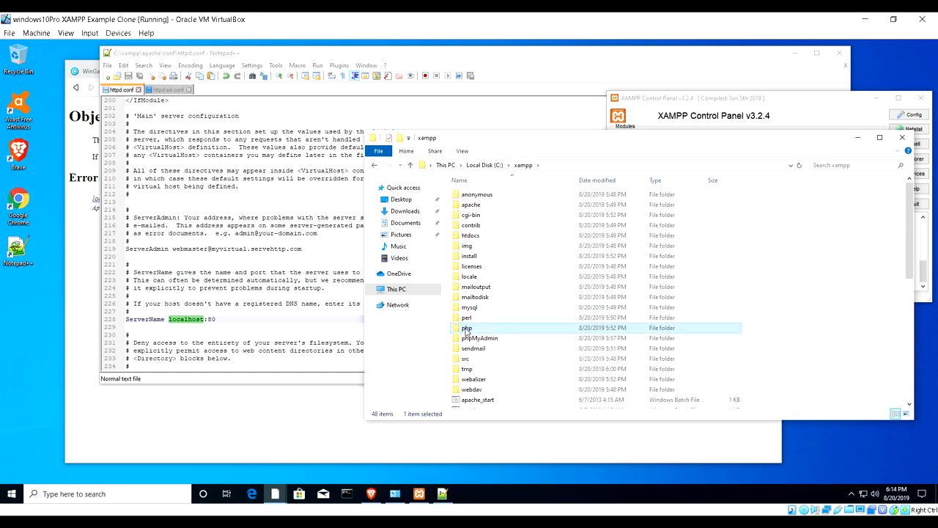
{"action": "double_click", "coordinate": [467, 328]}
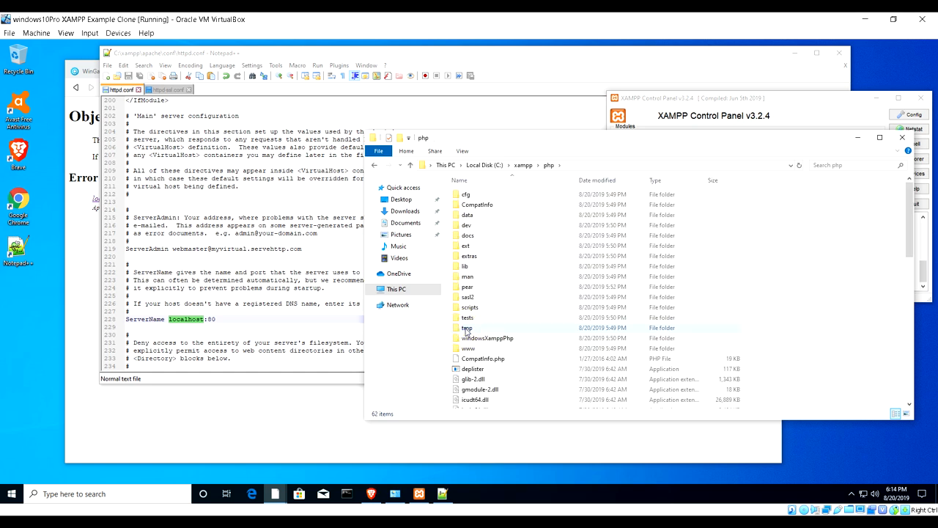
{"action": "scroll", "scroll_direction": "down", "scroll_amount": 3}
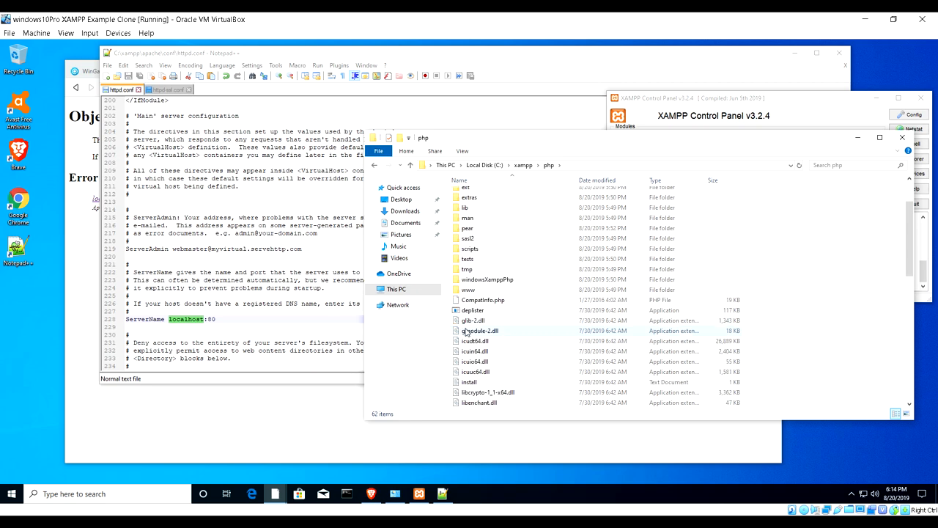
{"action": "scroll", "scroll_direction": "down", "scroll_amount": 3}
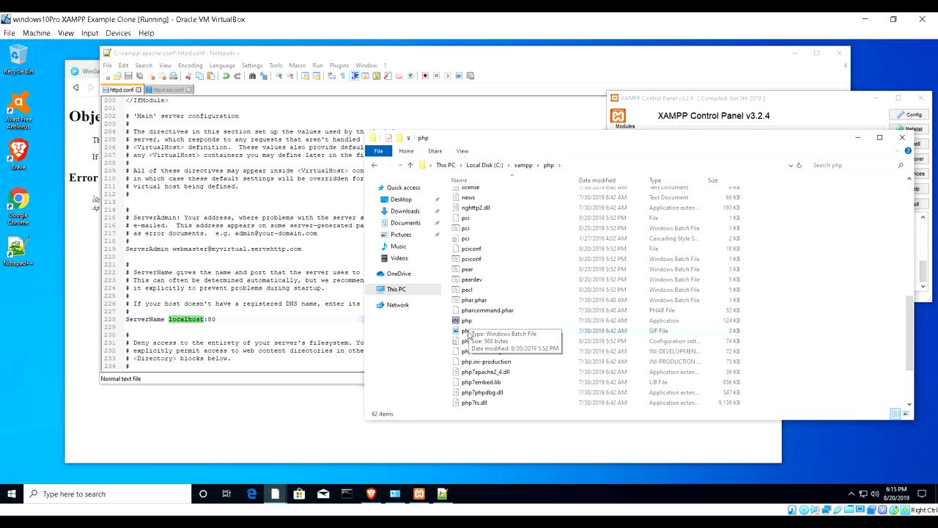
{"action": "left_click", "coordinate": [467, 341]}
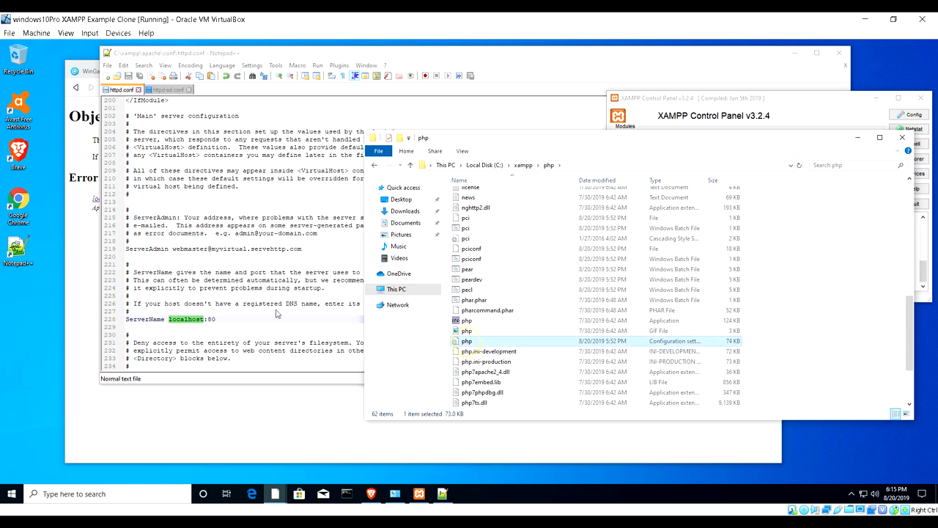
{"action": "double_click", "coordinate": [467, 341]}
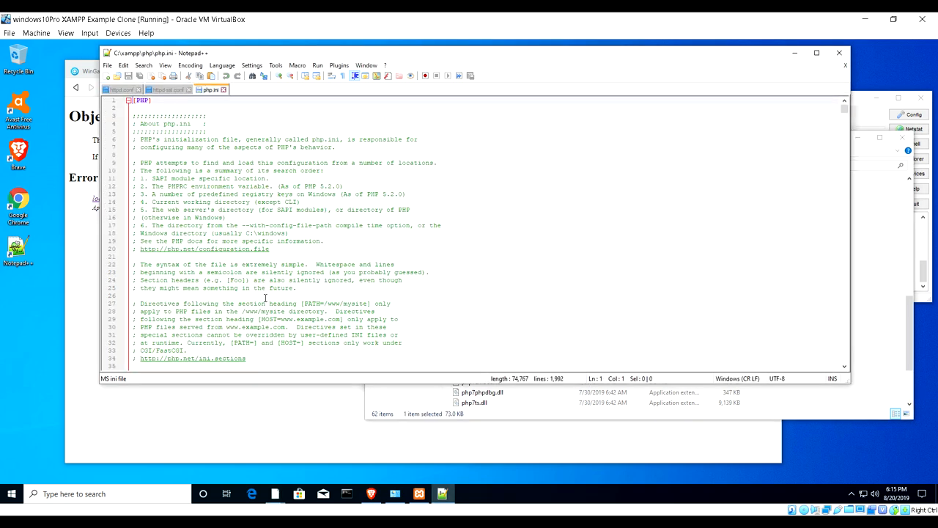
Step: Find All 'date' in php.ini and jump to the date.timezone=Europe/Berlin line
{"action": "key", "text": "ctrl+f"}
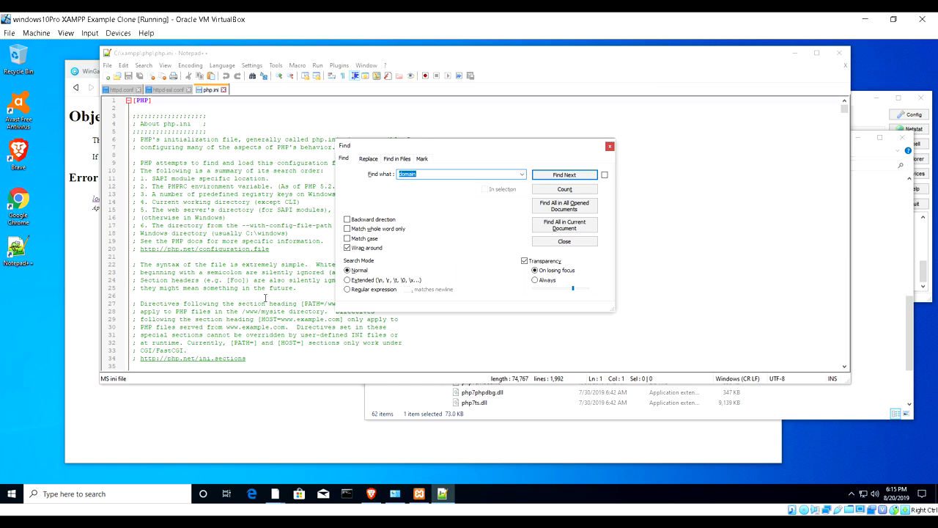
{"action": "type", "text": "datetime"}
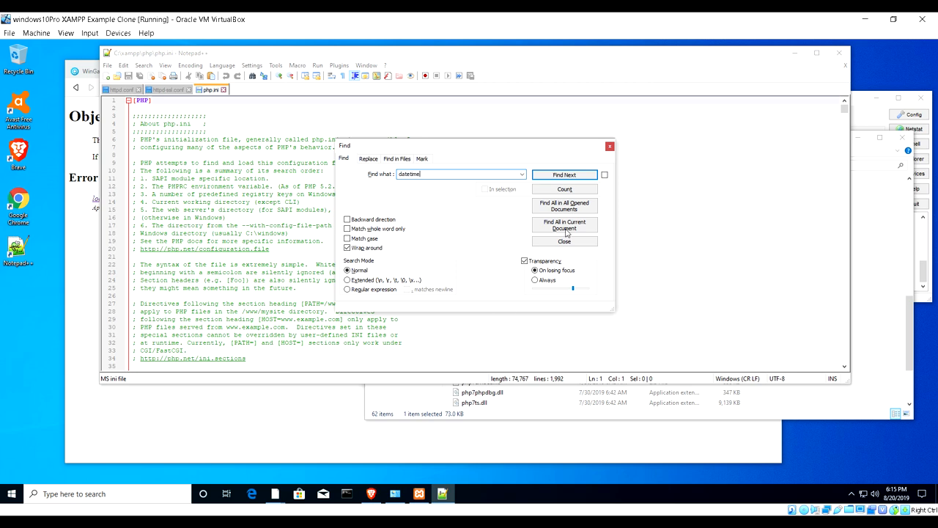
{"action": "left_click", "coordinate": [564, 225]}
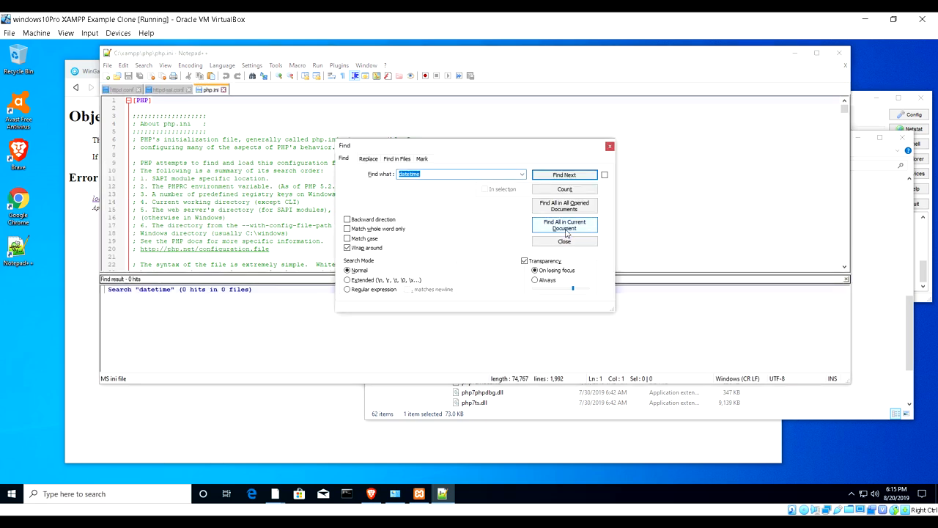
{"action": "left_click", "coordinate": [564, 206]}
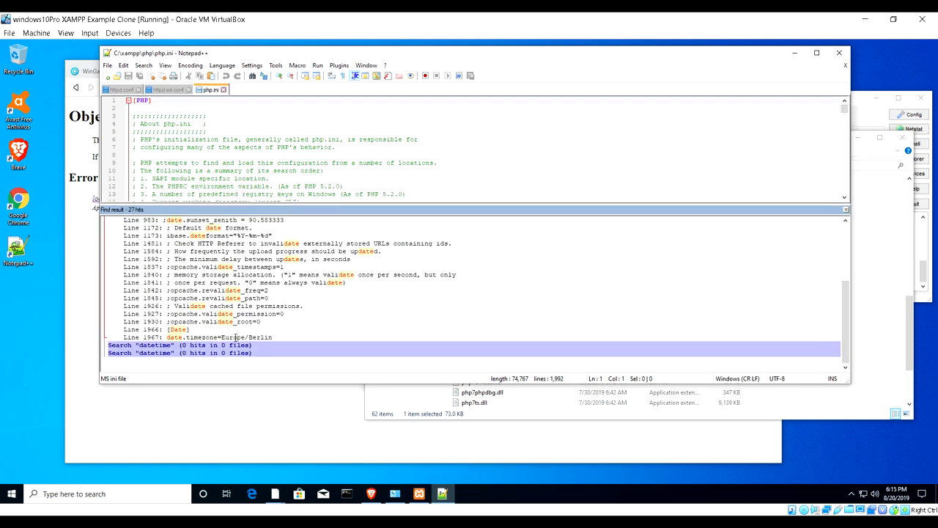
{"action": "double_click", "coordinate": [212, 336]}
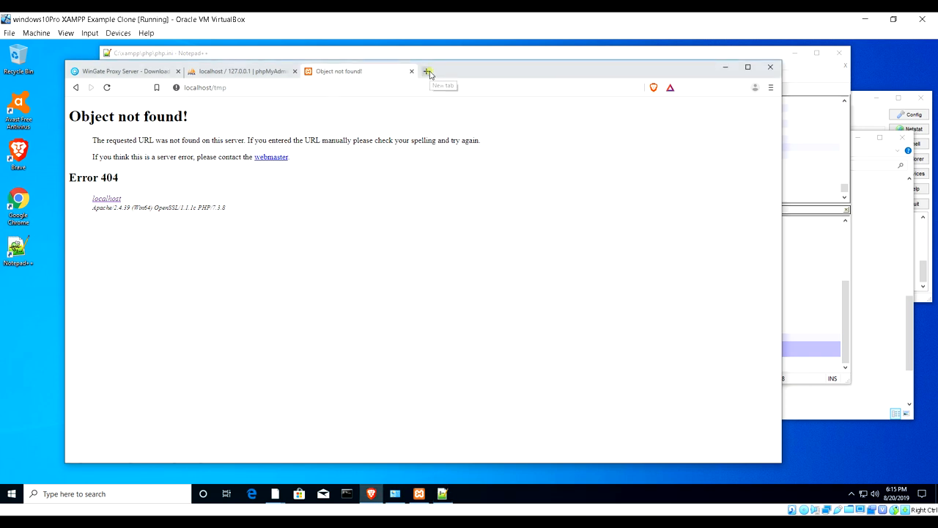
Step: Open the PHP manual's America timezone list and select America/Chicago
{"action": "type", "text": "php date.timezone"}
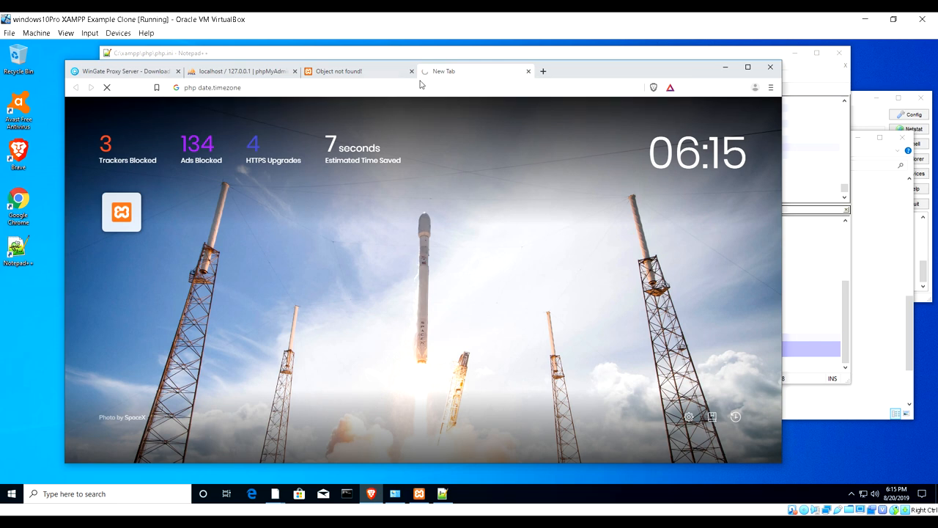
{"action": "mouse_move", "coordinate": [409, 178]}
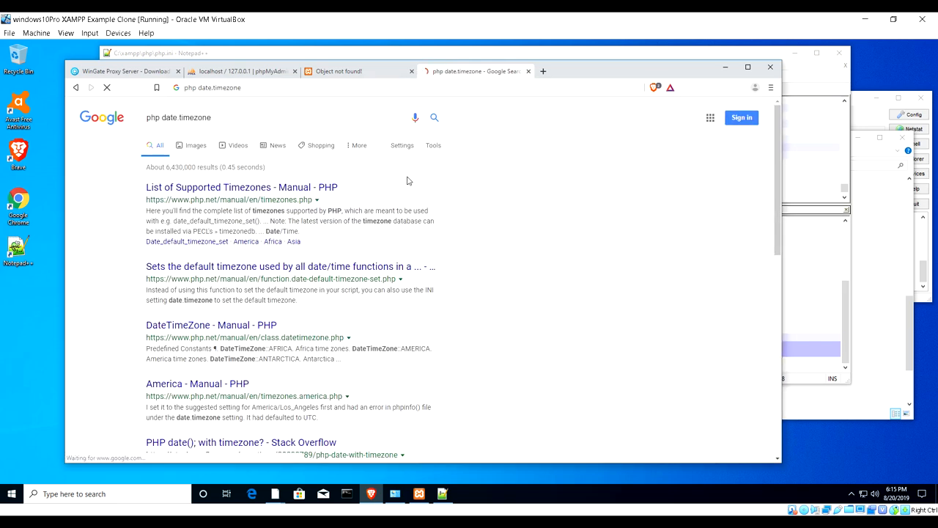
{"action": "left_click", "coordinate": [241, 187]}
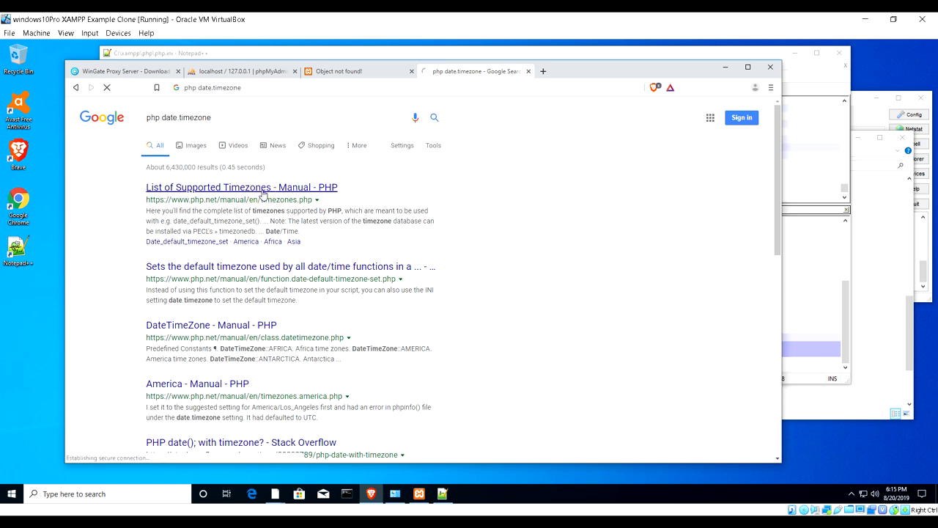
{"action": "left_click", "coordinate": [241, 187]}
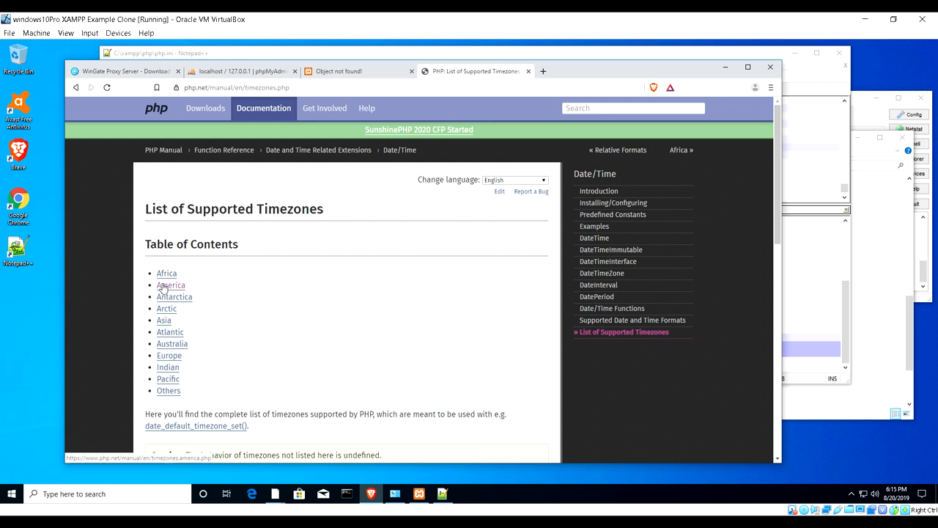
{"action": "left_click", "coordinate": [170, 284]}
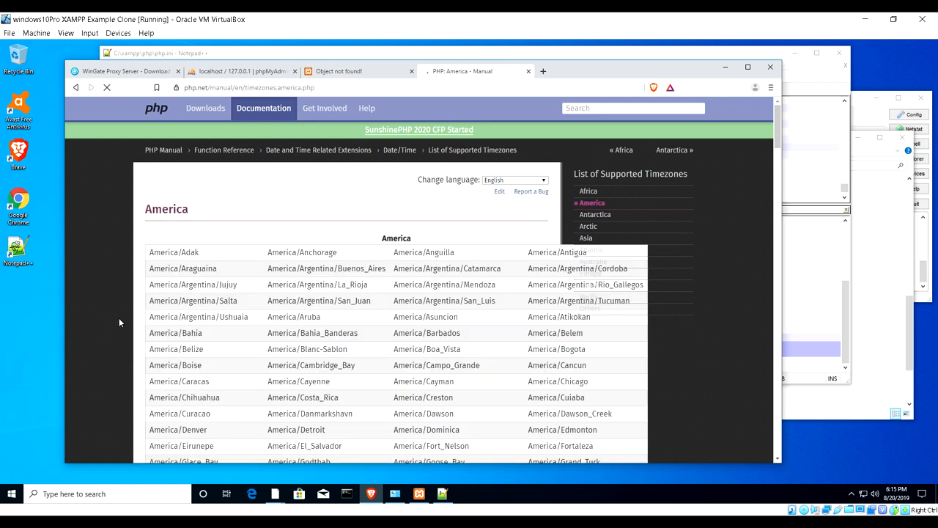
{"action": "scroll", "scroll_direction": "down", "scroll_amount": 3}
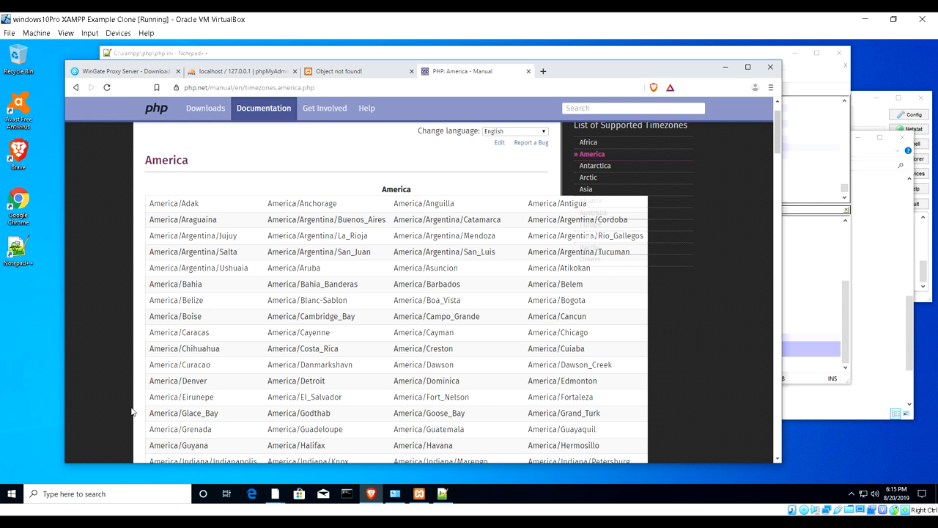
{"action": "scroll", "scroll_direction": "down", "scroll_amount": 3}
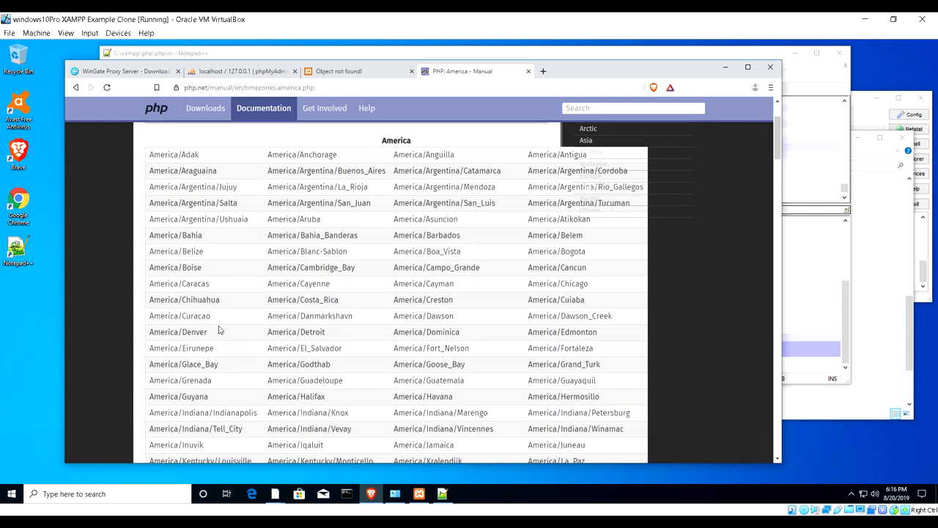
{"action": "mouse_move", "coordinate": [453, 293]}
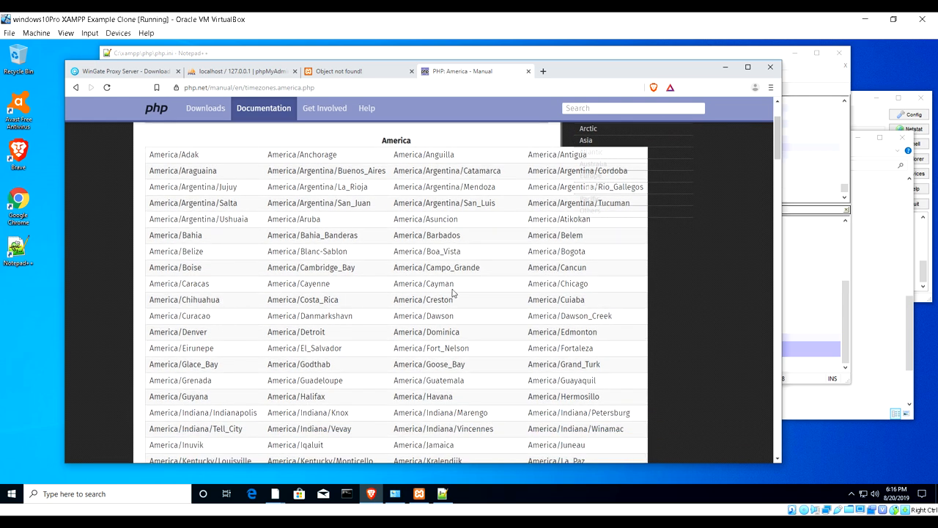
{"action": "double_click", "coordinate": [570, 284]}
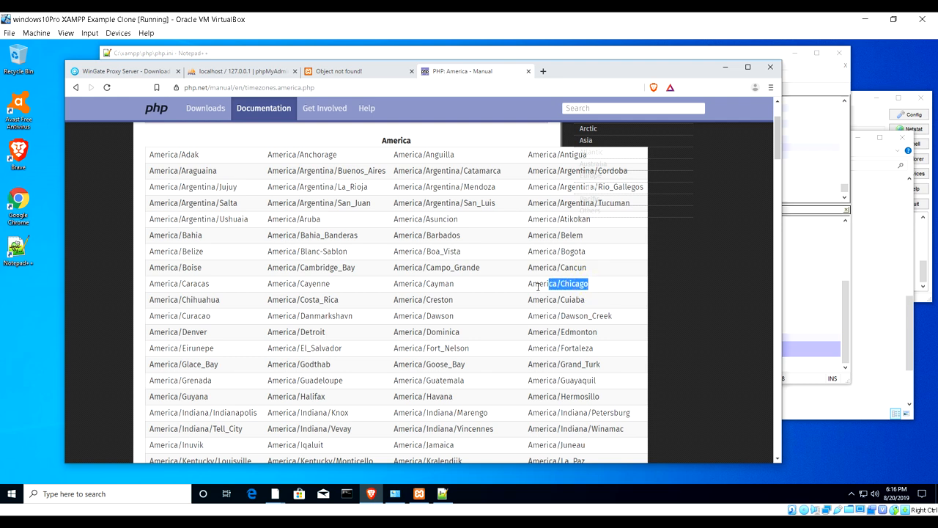
{"action": "double_click", "coordinate": [557, 283]}
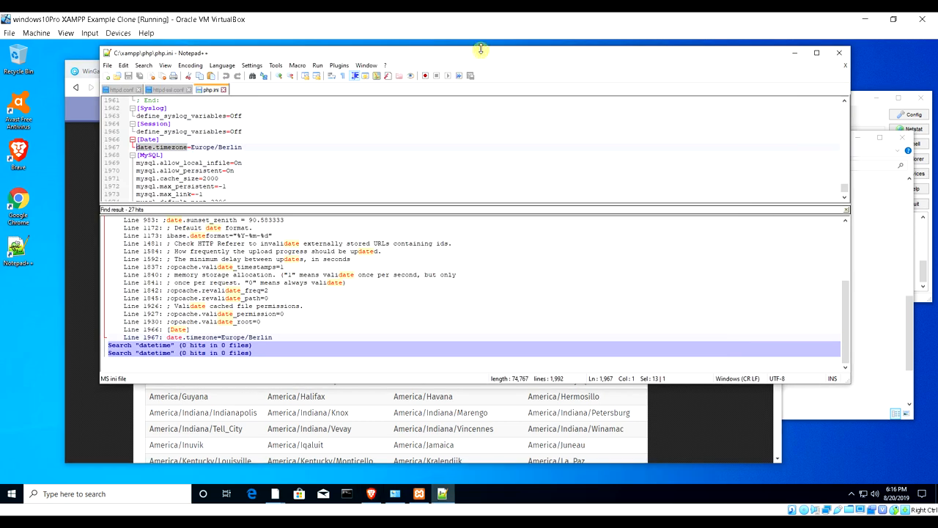
Step: Replace the date.timezone value Europe/Berlin with America/Chicago
{"action": "left_click", "coordinate": [193, 147]}
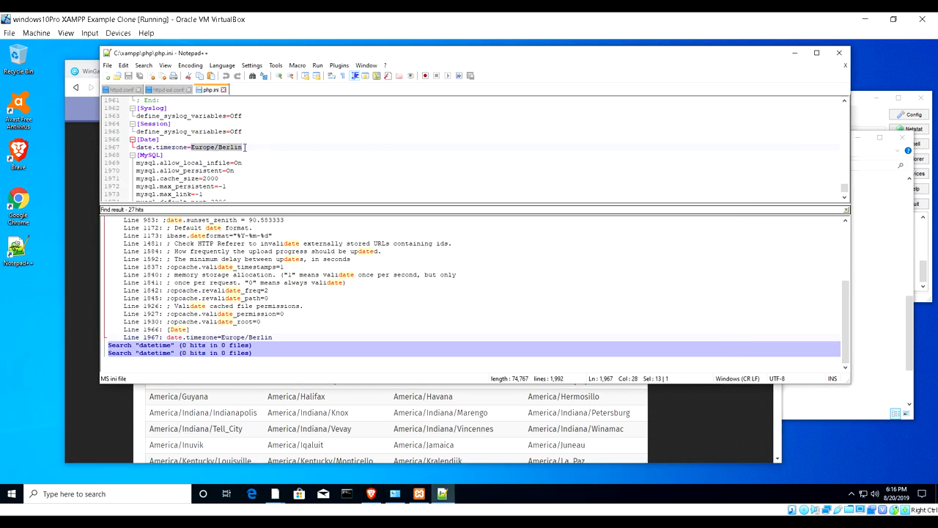
{"action": "type", "text": "America/Chicago"}
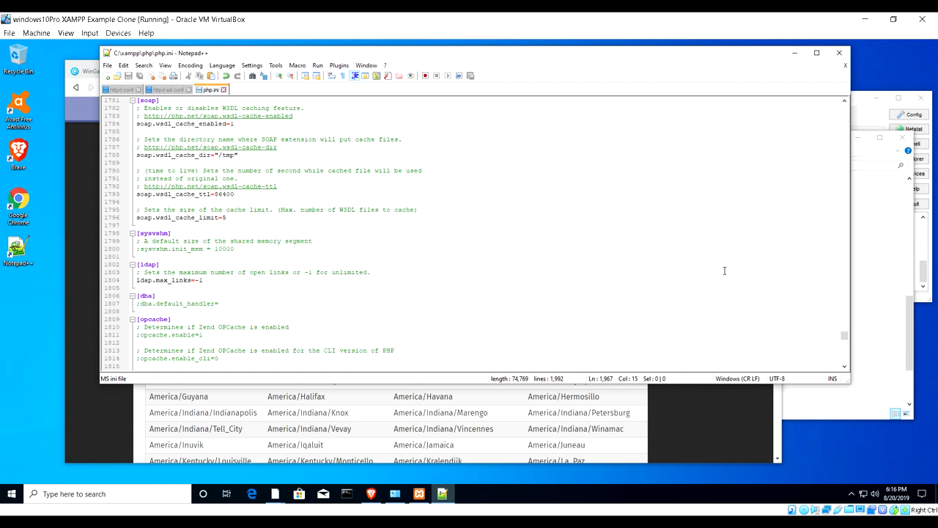
{"action": "key", "text": "ctrl+f"}
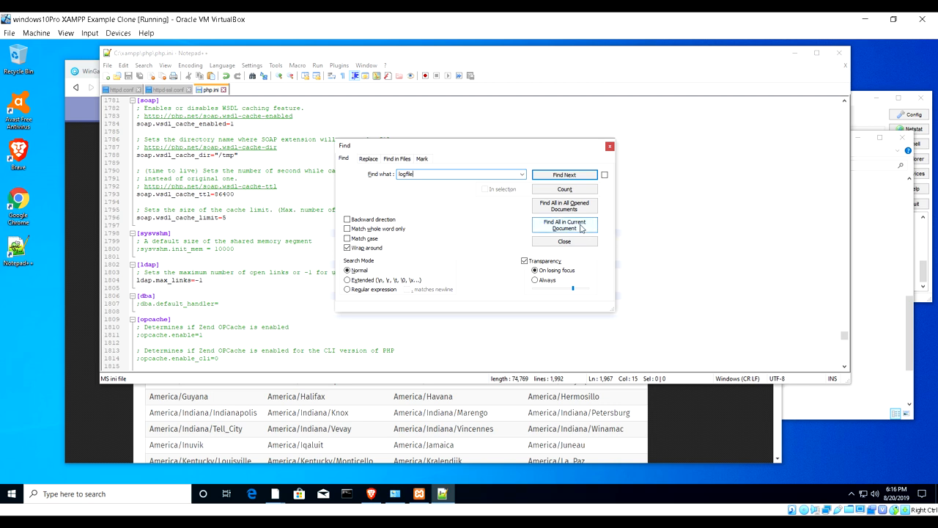
Step: Search php.ini for logfile, then error_log, reaching the error_log = php_errors.log line
{"action": "left_click", "coordinate": [564, 225]}
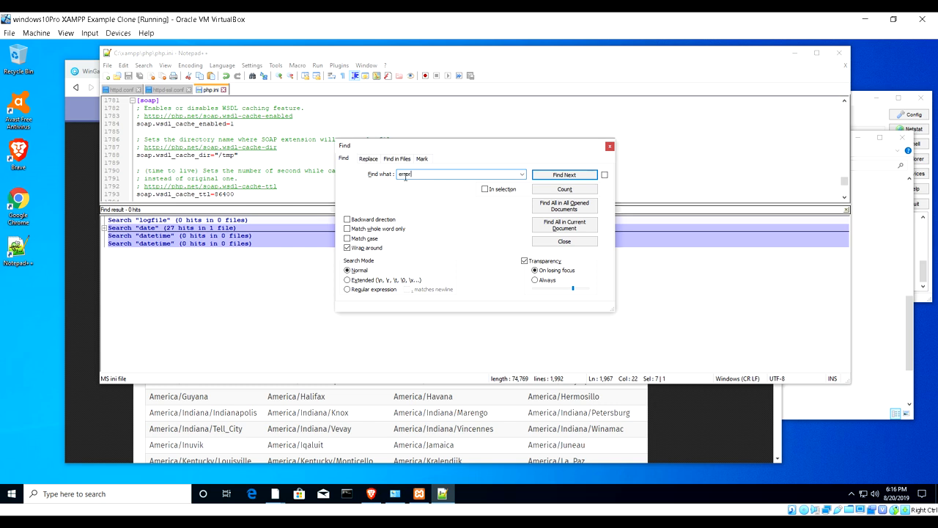
{"action": "left_click", "coordinate": [564, 174]}
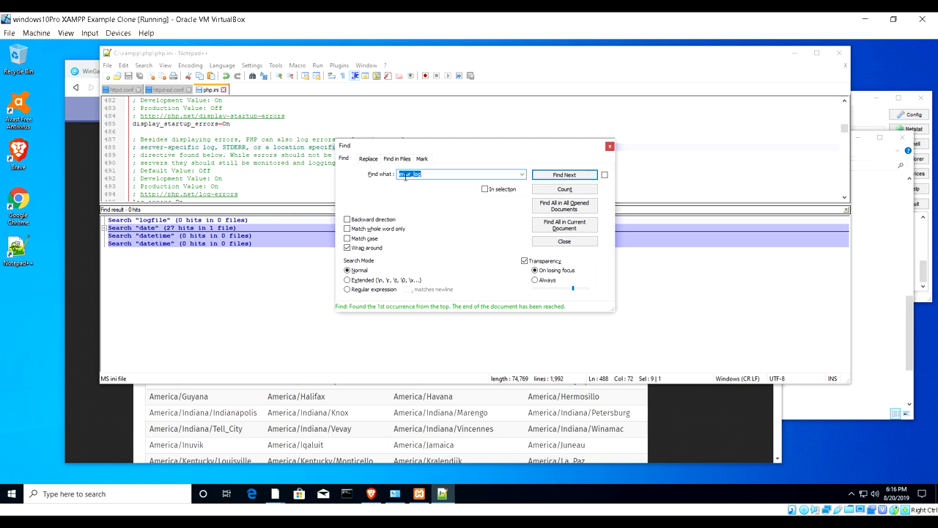
{"action": "left_click", "coordinate": [563, 174]}
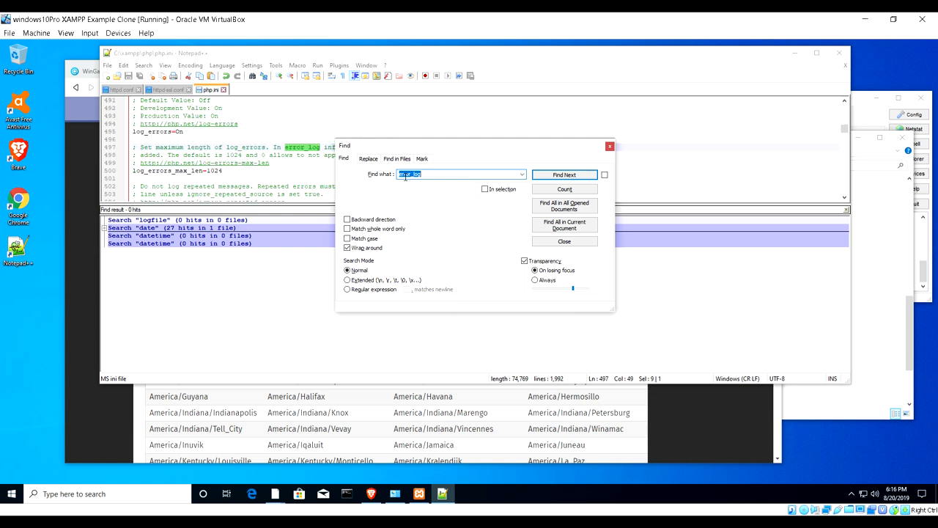
{"action": "left_click", "coordinate": [563, 174]}
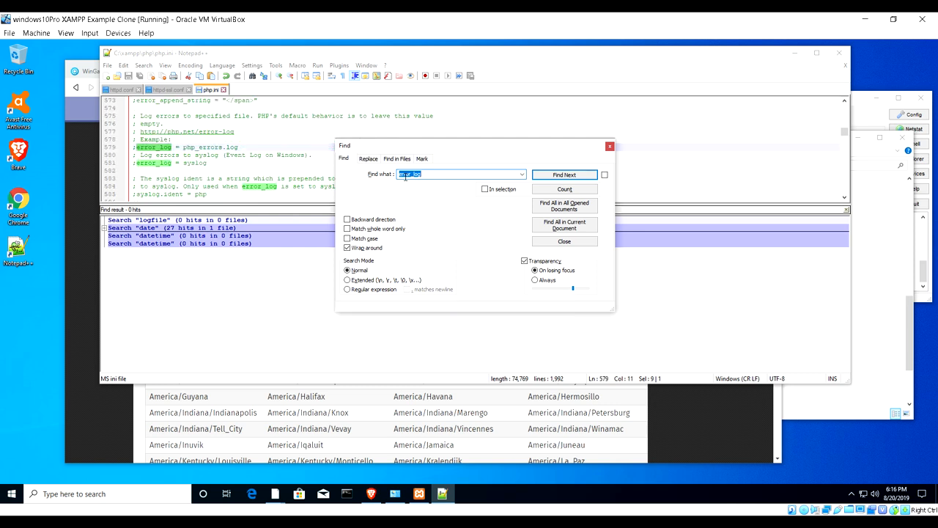
{"action": "left_click", "coordinate": [564, 241]}
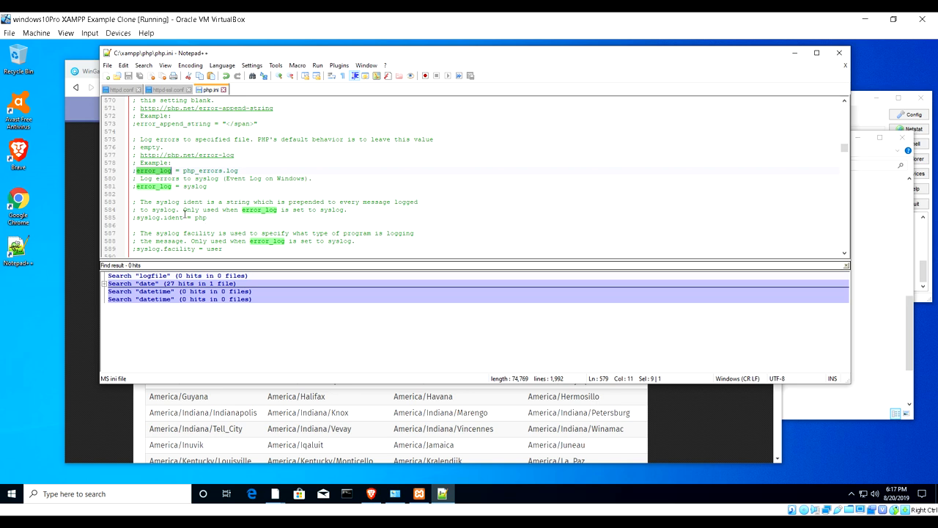
{"action": "mouse_move", "coordinate": [148, 174]}
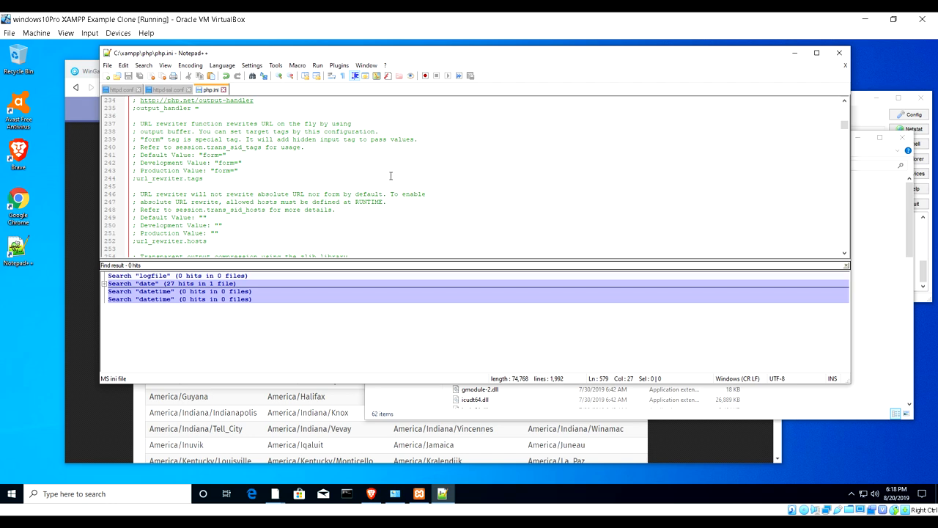
{"action": "mouse_move", "coordinate": [87, 318]}
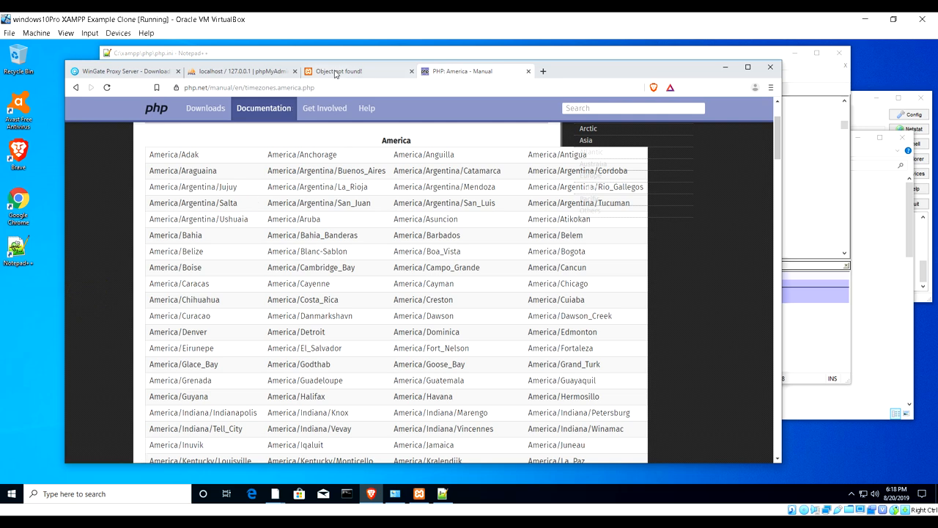
Step: Load the XAMPP dashboard at localhost/ in Brave, then check the phpMyAdmin tab's server overview
{"action": "left_click", "coordinate": [355, 71]}
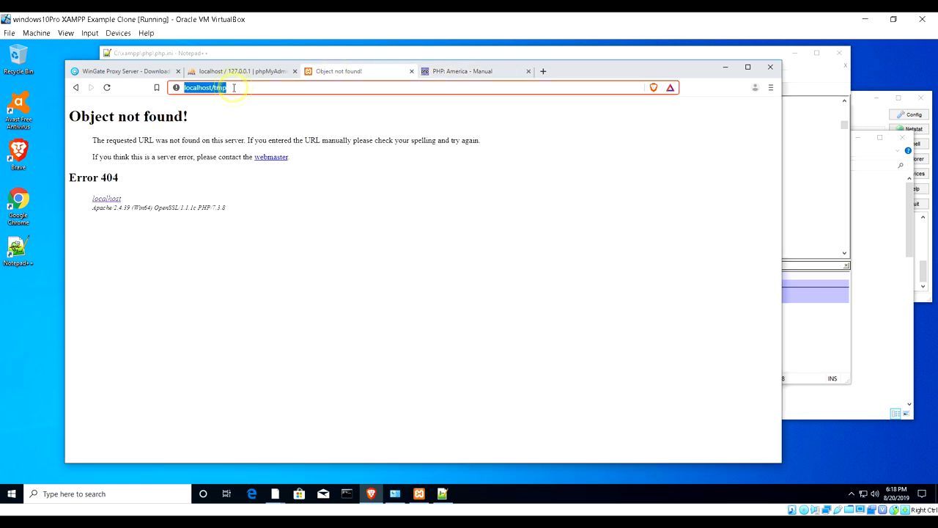
{"action": "type", "text": "localhost/"}
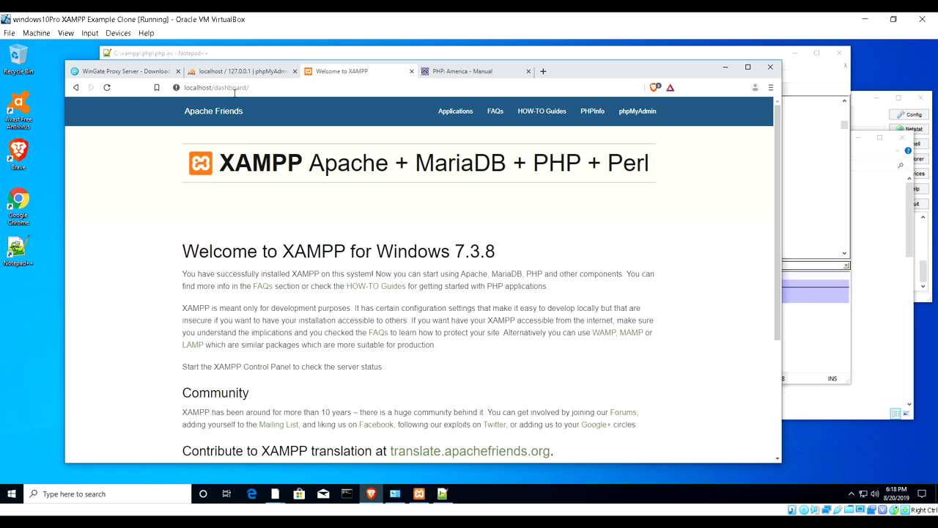
{"action": "left_click", "coordinate": [239, 71]}
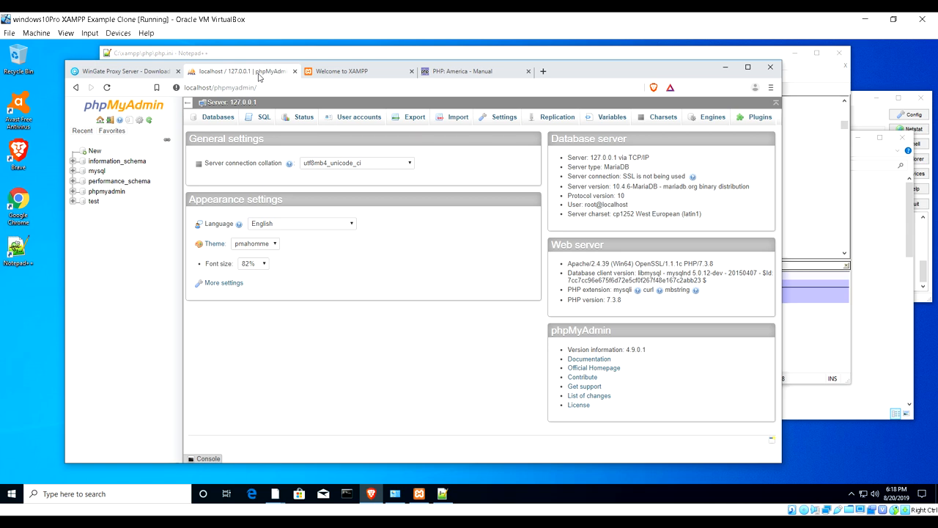
{"action": "mouse_move", "coordinate": [368, 120]}
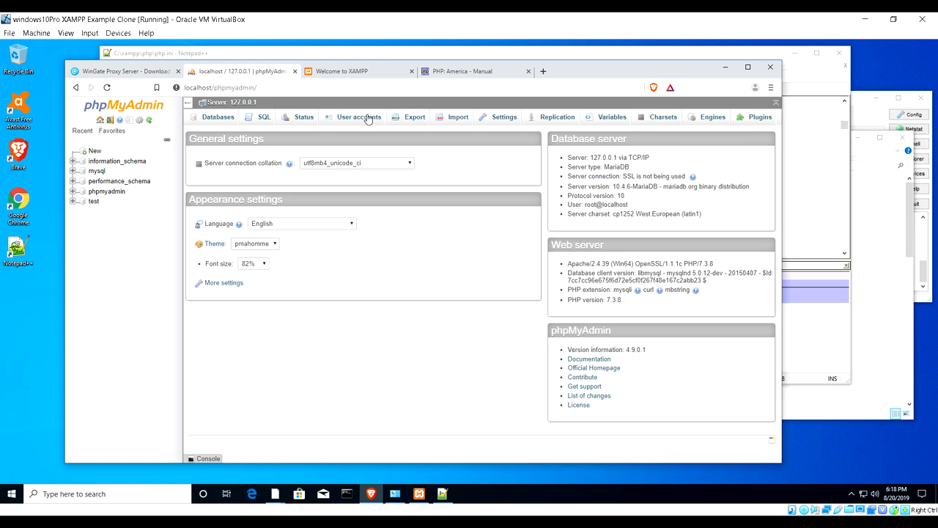
{"action": "mouse_move", "coordinate": [482, 352]}
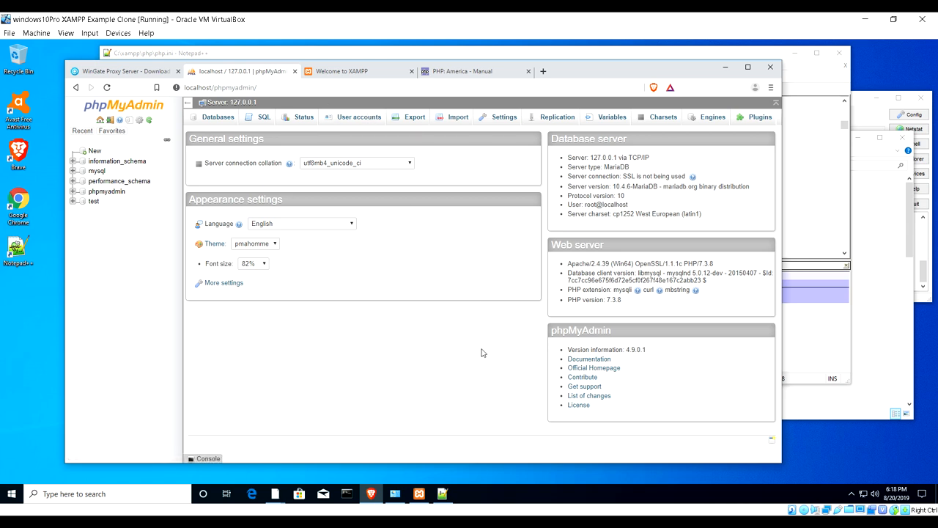